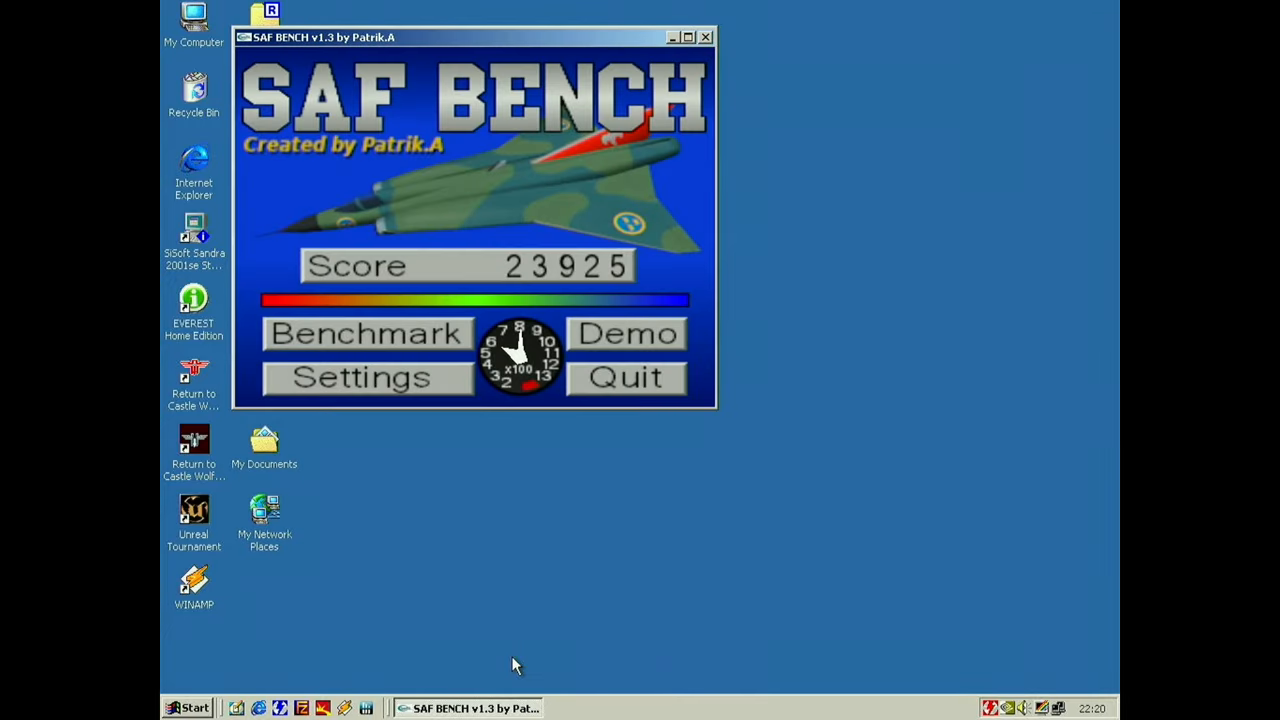
mouse_move(408, 402)
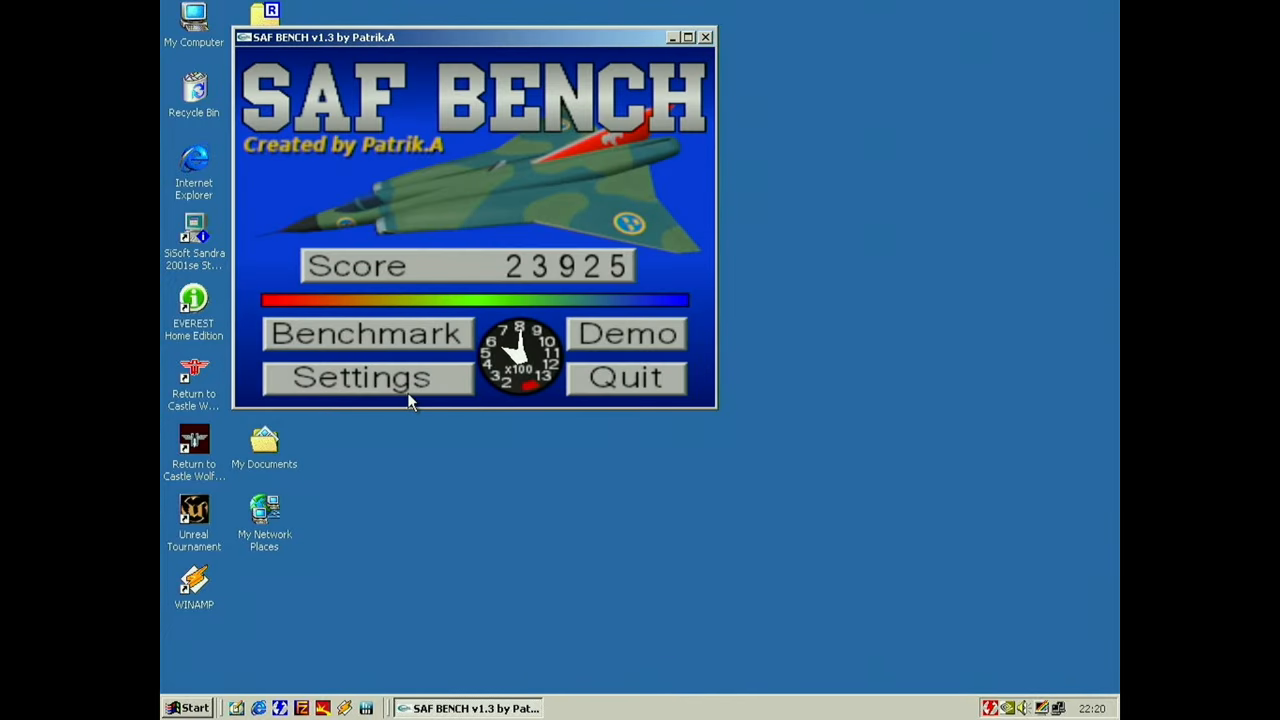
Open the resolution settings and tick Fullscreen as the benchmark resolution.
click(367, 377)
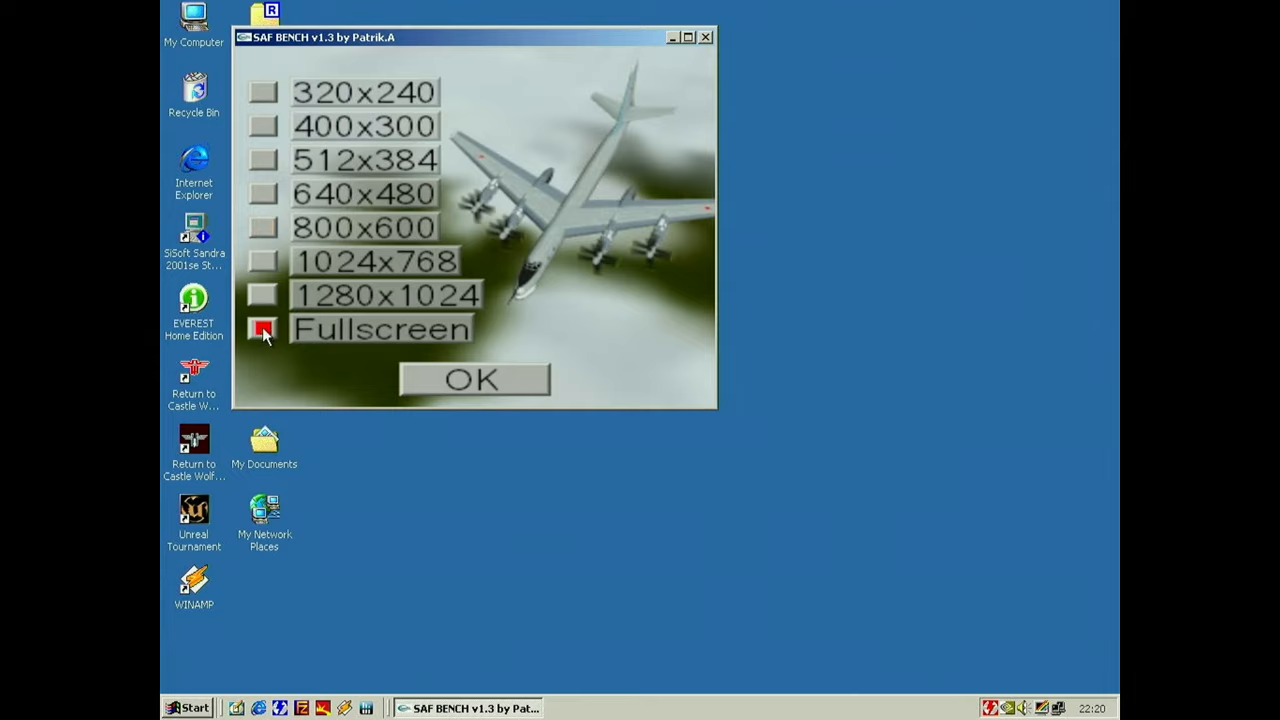
click(474, 379)
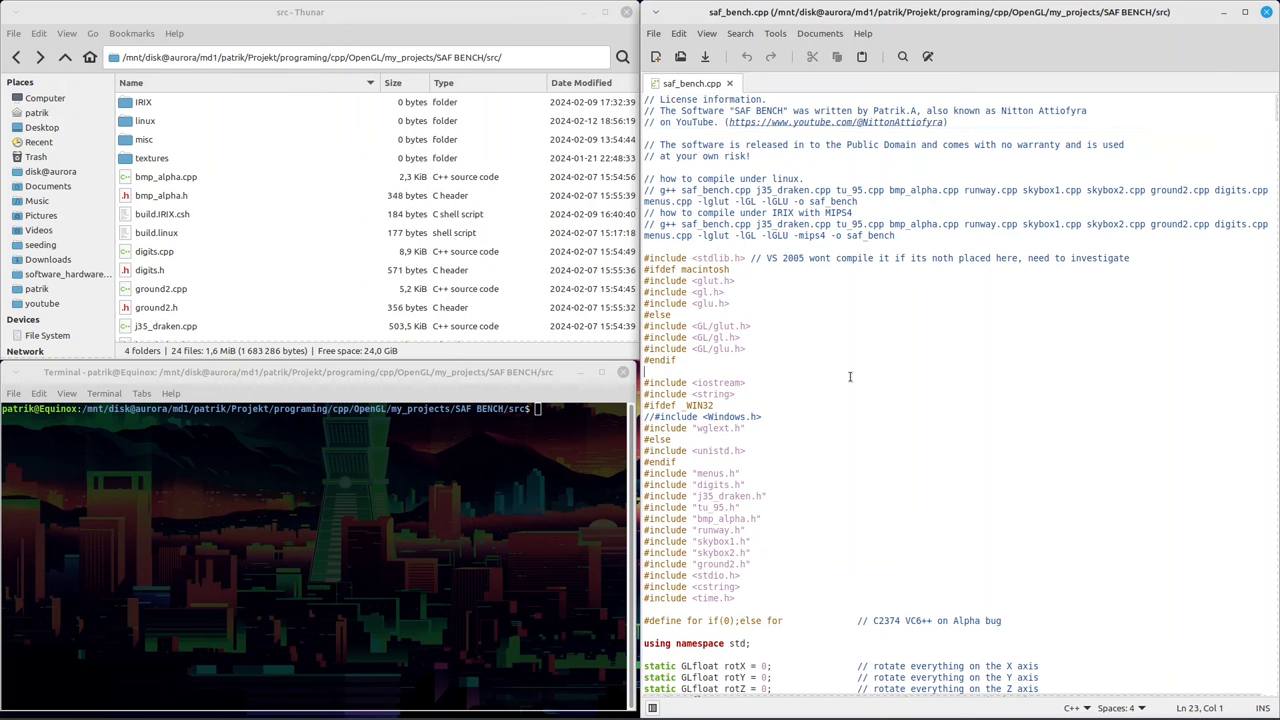
scroll(down, 3)
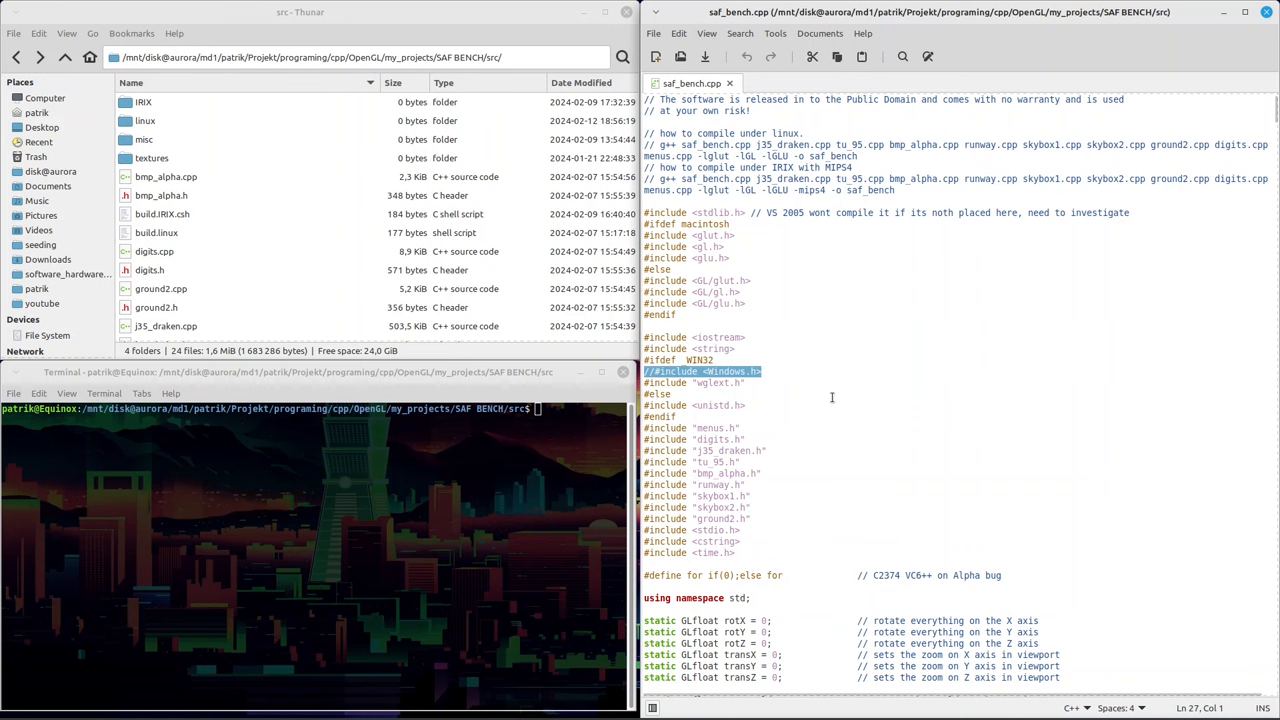
scroll(down, 3)
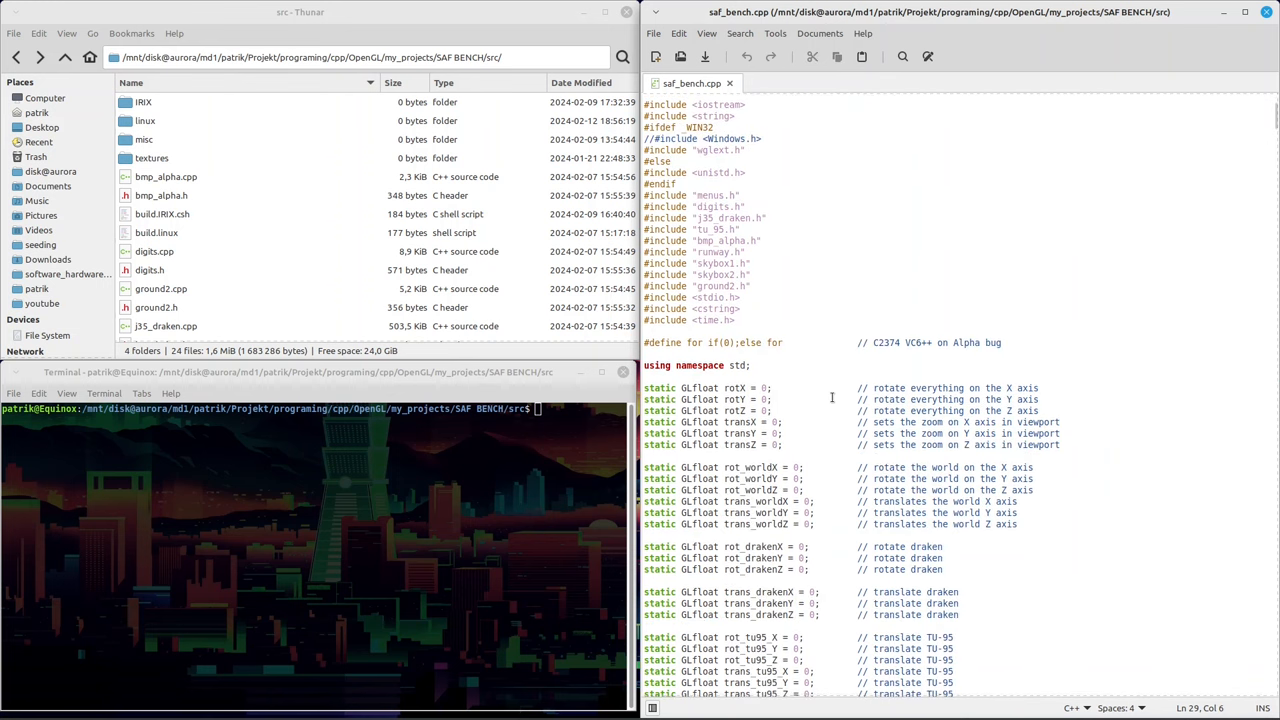
scroll(down, 3)
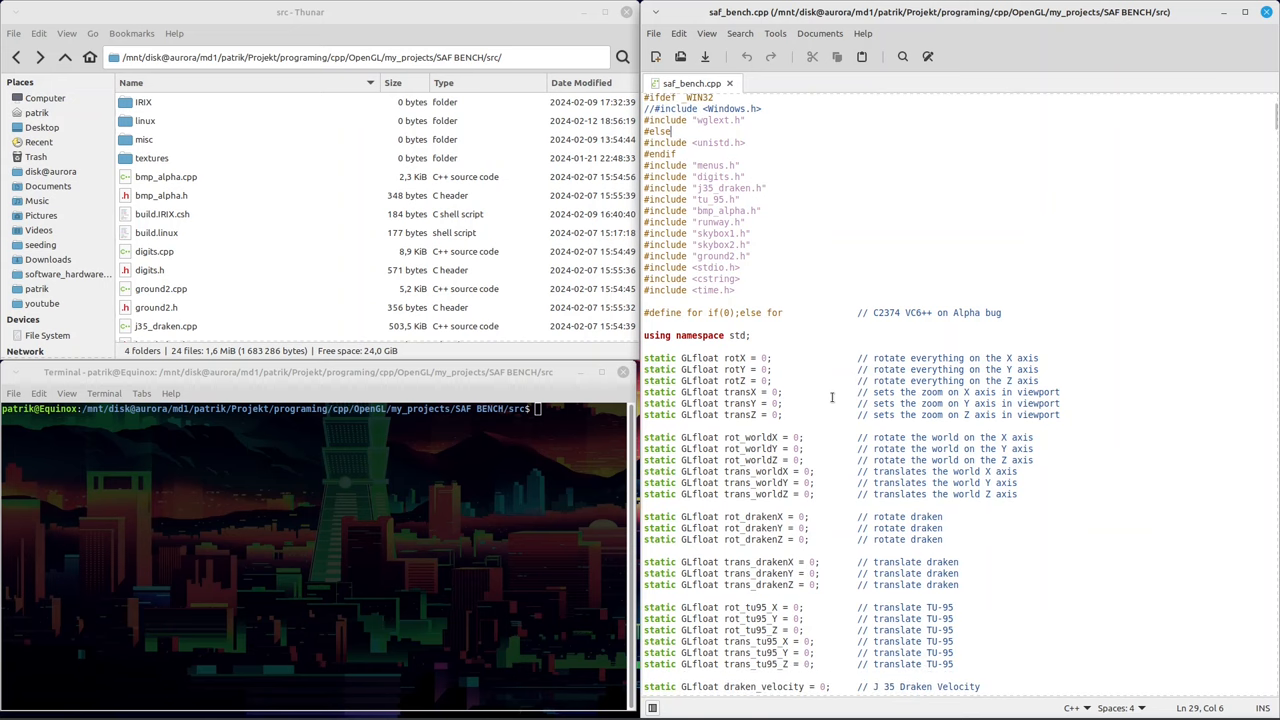
scroll(down, 3)
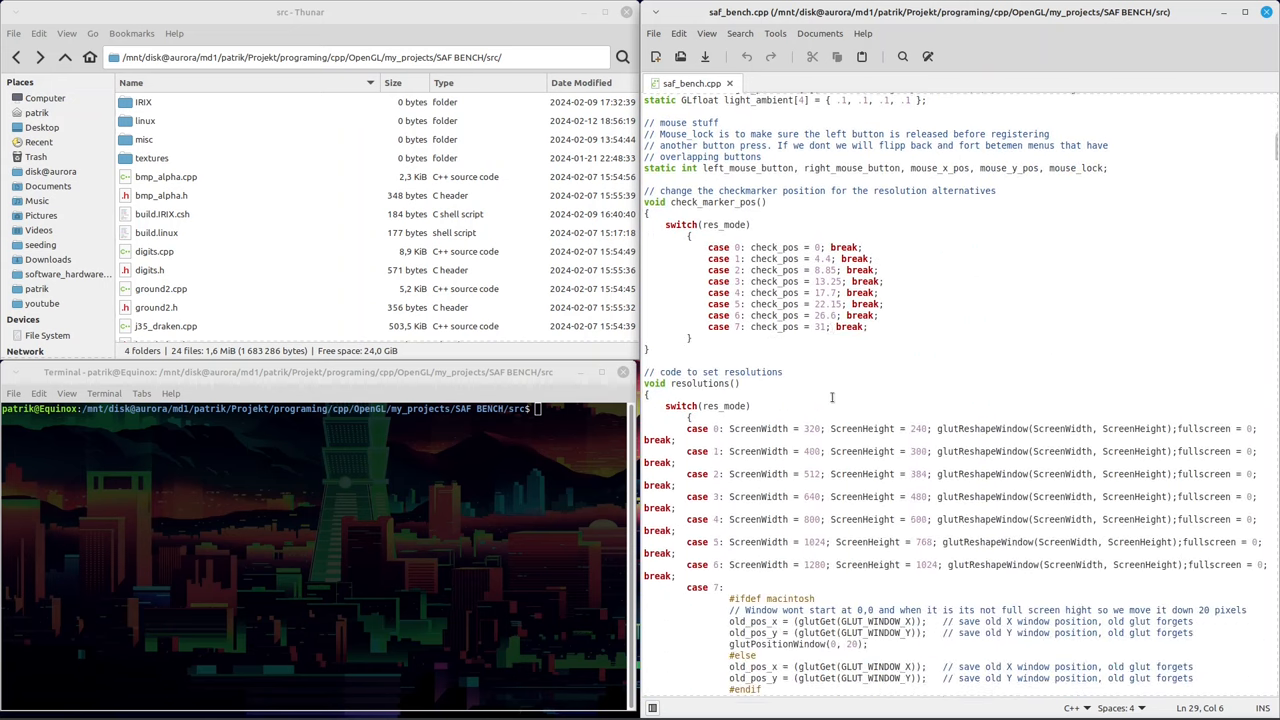
scroll(down, 3)
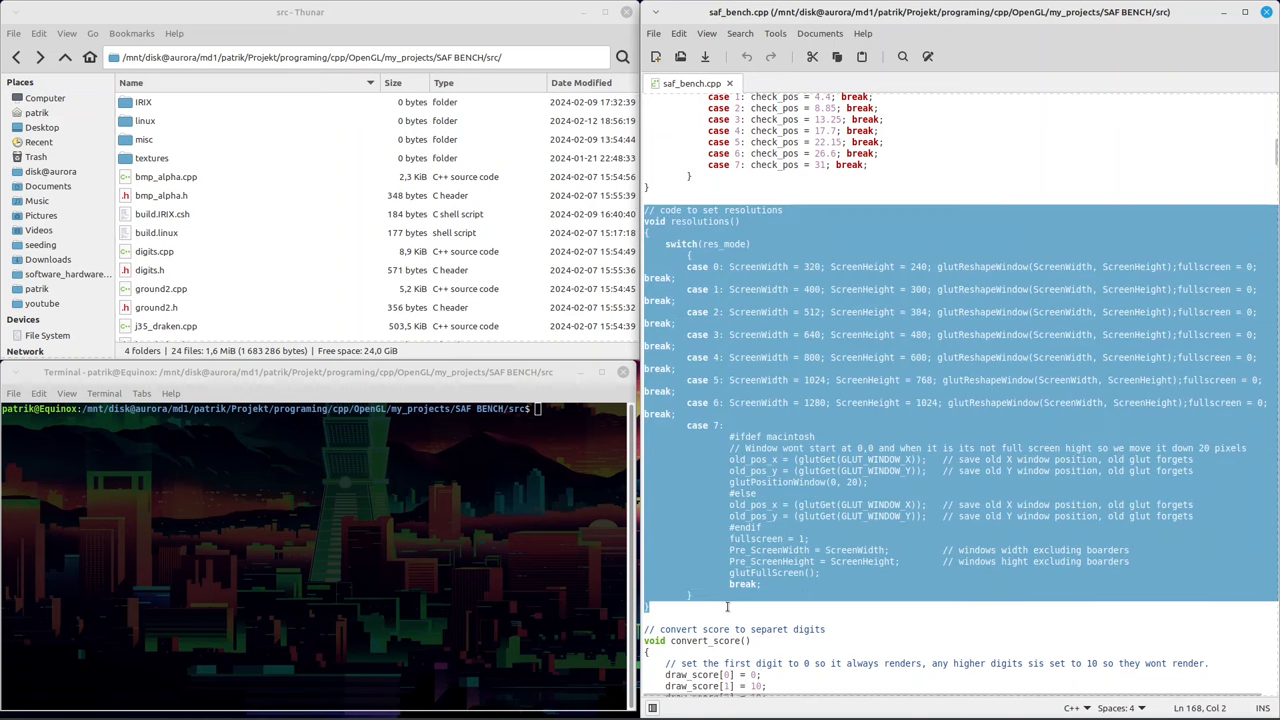
scroll(down, 3)
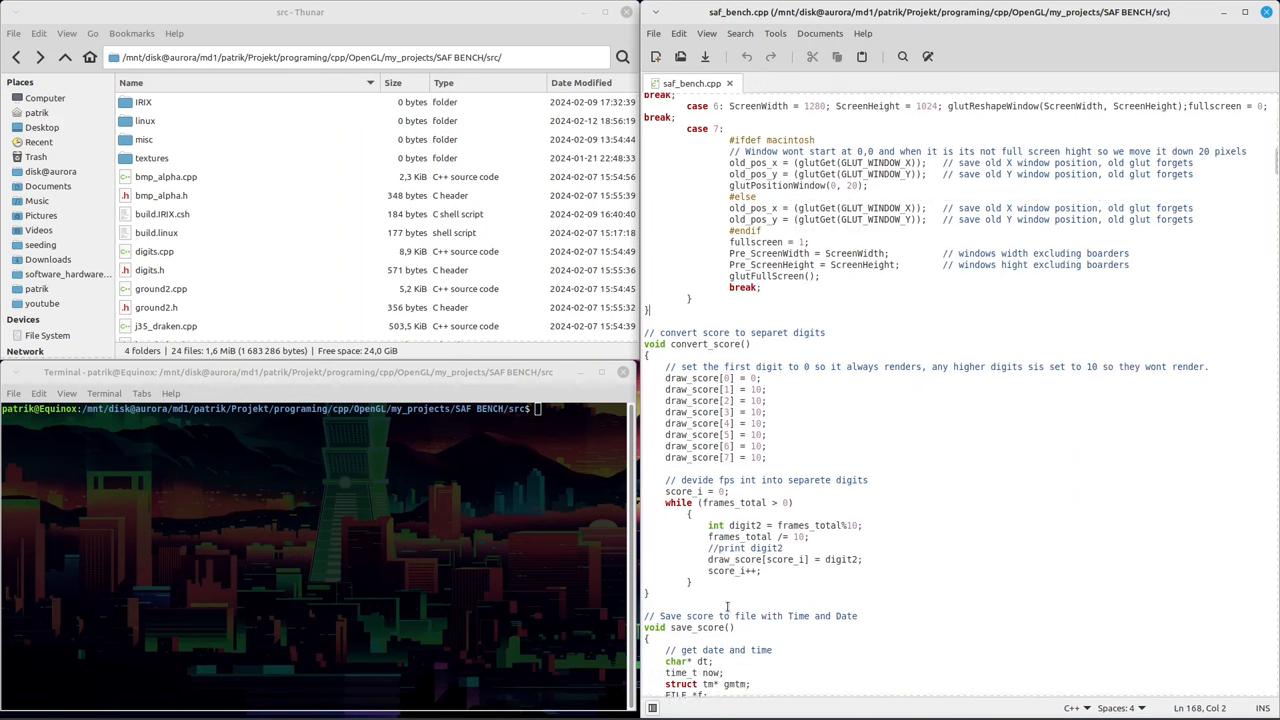
scroll(down, 3)
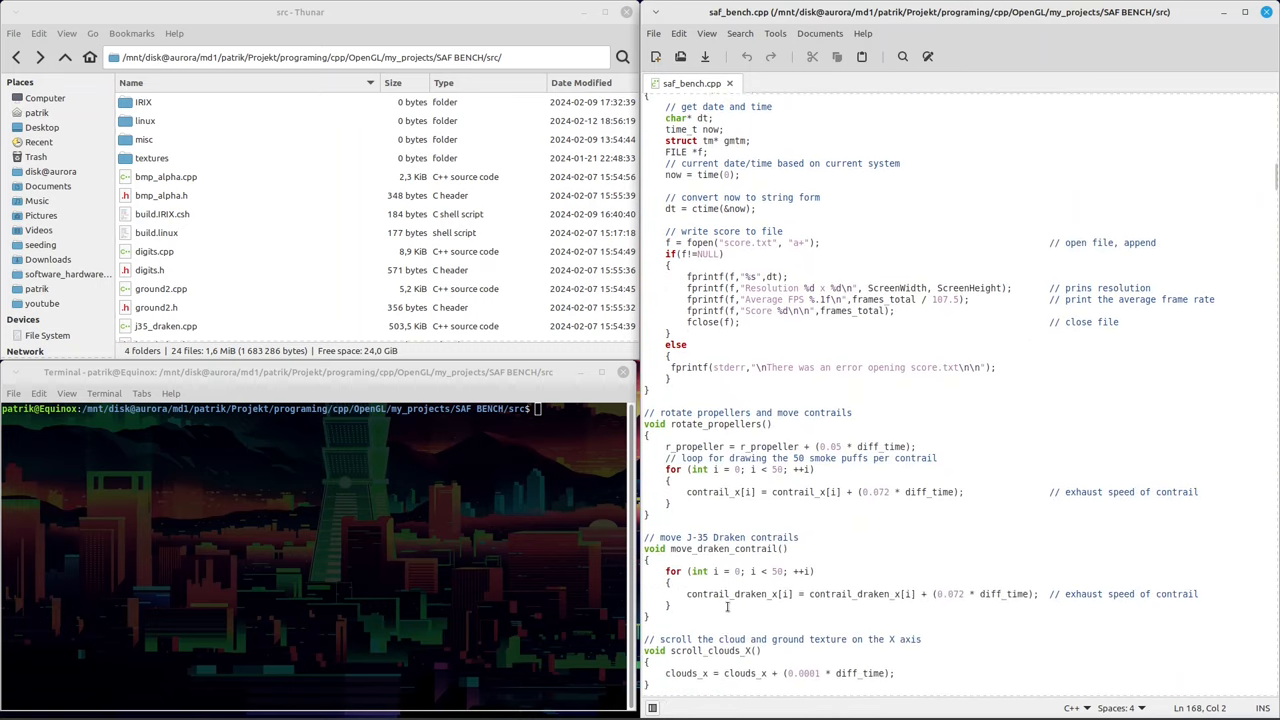
scroll(down, 3)
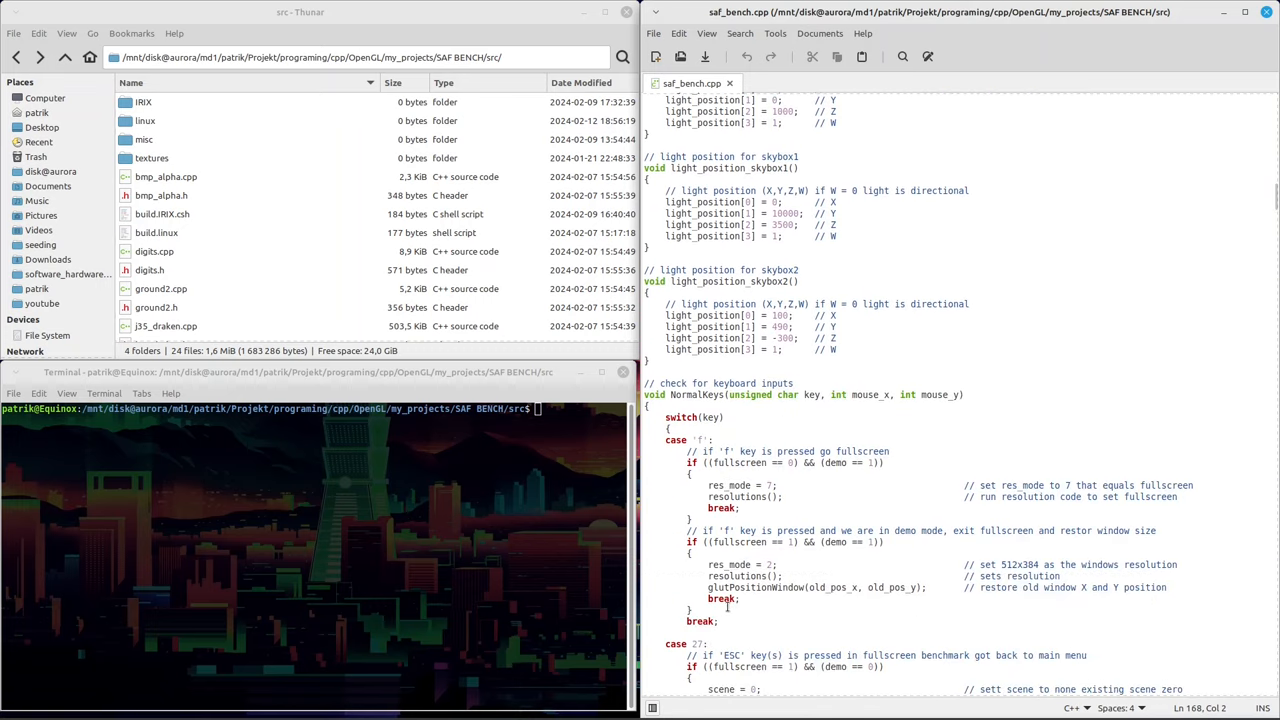
scroll(down, 3)
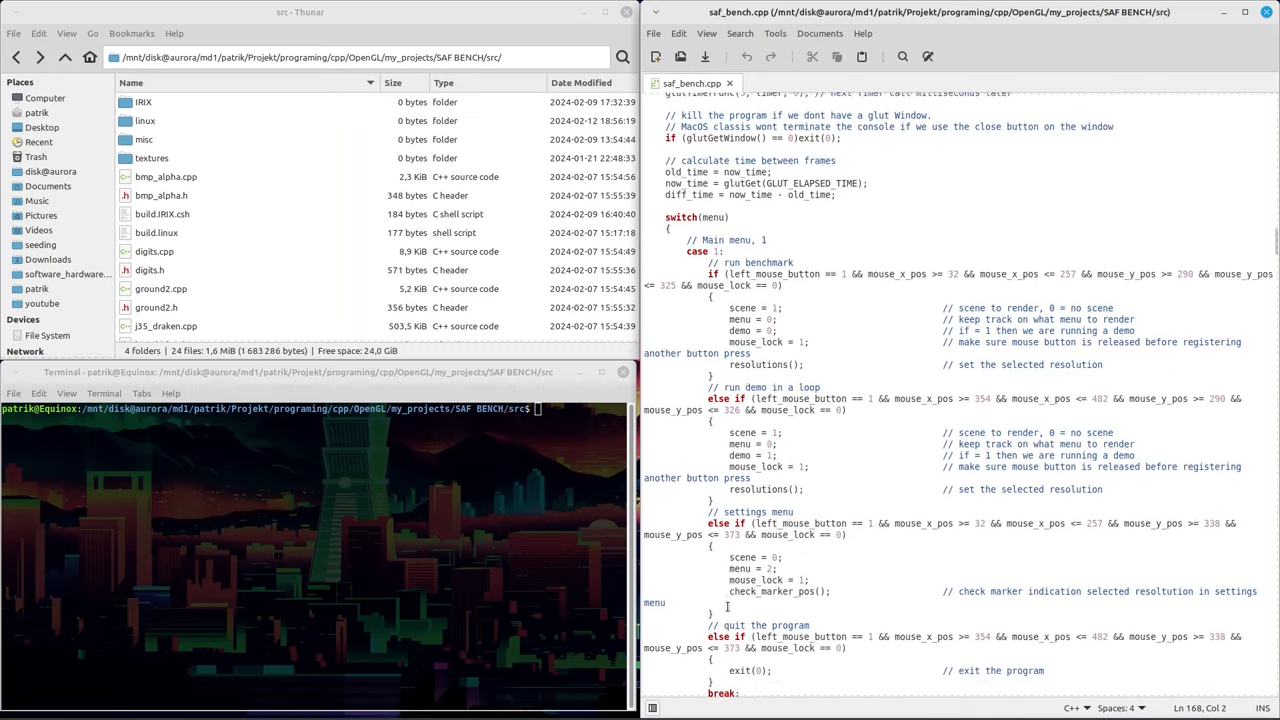
scroll(down, 3)
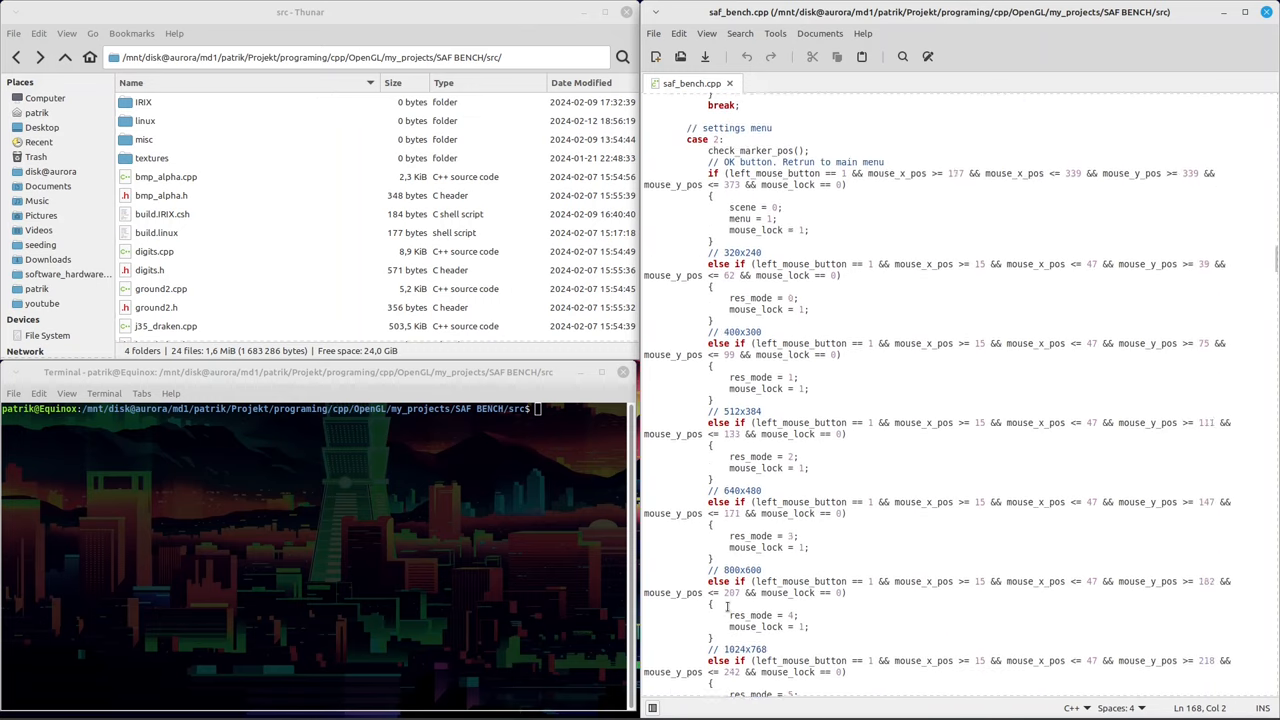
scroll(down, 3)
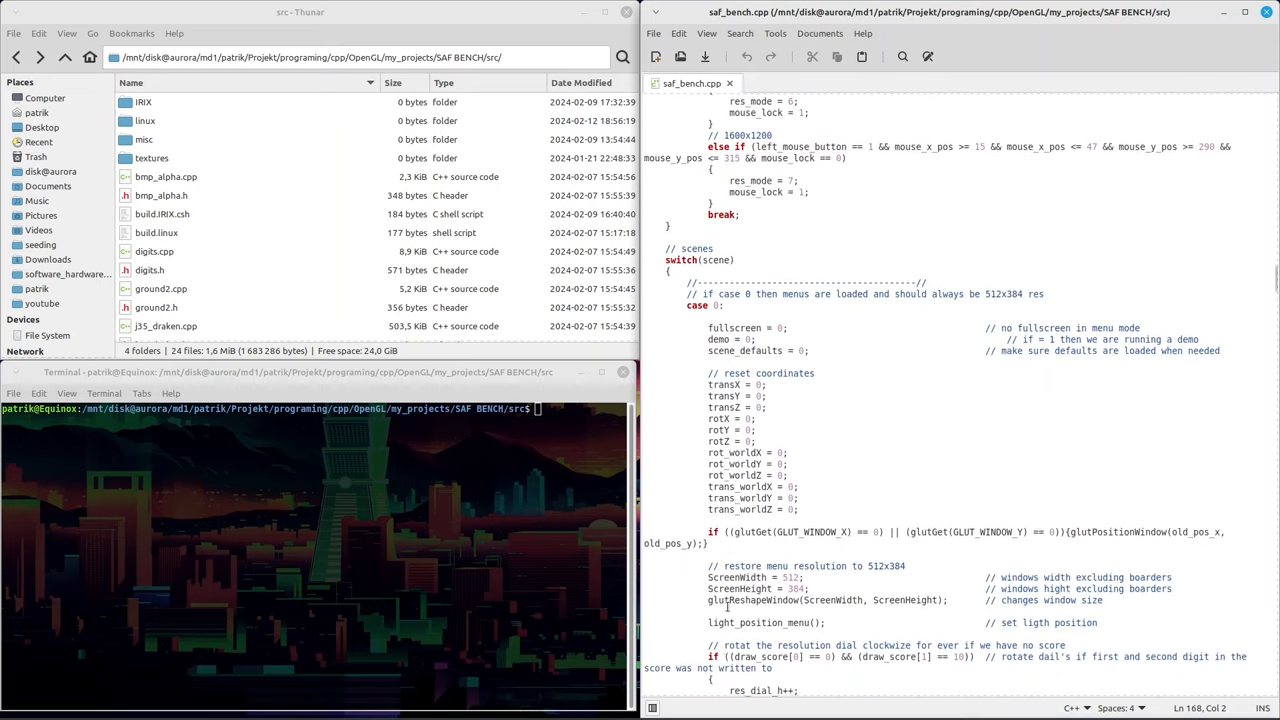
scroll(down, 3)
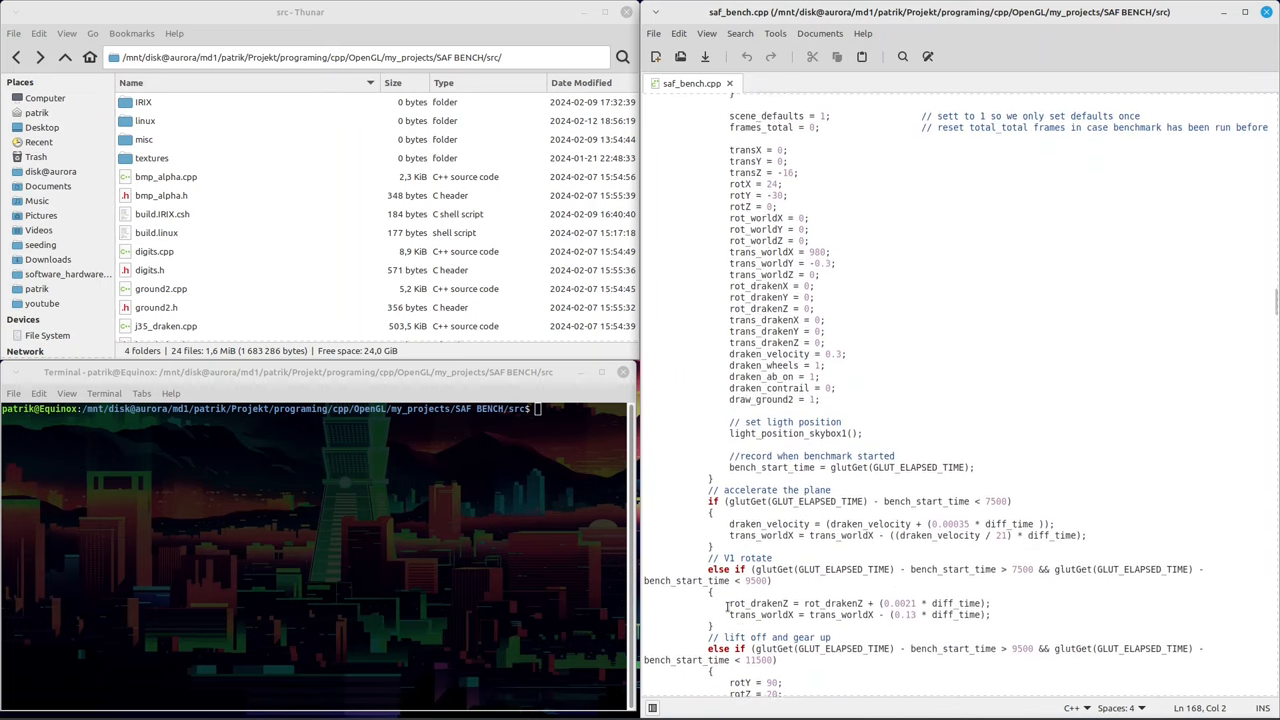
scroll(down, 3)
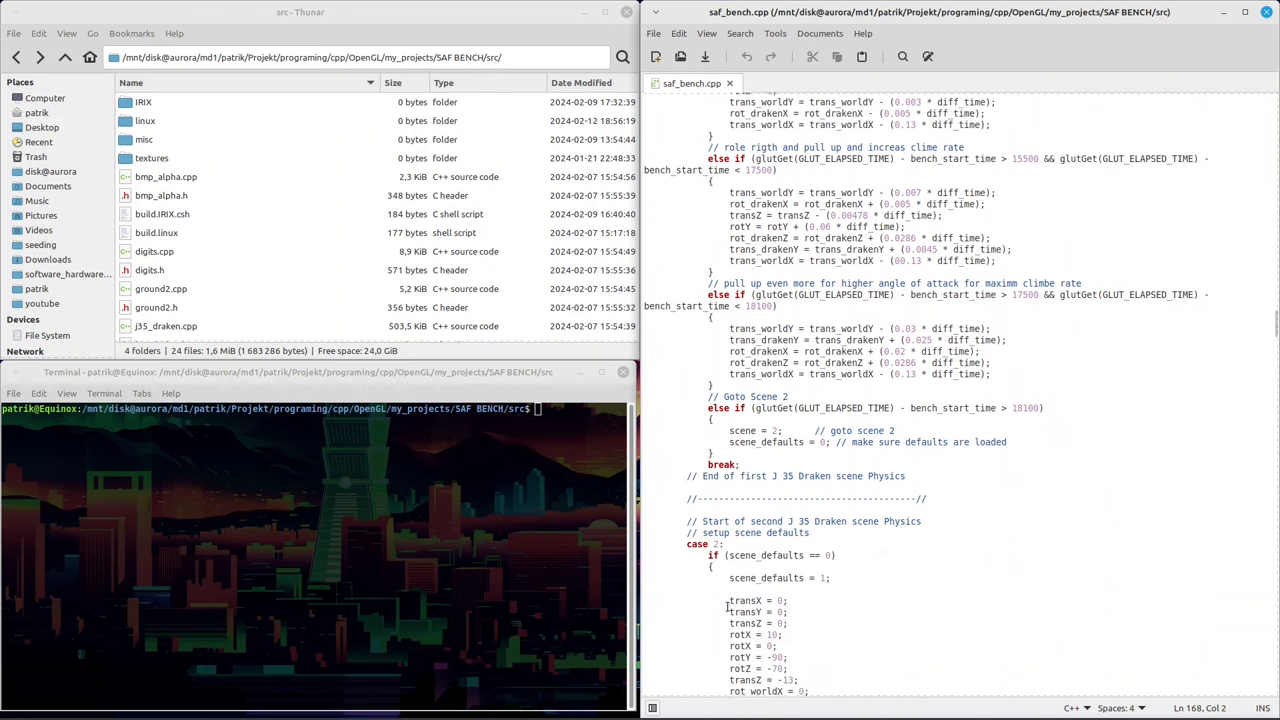
scroll(down, 3)
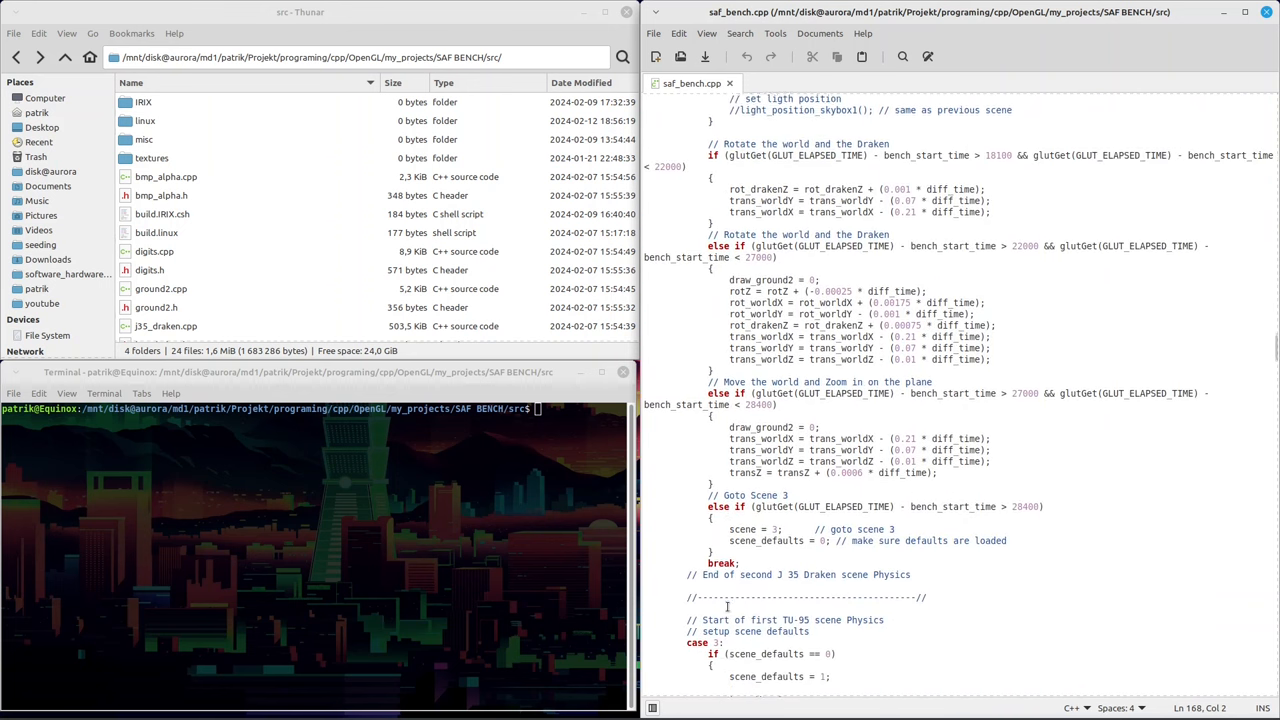
scroll(down, 3)
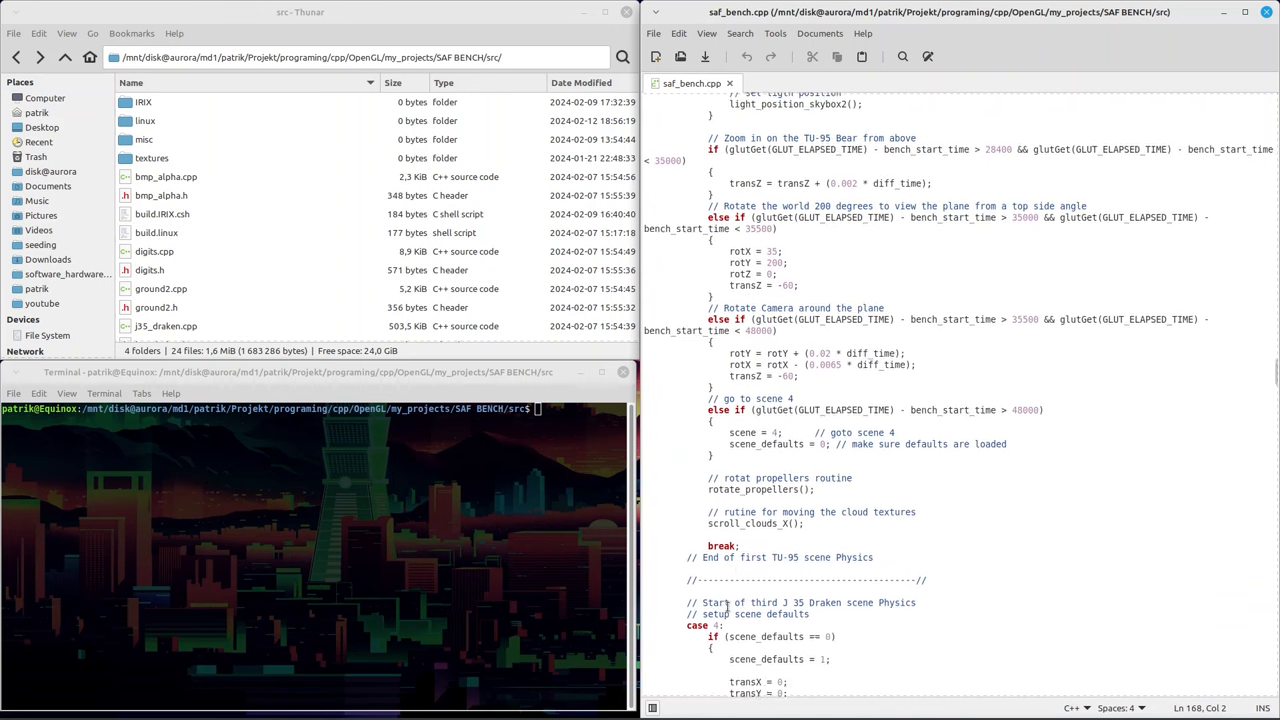
scroll(down, 3)
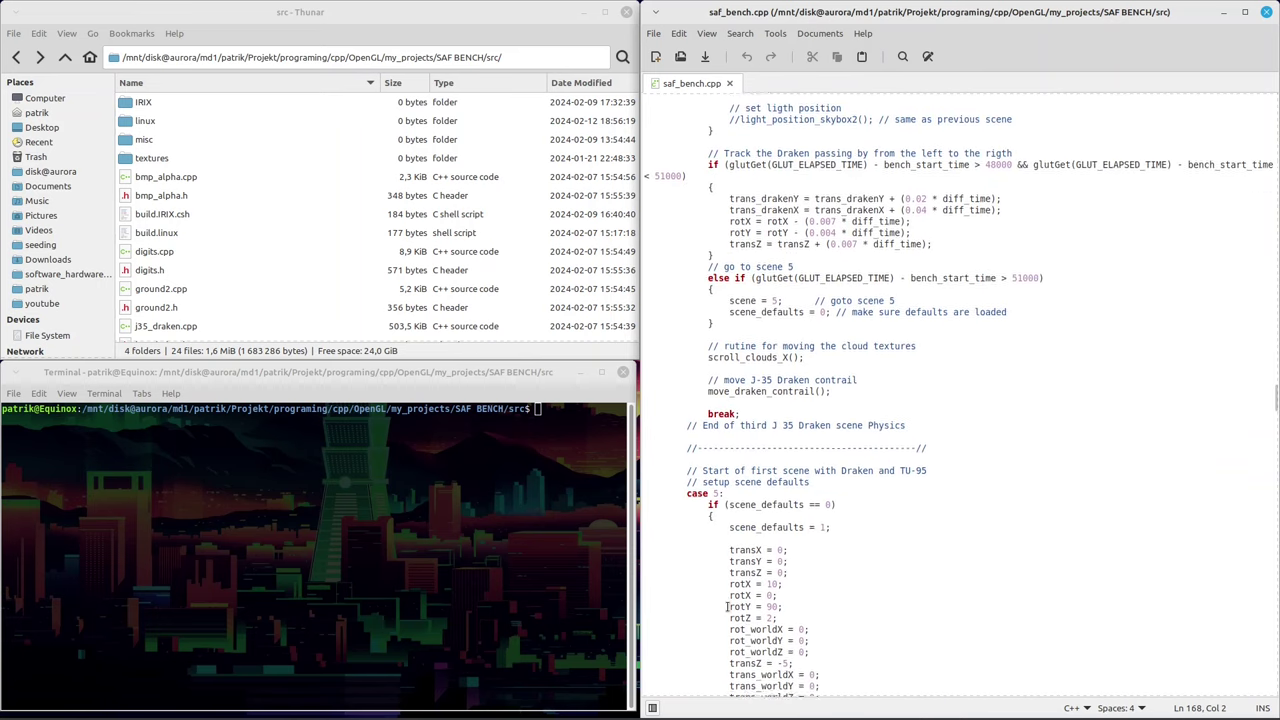
scroll(down, 3)
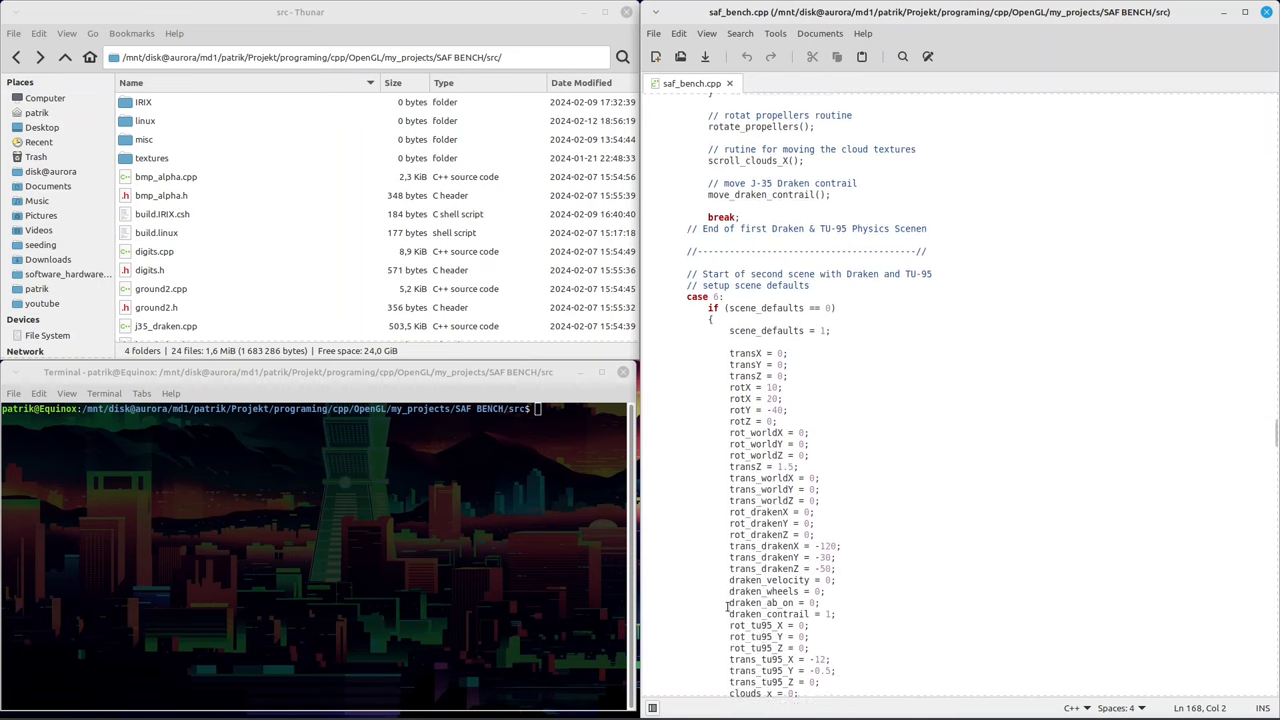
scroll(down, 3)
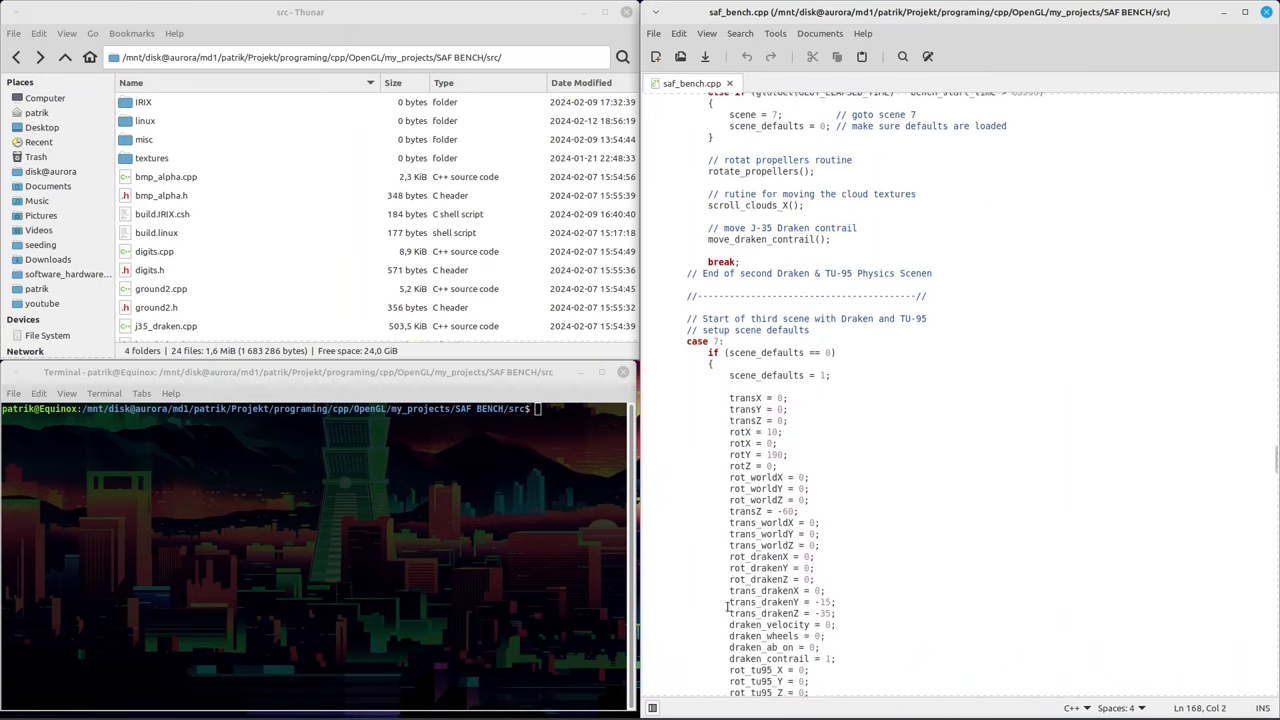
scroll(down, 3)
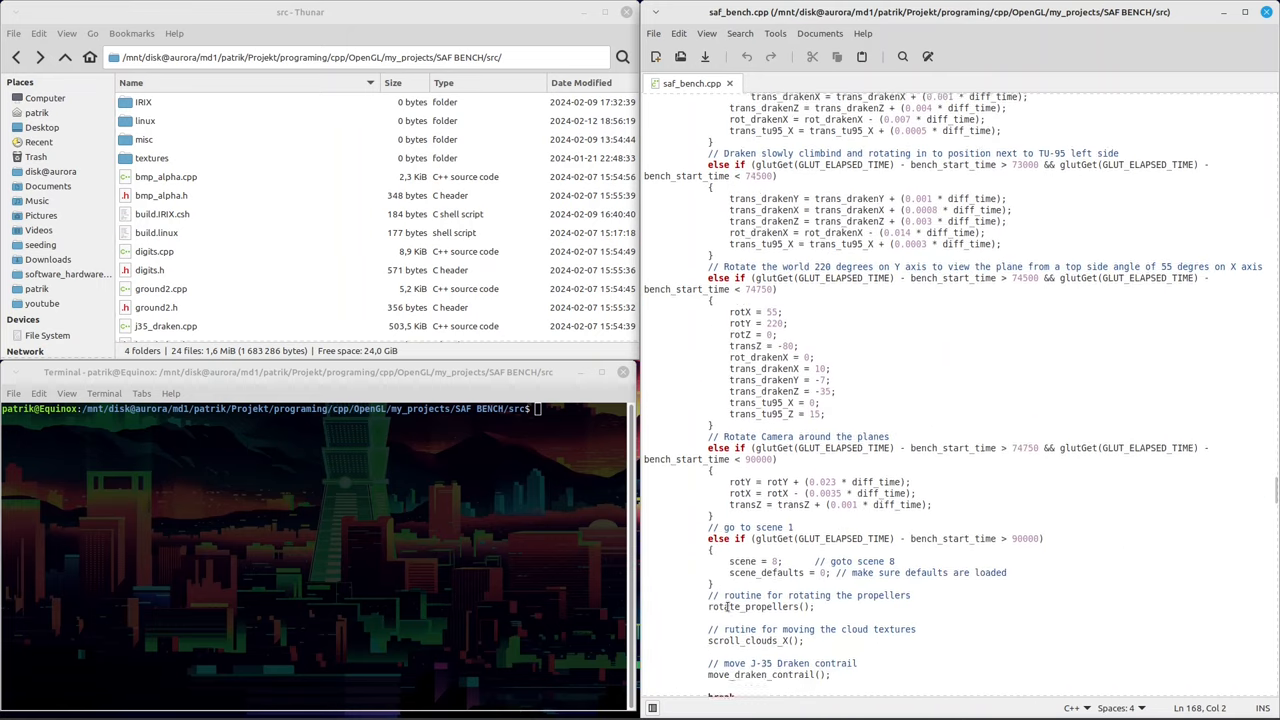
scroll(down, 3)
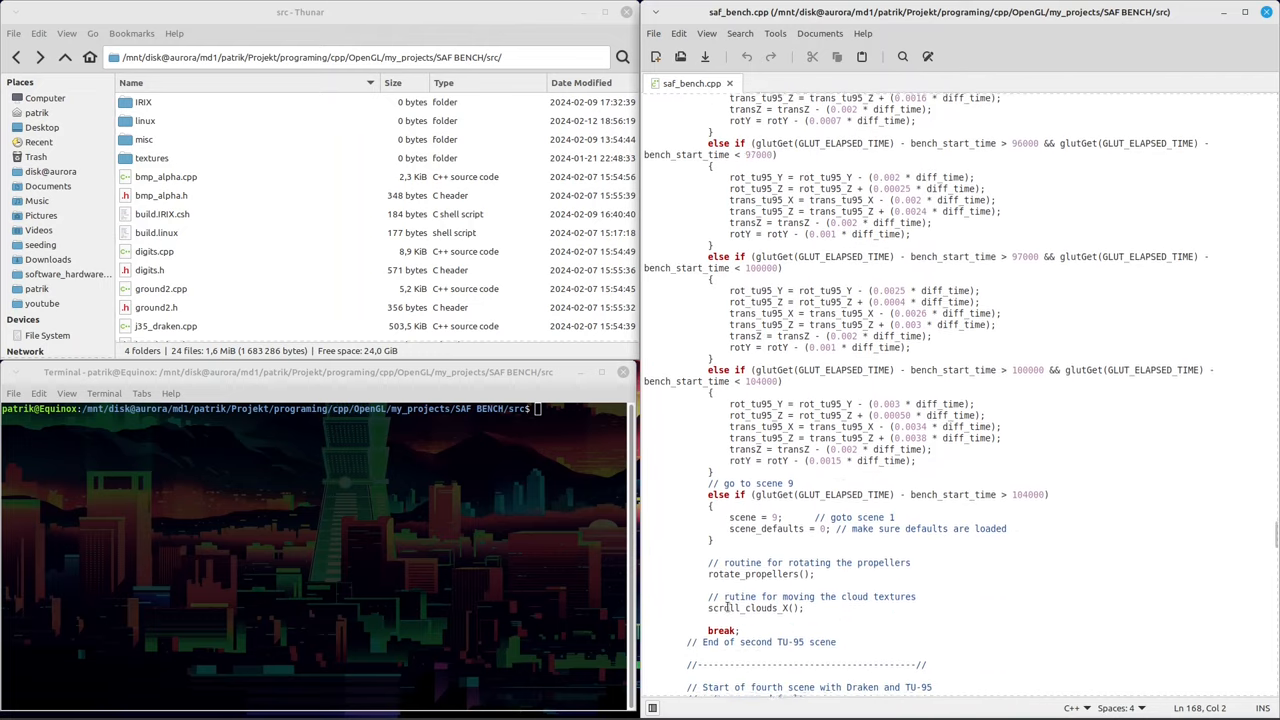
scroll(down, 3)
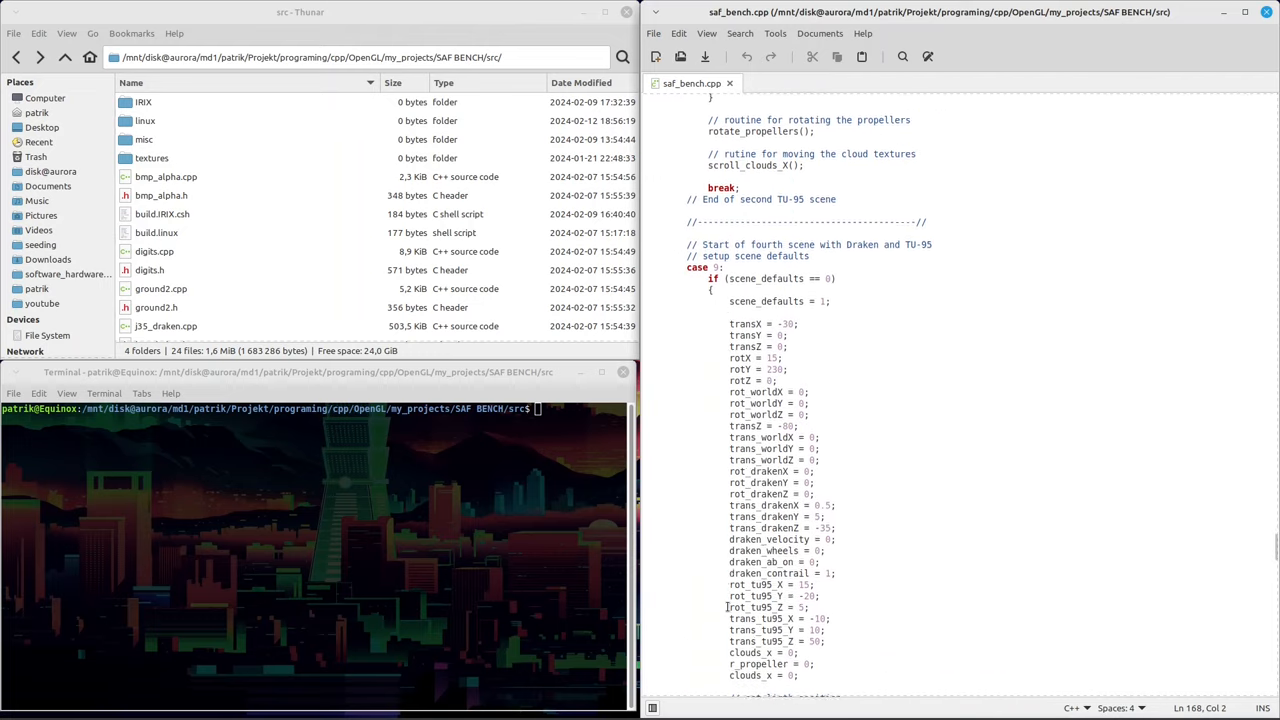
scroll(down, 3)
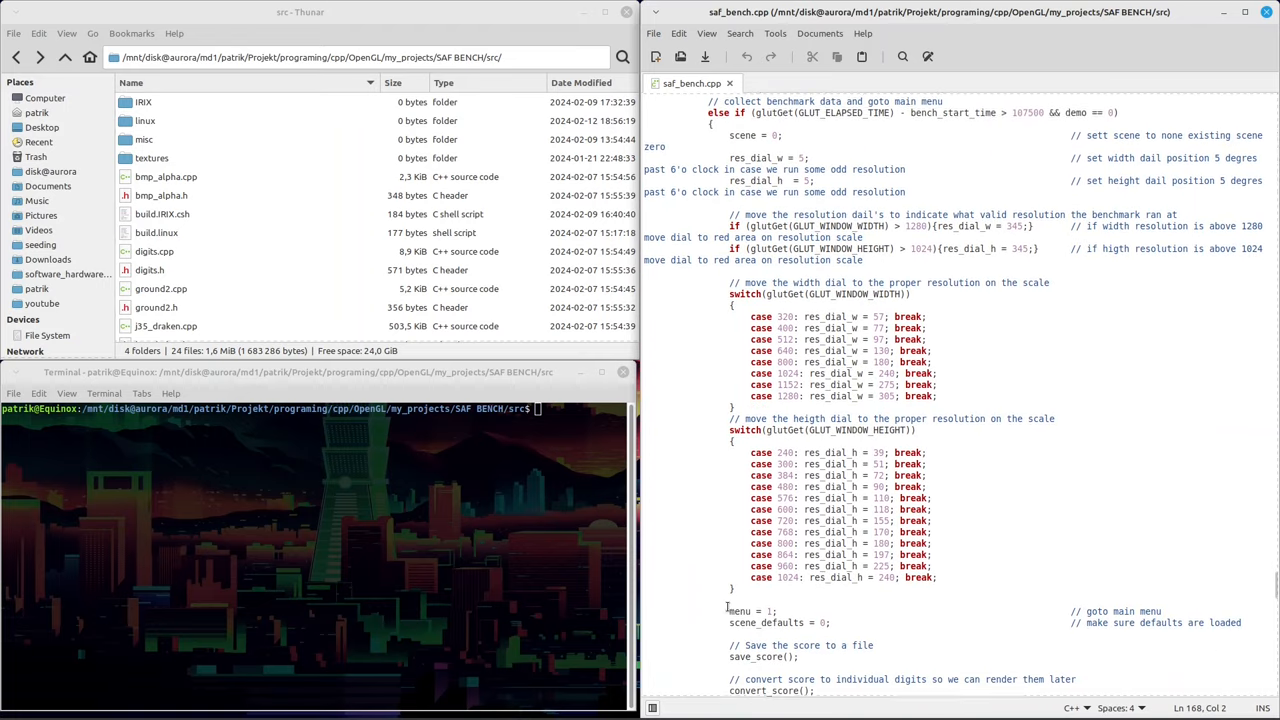
scroll(down, 3)
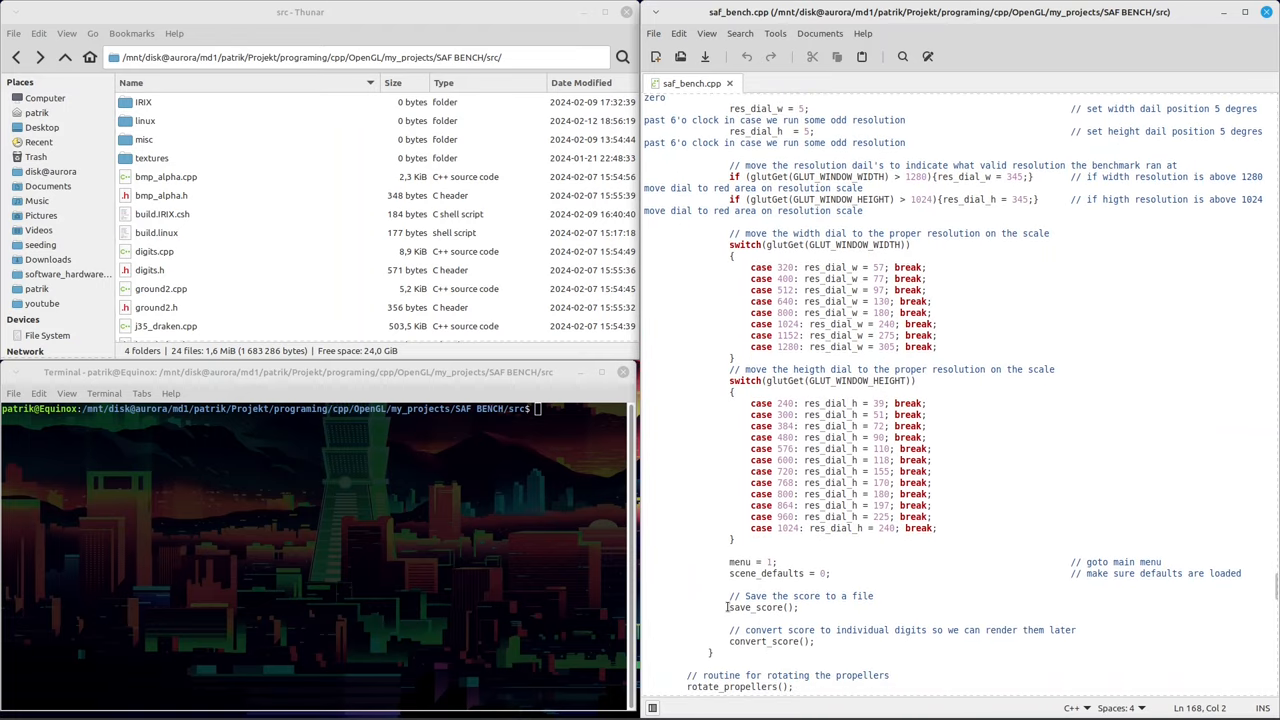
scroll(down, 3)
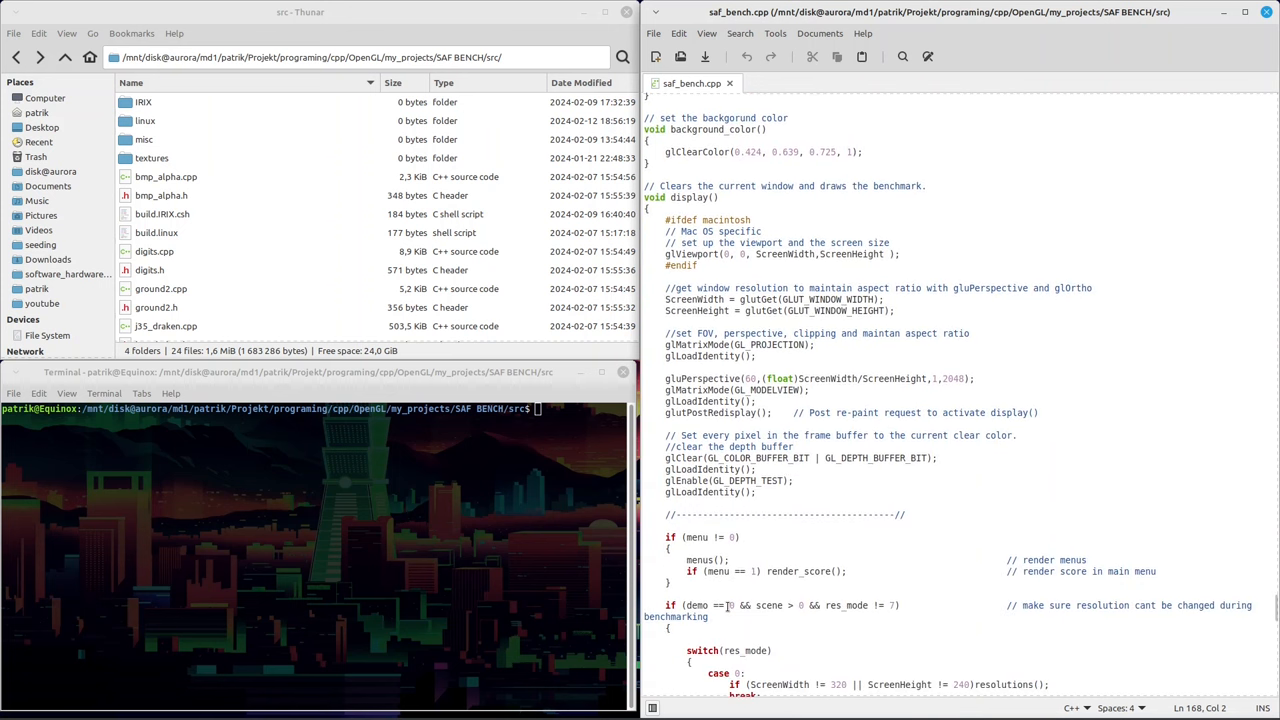
scroll(down, 3)
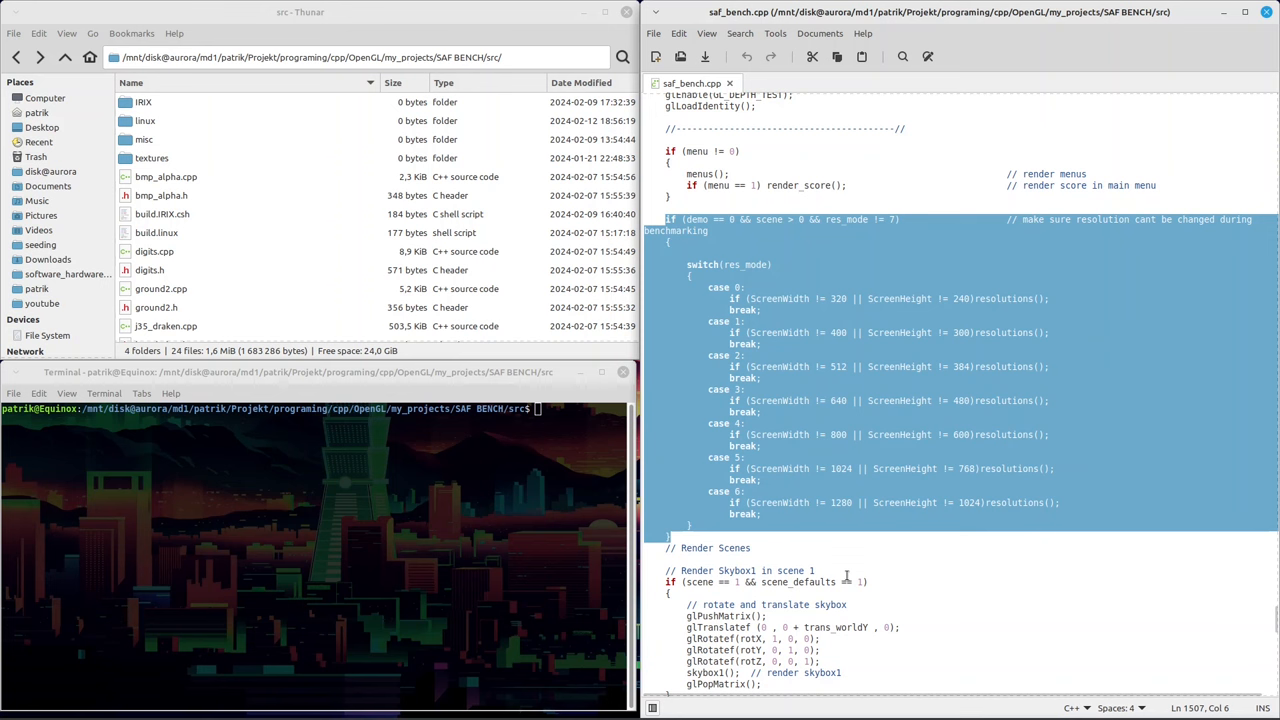
scroll(down, 3)
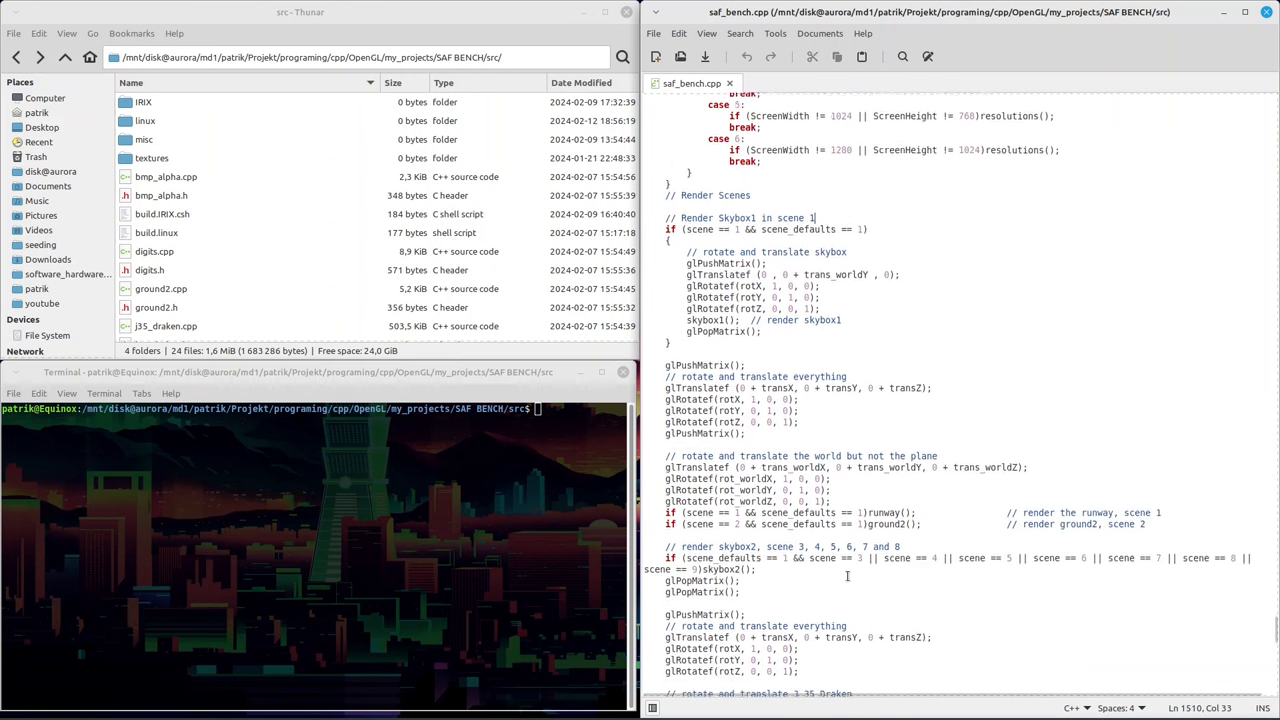
scroll(down, 3)
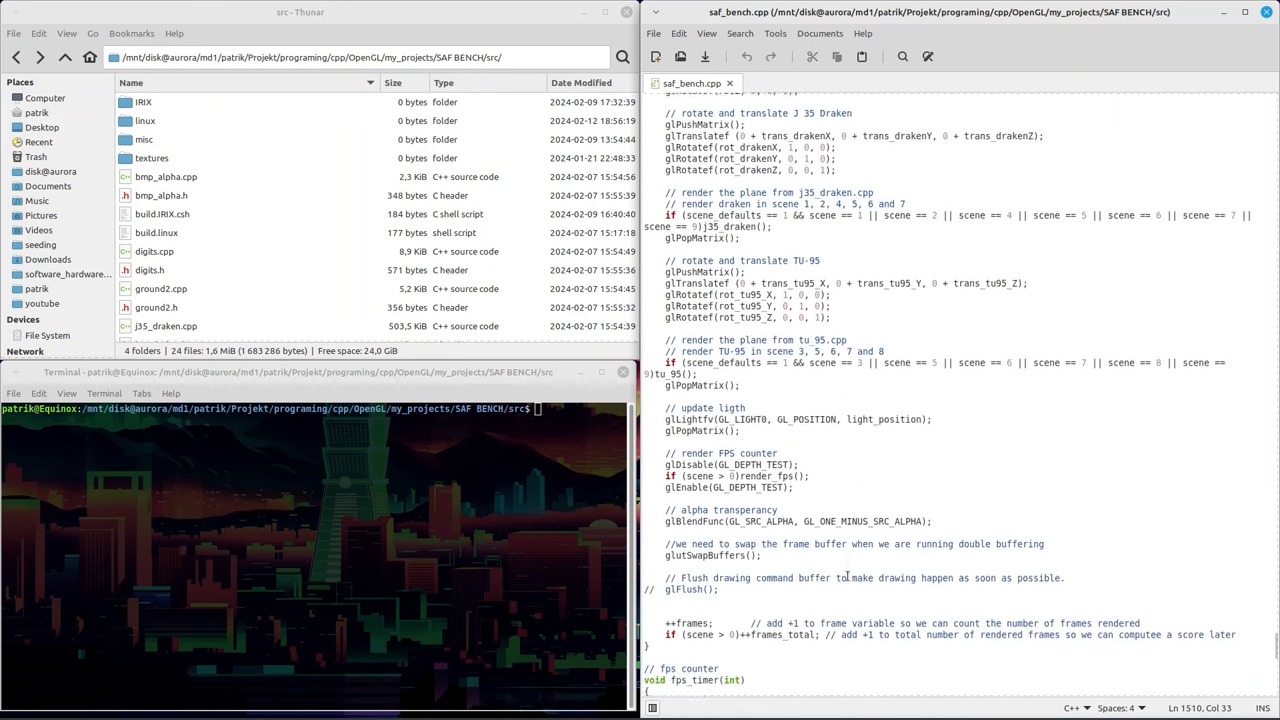
scroll(down, 3)
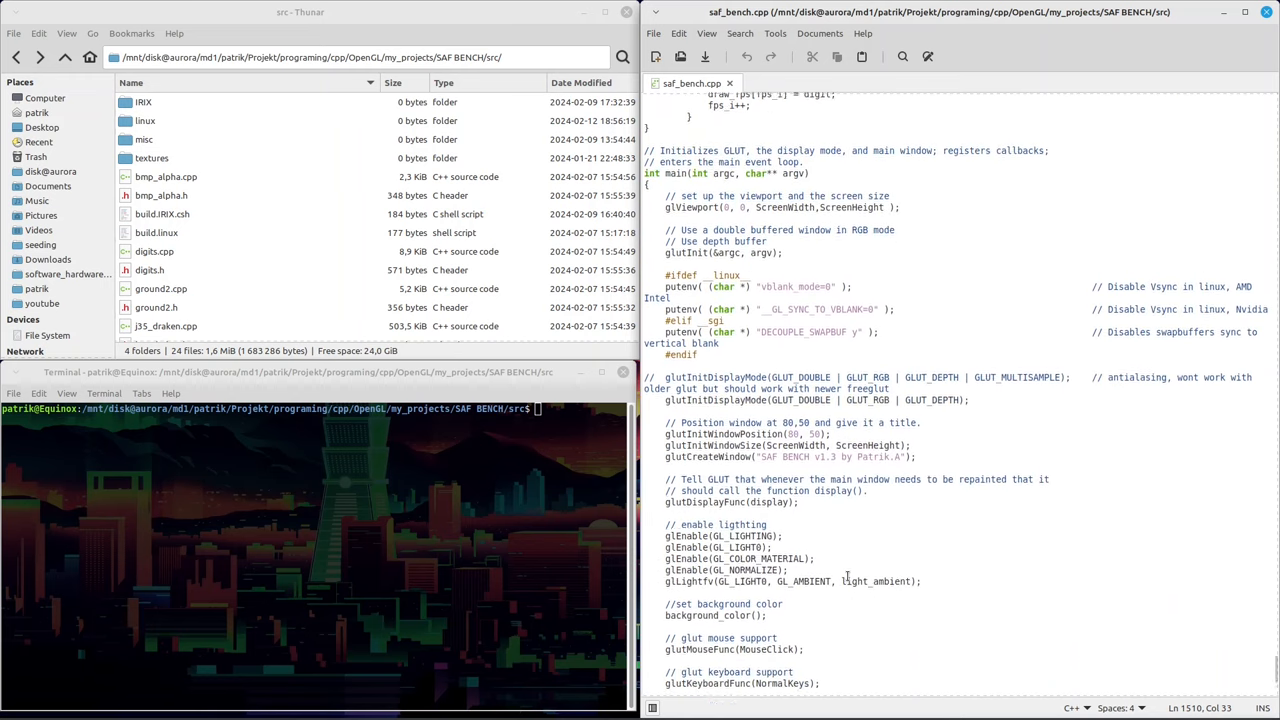
scroll(down, 3)
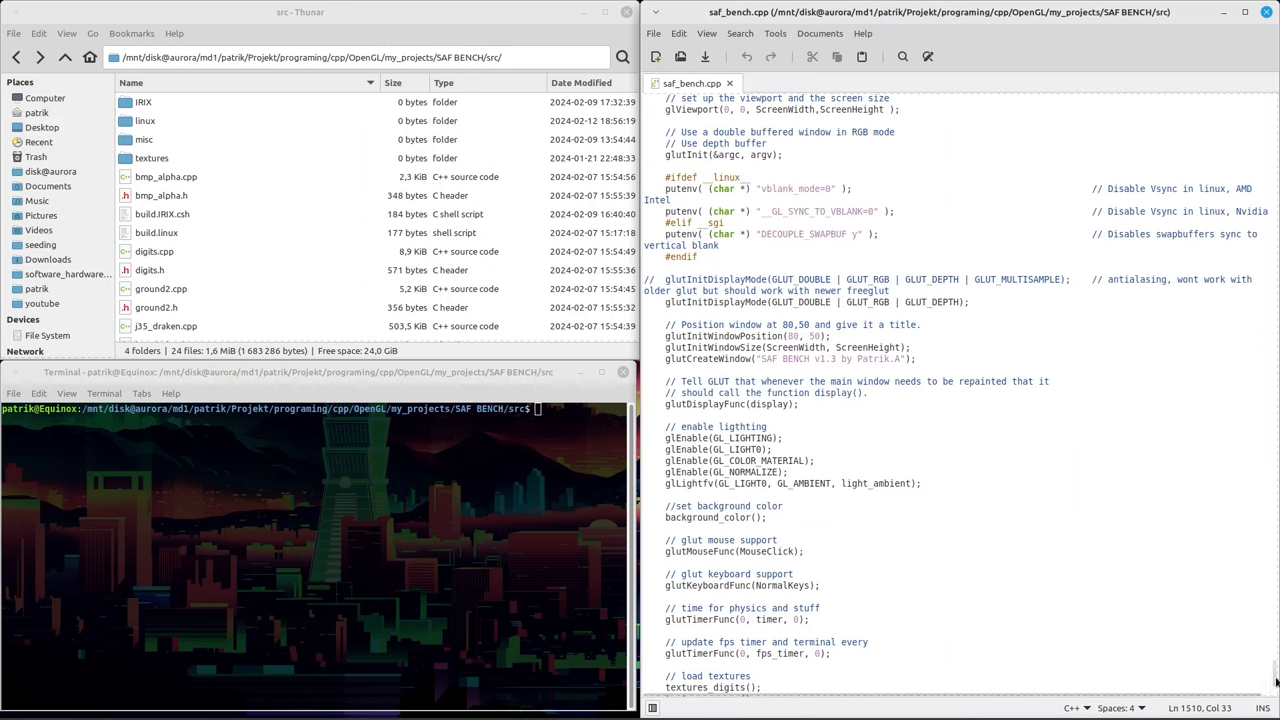
scroll(down, 3)
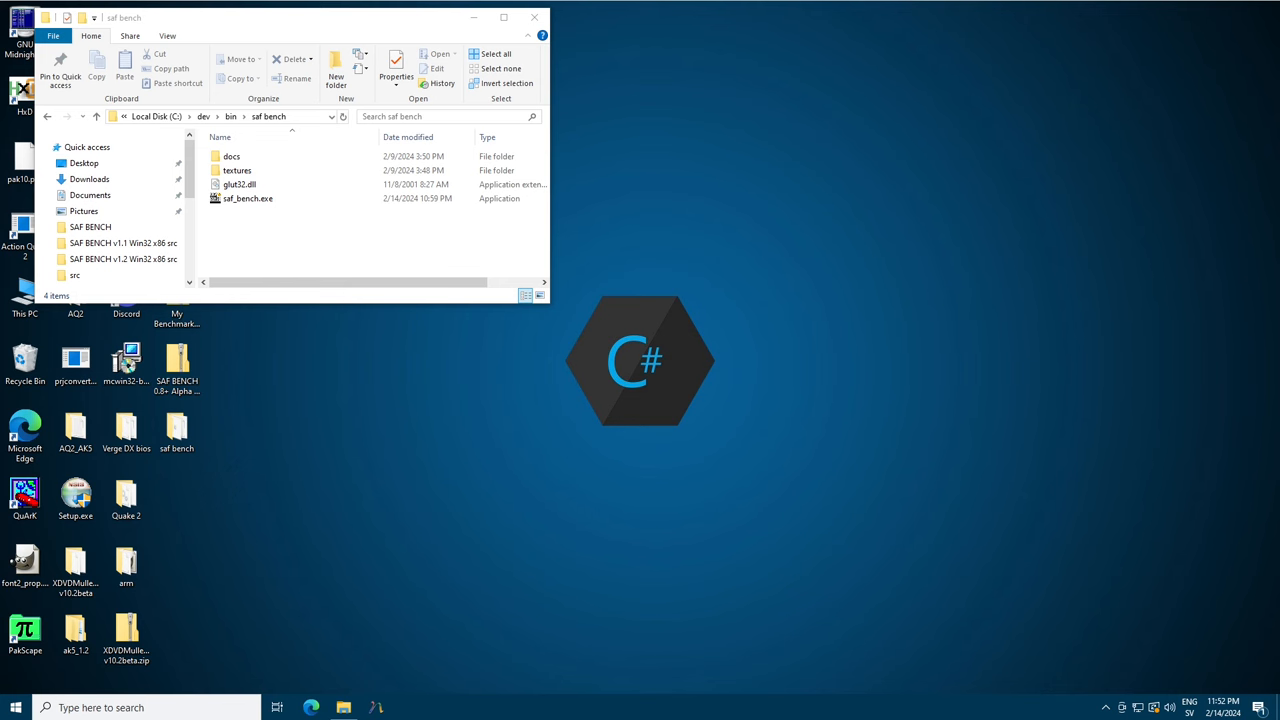
Launch saf_bench.exe from the saf bench folder.
double_click(247, 198)
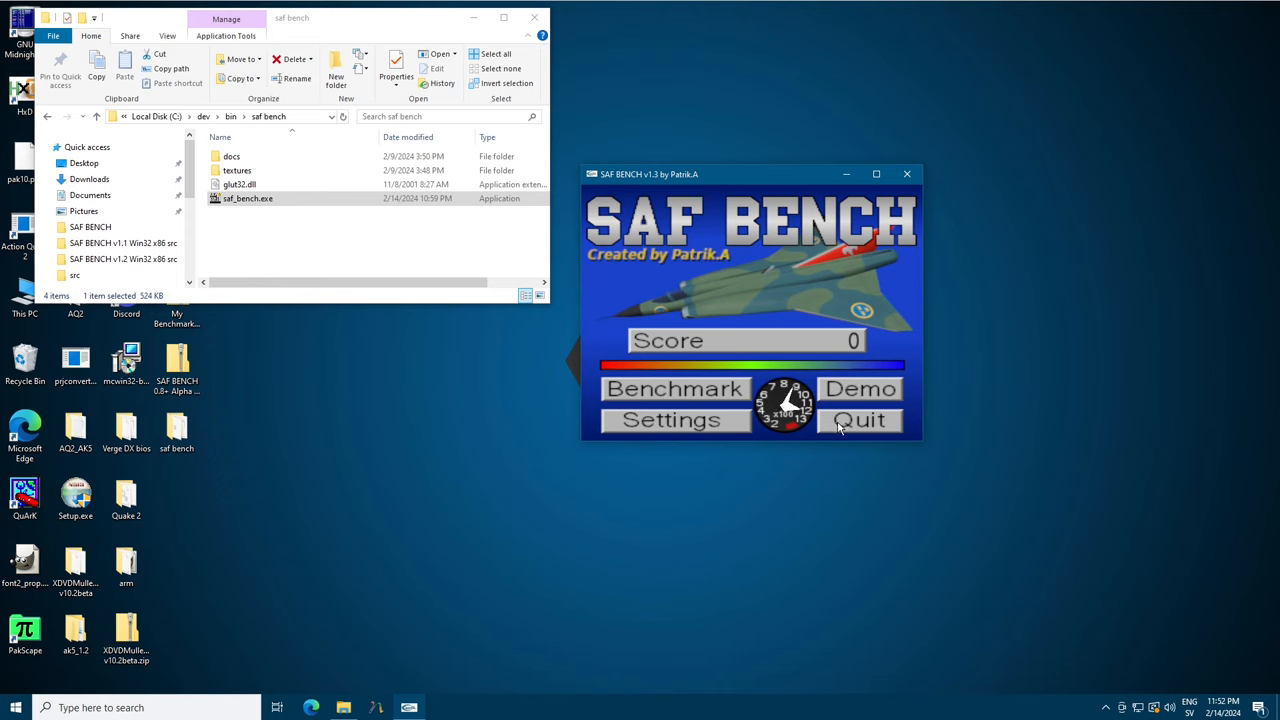
mouse_move(714, 396)
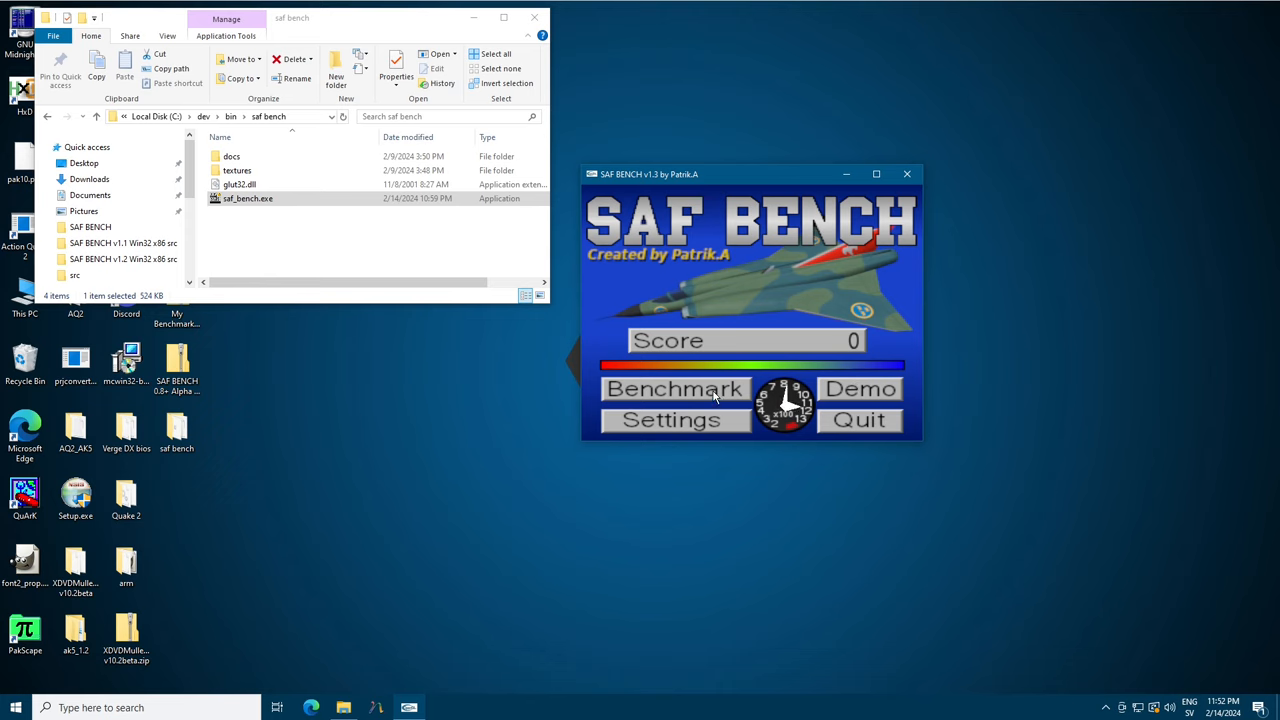
Run the benchmark until it reports a score of 42936.
click(675, 389)
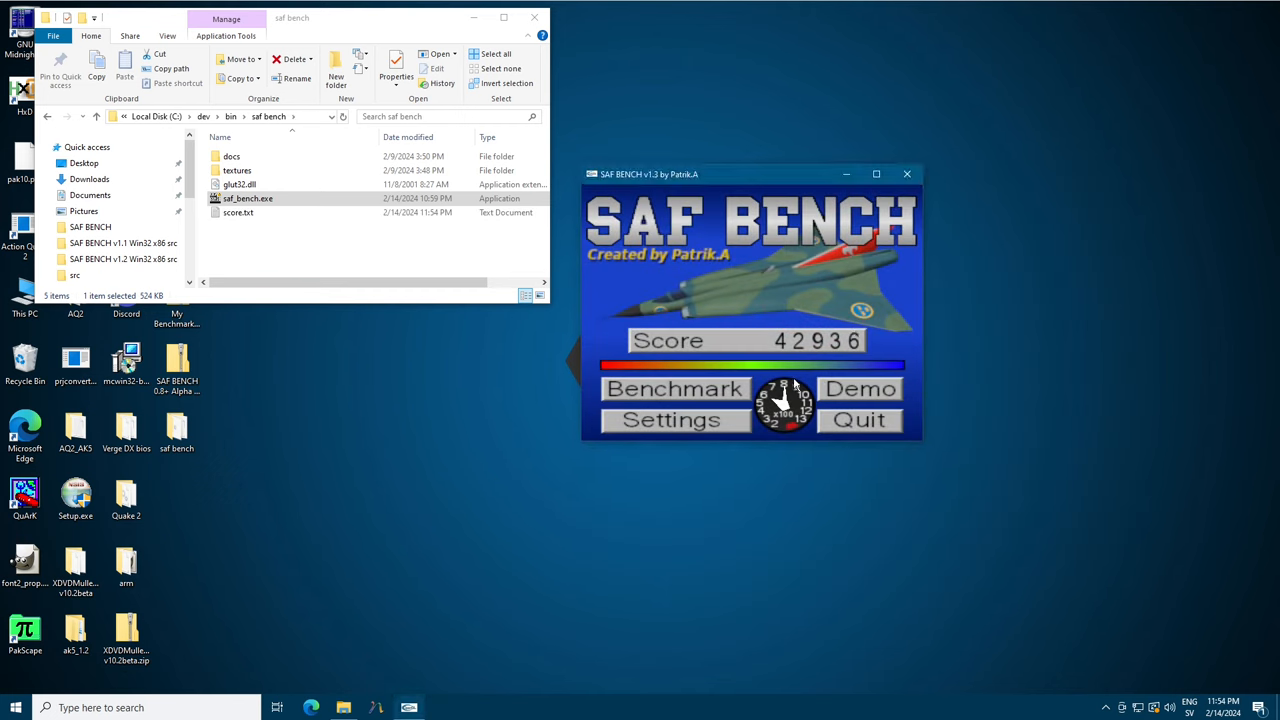
mouse_move(776, 440)
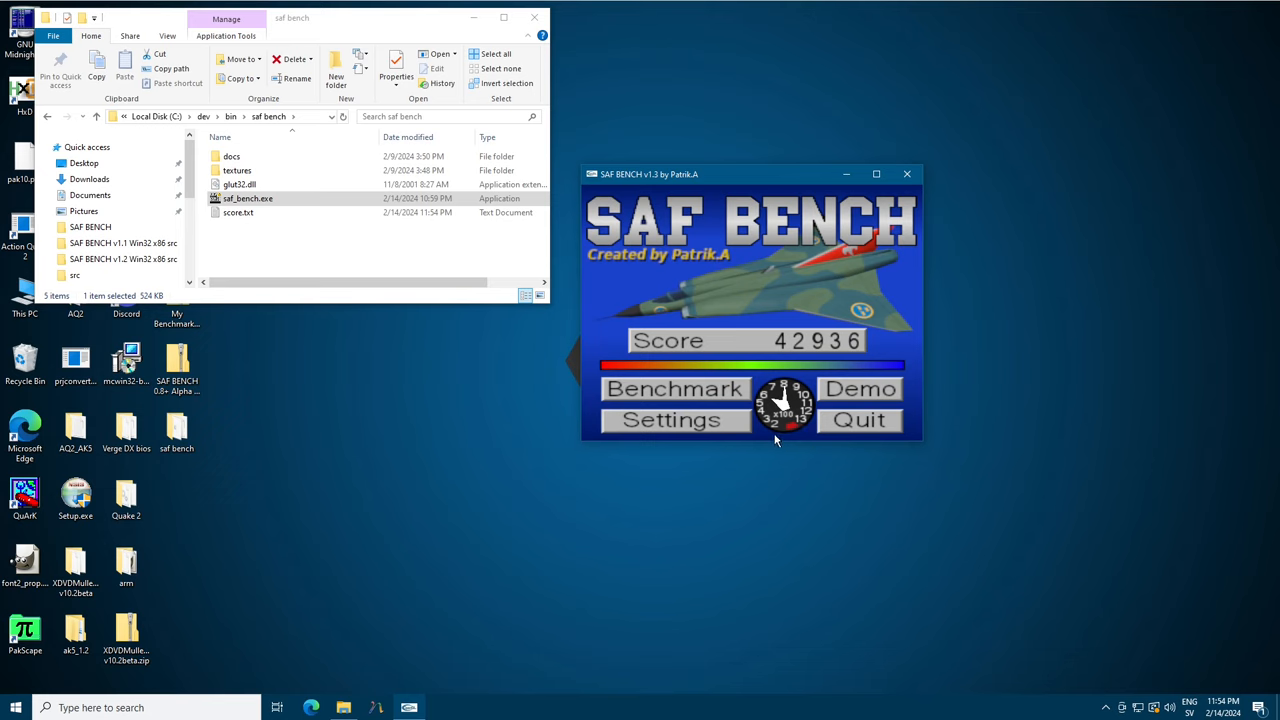
mouse_move(776, 445)
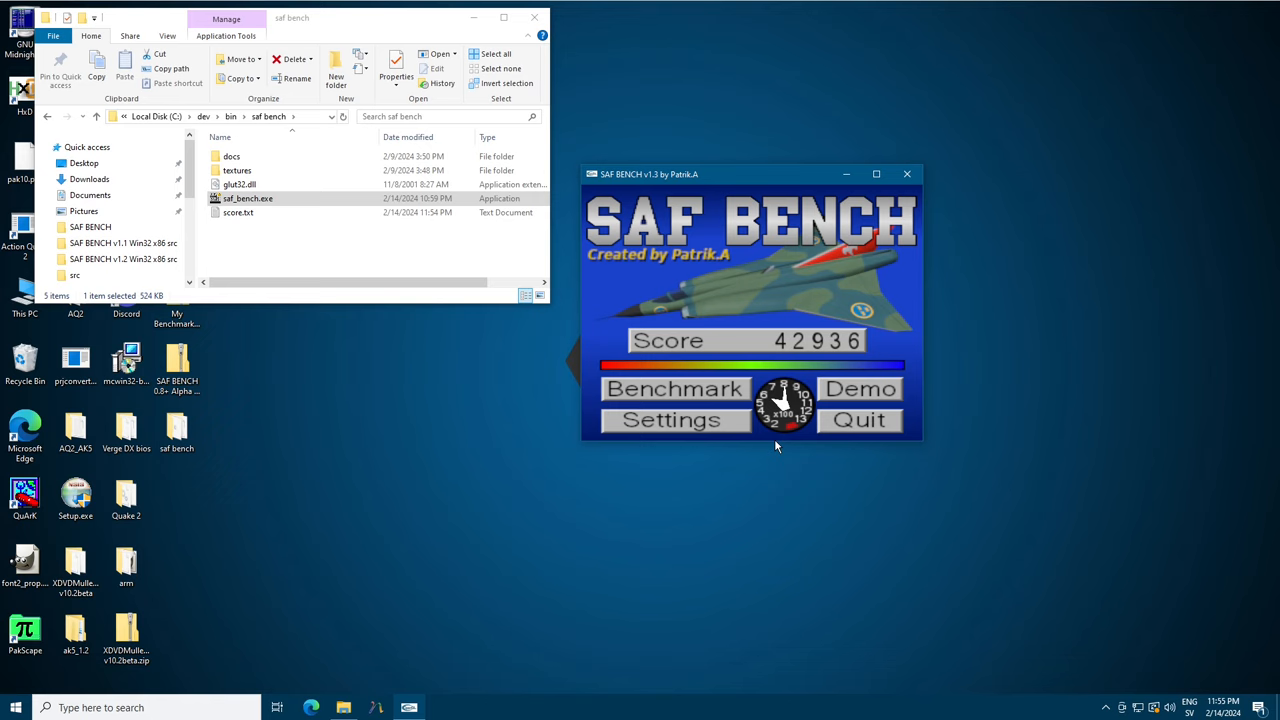
mouse_move(707, 430)
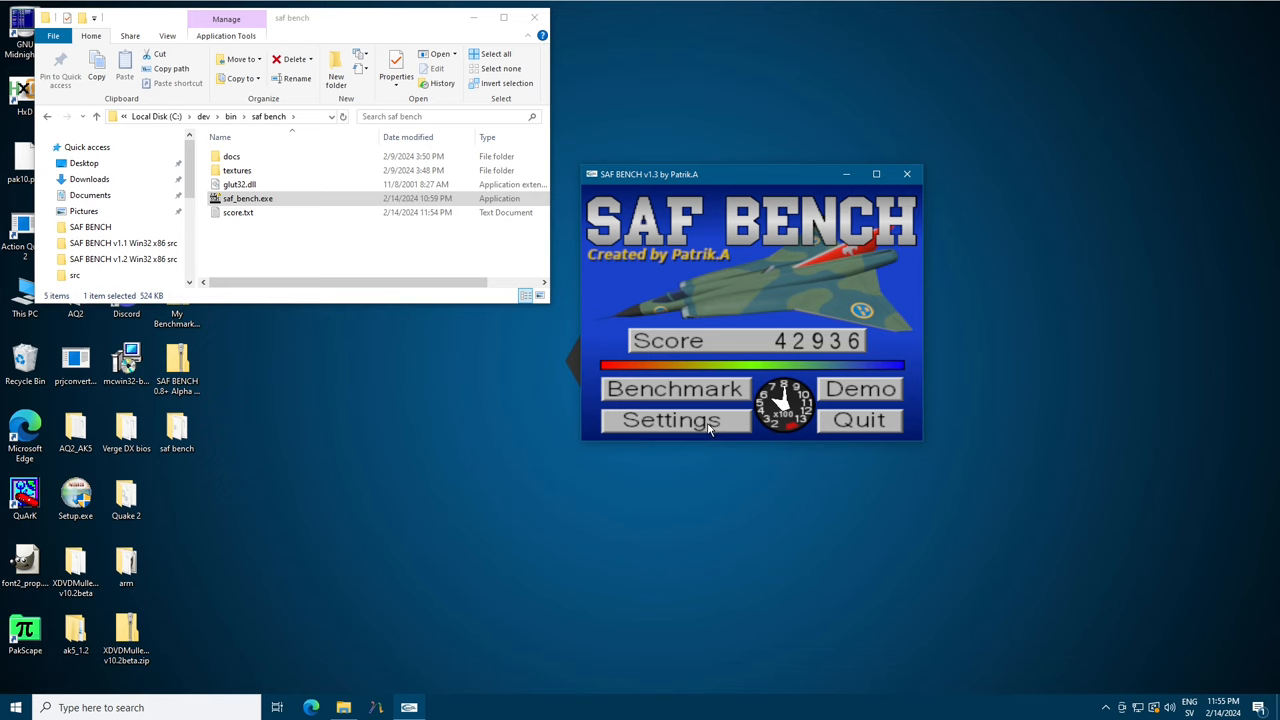
mouse_move(763, 435)
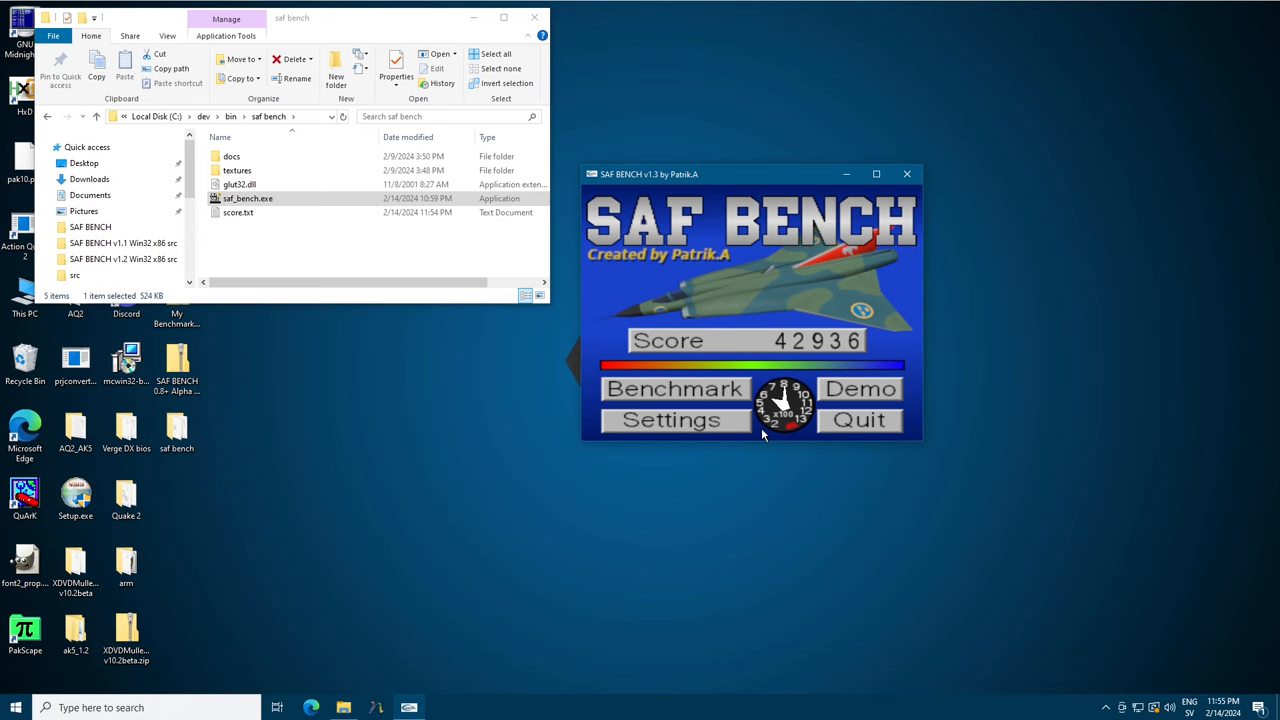
mouse_move(761, 463)
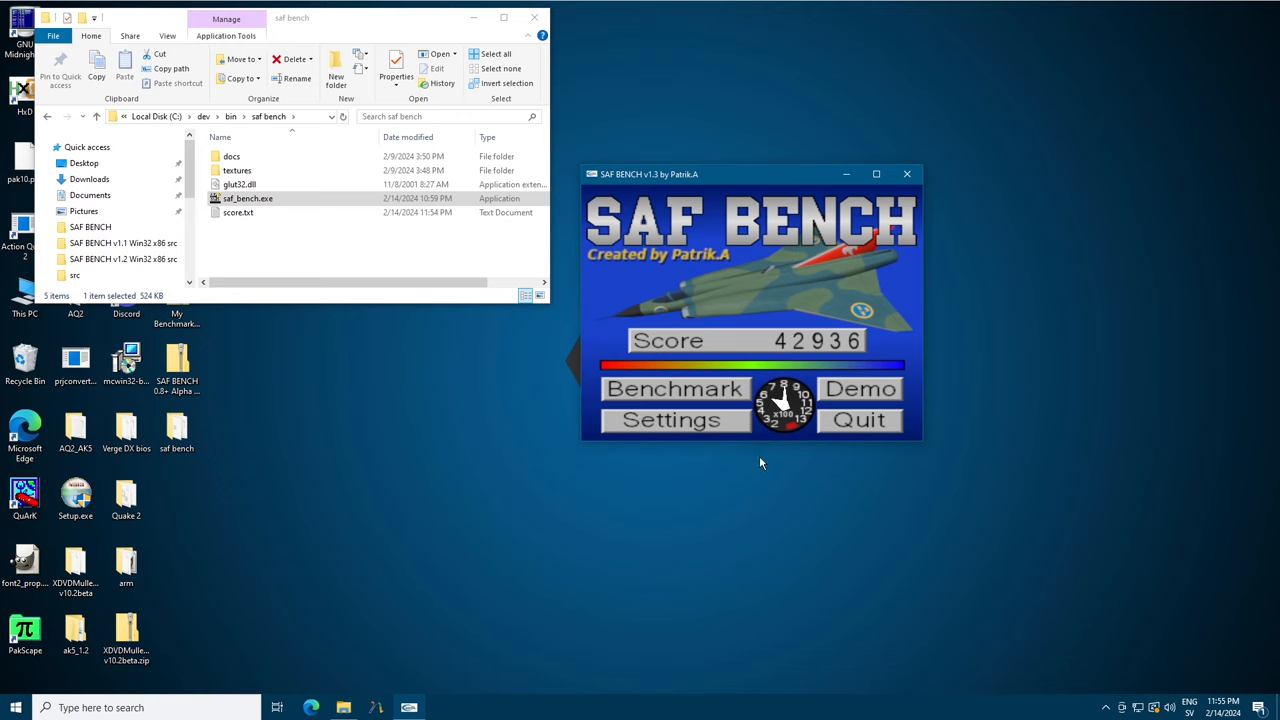
mouse_move(780, 436)
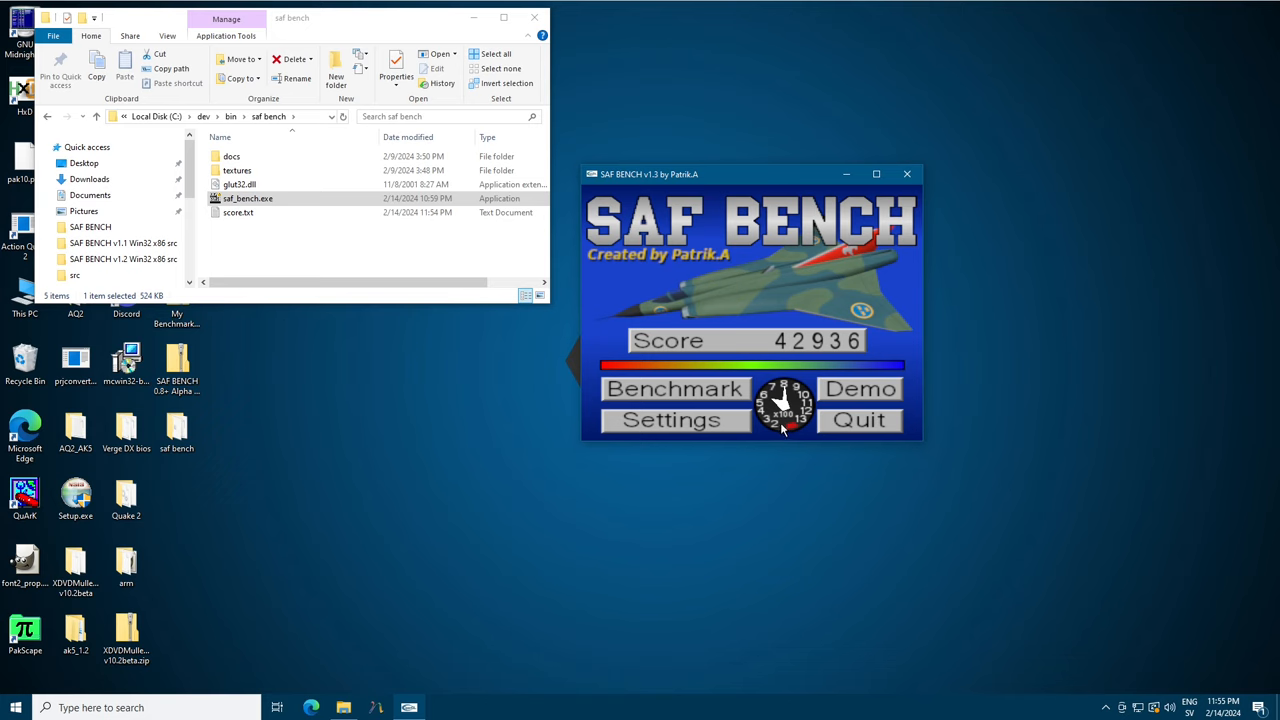
mouse_move(782, 470)
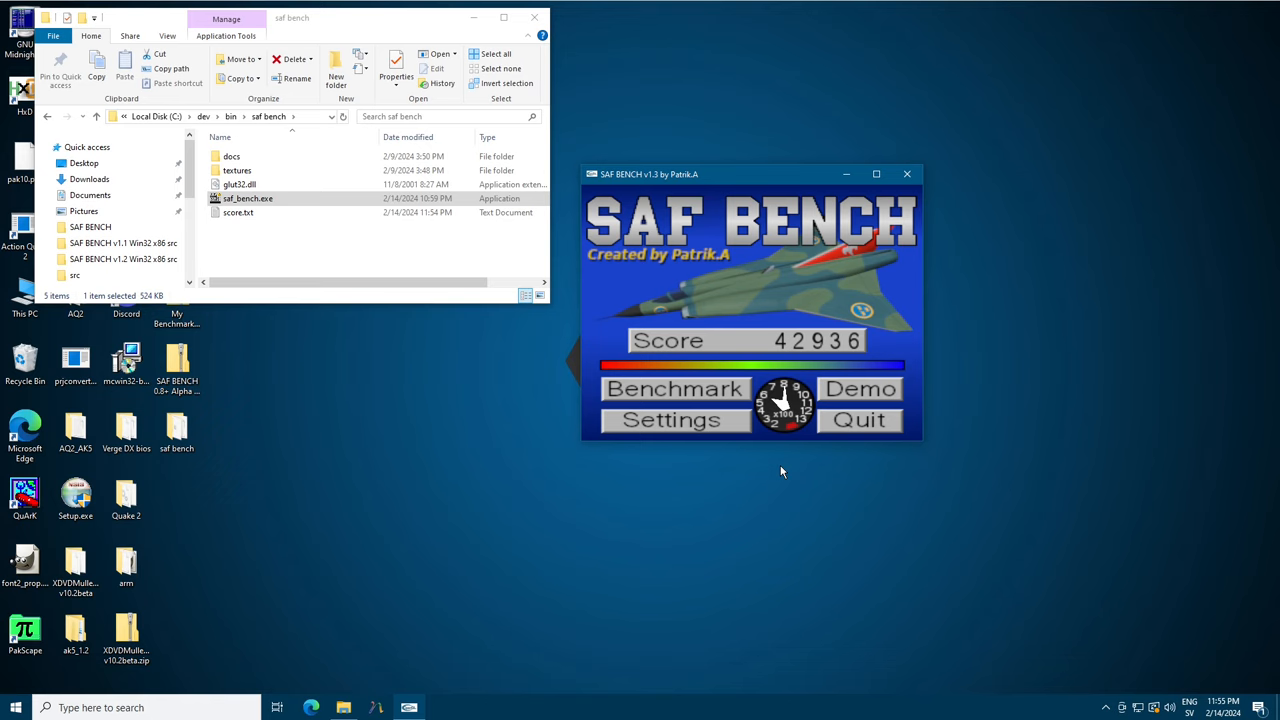
mouse_move(790, 432)
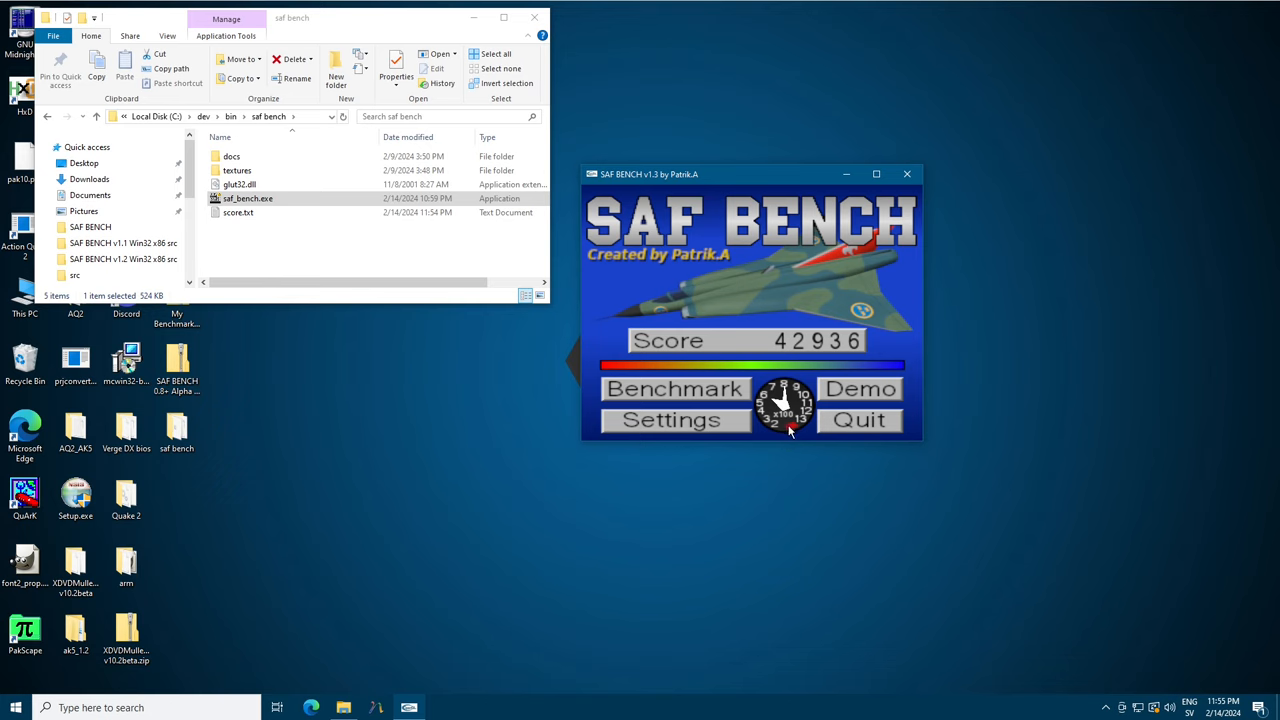
mouse_move(793, 432)
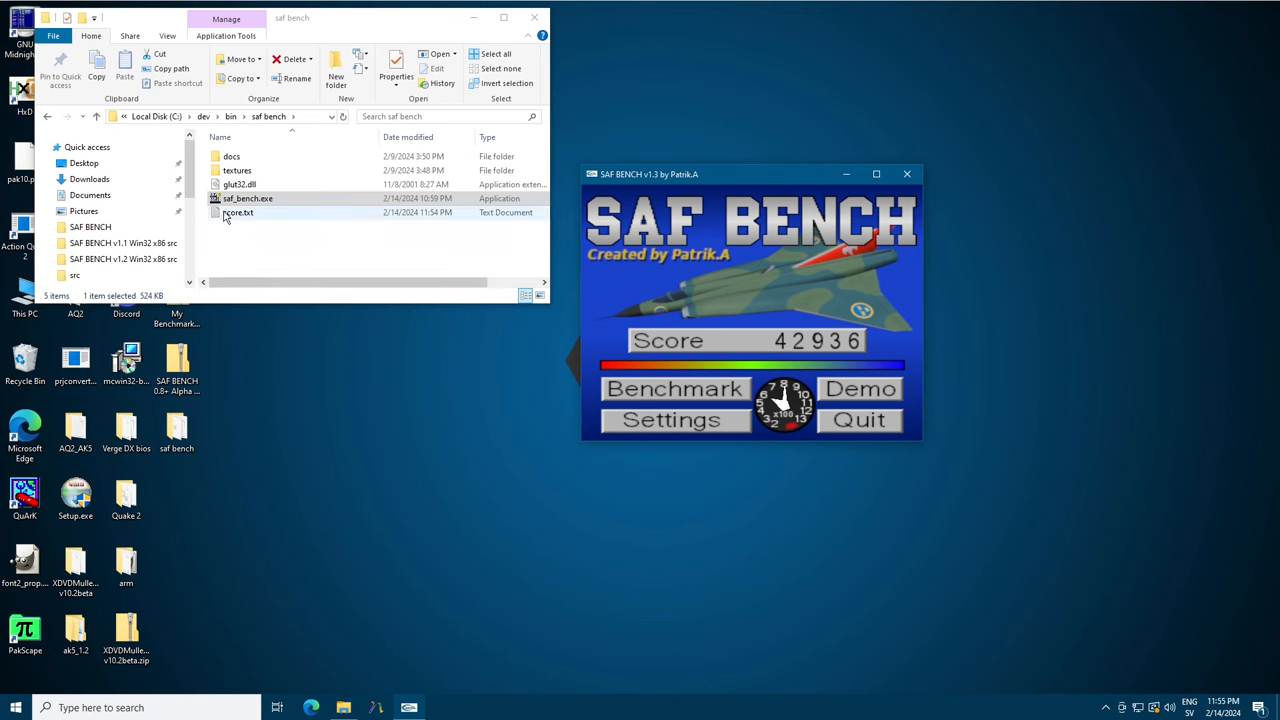
Open score.txt in Notepad to read the 800 x 600, 399.4 FPS, 42936 results.
double_click(238, 212)
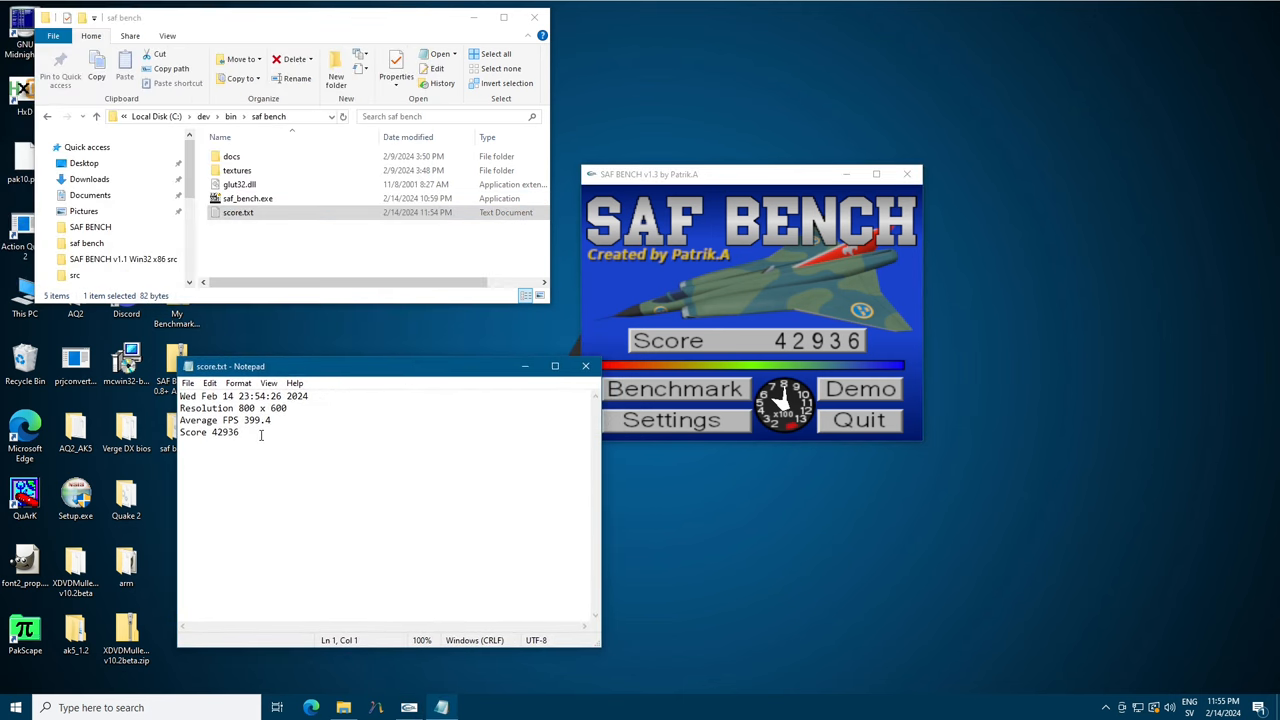
key(ctrl+a)
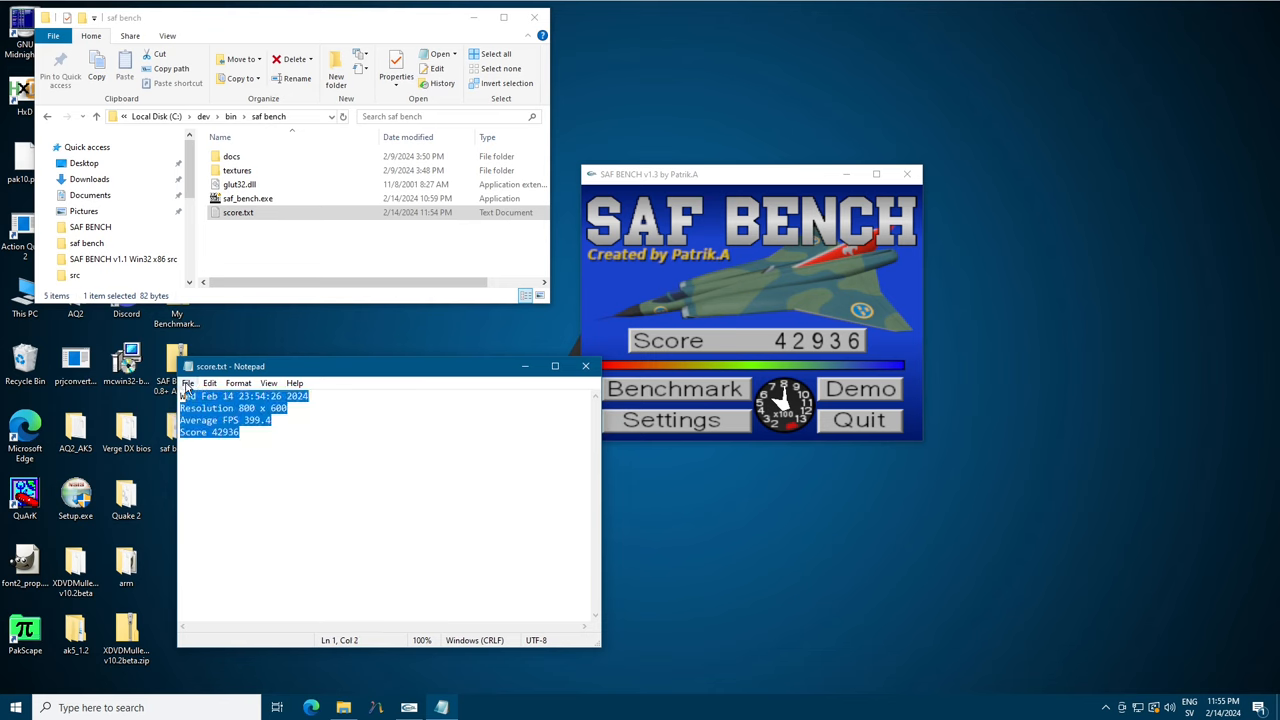
click(300, 408)
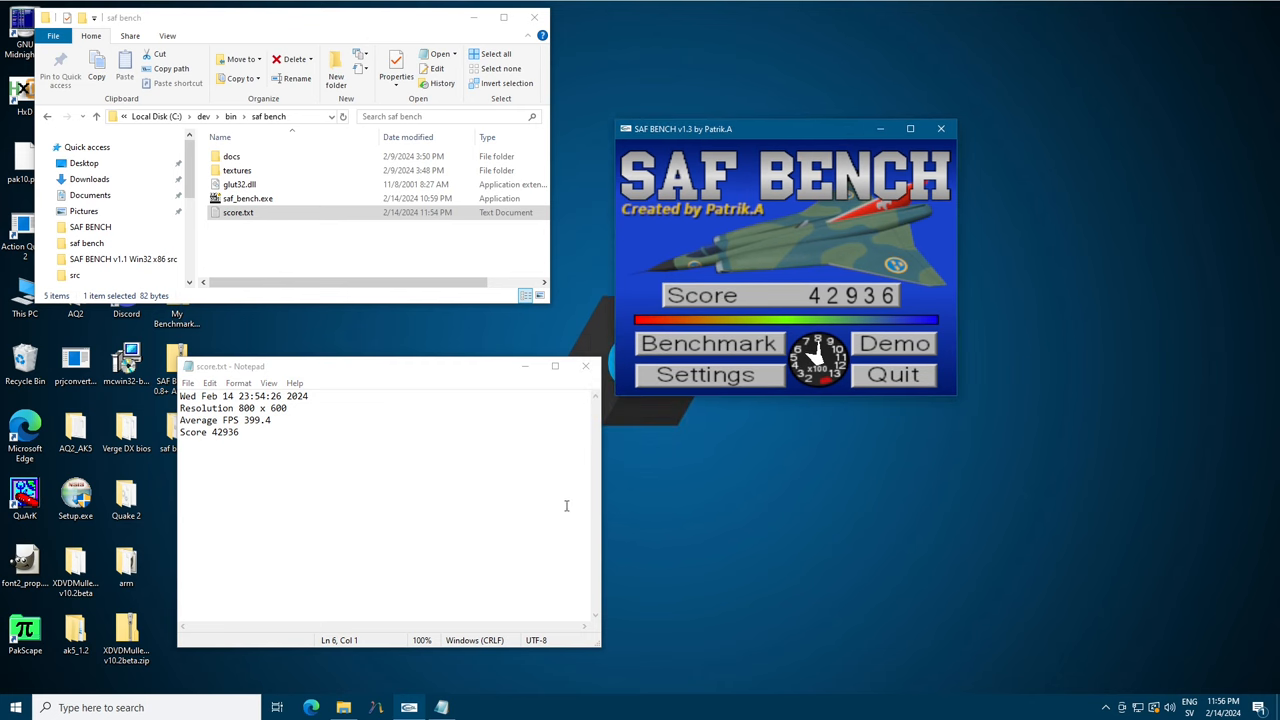
Close Notepad, play SAF BENCH's Demo flight, then quit the program.
click(585, 366)
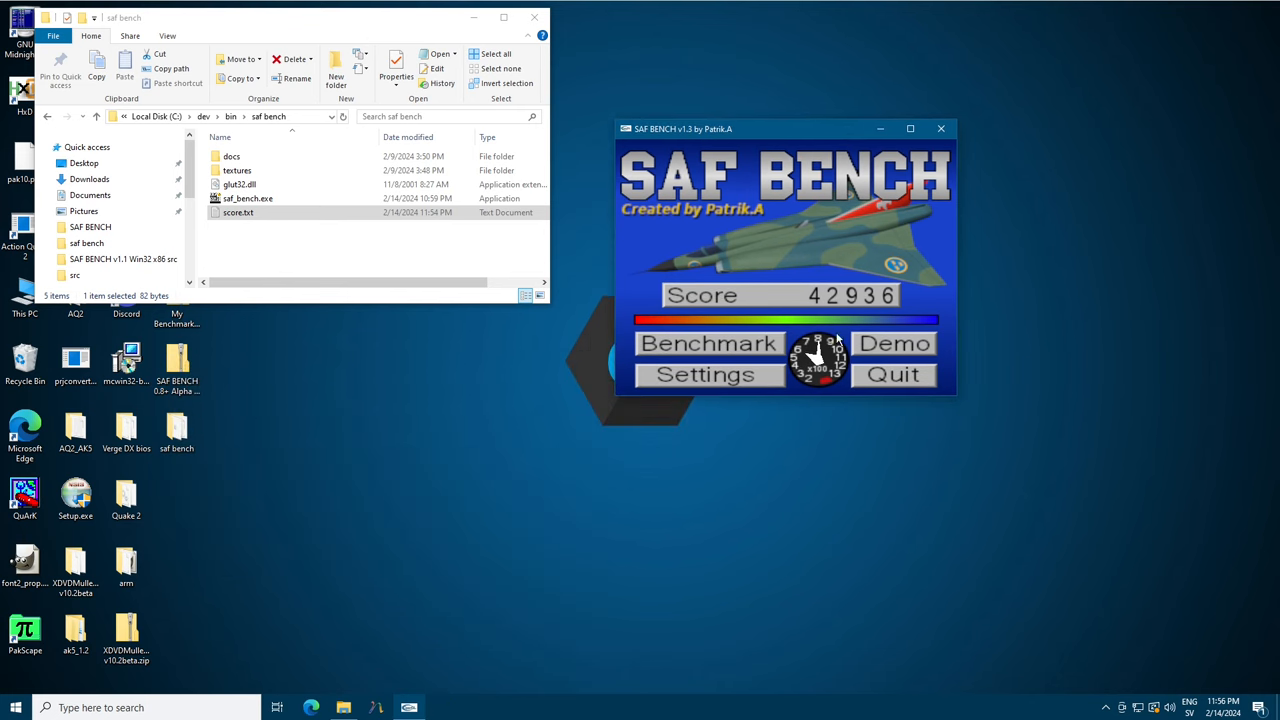
mouse_move(877, 345)
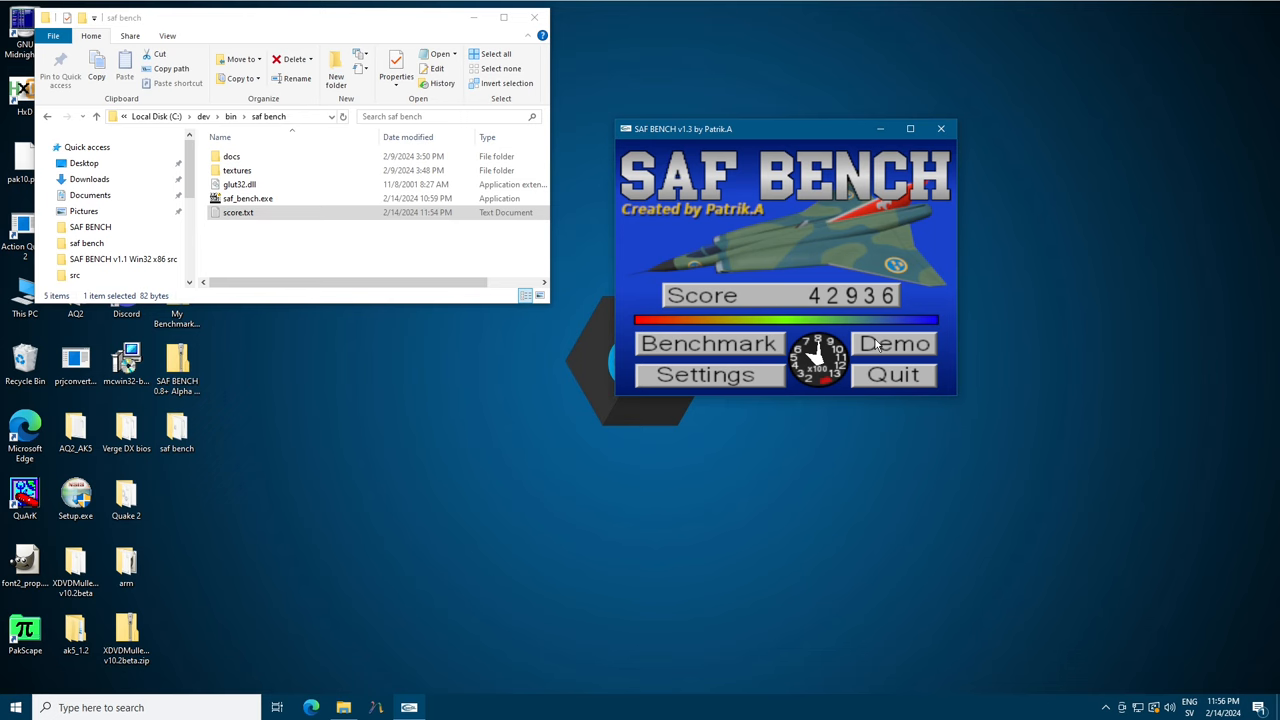
click(894, 343)
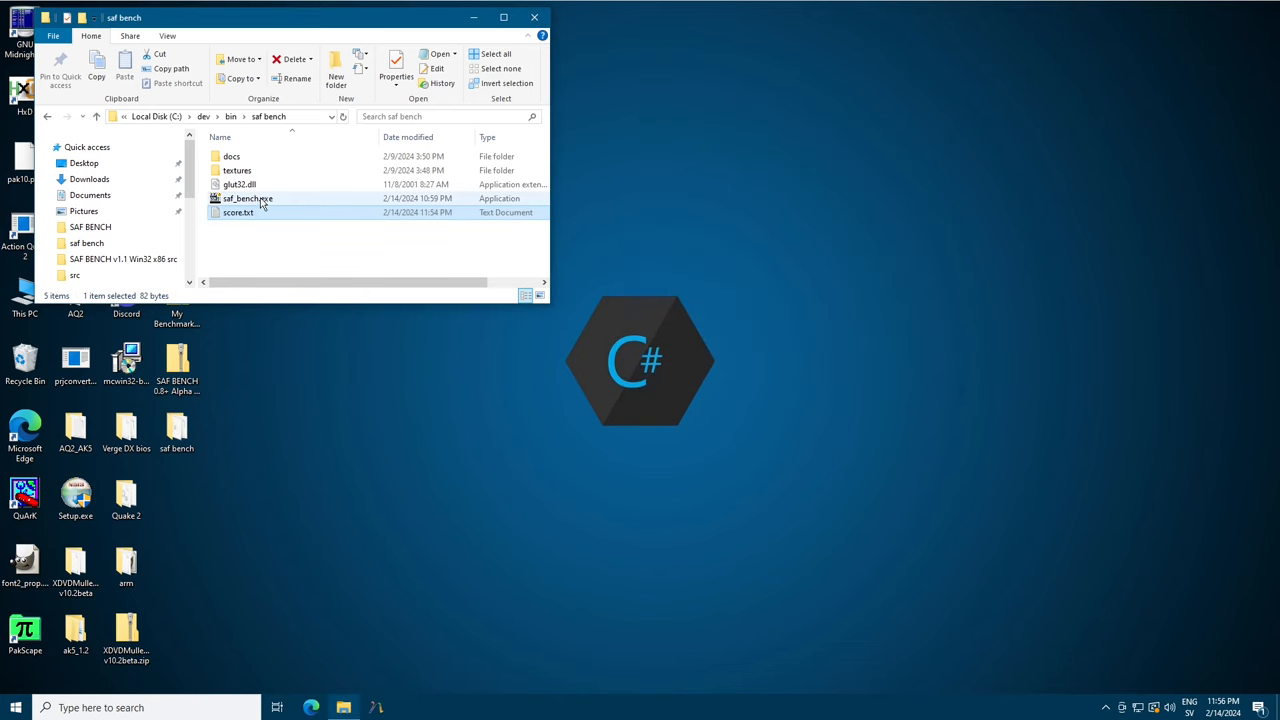
Relaunch saf_bench.exe, watch the demo flythrough, and return to the main menu.
double_click(243, 198)
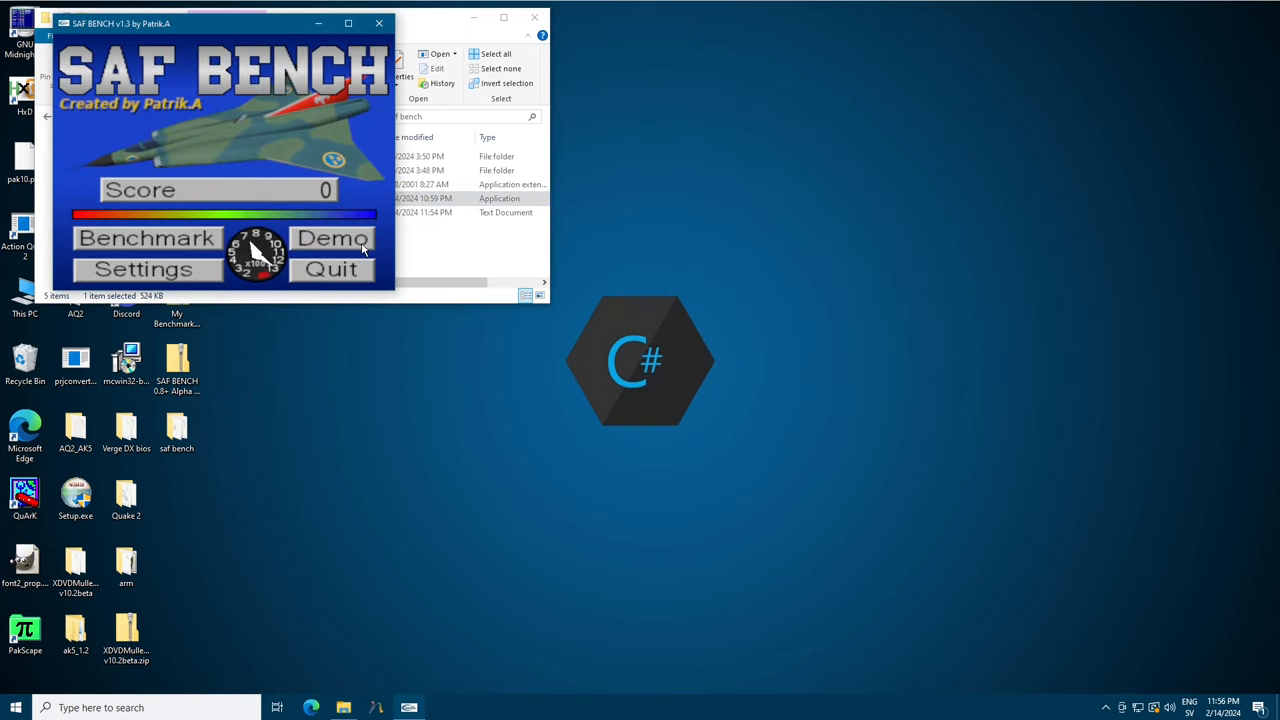
click(332, 238)
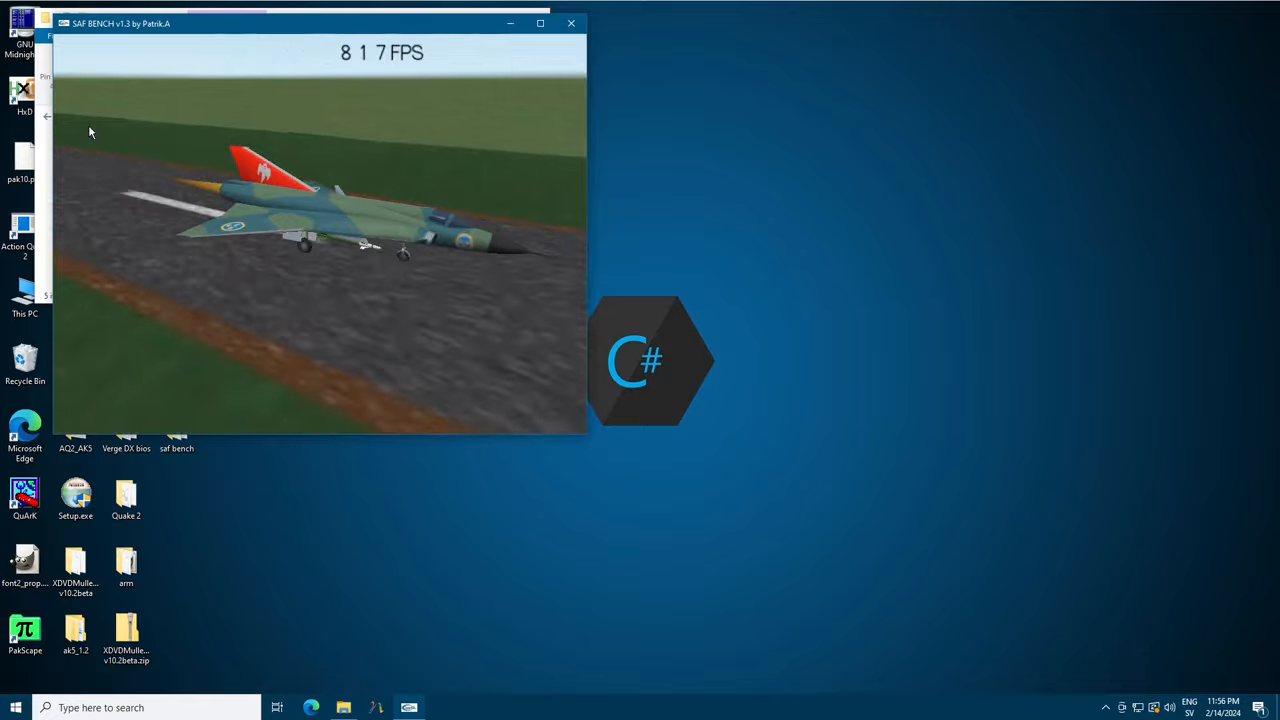
click(536, 22)
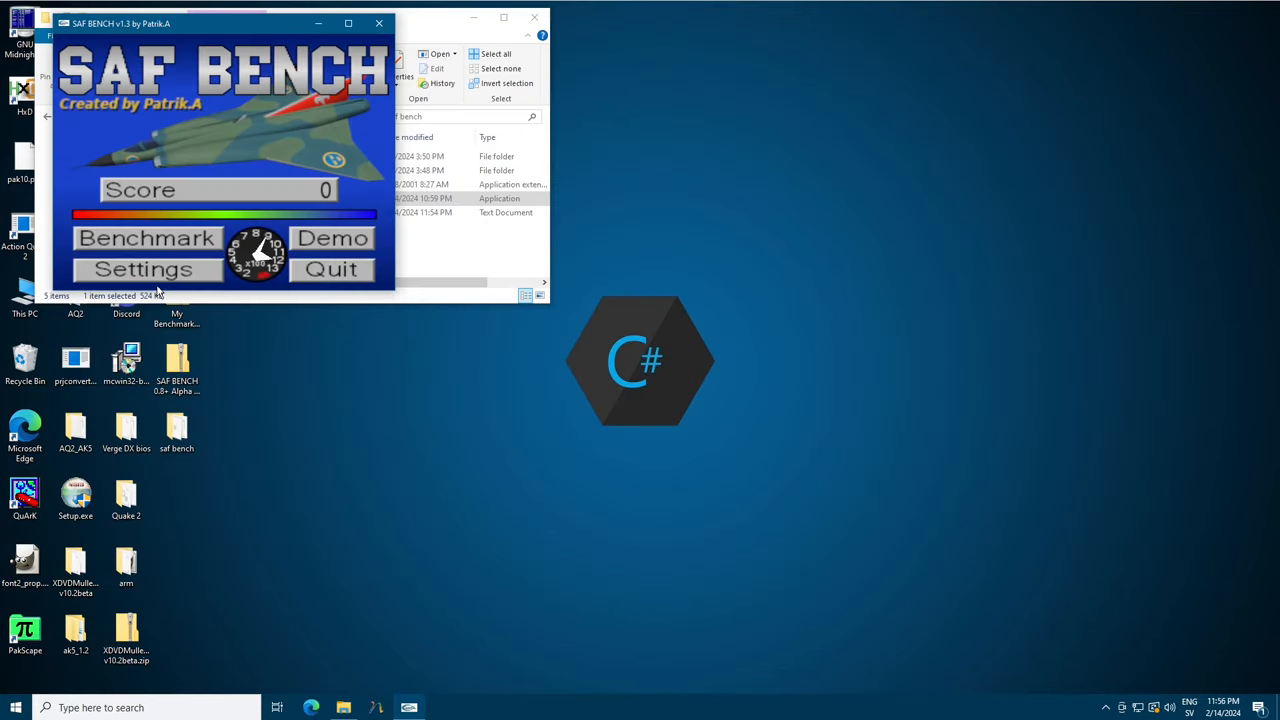
Try the 400x300, 640x480 and 800x600 resolutions, then confirm 1280x1024.
click(145, 269)
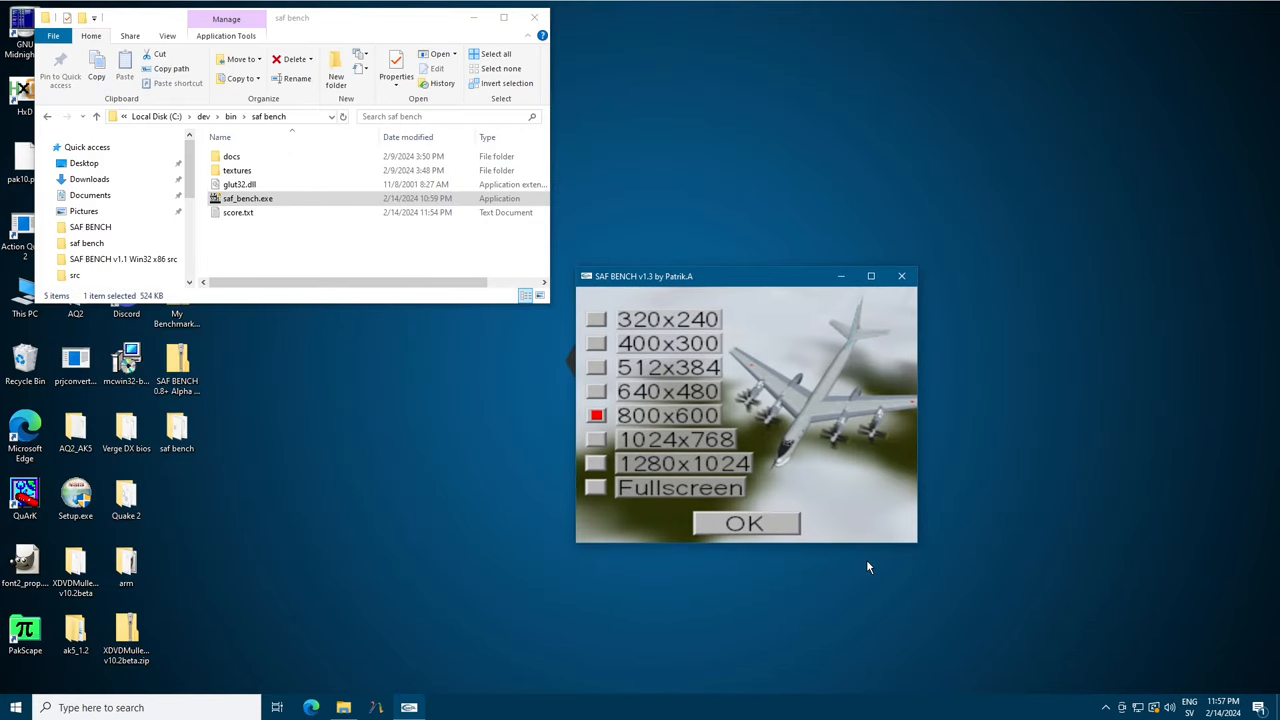
click(596, 343)
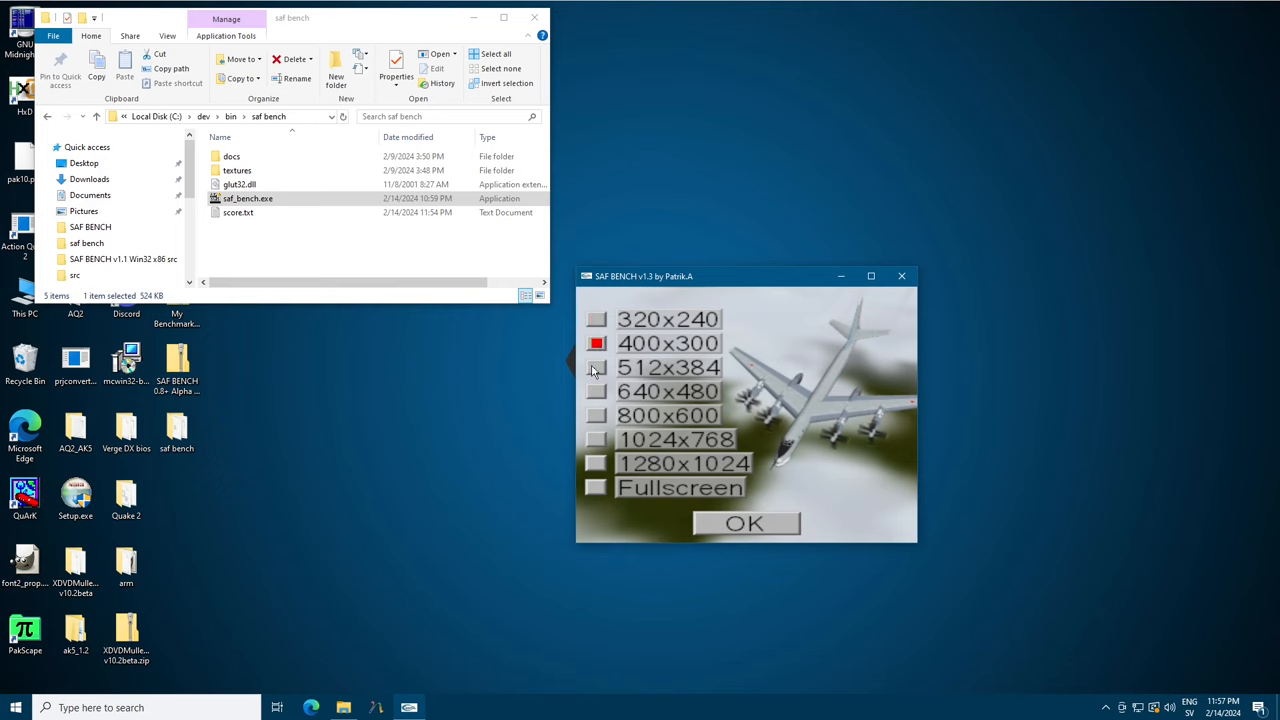
click(596, 391)
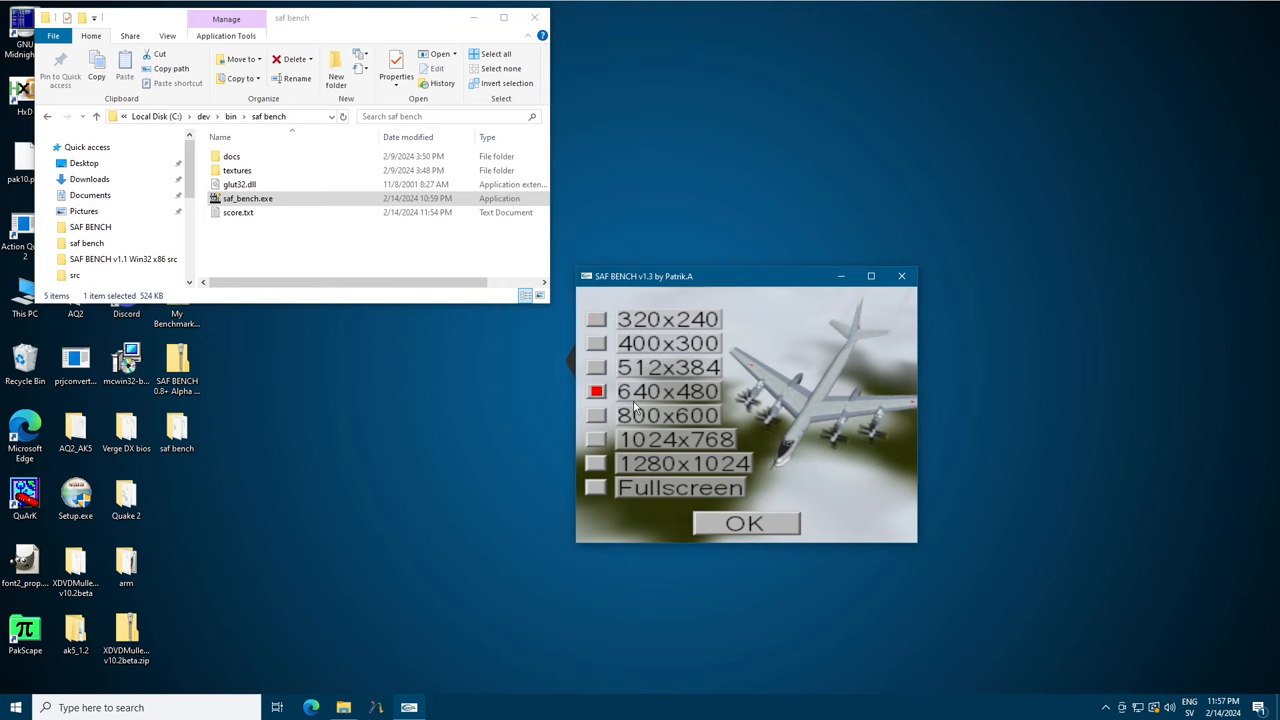
click(595, 415)
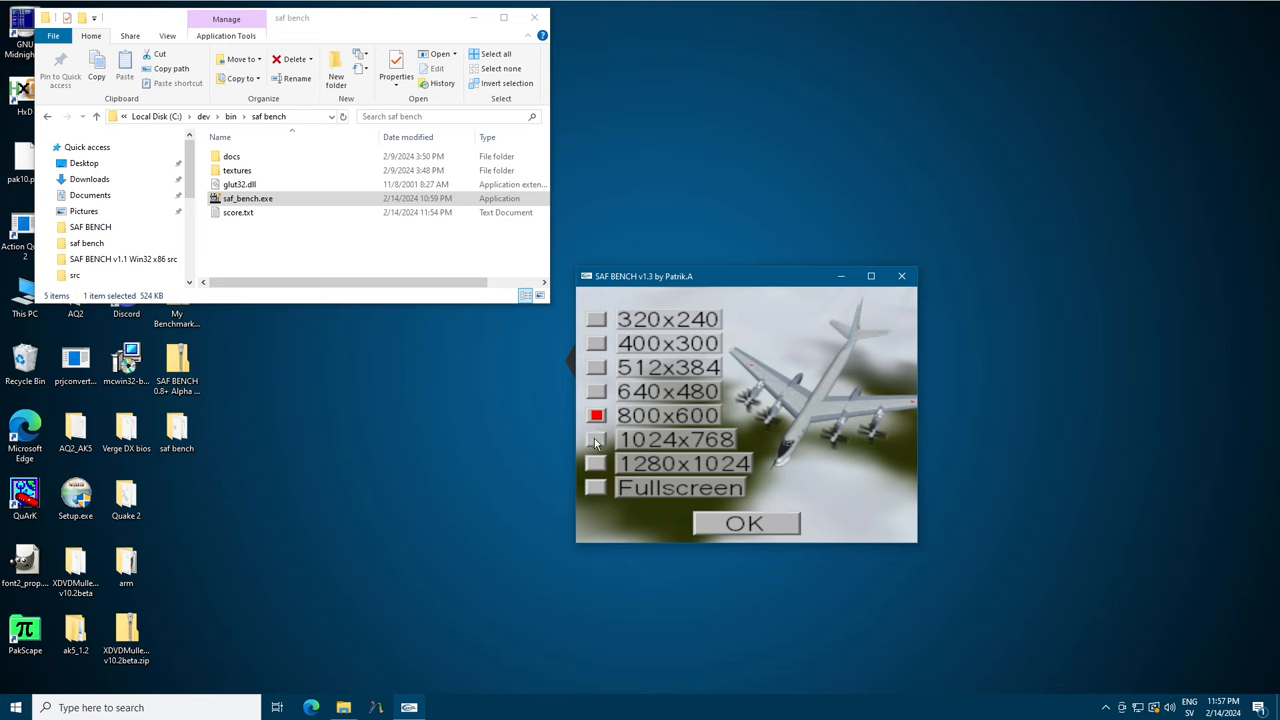
click(595, 463)
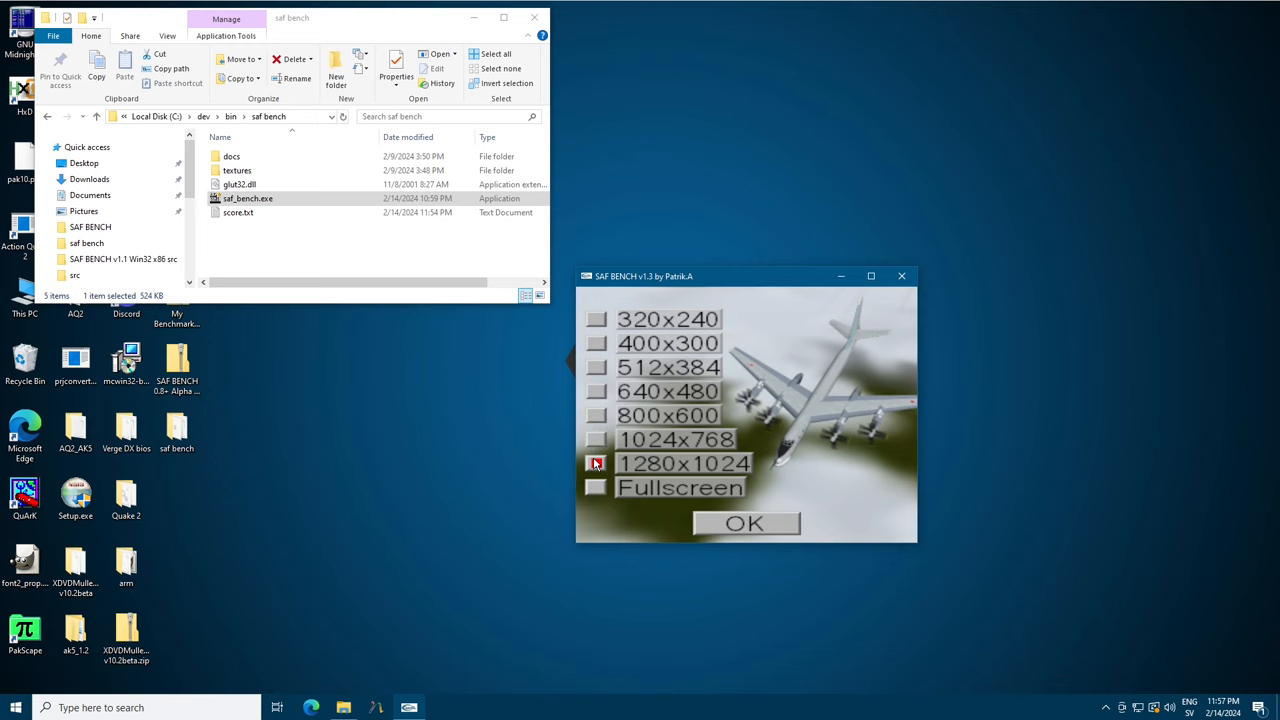
click(746, 522)
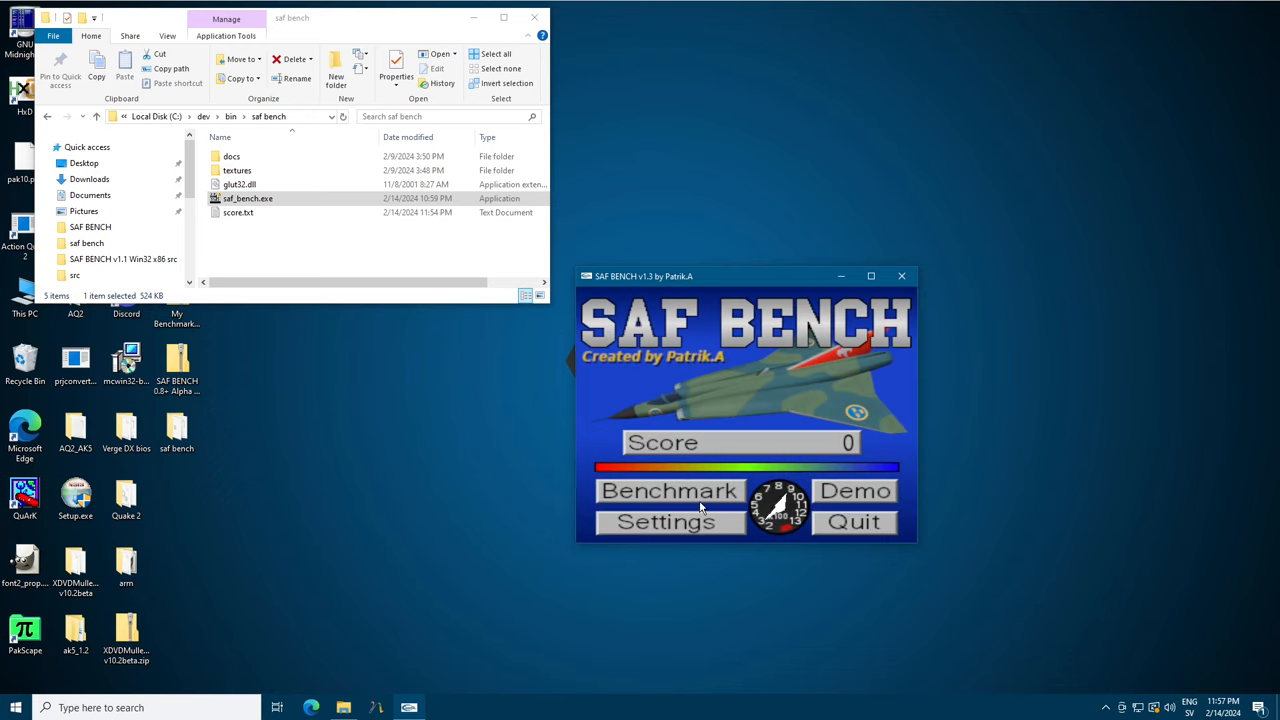
Run a windowed benchmark, resize its window, then confirm Fullscreen resolution.
click(669, 491)
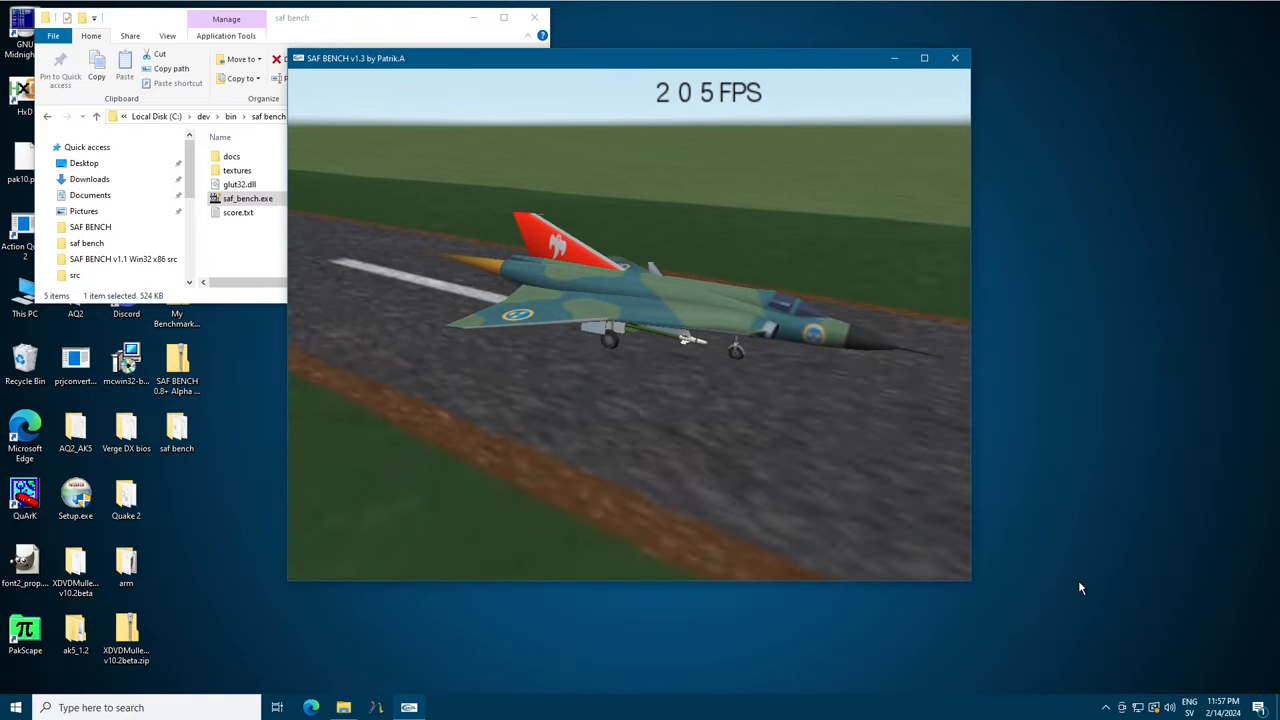
drag(968, 585, 797, 455)
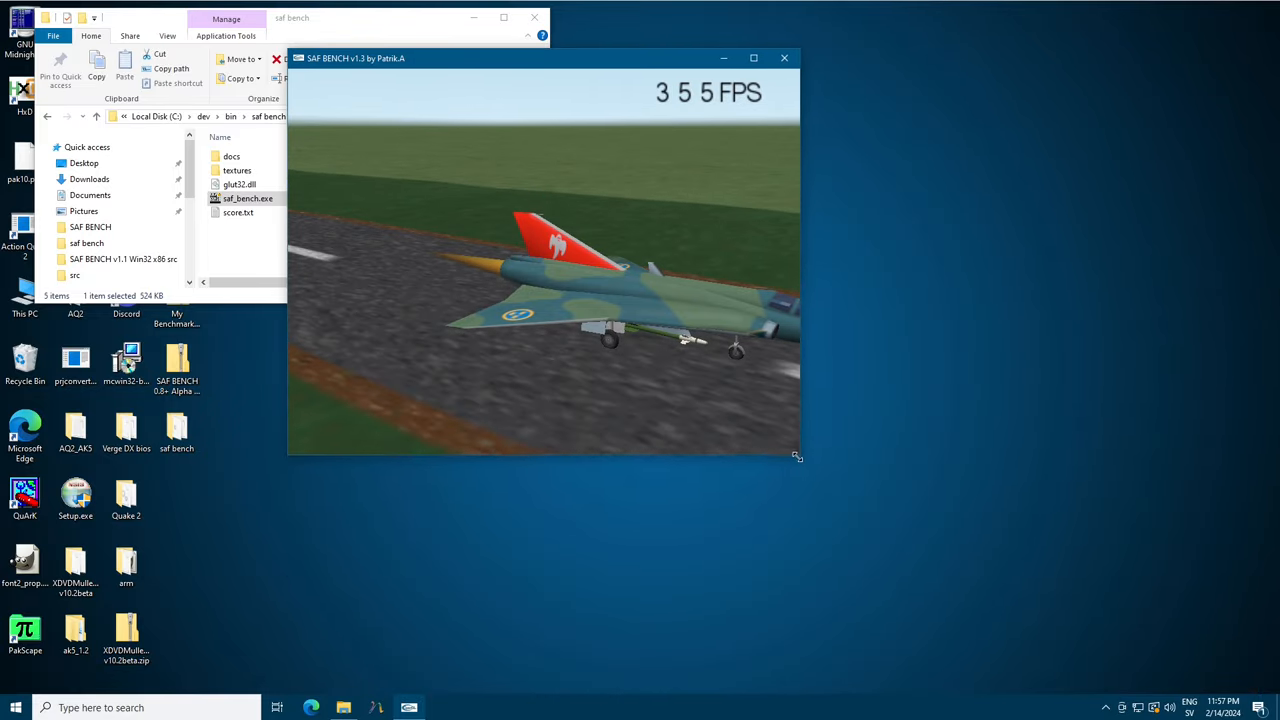
drag(797, 456, 1190, 572)
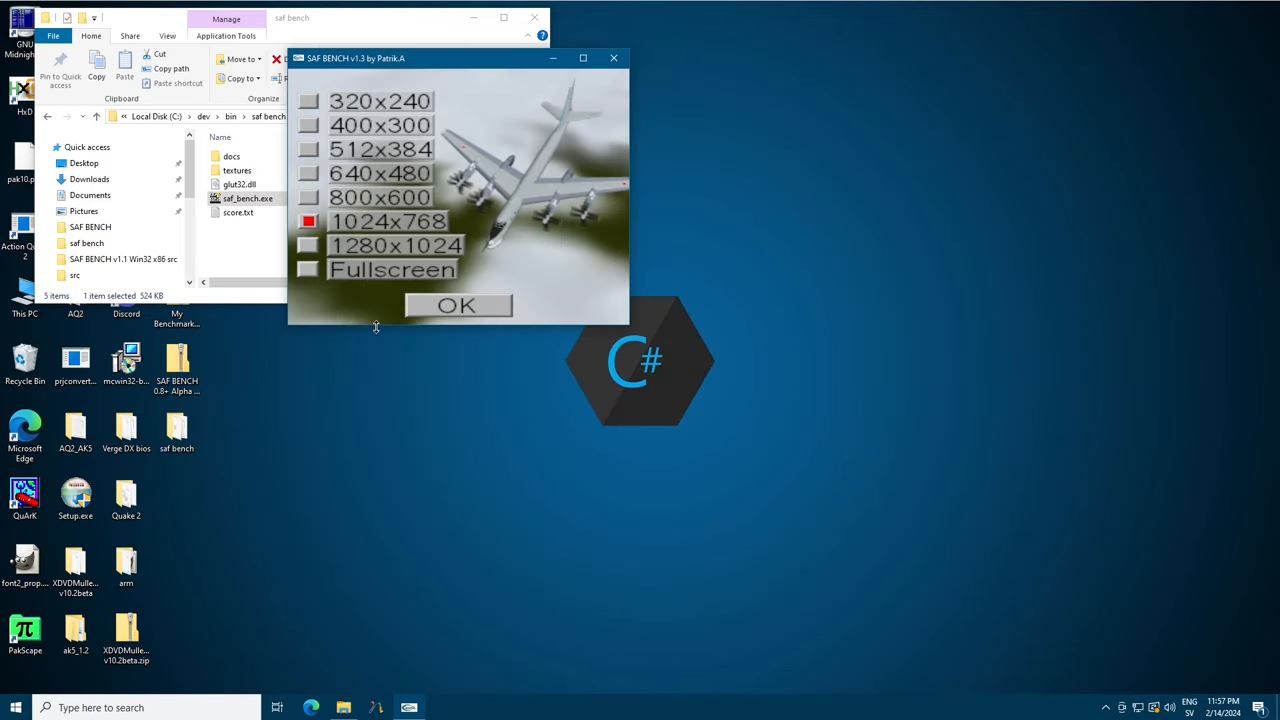
click(310, 270)
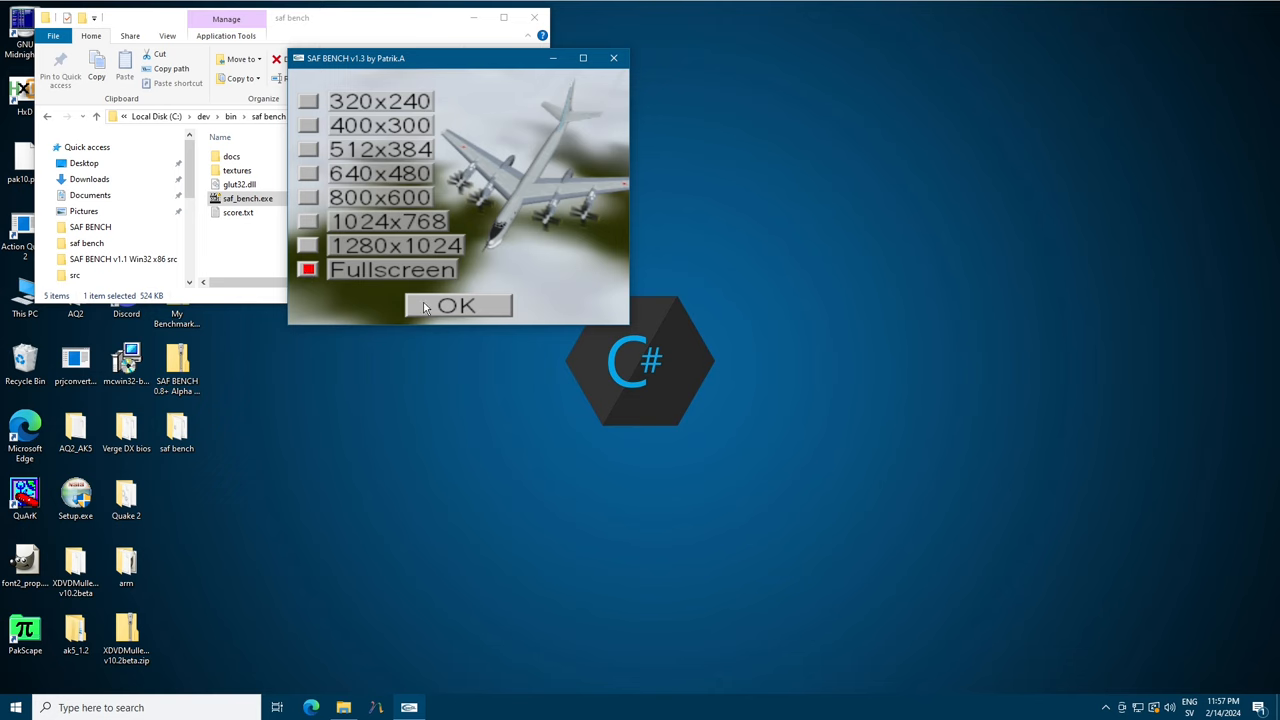
click(457, 305)
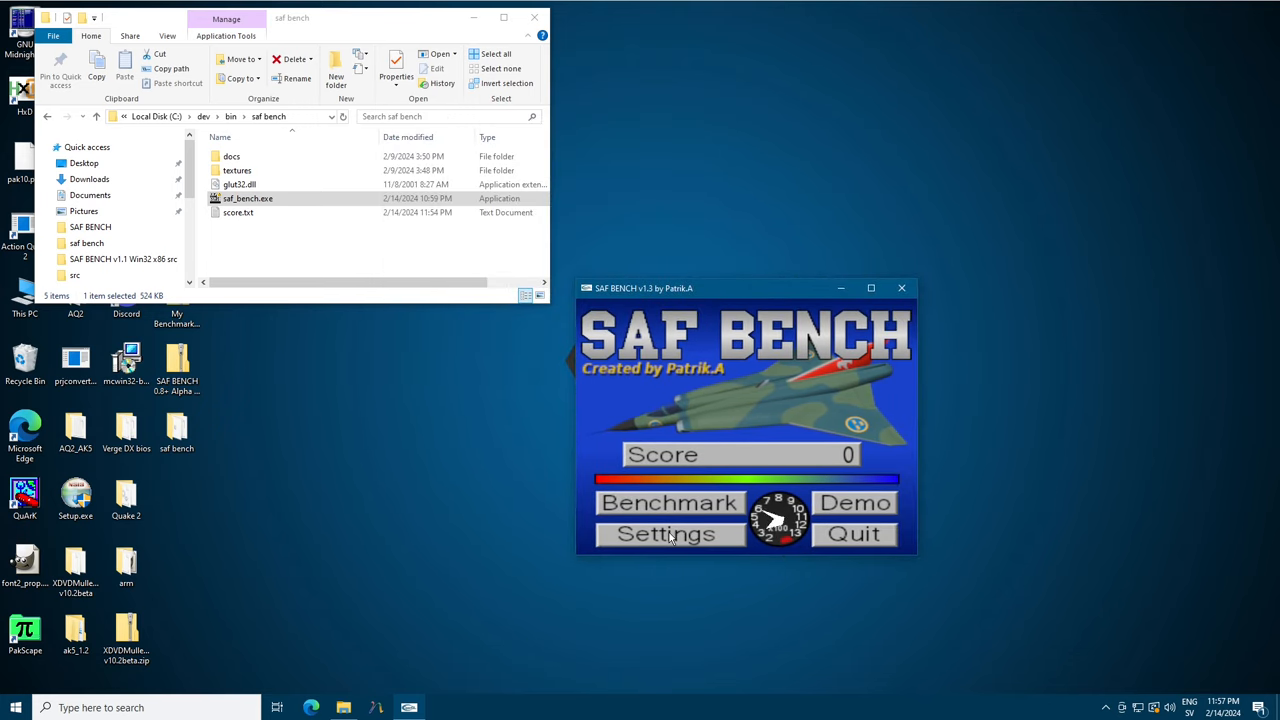
Browse to C:\dev\src and select SAF_BENCH_v1.3_complete_pub_src.zip.
click(671, 503)
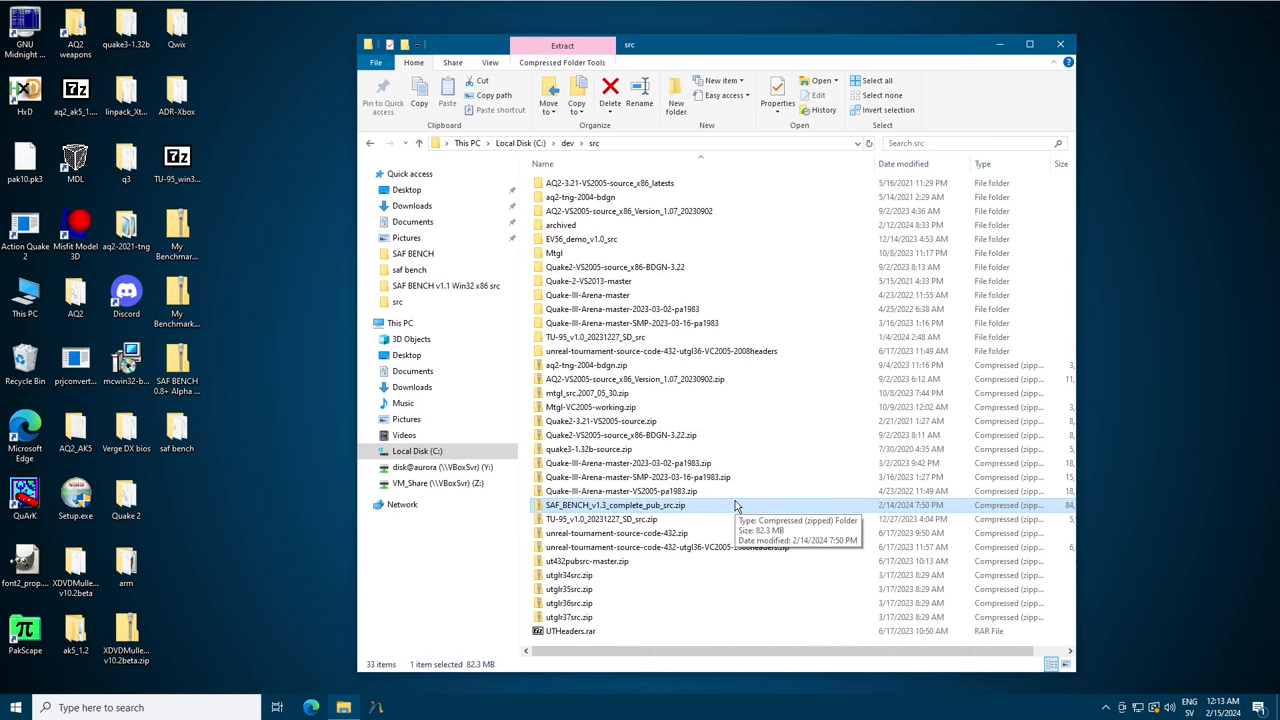
mouse_move(633, 519)
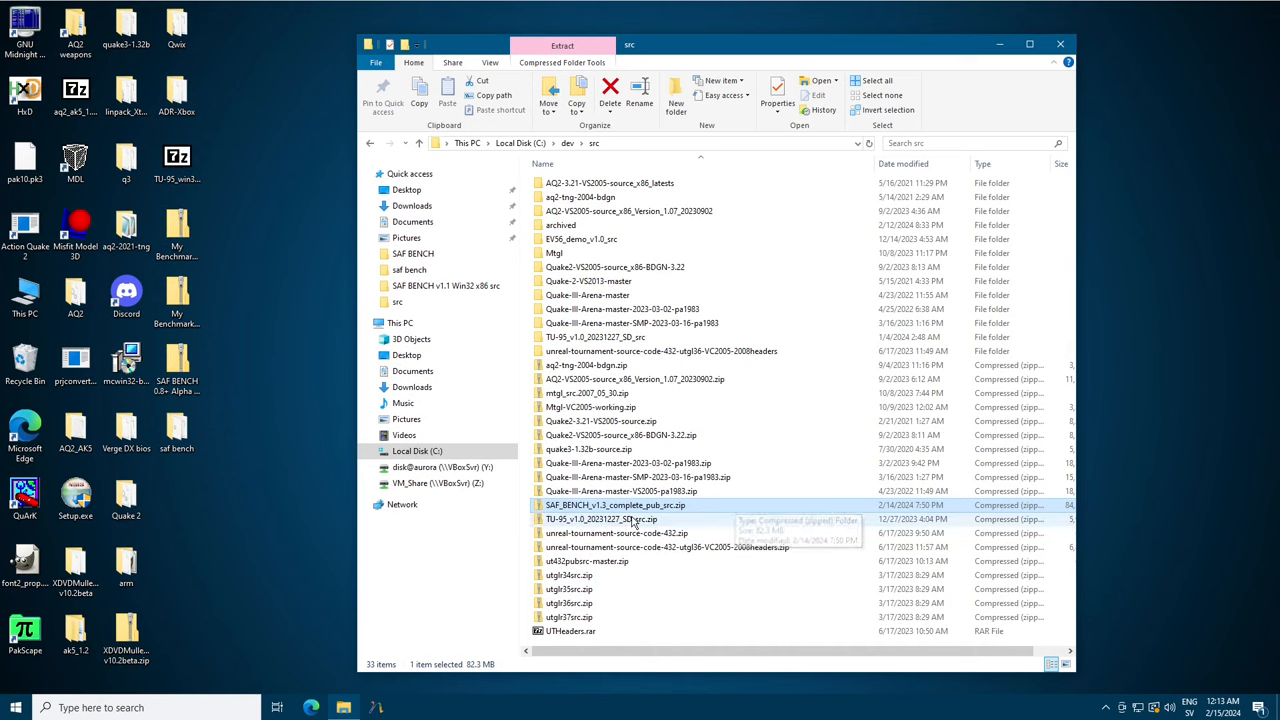
click(600, 505)
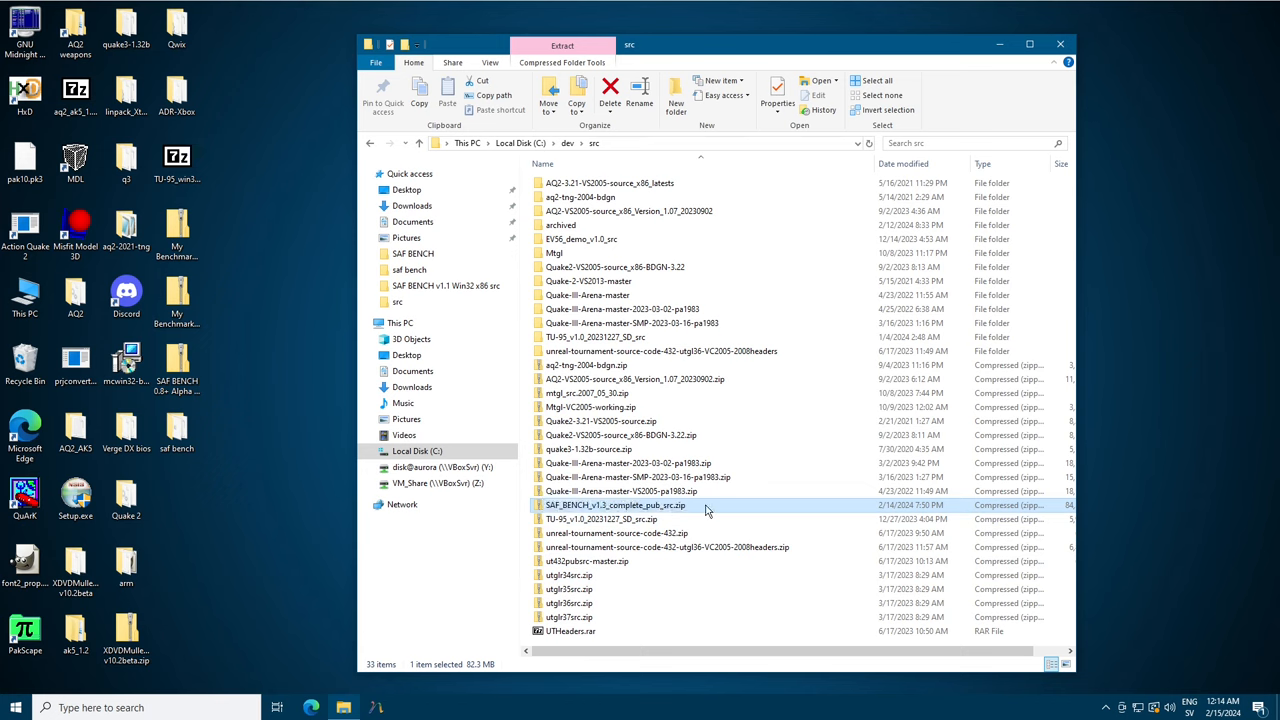
mouse_move(670, 507)
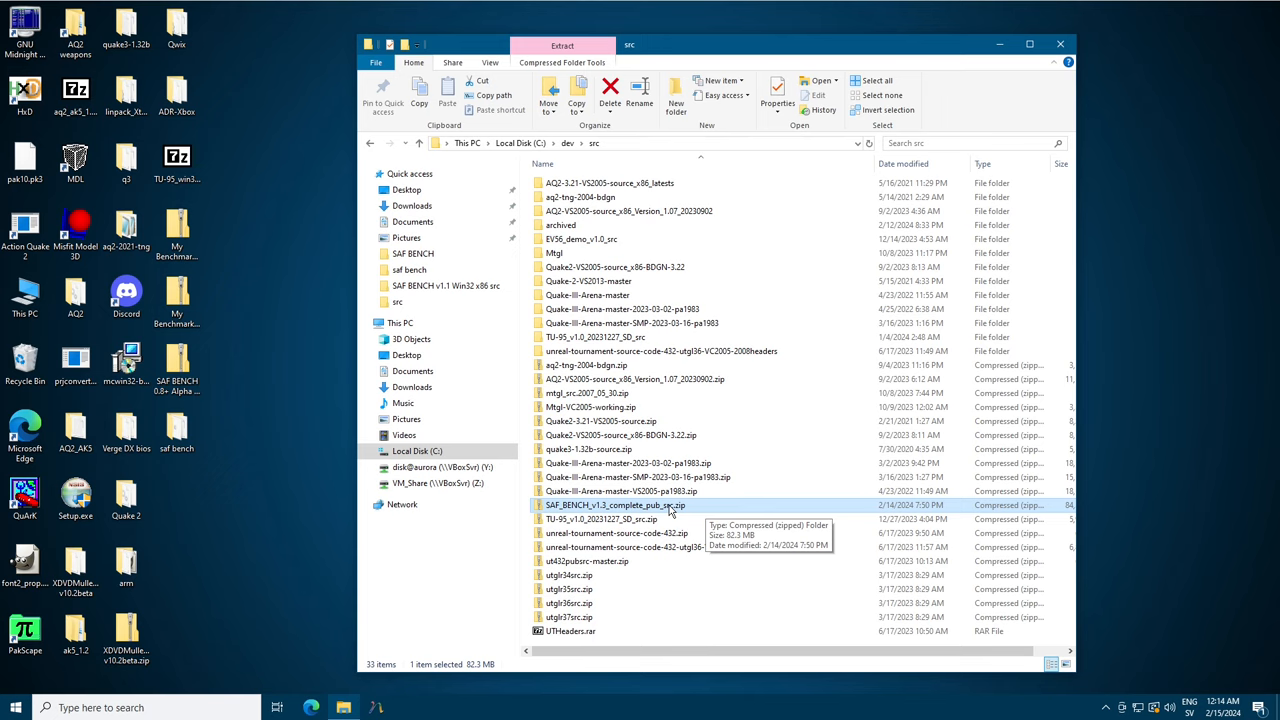
Extract the source zip, open its folder, peek into release_win9x, and go back.
right_click(615, 505)
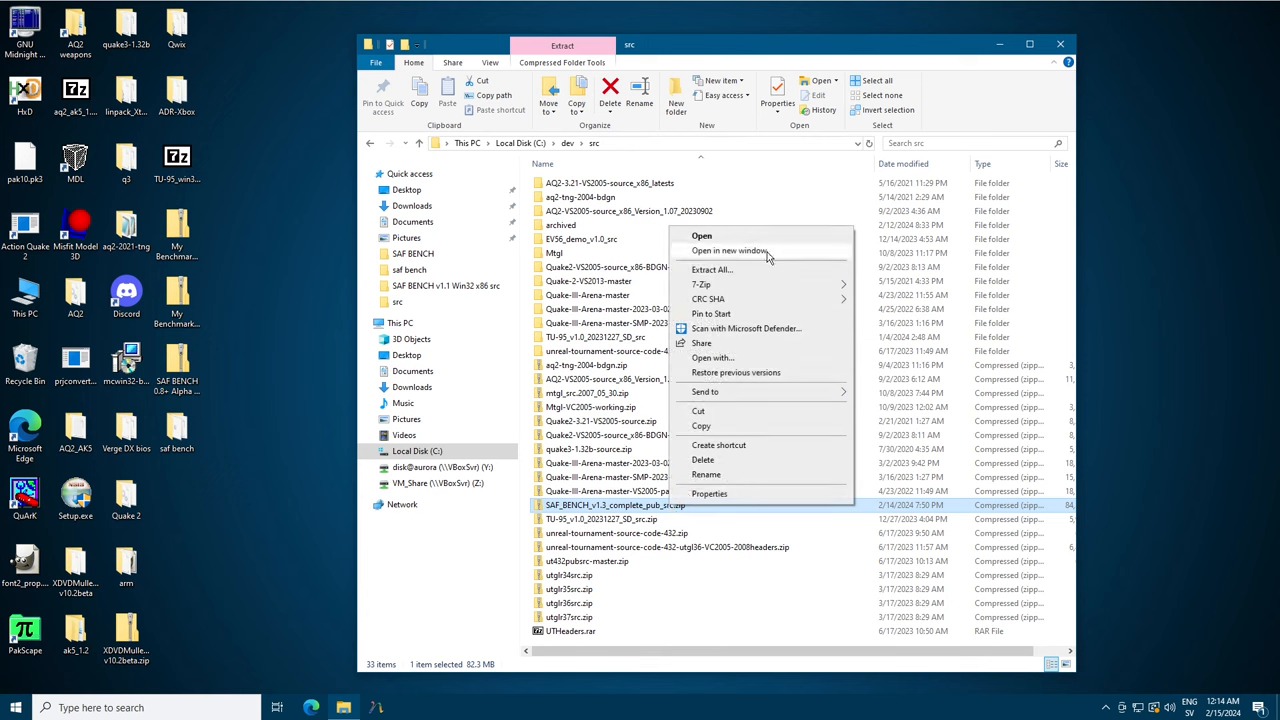
mouse_move(699, 285)
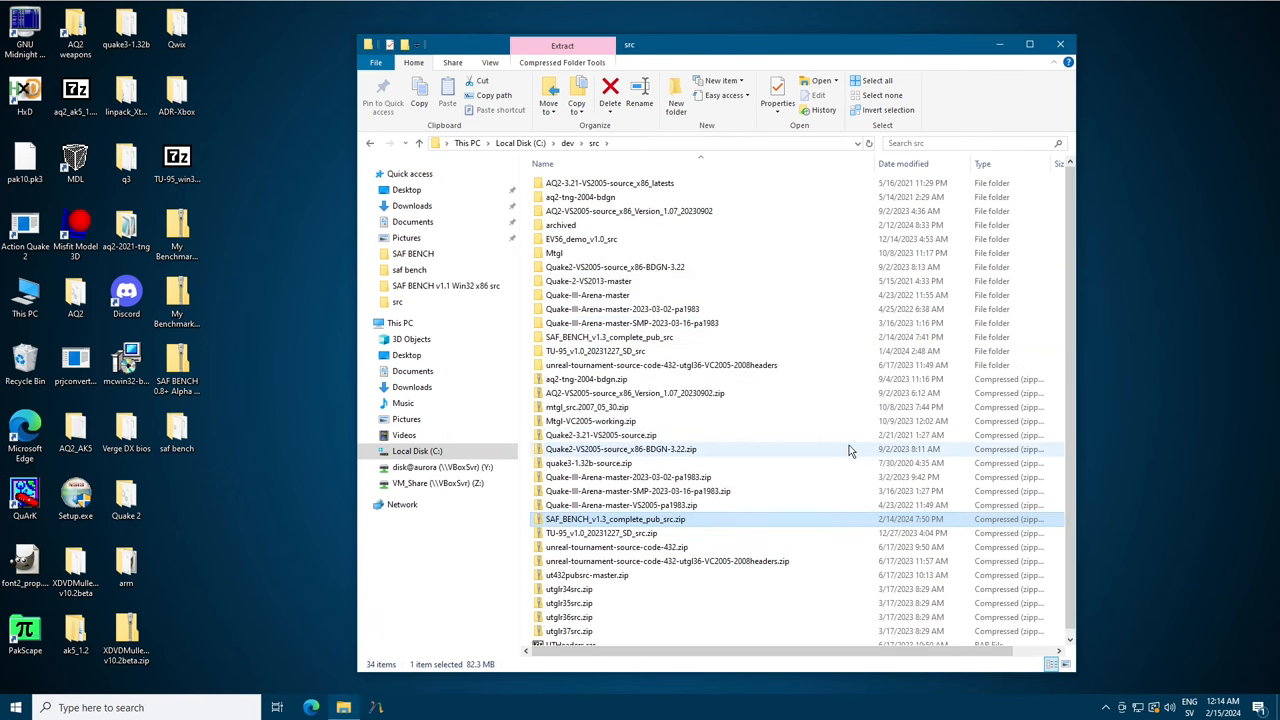
mouse_move(845, 430)
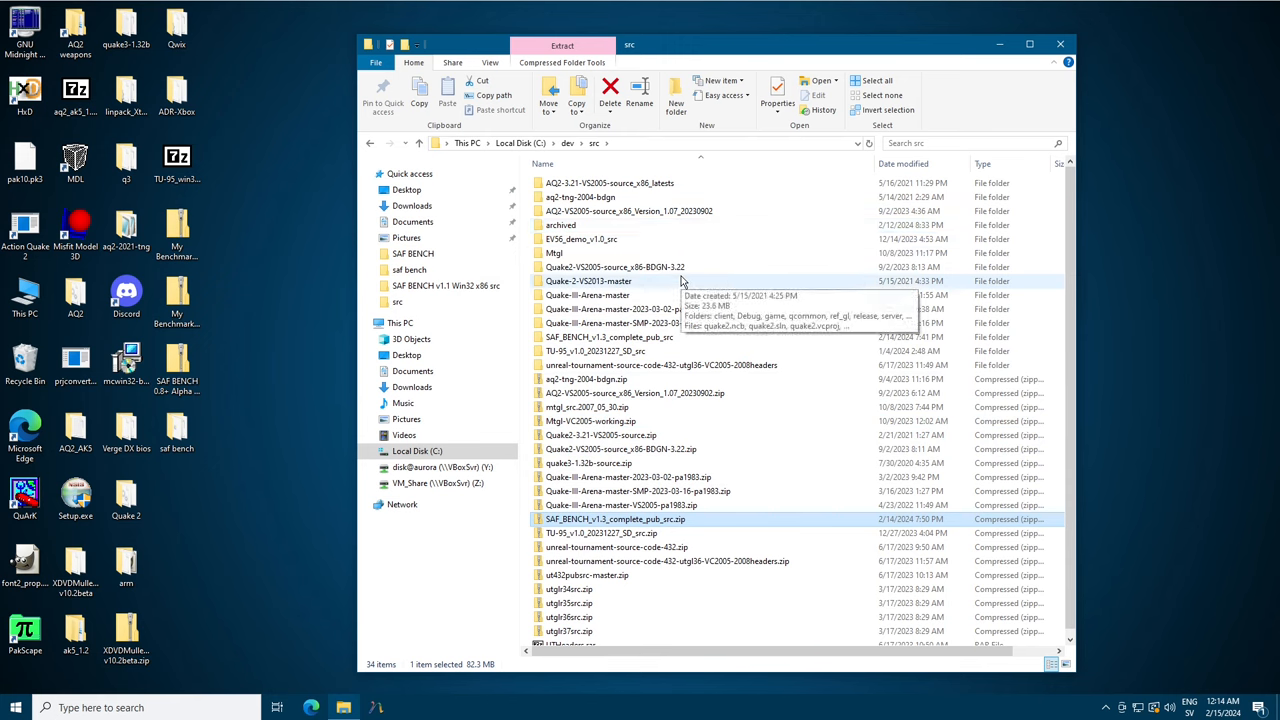
mouse_move(665, 273)
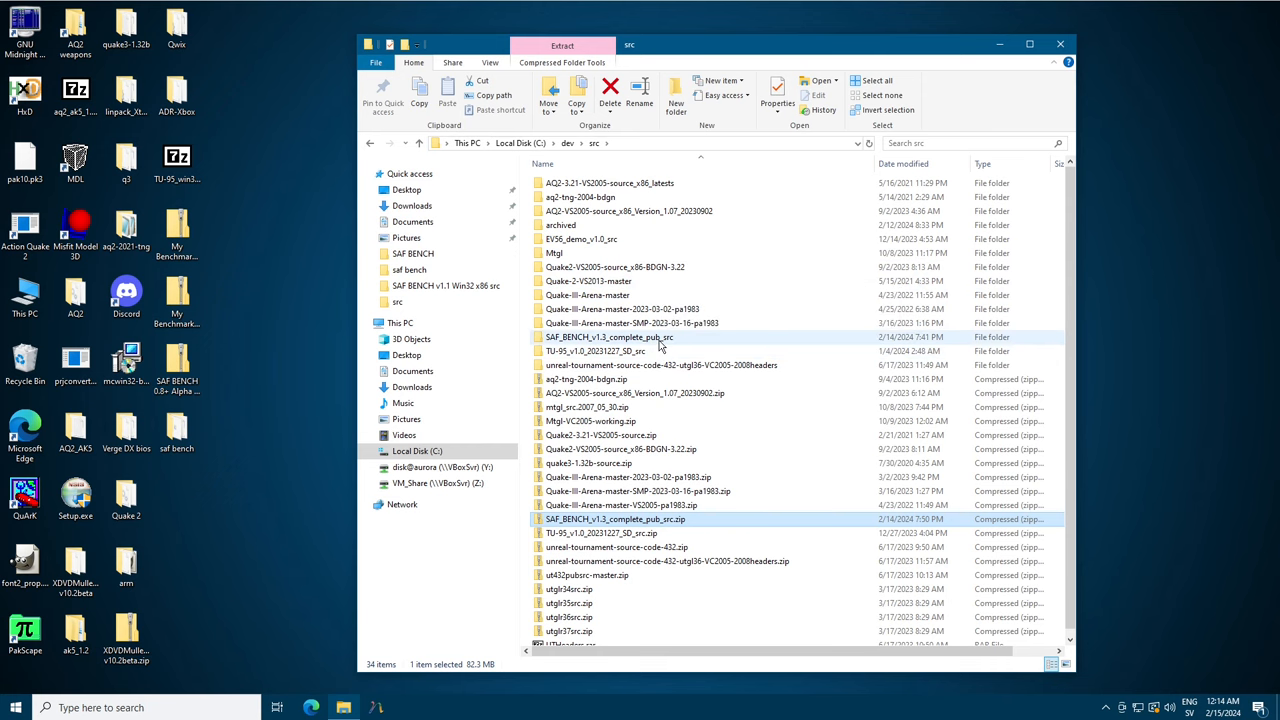
double_click(610, 337)
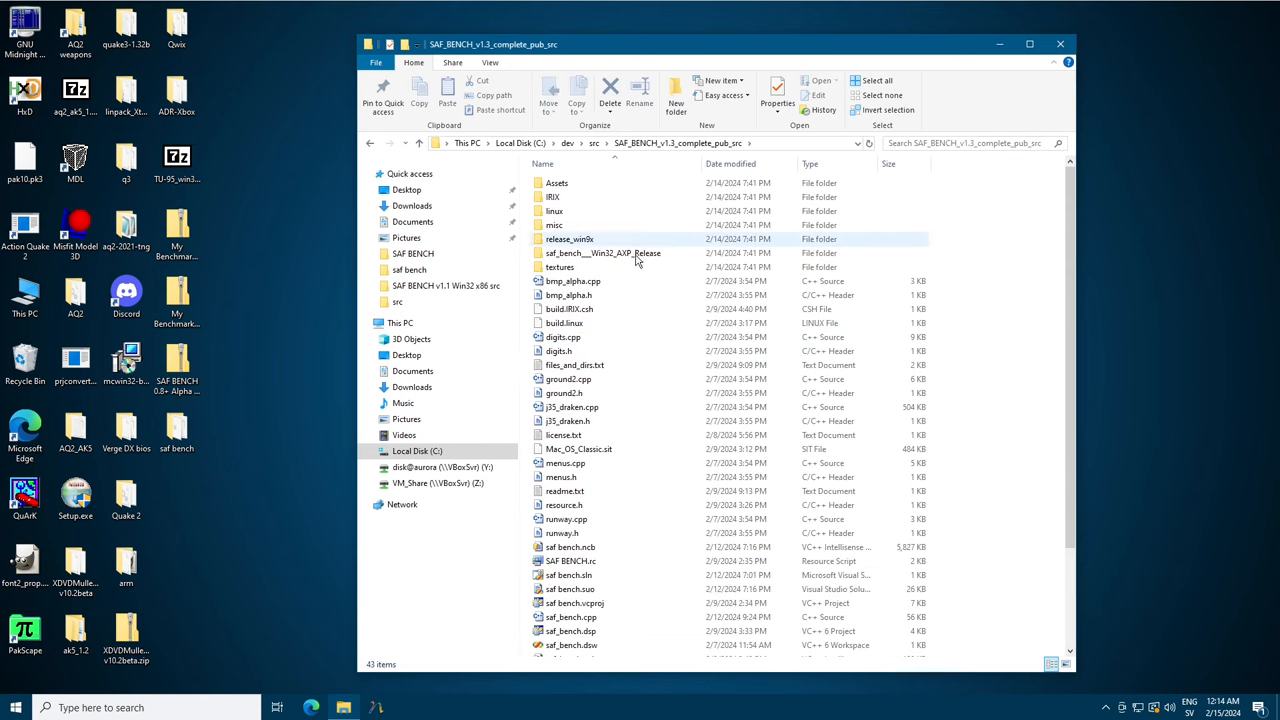
mouse_move(616, 245)
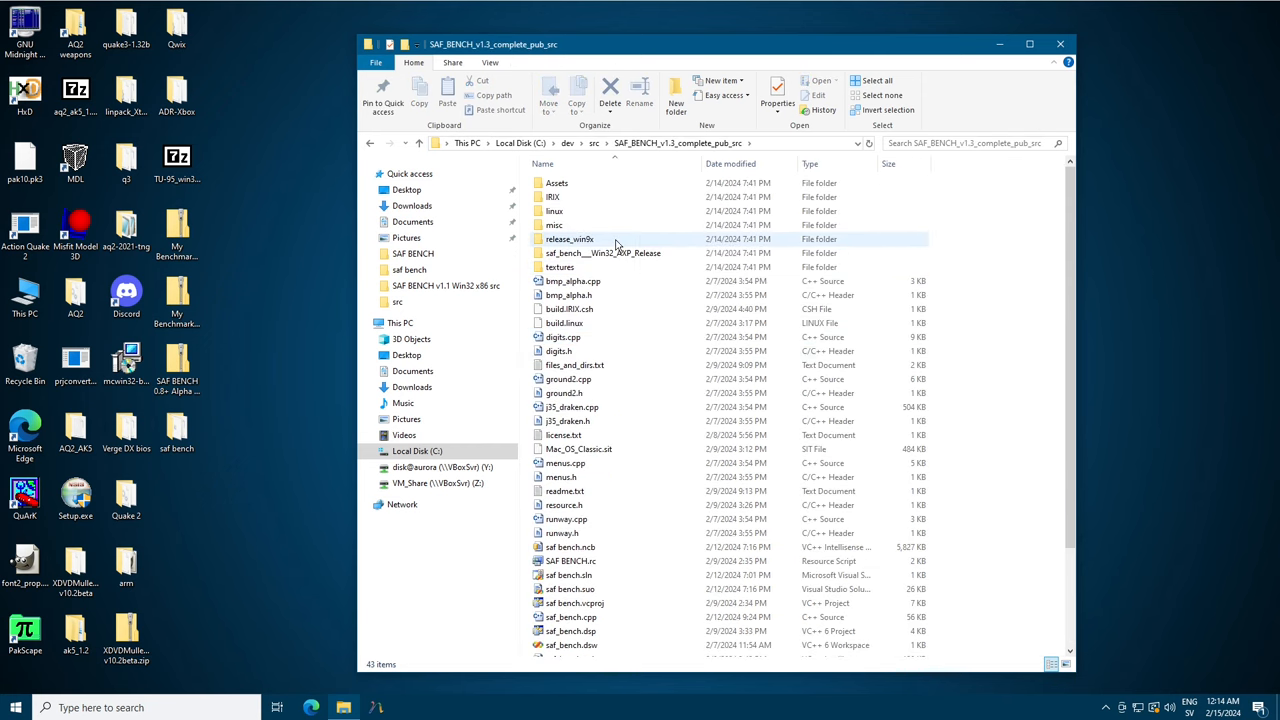
double_click(573, 239)
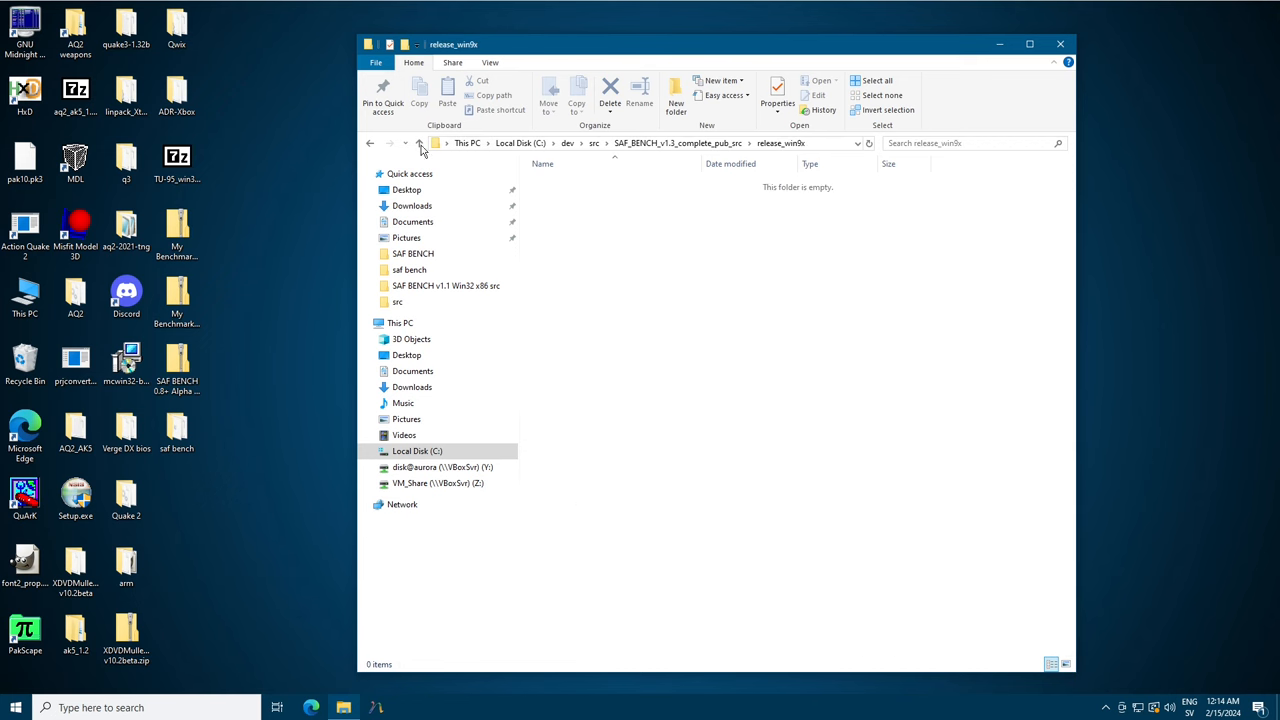
click(422, 143)
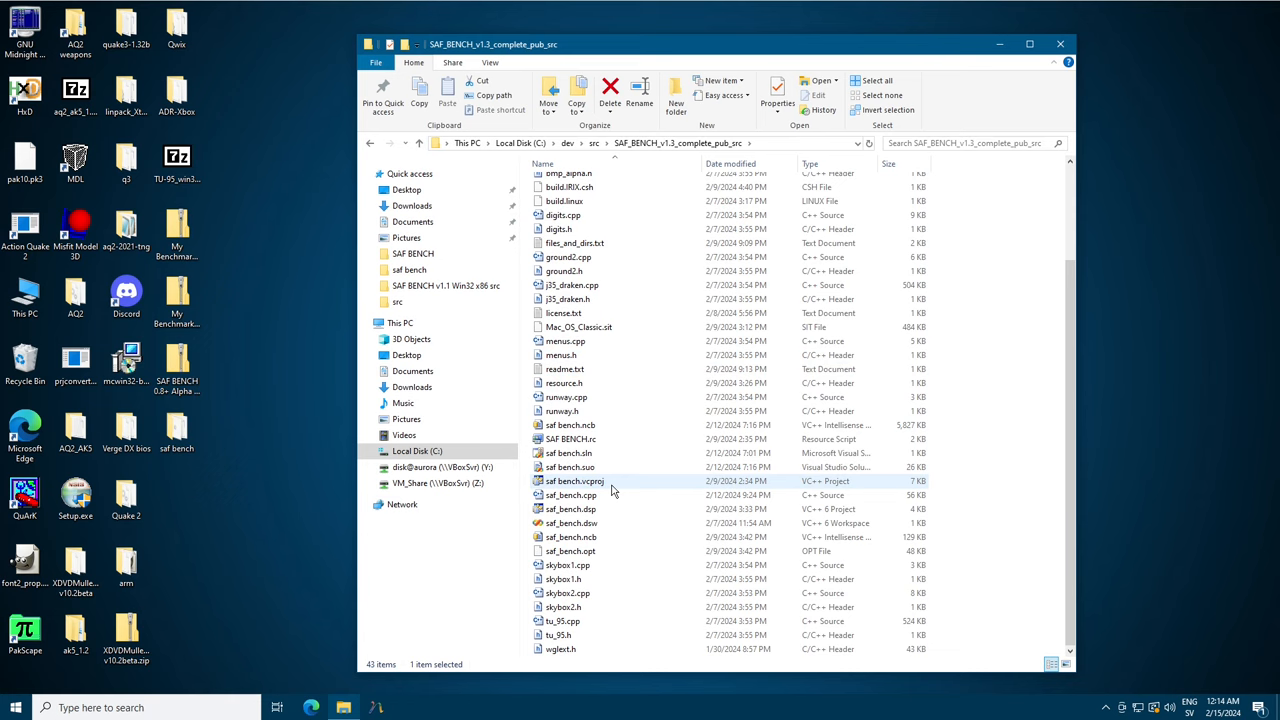
mouse_move(613, 490)
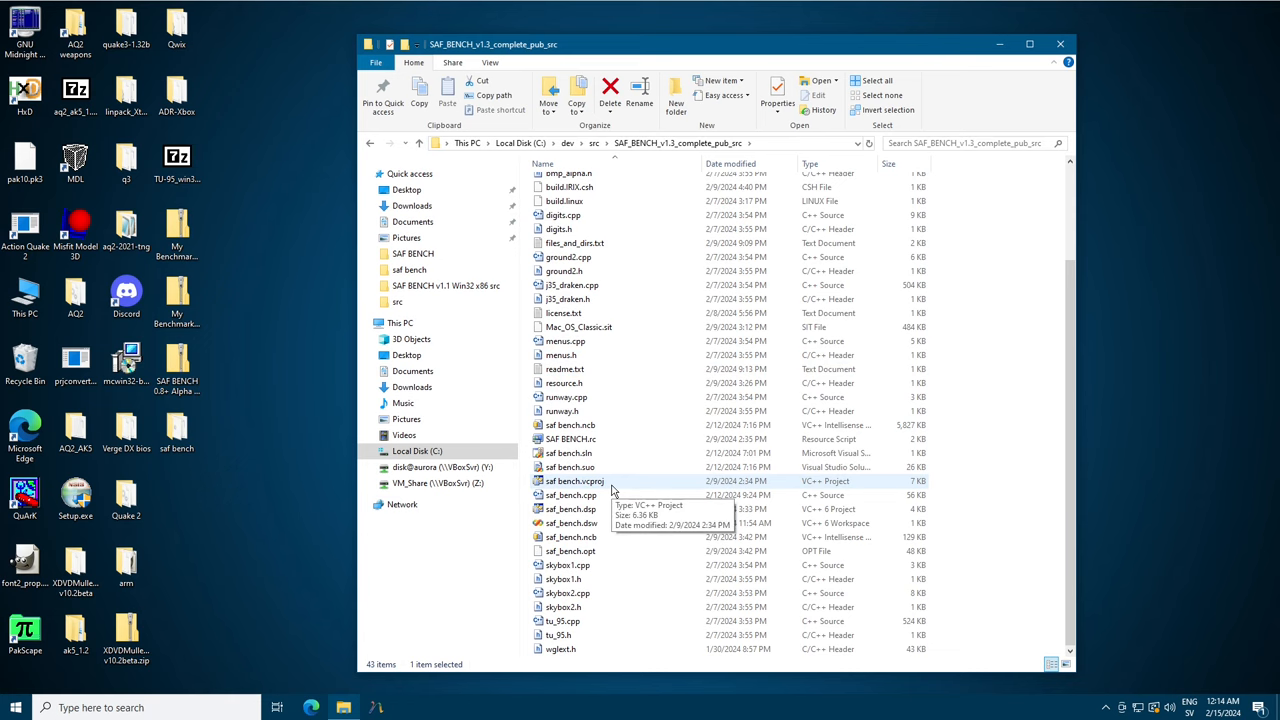
Open saf bench.vcproj, expand Source and Header Files, and build the whole solution.
double_click(579, 480)
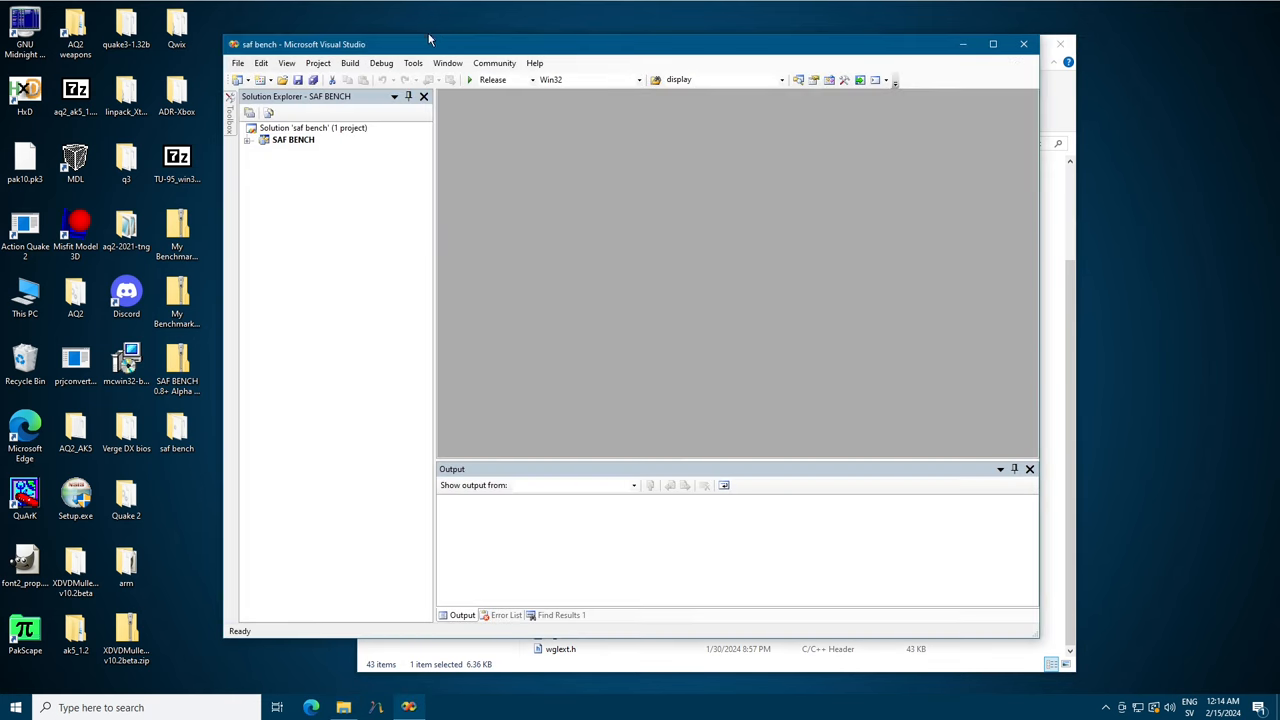
click(247, 139)
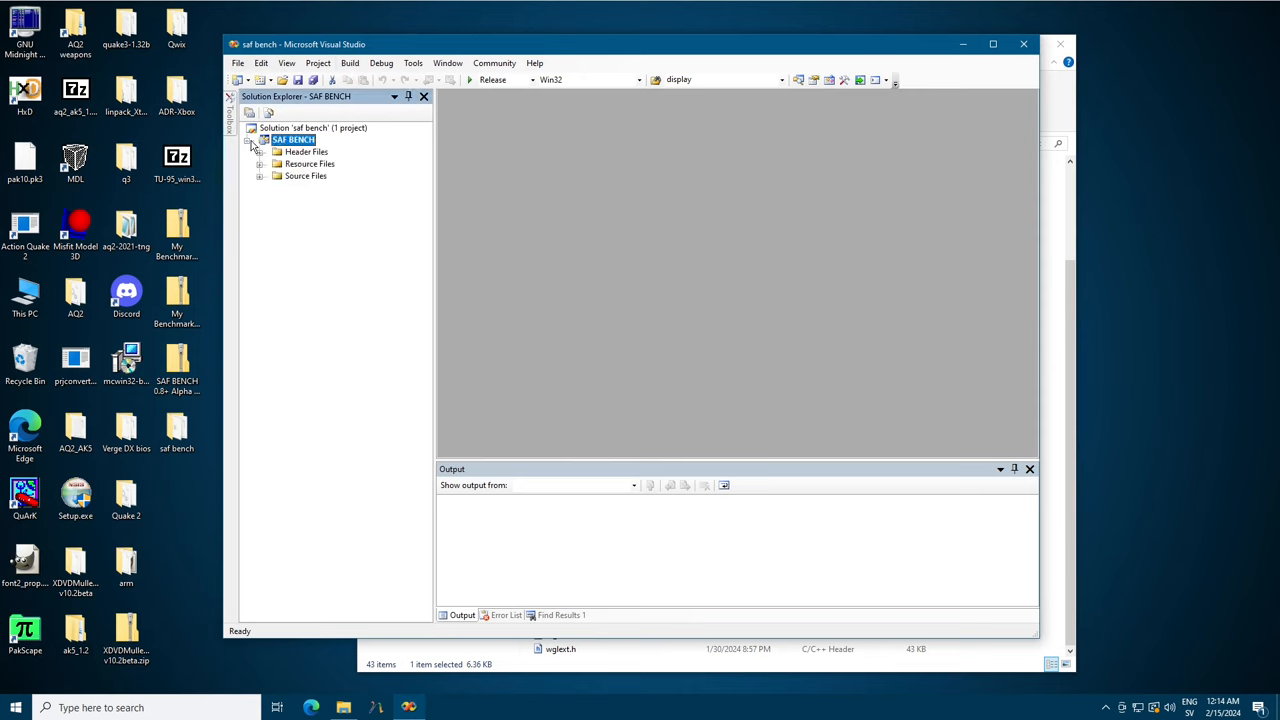
click(305, 176)
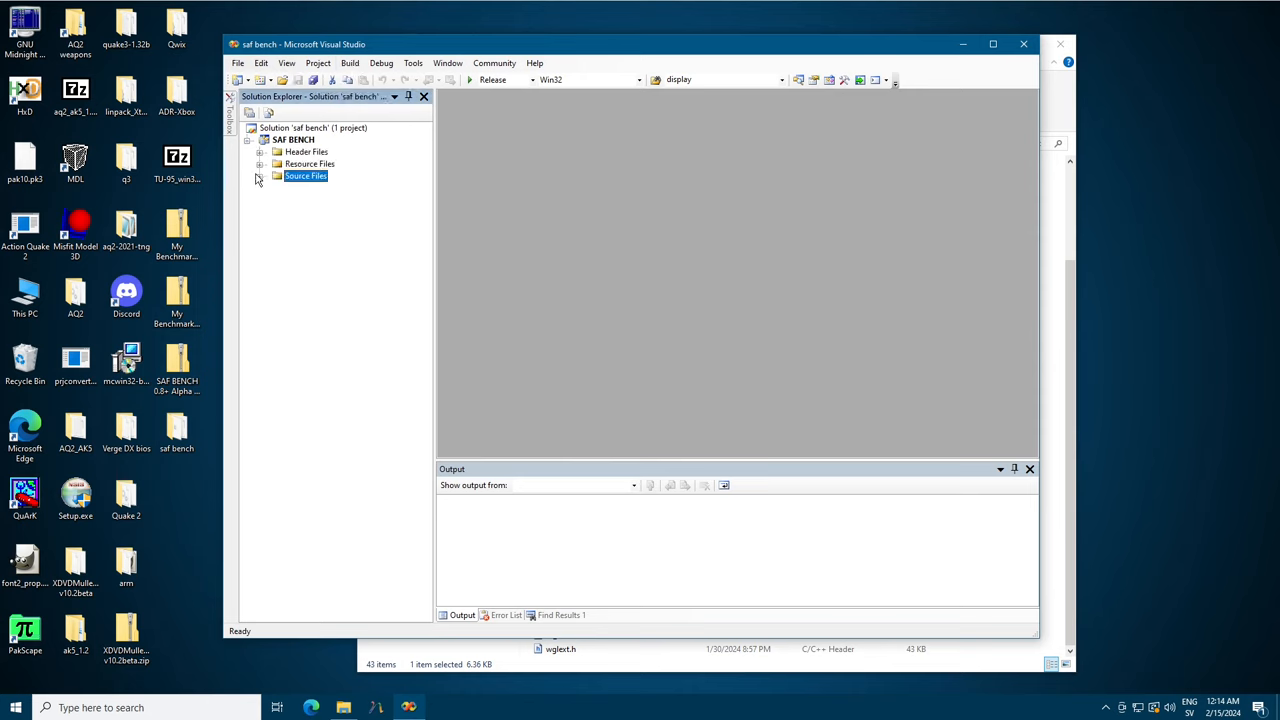
click(259, 176)
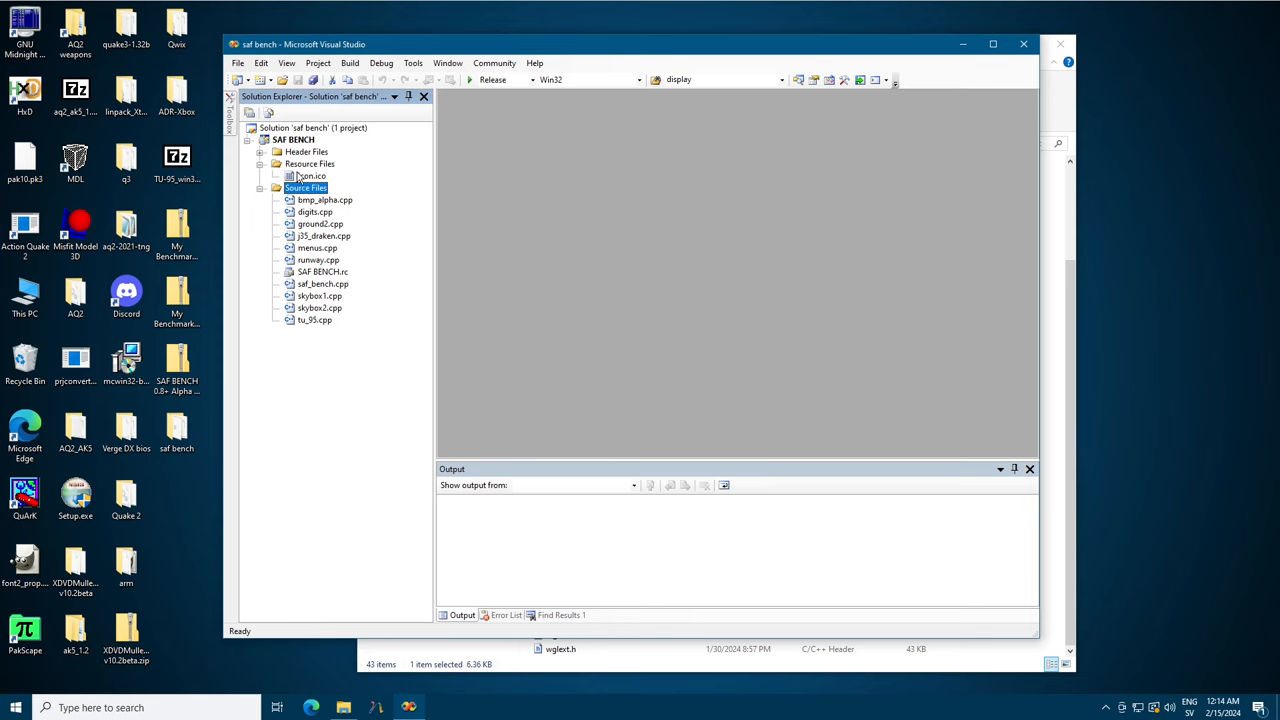
click(261, 151)
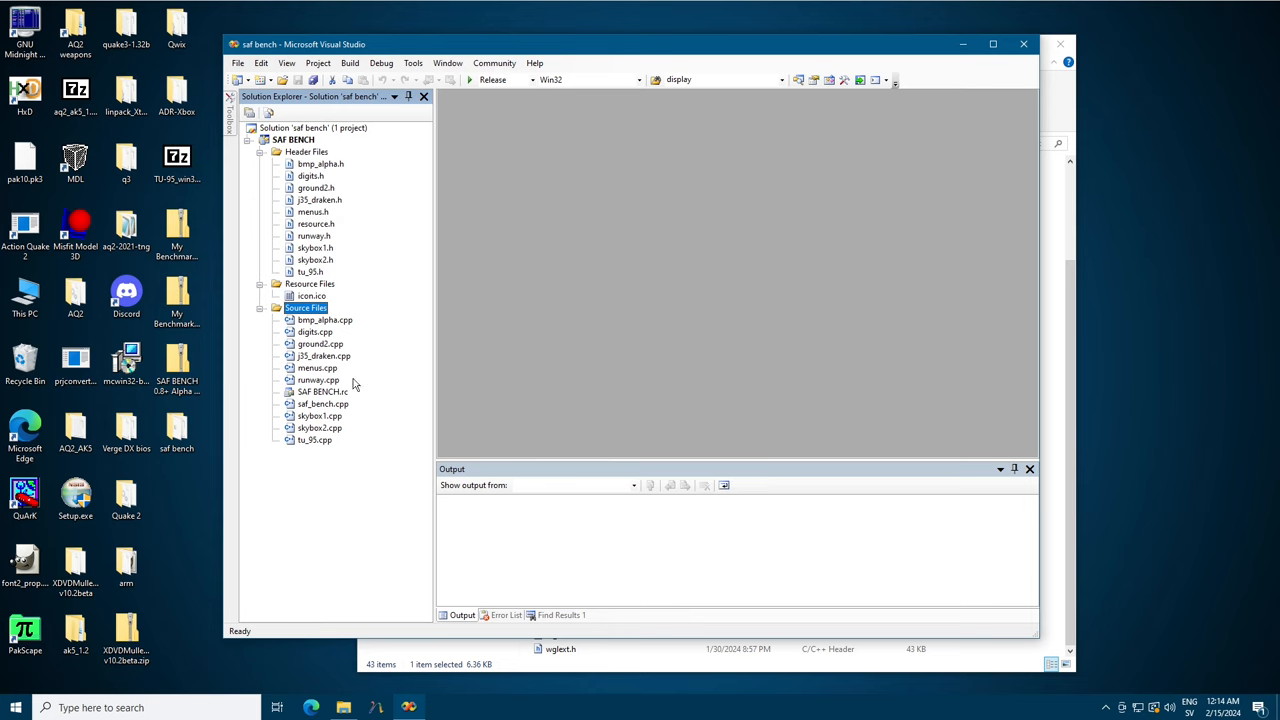
click(351, 63)
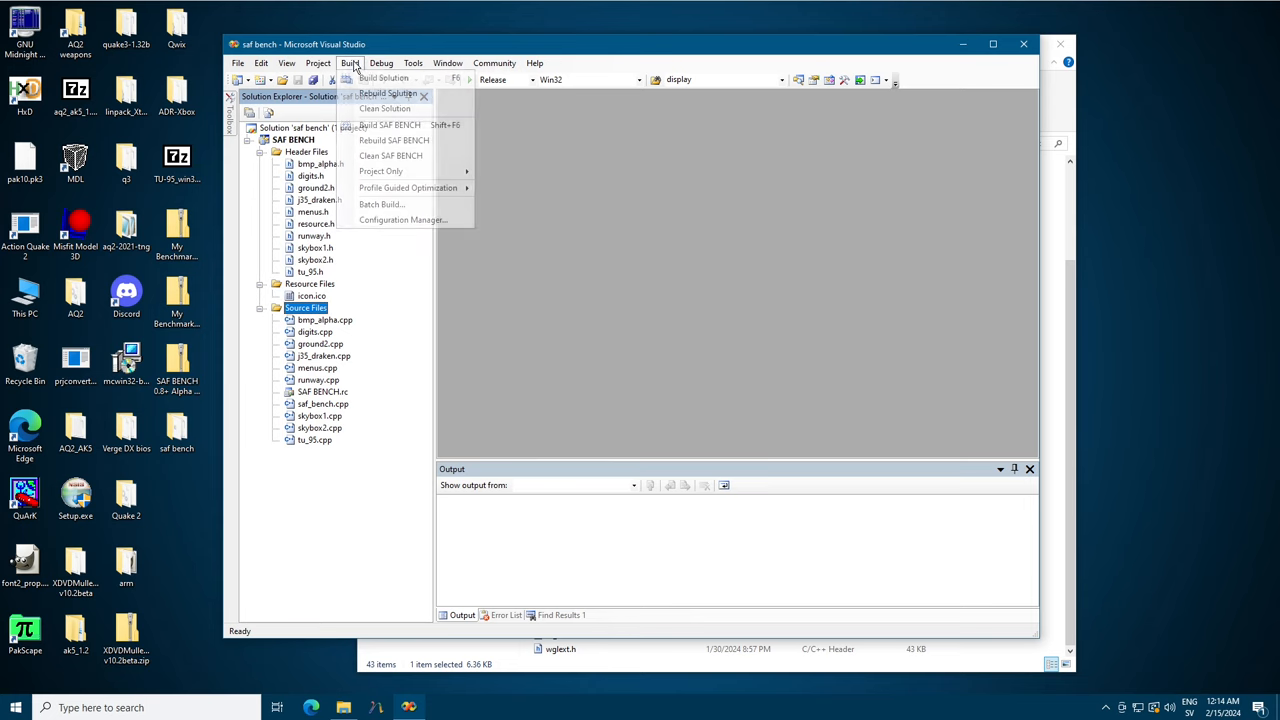
mouse_move(383, 78)
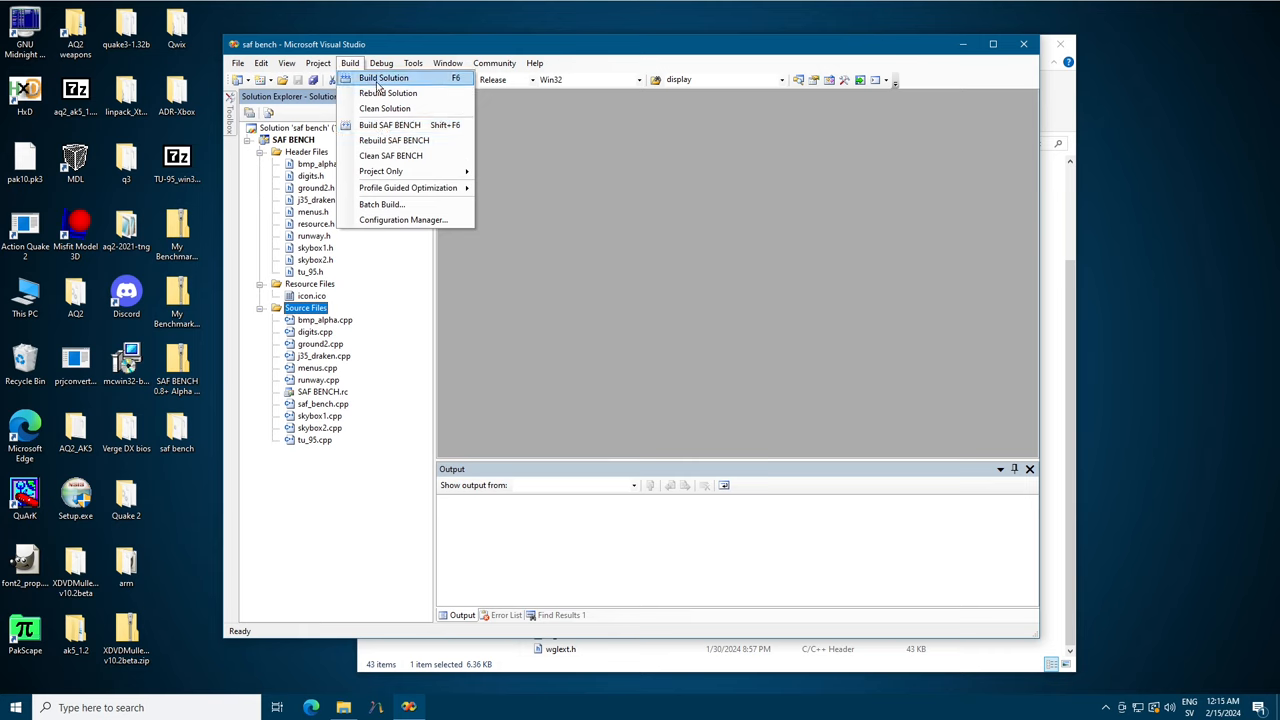
click(389, 78)
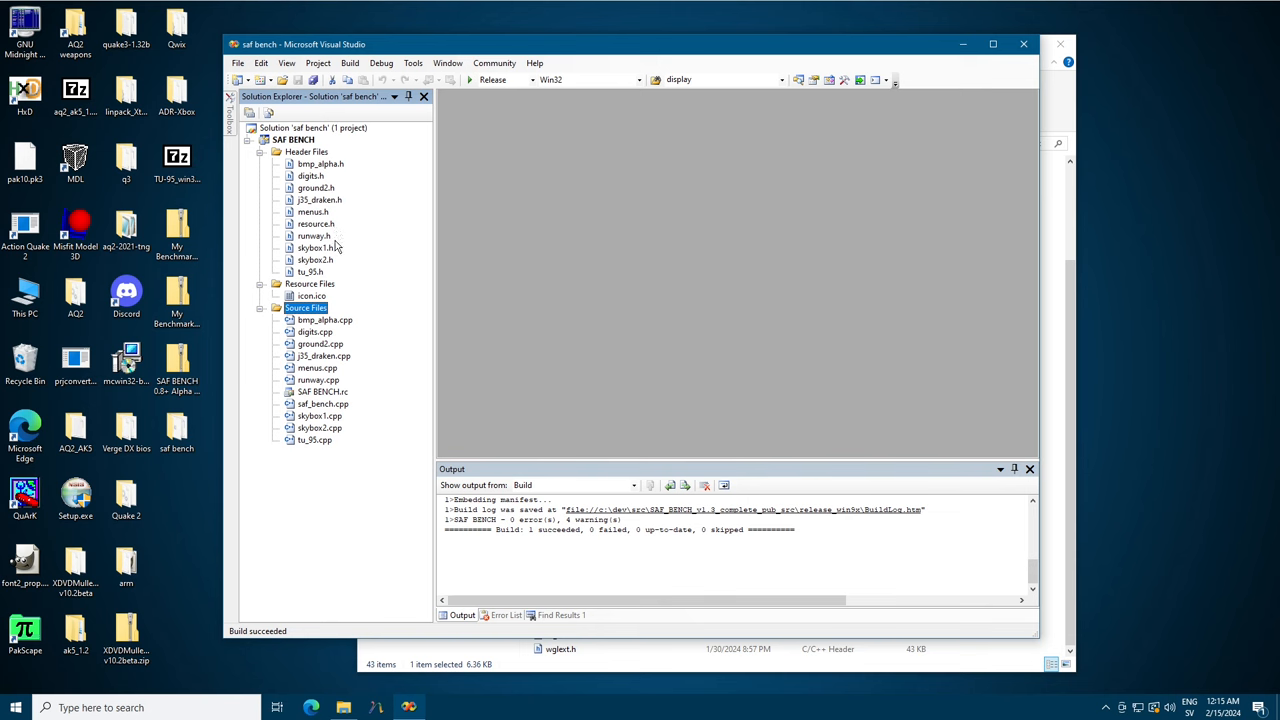
mouse_move(328, 176)
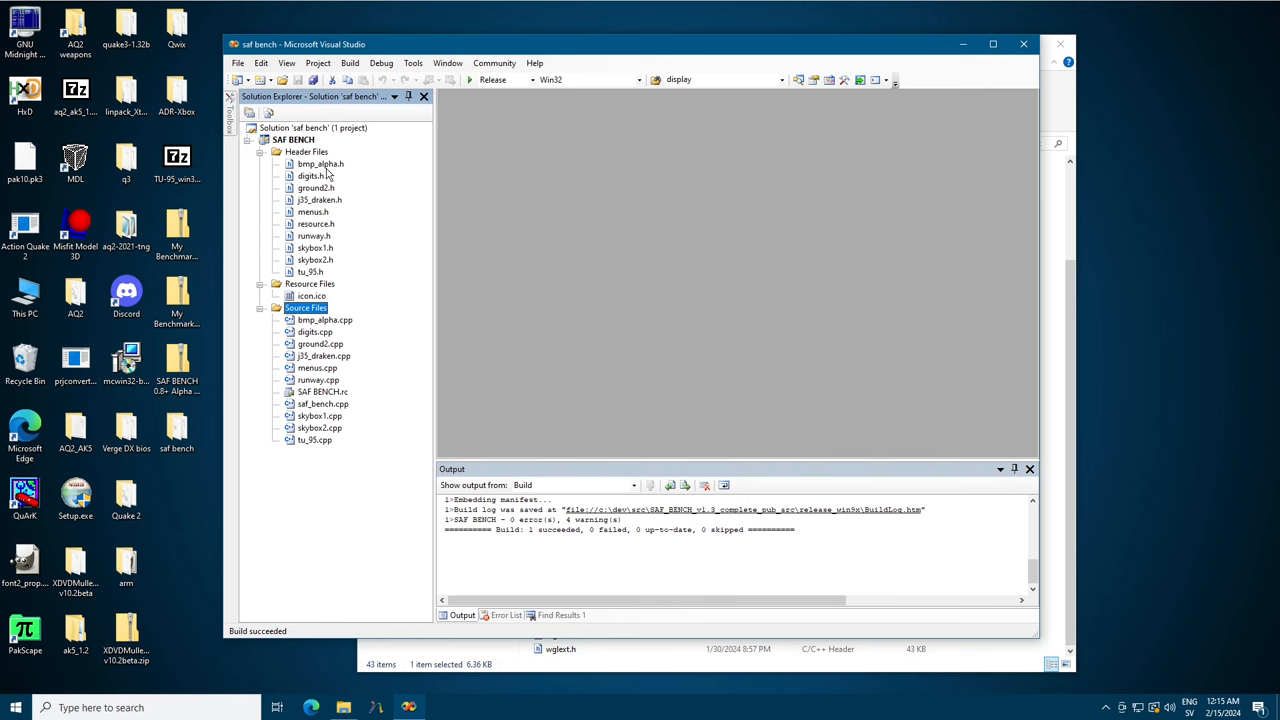
Open saf_bench.cpp in the editor and scroll through its code.
double_click(322, 403)
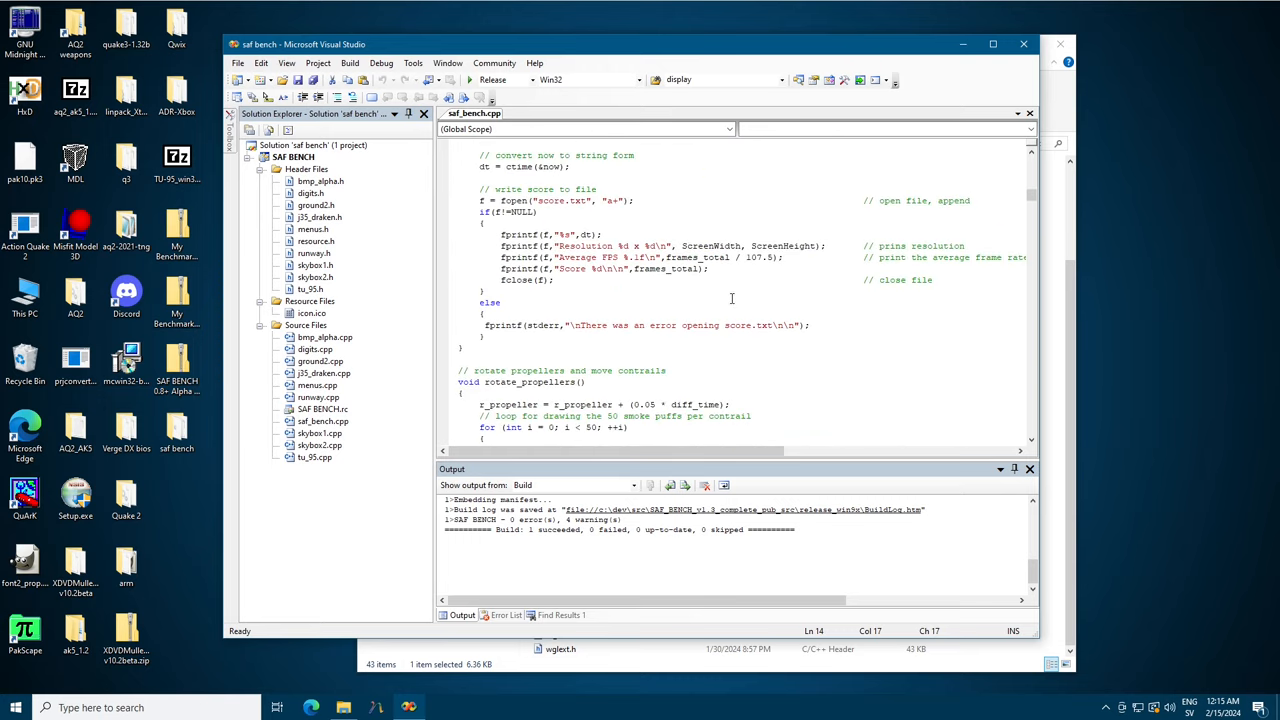
scroll(down, 3)
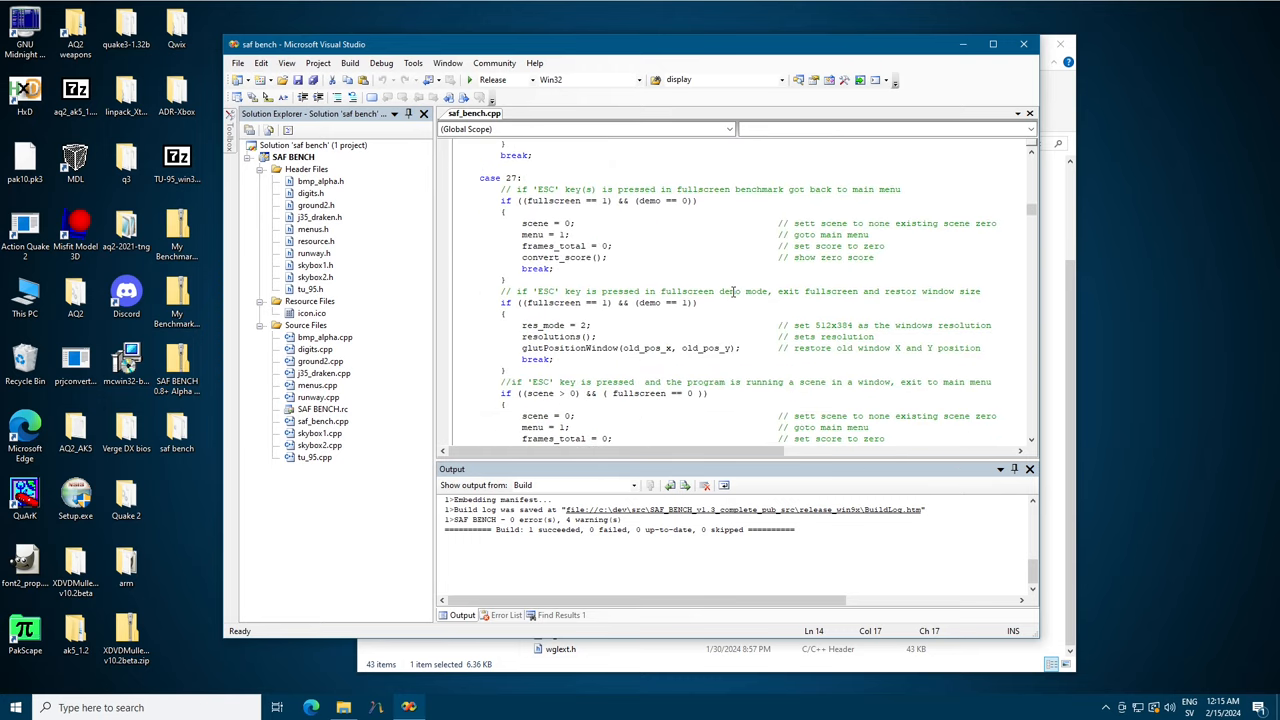
click(313, 456)
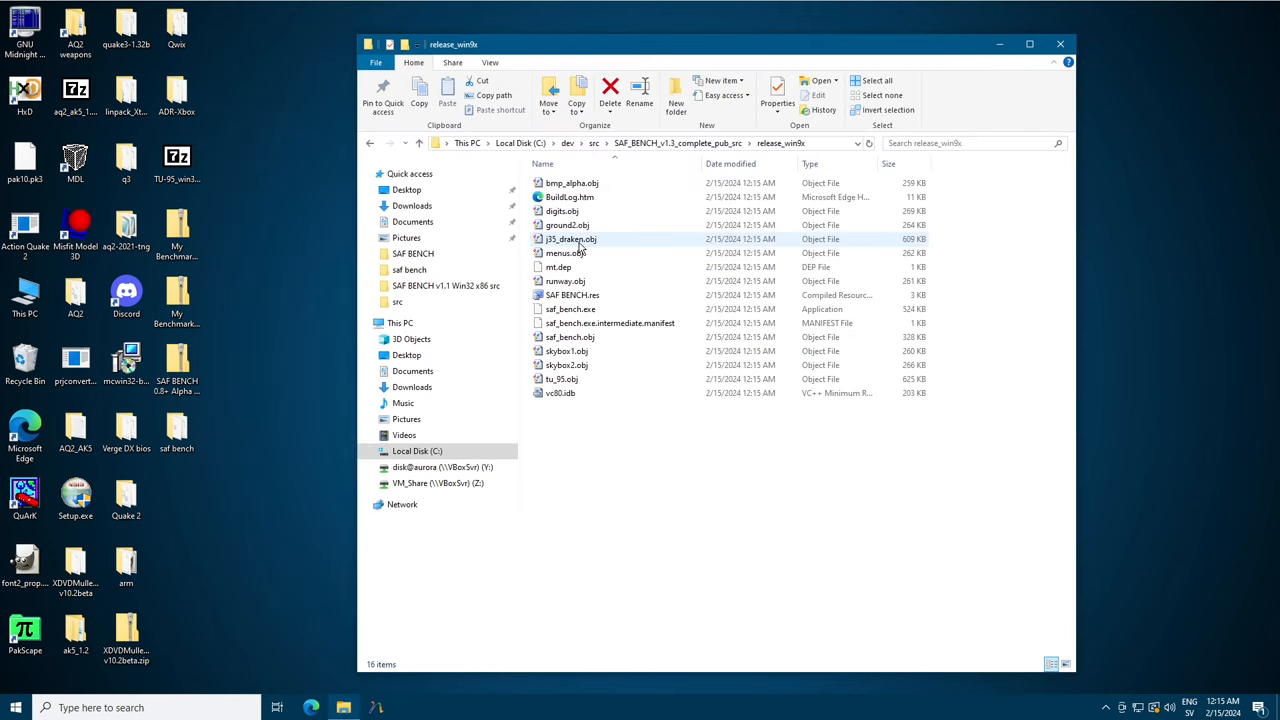
Copy the built saf_bench.exe from release_win9x and navigate up into the dev\bin folder.
click(568, 309)
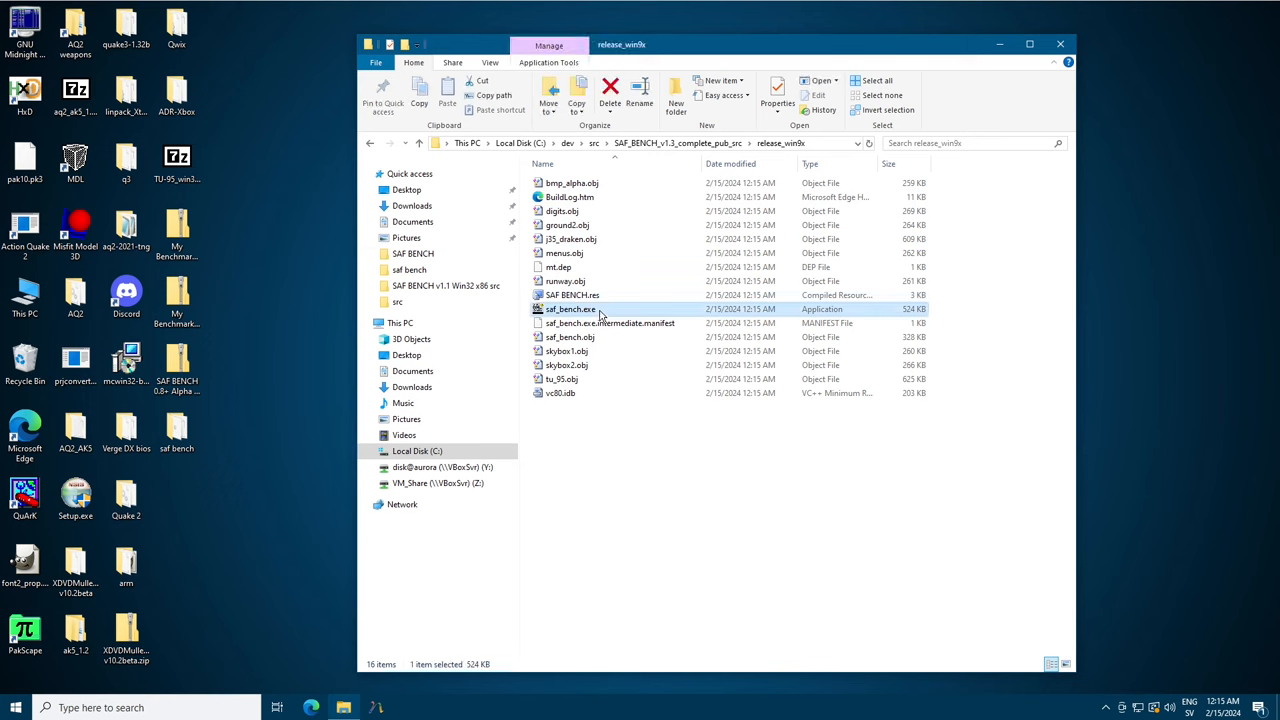
right_click(571, 308)
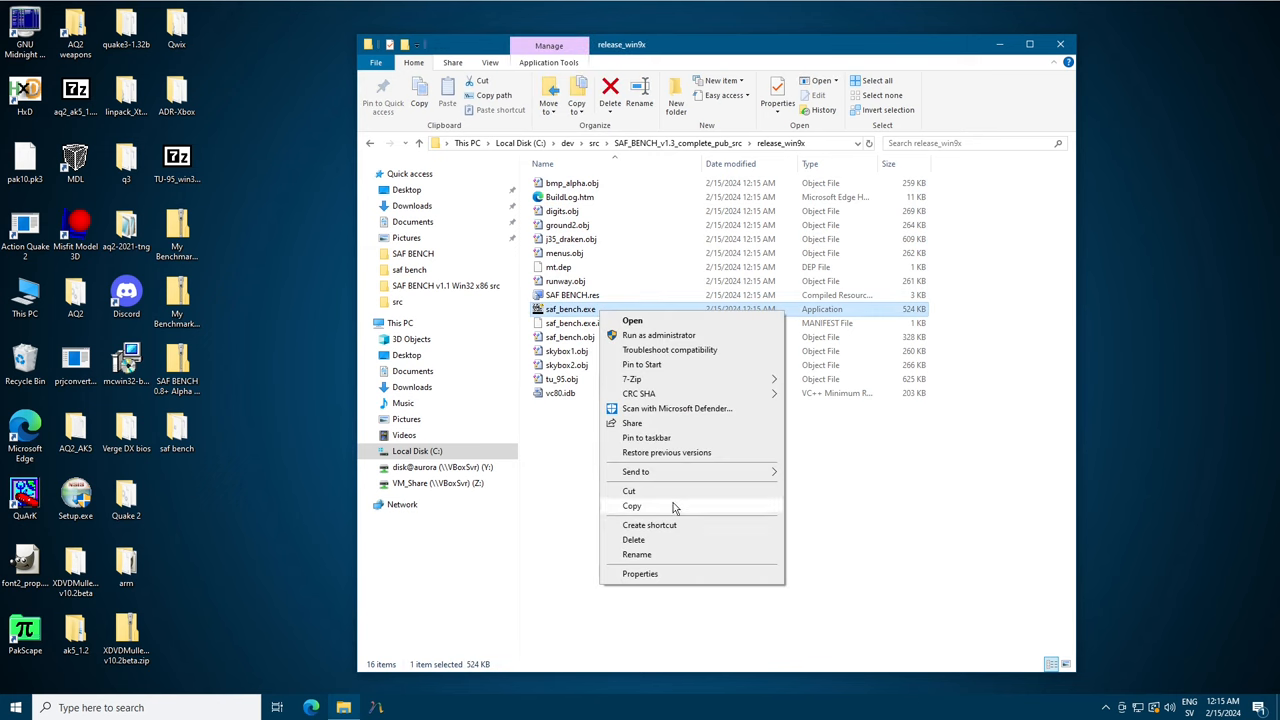
click(416, 143)
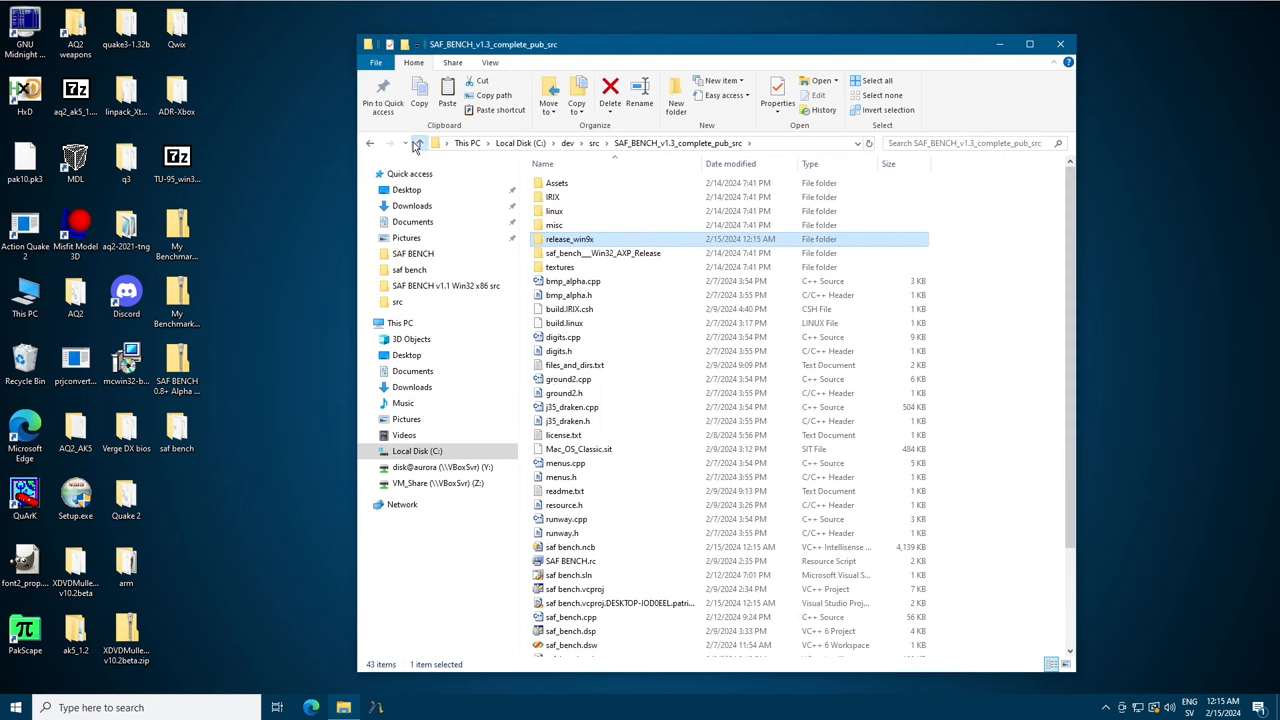
click(419, 143)
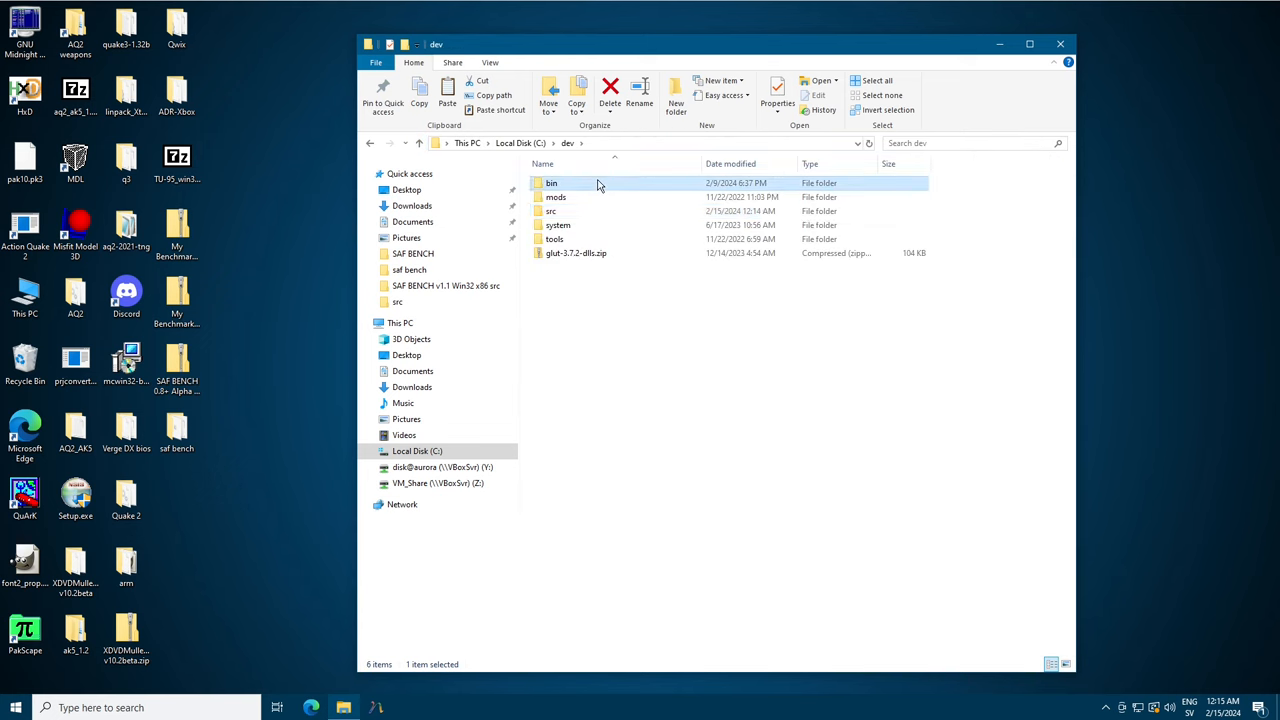
double_click(551, 183)
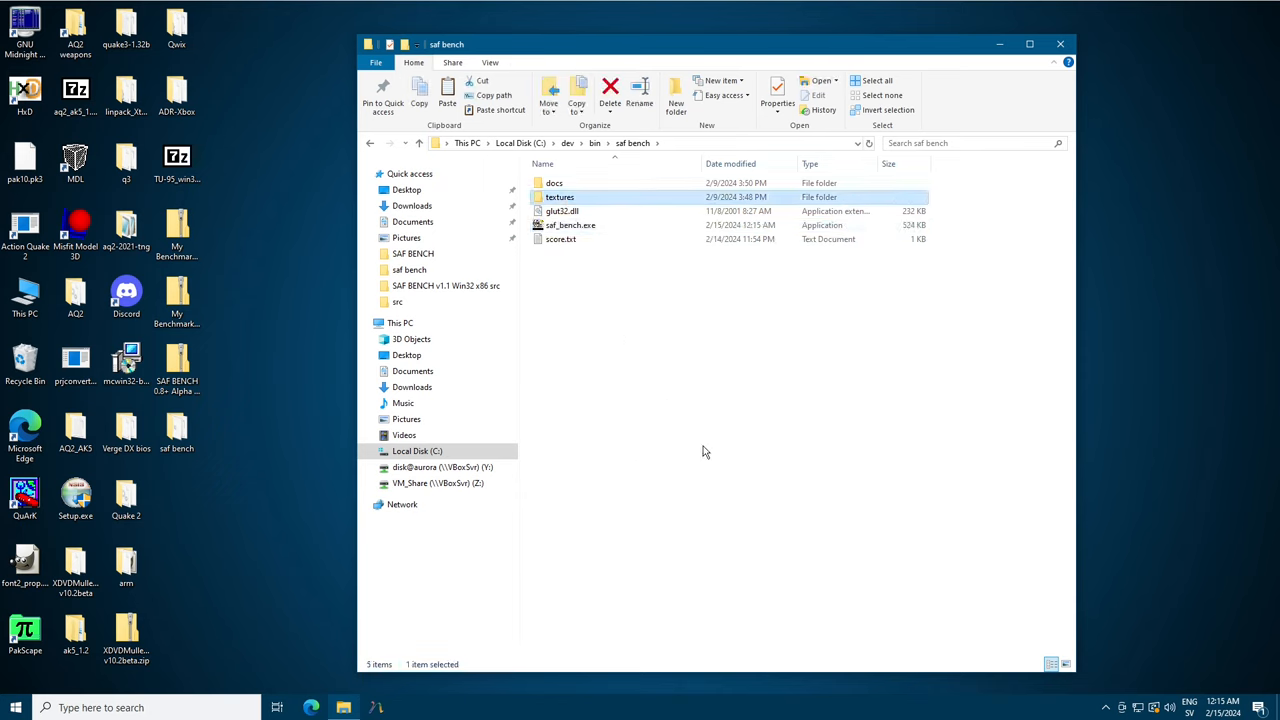
mouse_move(590, 197)
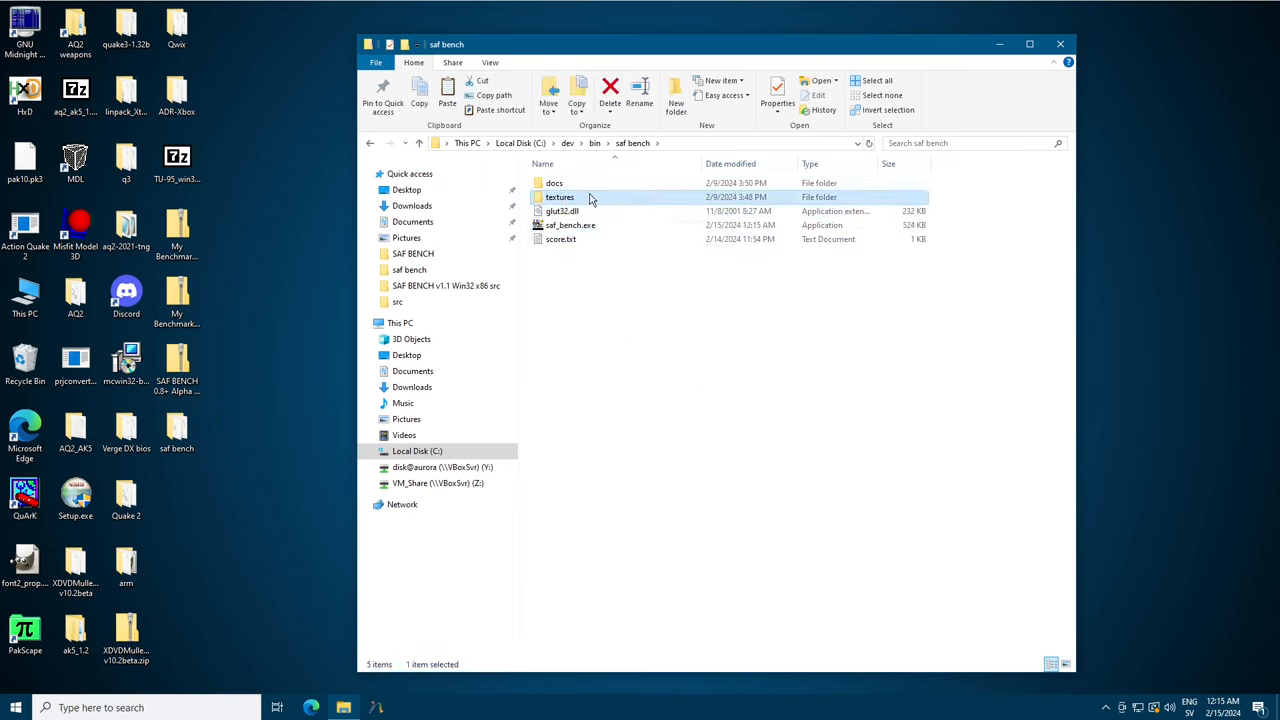
mouse_move(700, 307)
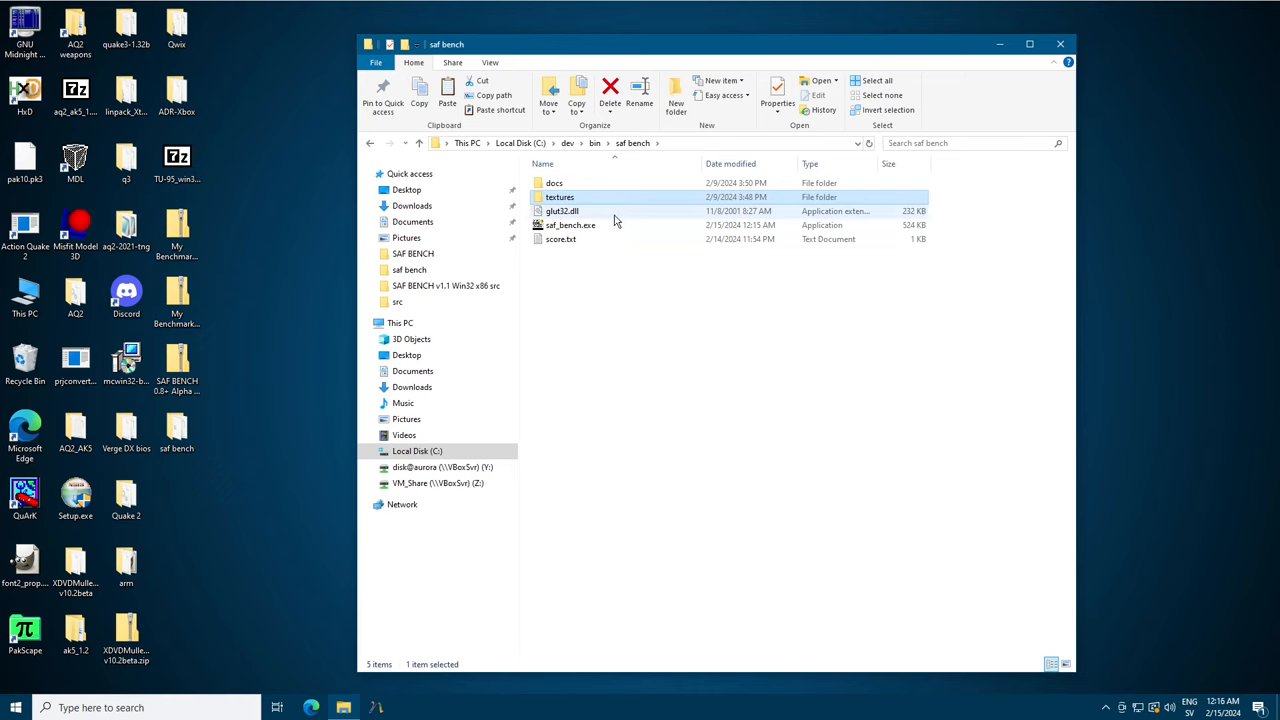
Put saf_bench.exe in the saf bench folder, launch SAF BENCH v1.3, and move its window.
click(562, 211)
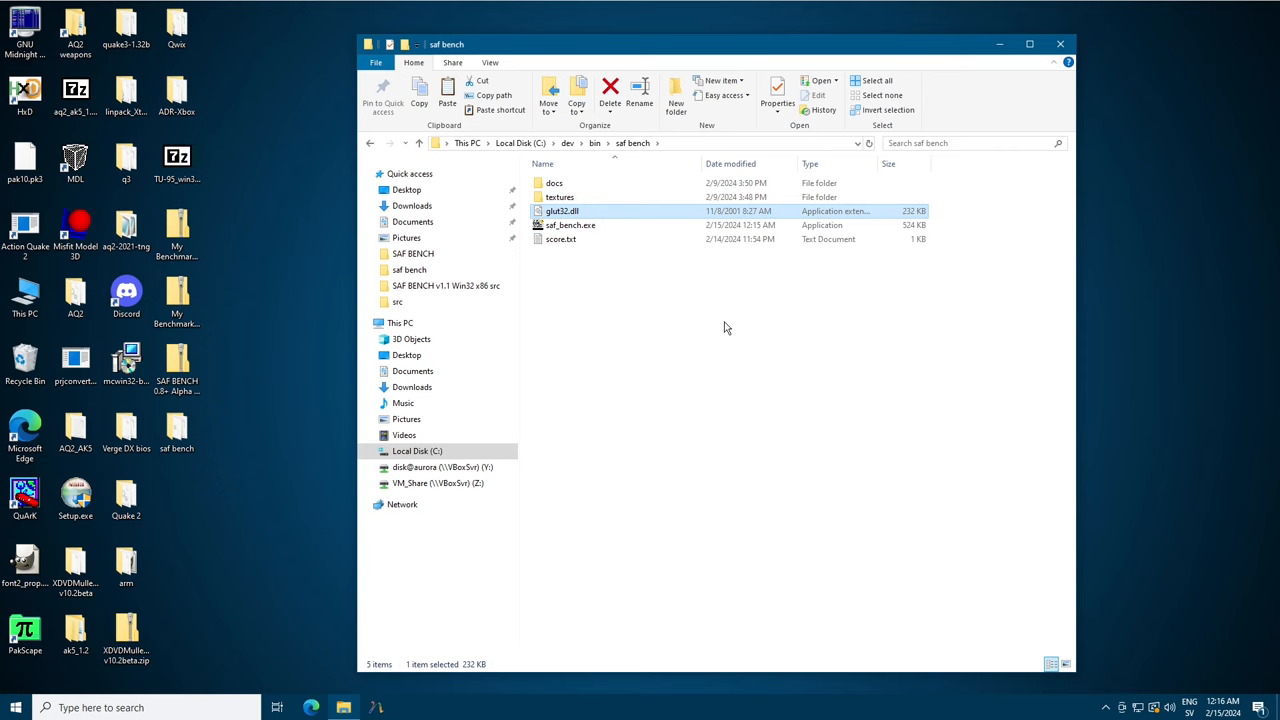
mouse_move(523, 182)
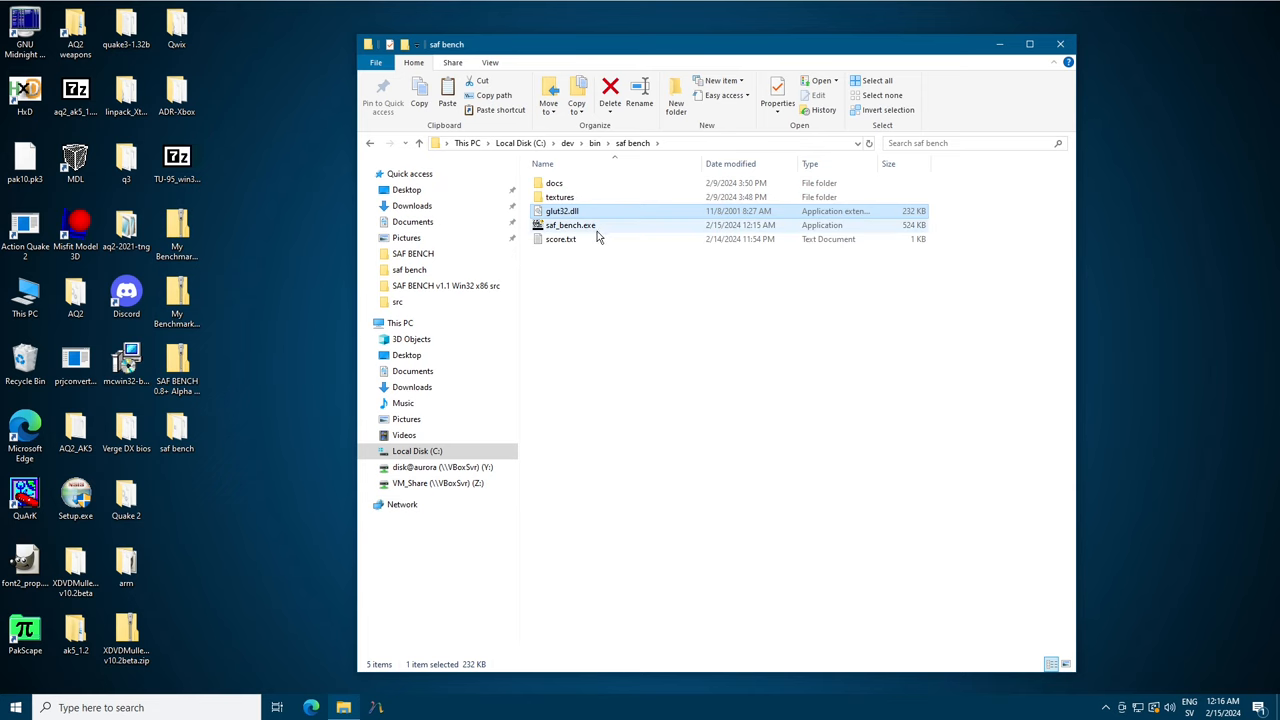
click(664, 360)
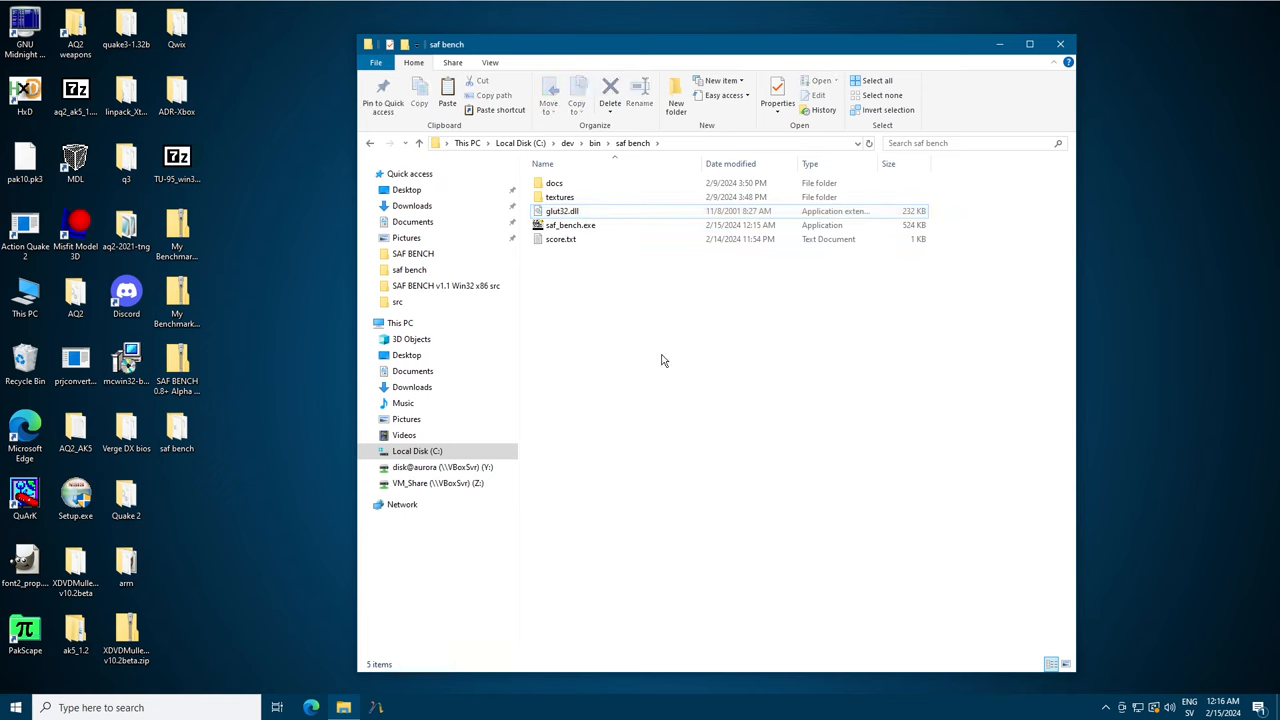
click(560, 239)
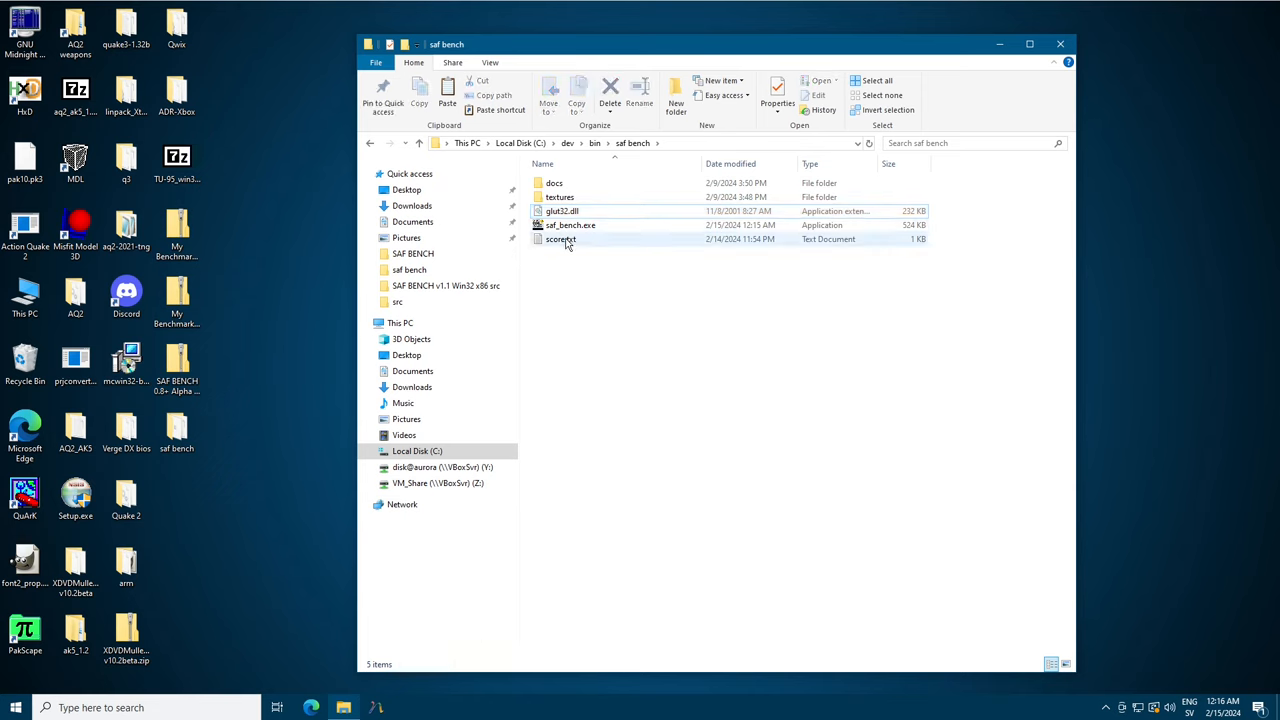
double_click(570, 225)
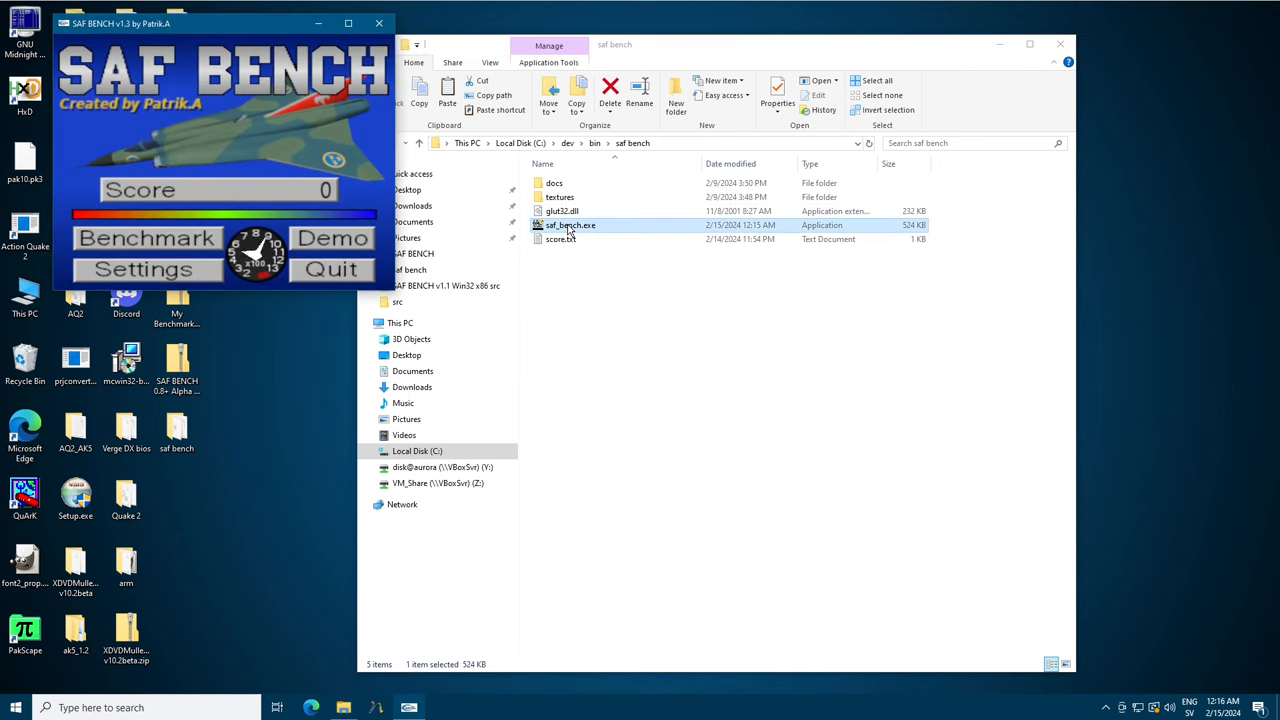
drag(220, 23, 783, 280)
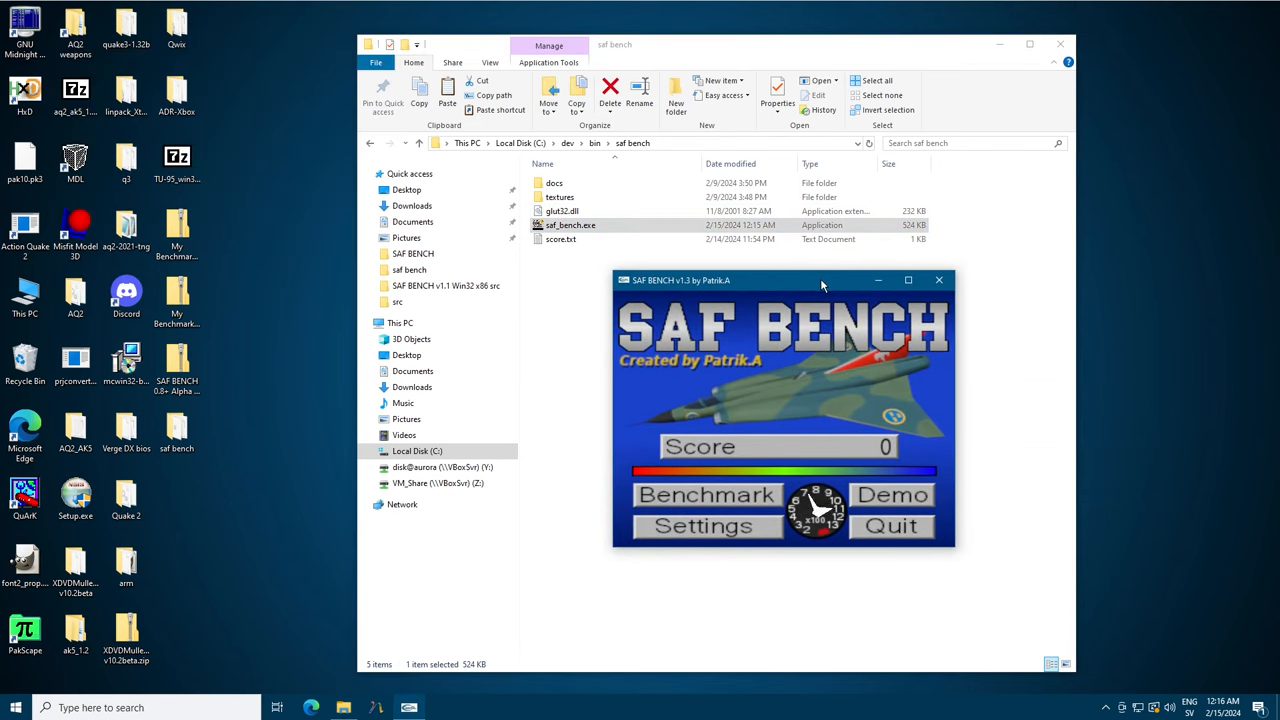
mouse_move(939, 280)
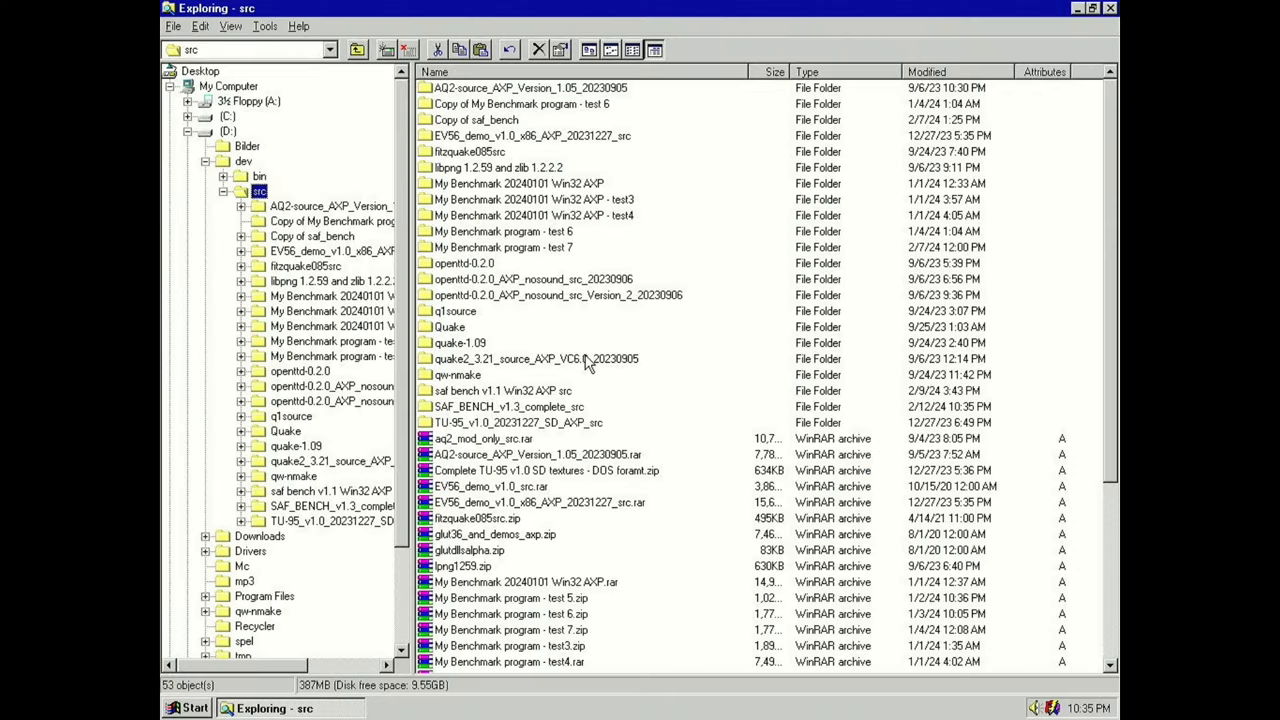
mouse_move(577, 320)
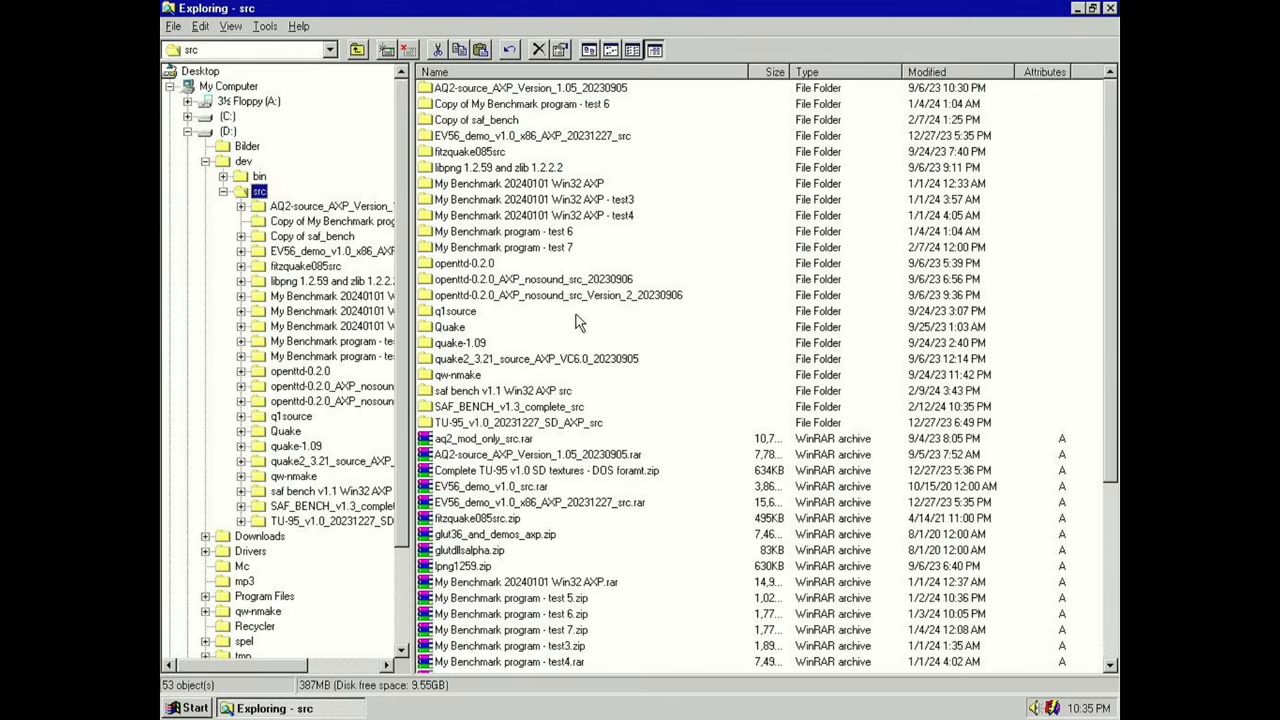
mouse_move(570, 377)
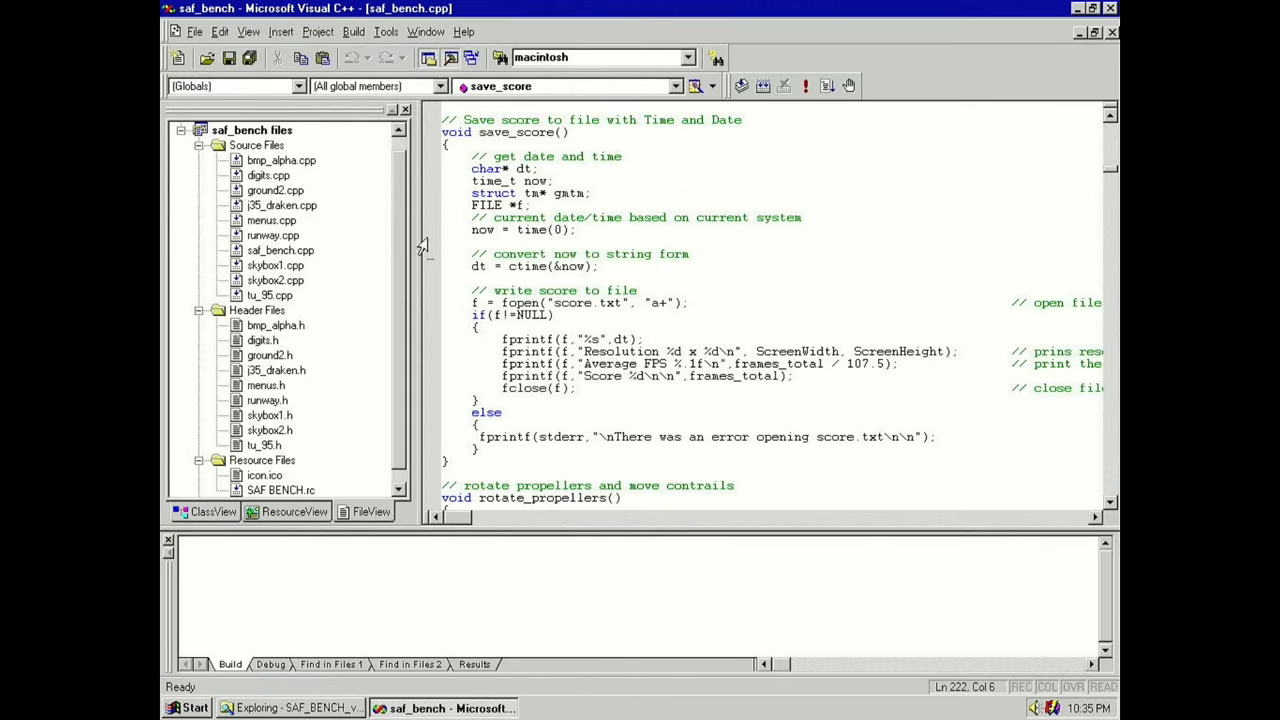
Clean the saf_bench Win32 AXP Release build, then cancel adding a new configuration.
click(353, 31)
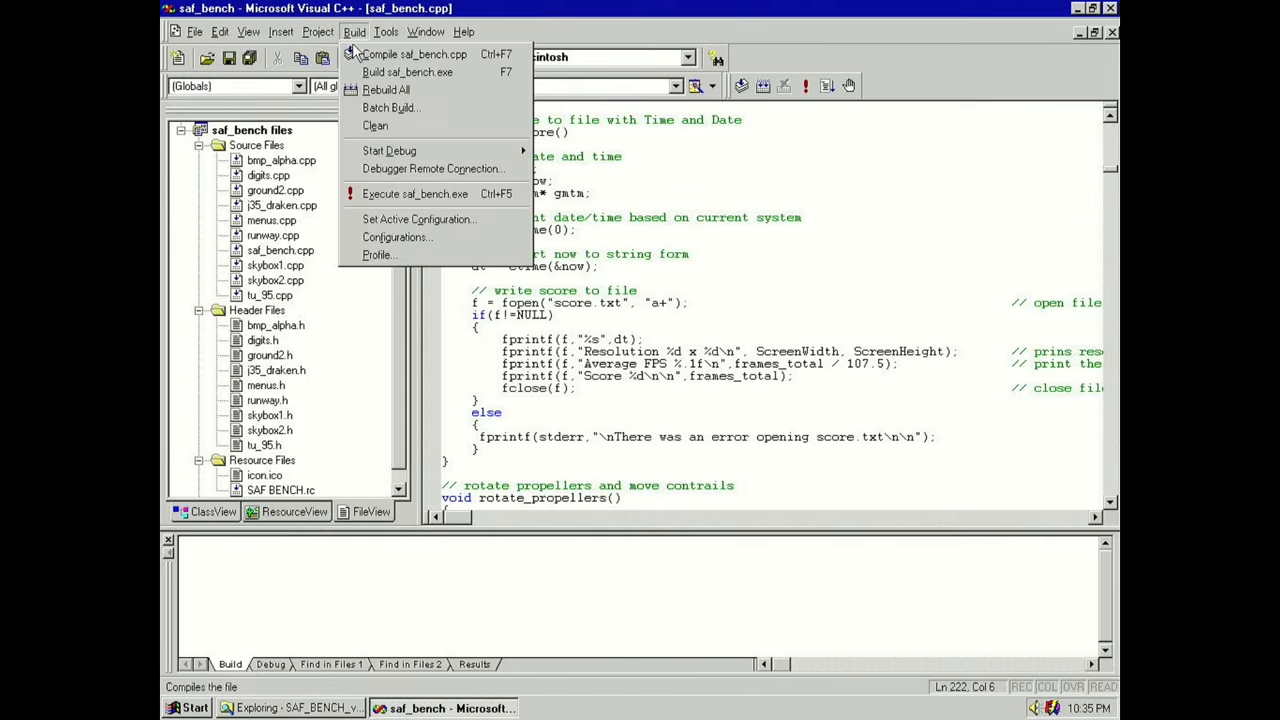
click(375, 125)
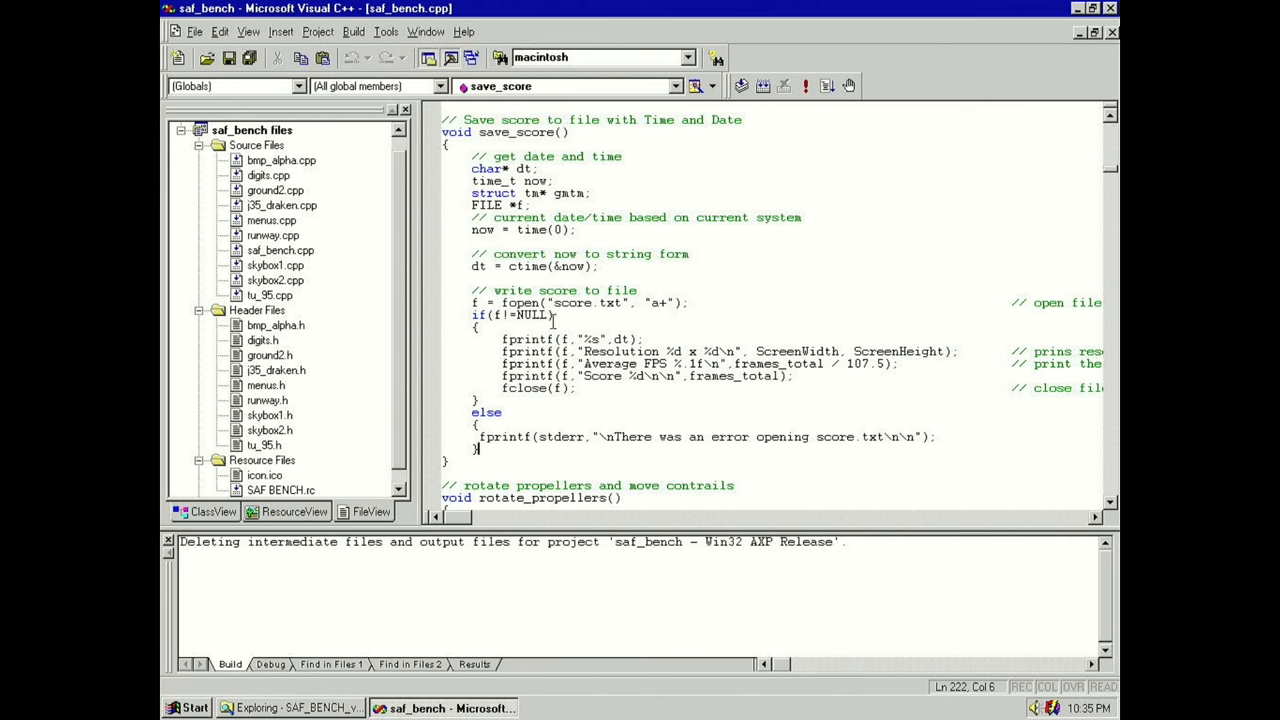
click(353, 31)
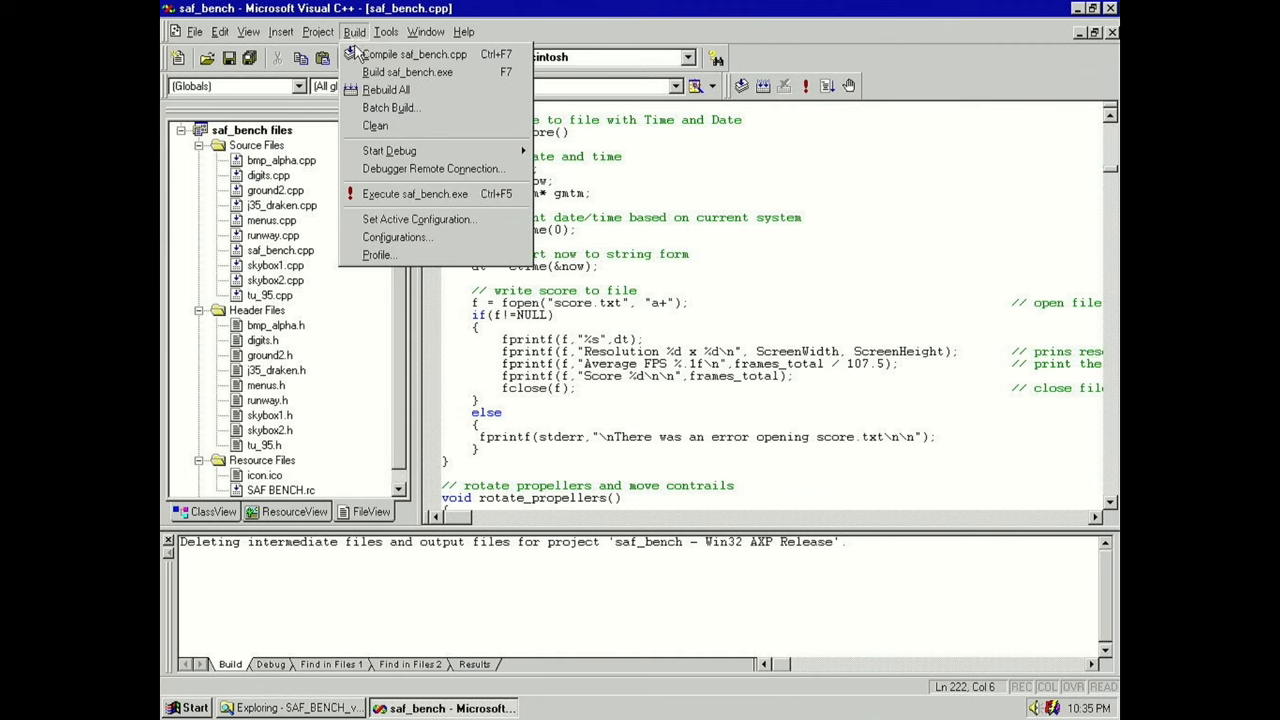
mouse_move(425, 72)
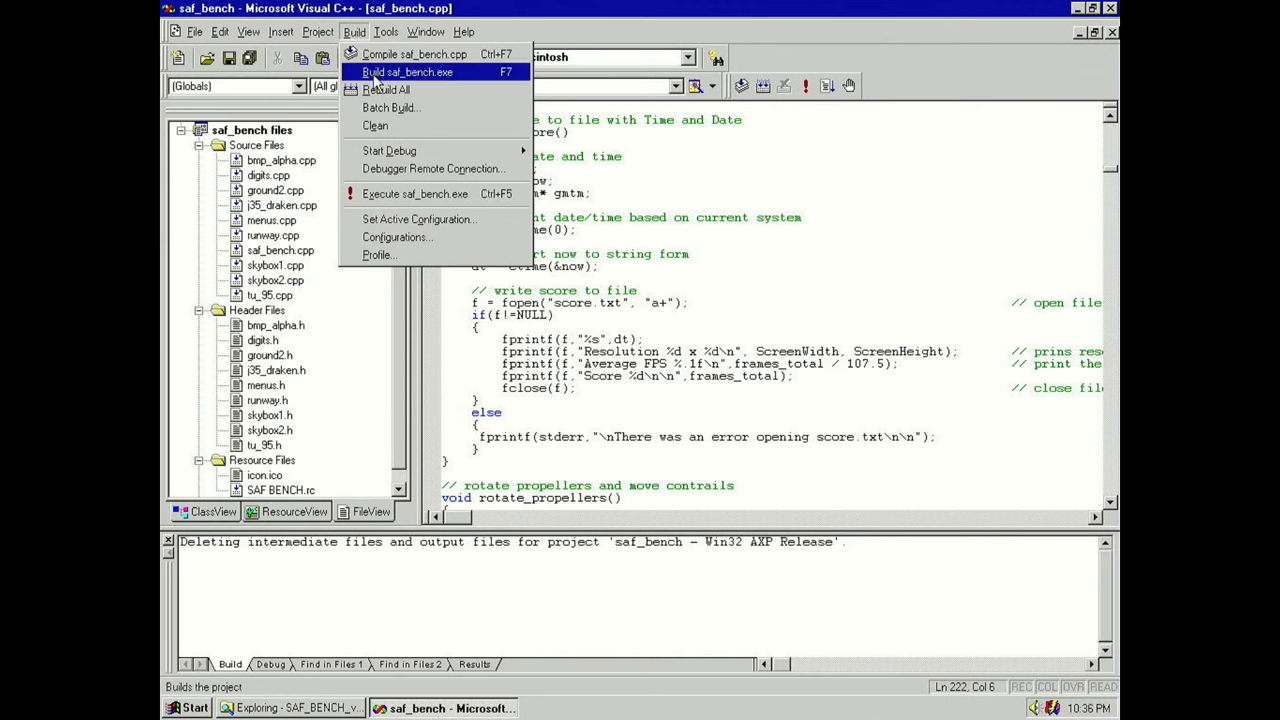
mouse_move(397, 237)
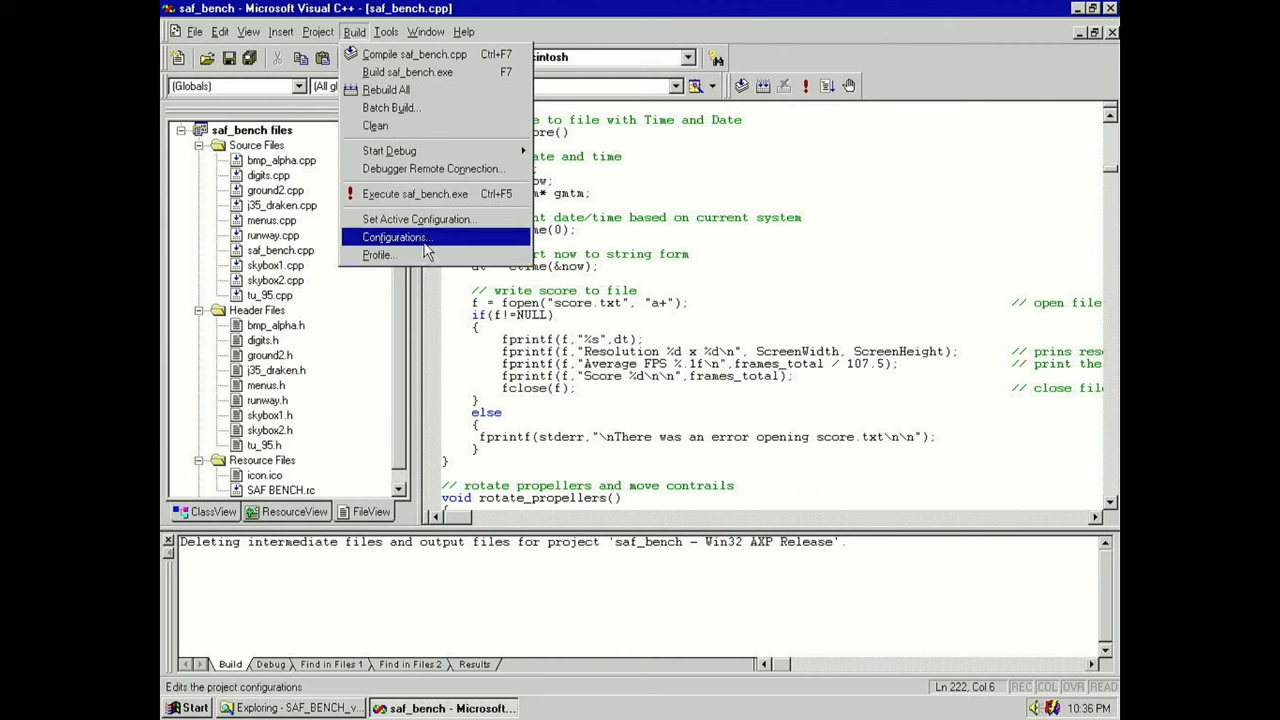
click(396, 237)
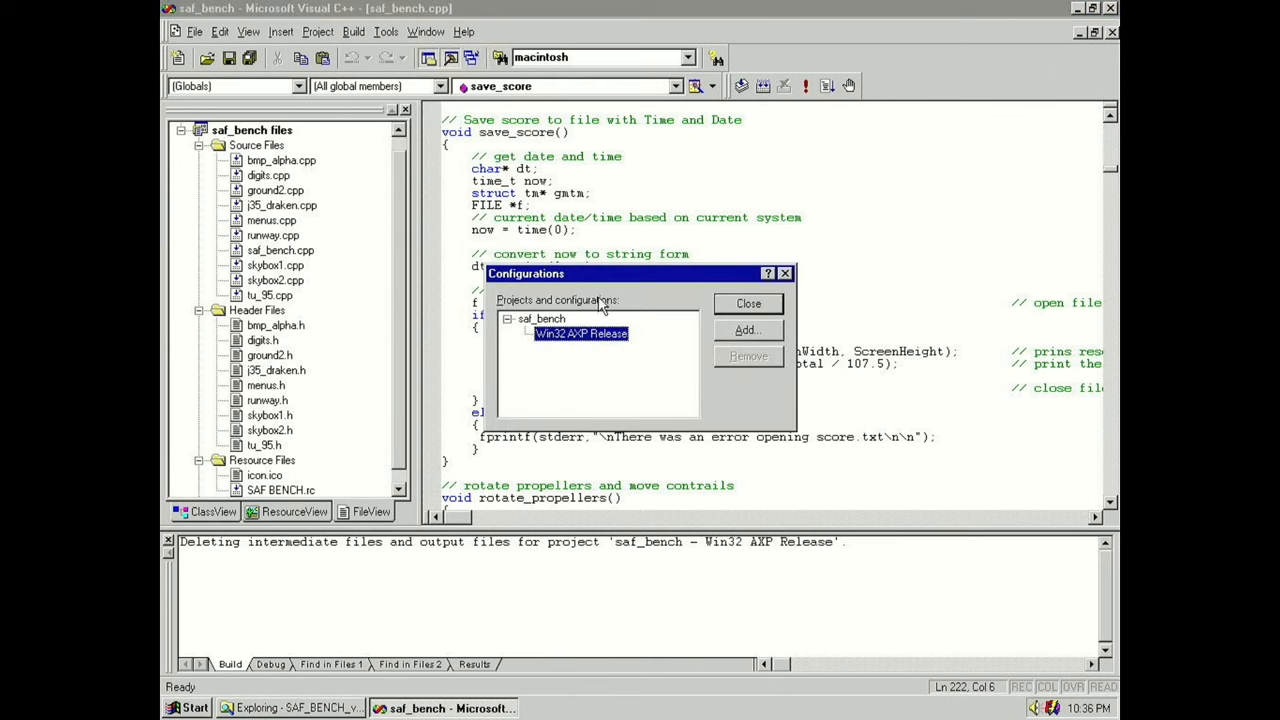
click(747, 330)
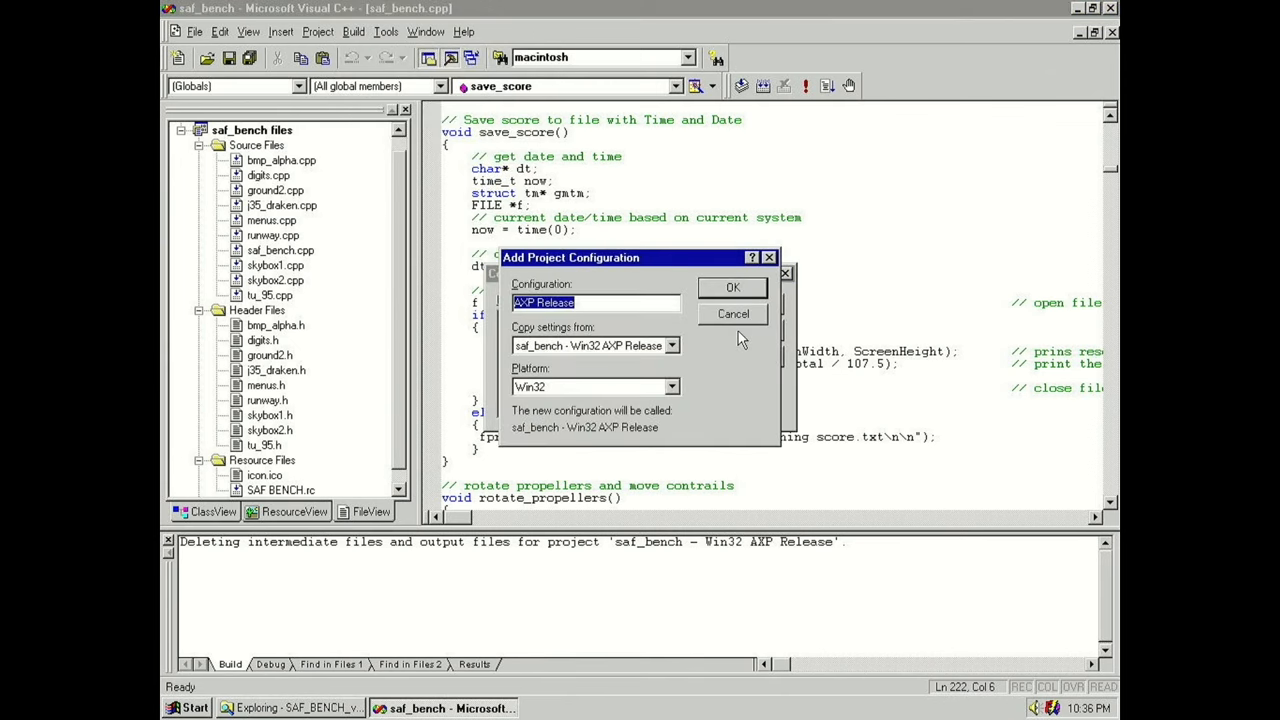
click(670, 386)
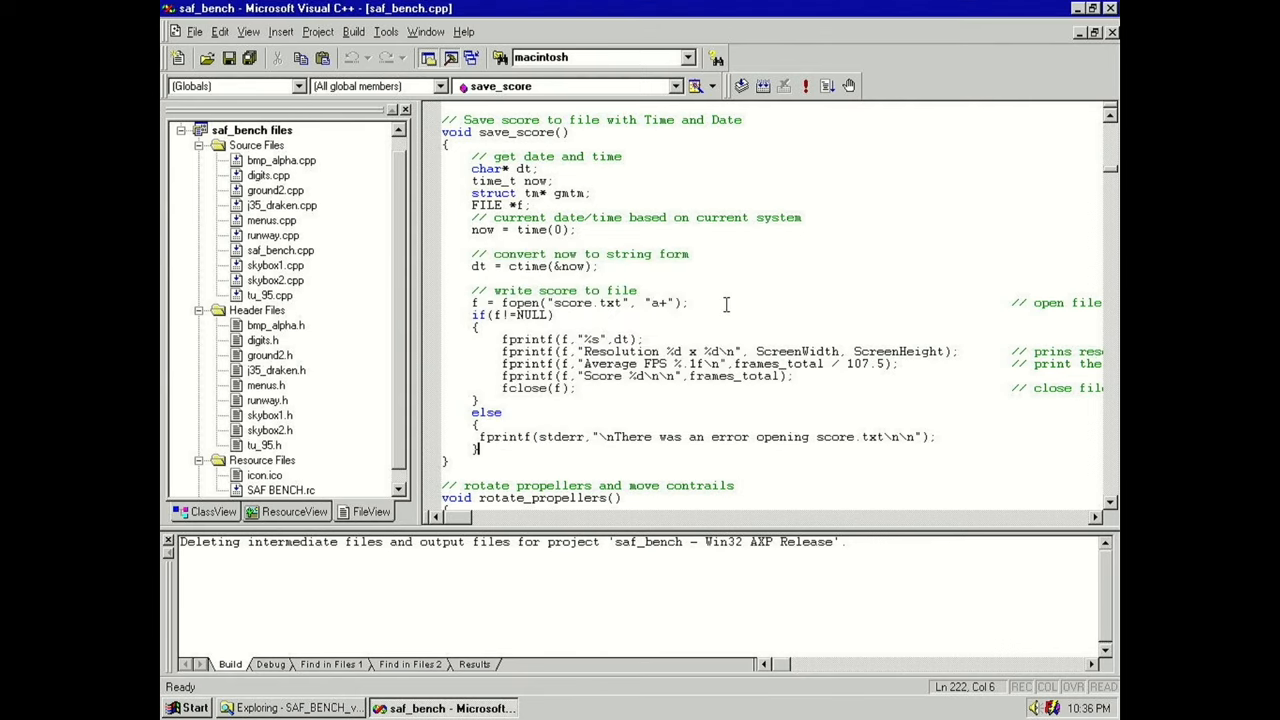
Build saf_bench.exe, finishing with 0 errors and 134 warnings.
click(353, 31)
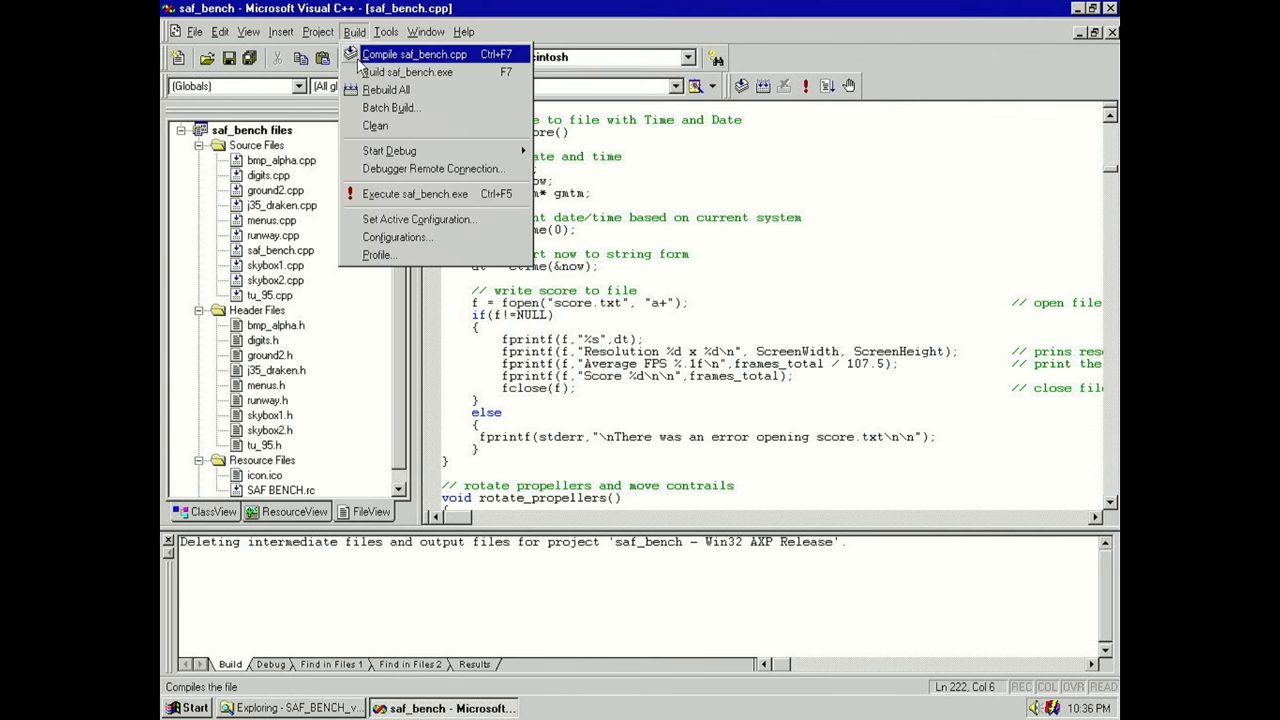
click(405, 75)
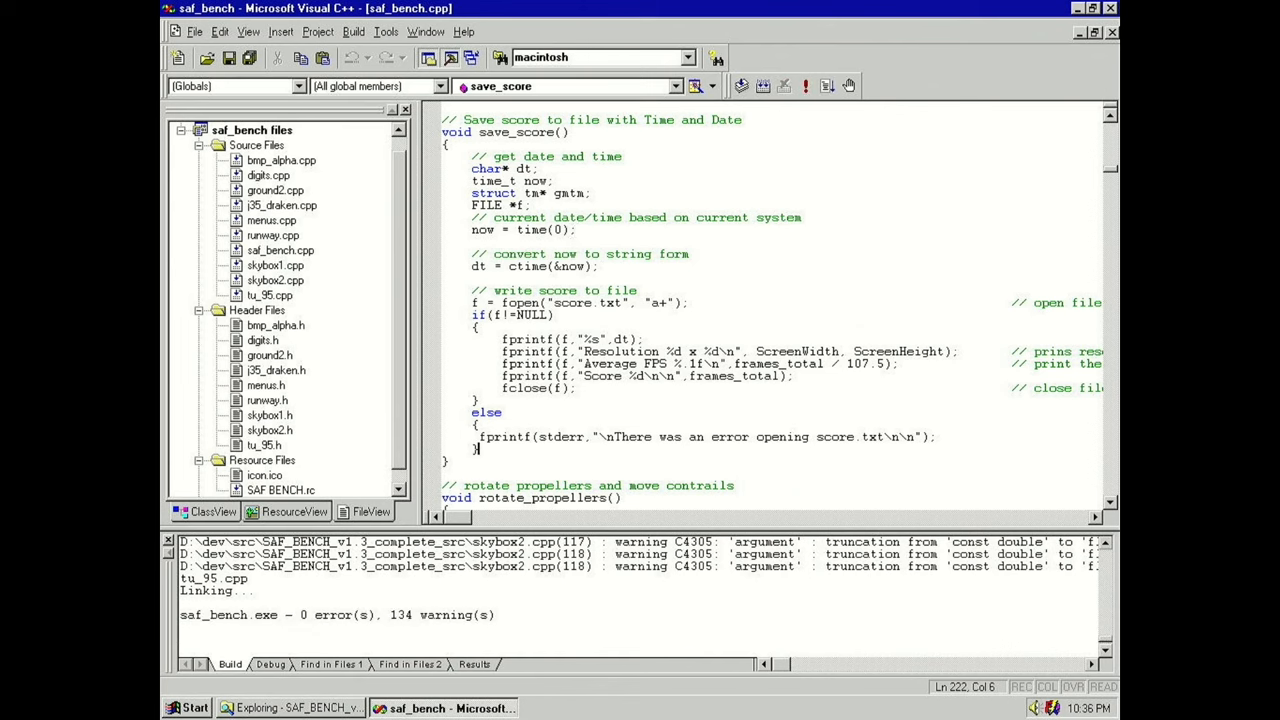
click(290, 709)
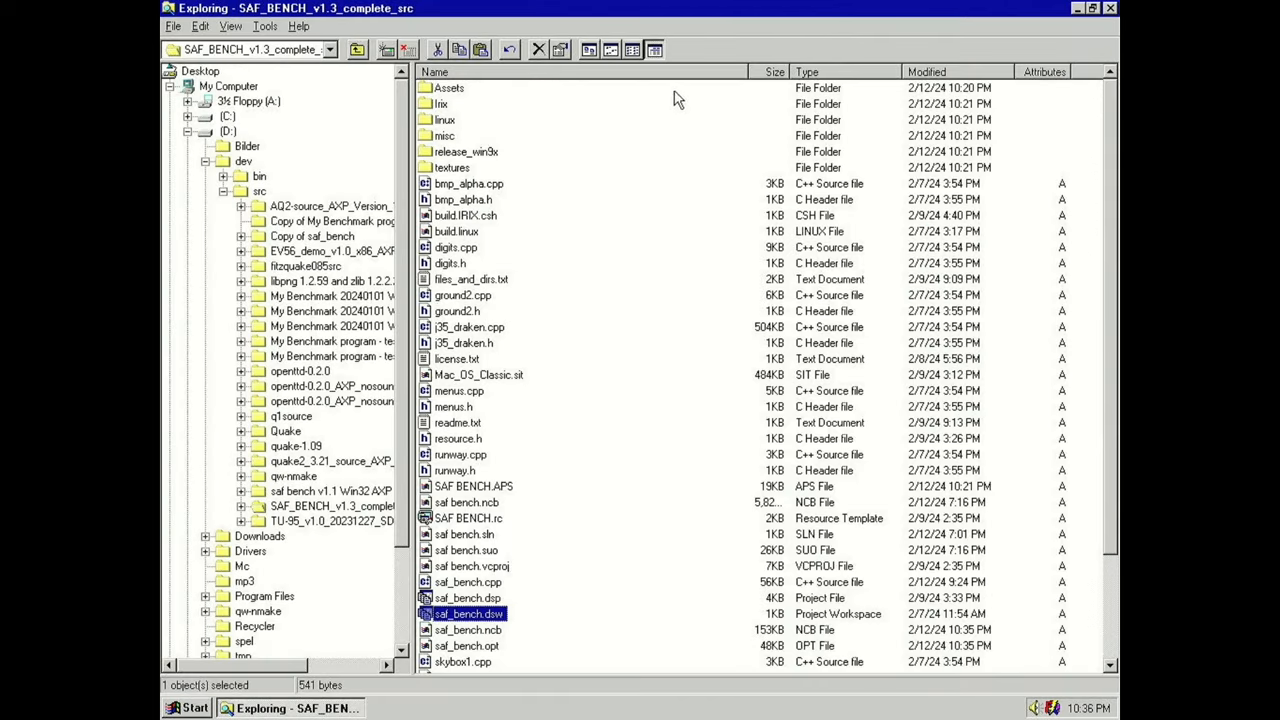
Paste the new saf_bench.exe into bin\saf bench, replace the old copy, and run it.
scroll(down, 3)
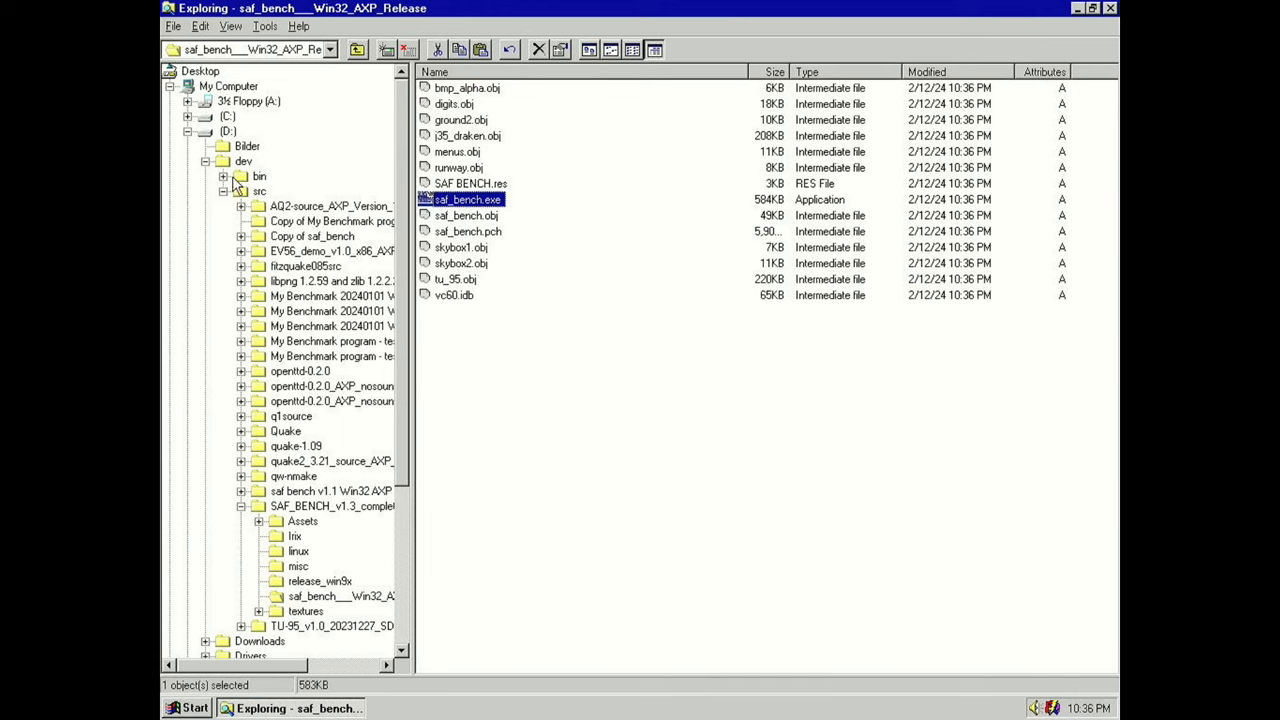
click(259, 176)
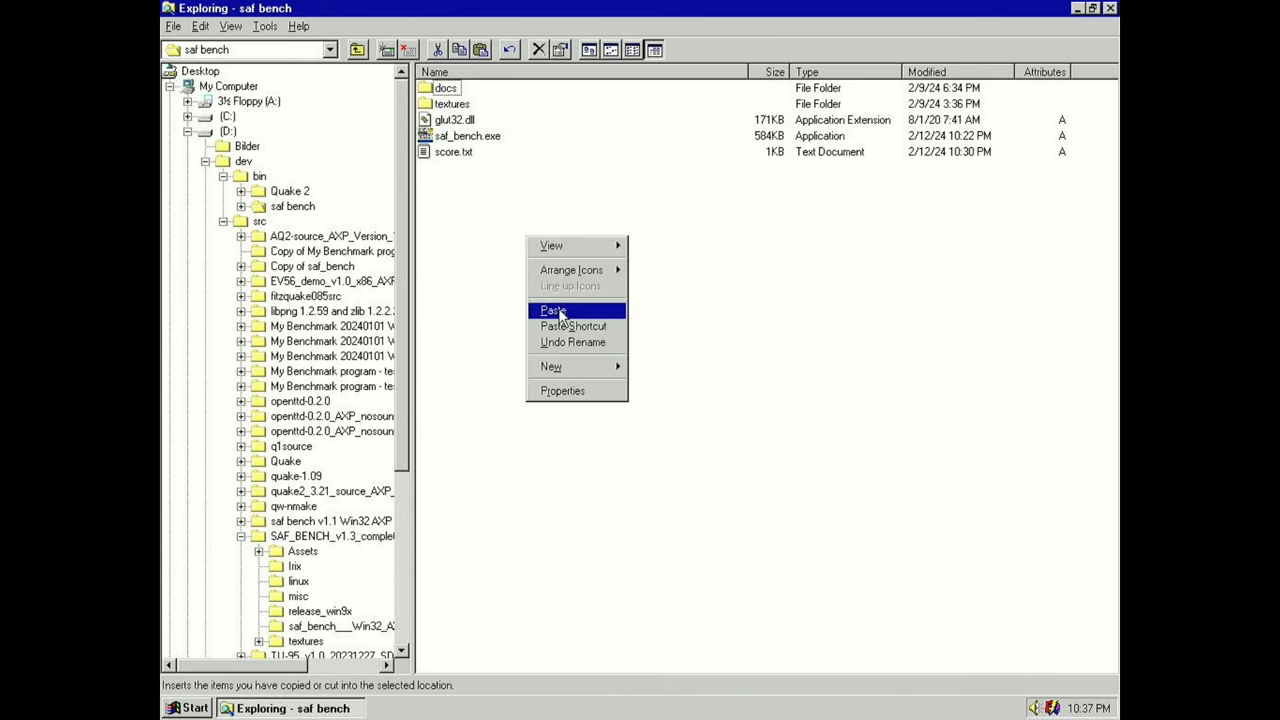
click(553, 309)
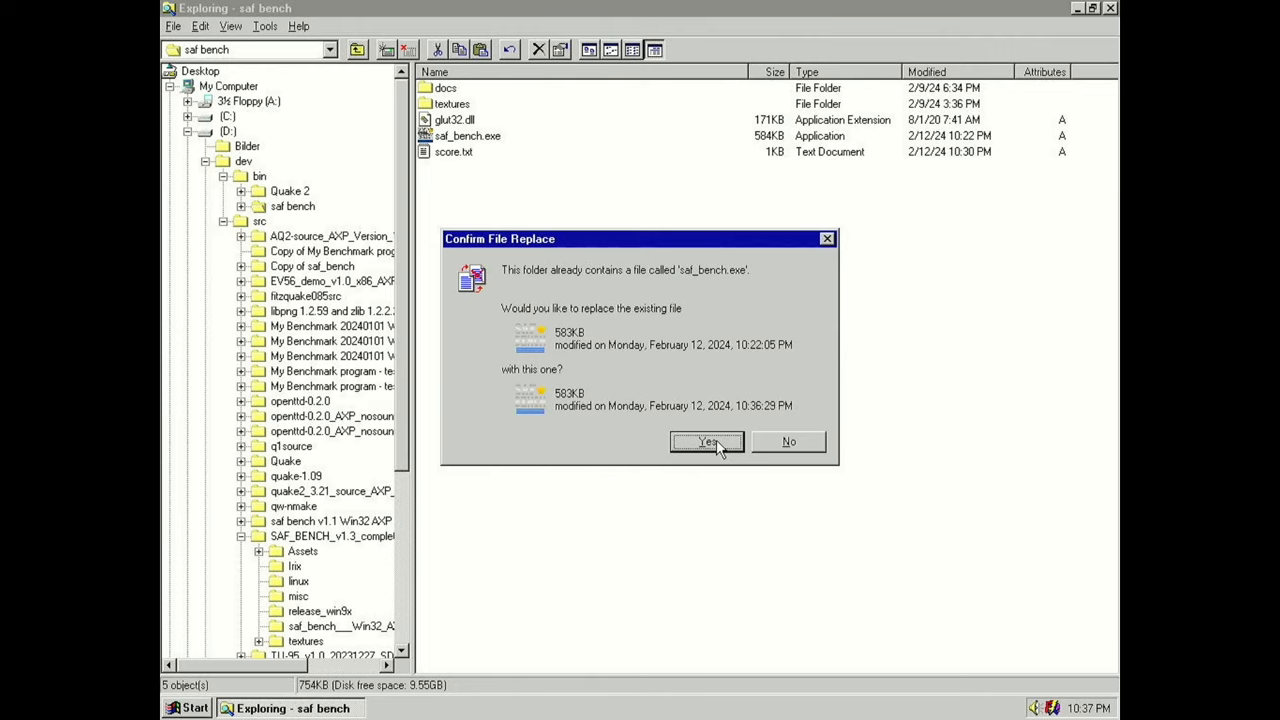
click(705, 442)
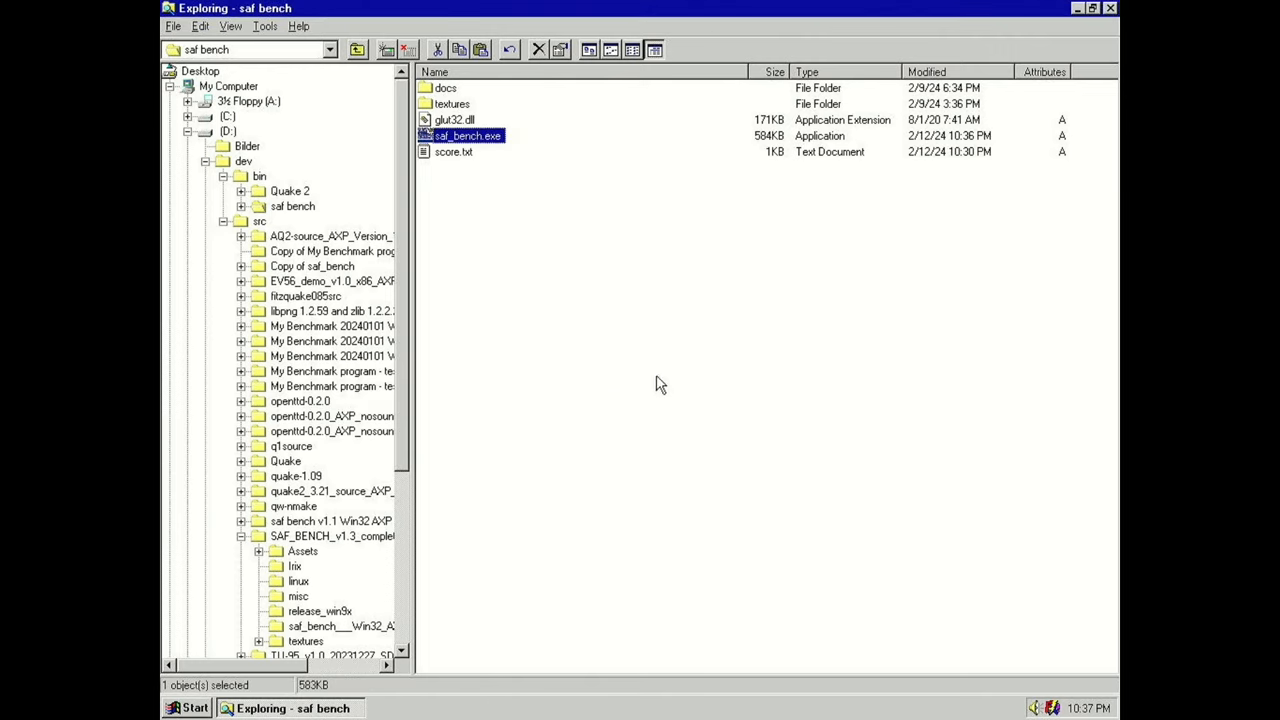
mouse_move(520, 213)
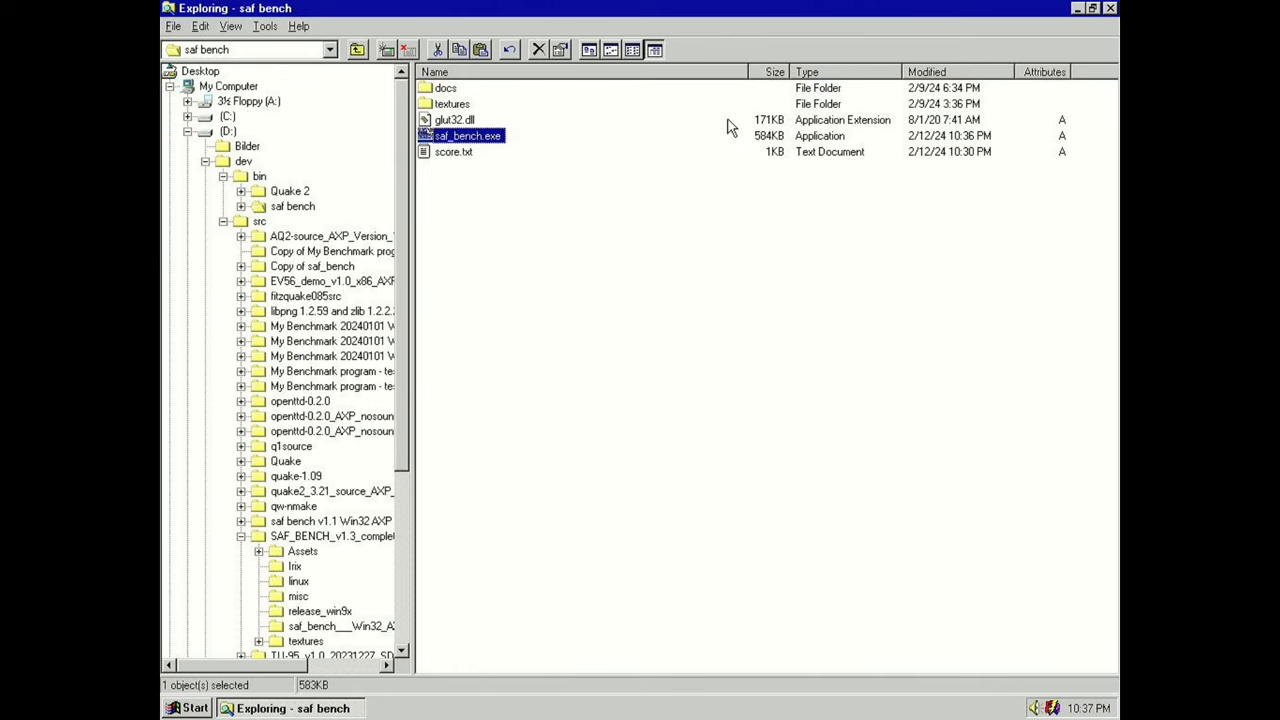
mouse_move(832, 16)
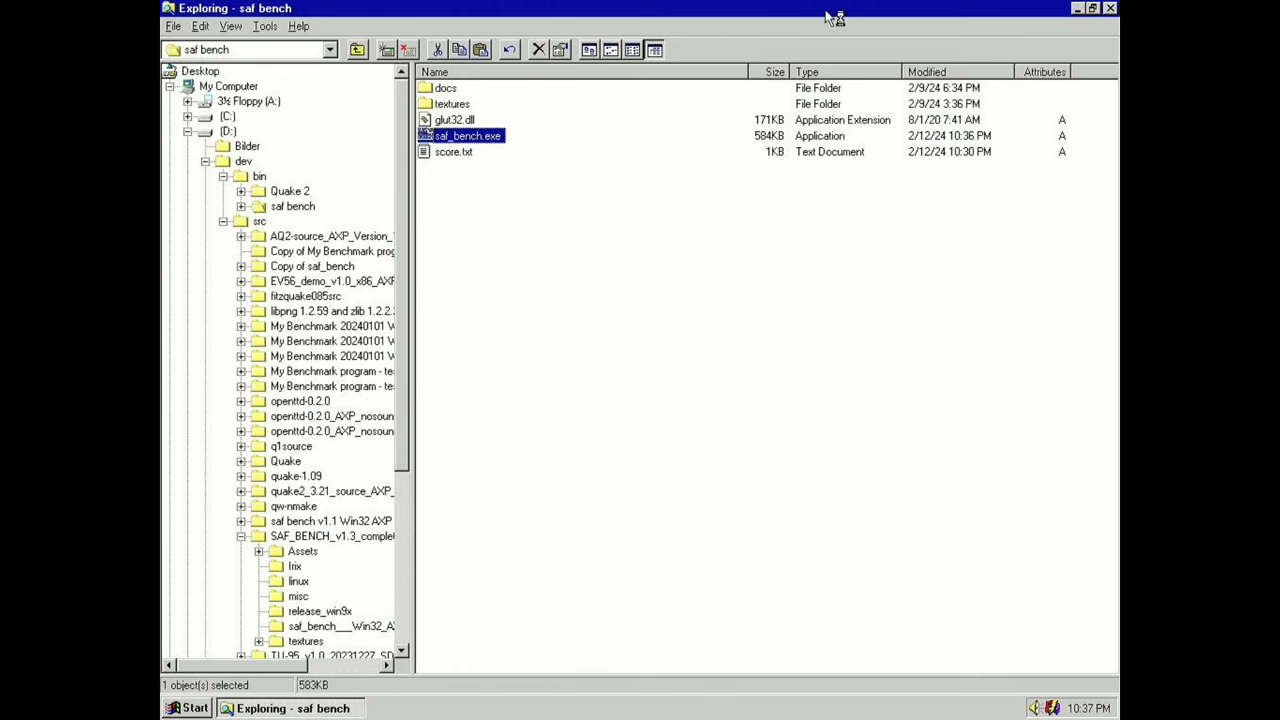
double_click(465, 135)
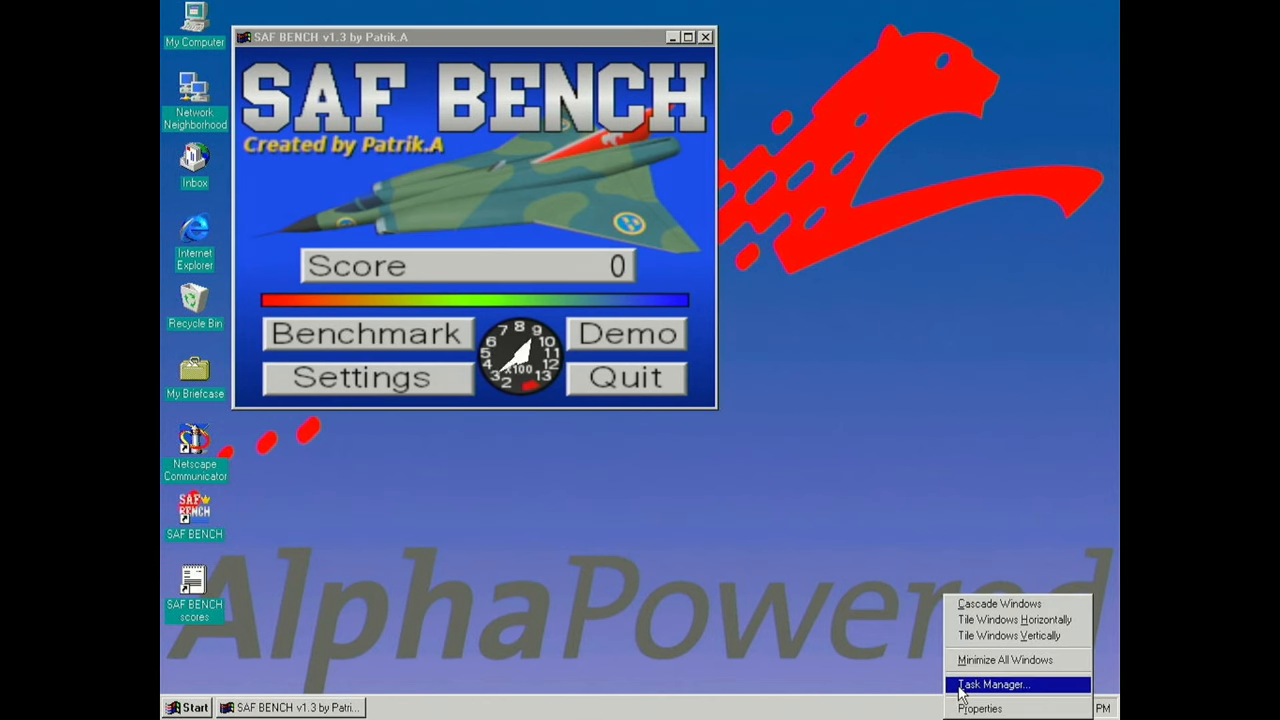
Open Task Manager and view its Processes and Performance tabs.
click(991, 682)
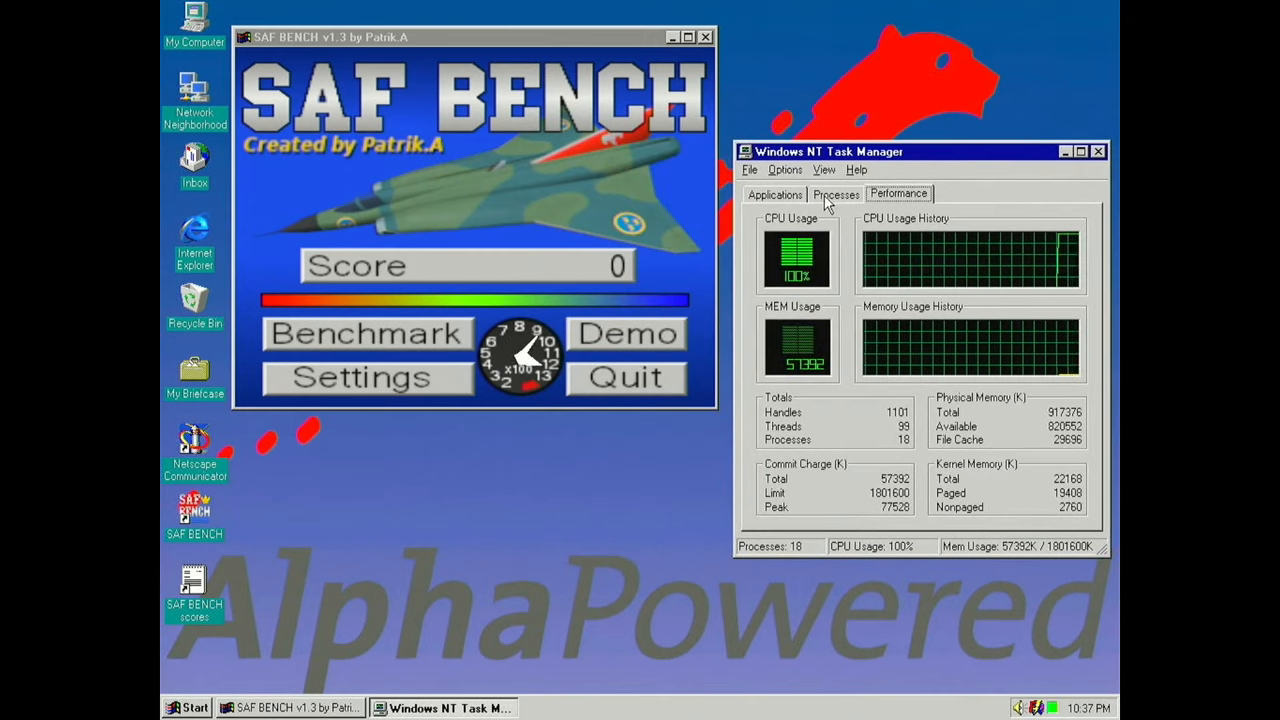
click(835, 194)
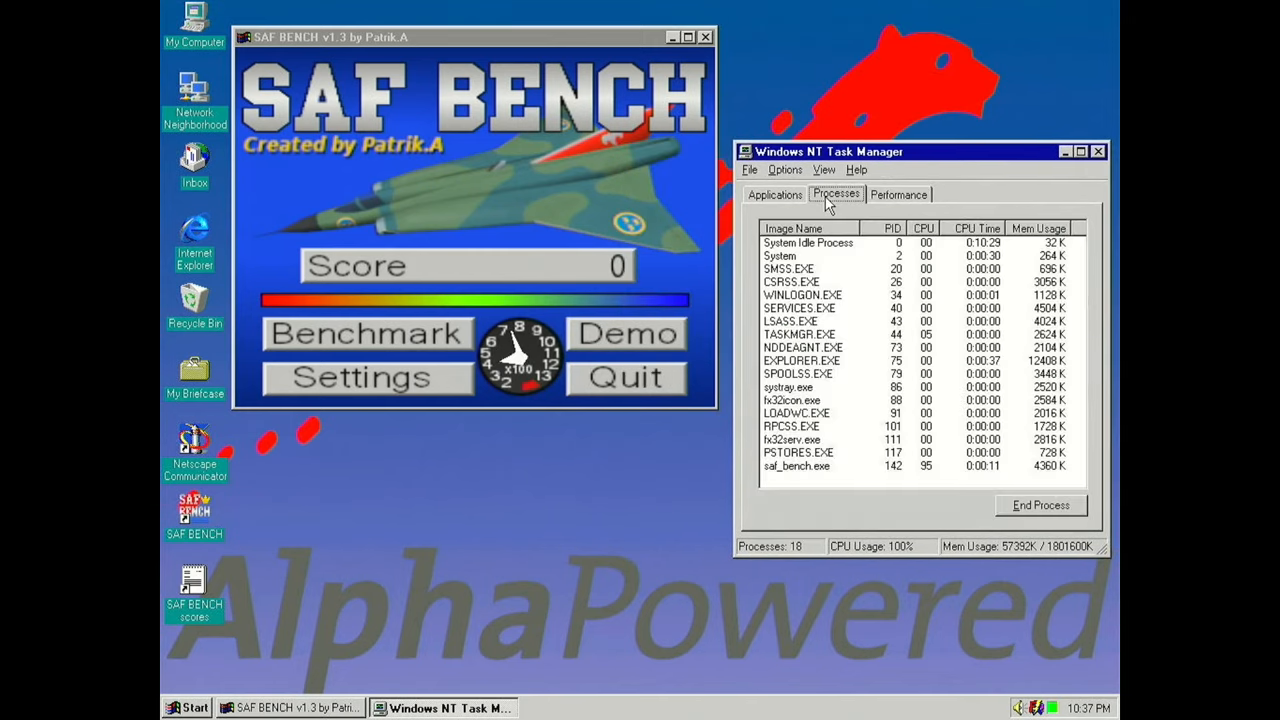
click(898, 194)
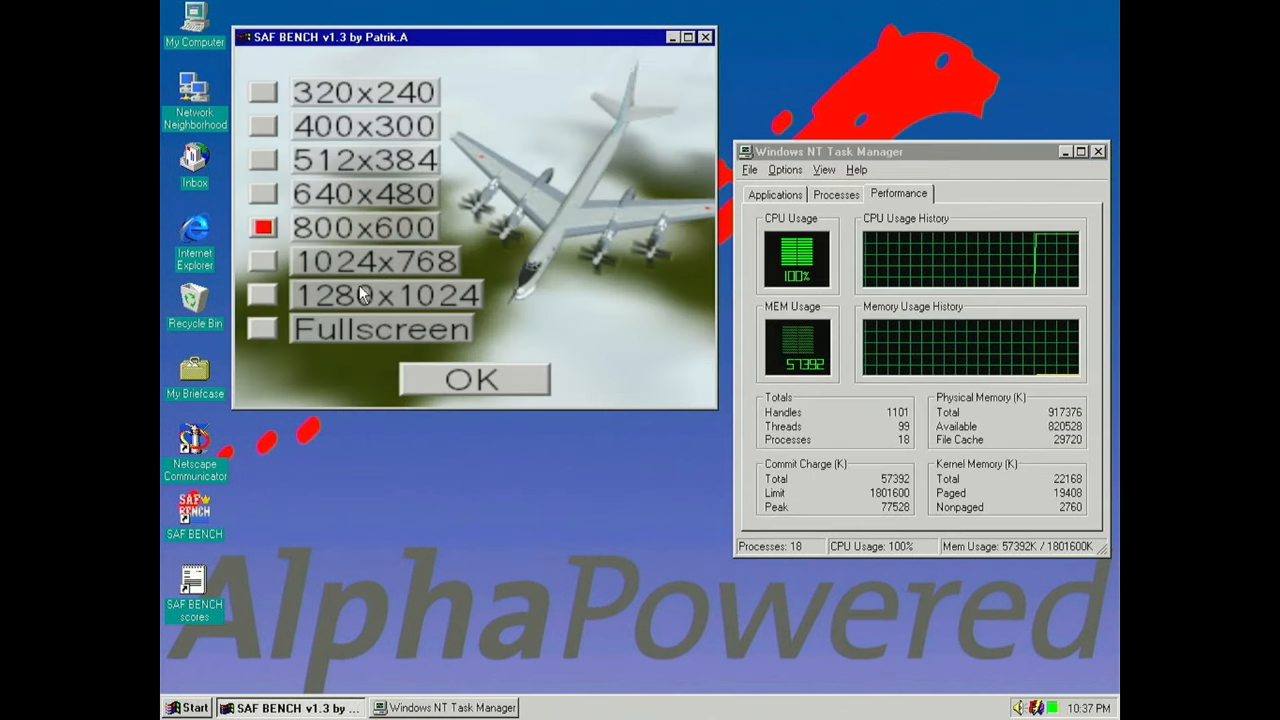
Set SAF BENCH to 512x384 resolution and run the benchmark.
click(263, 160)
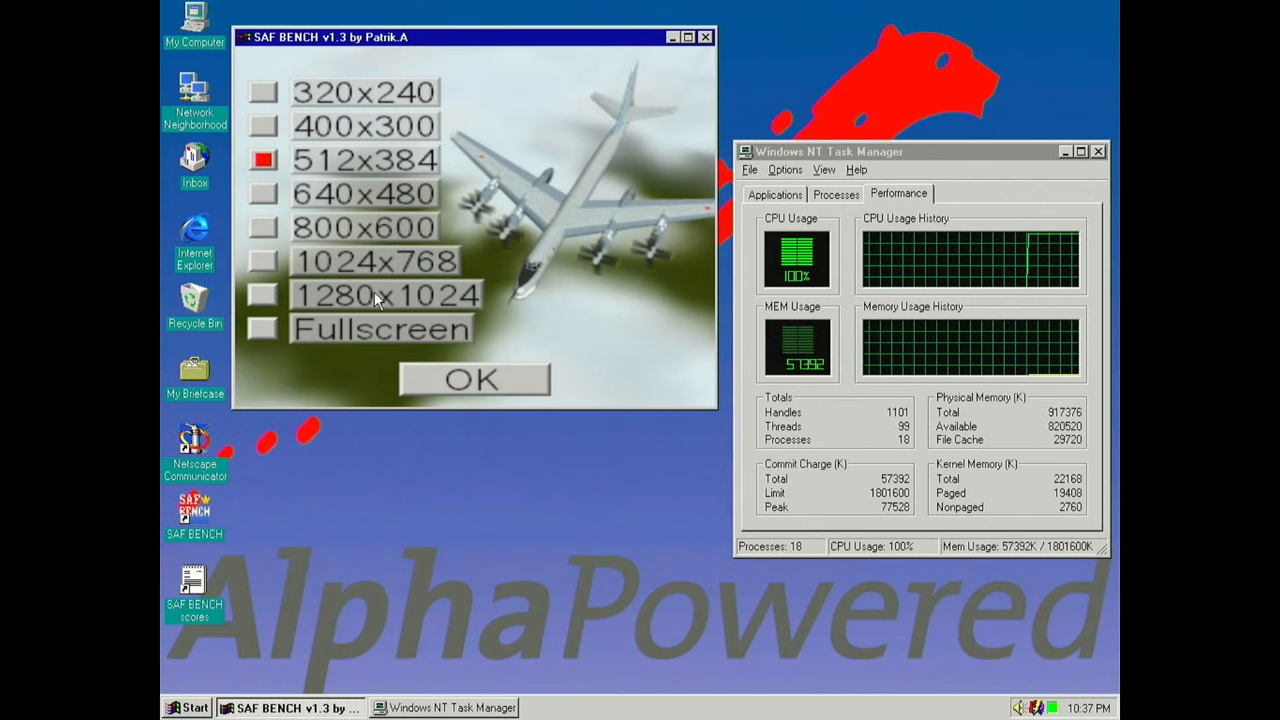
click(473, 379)
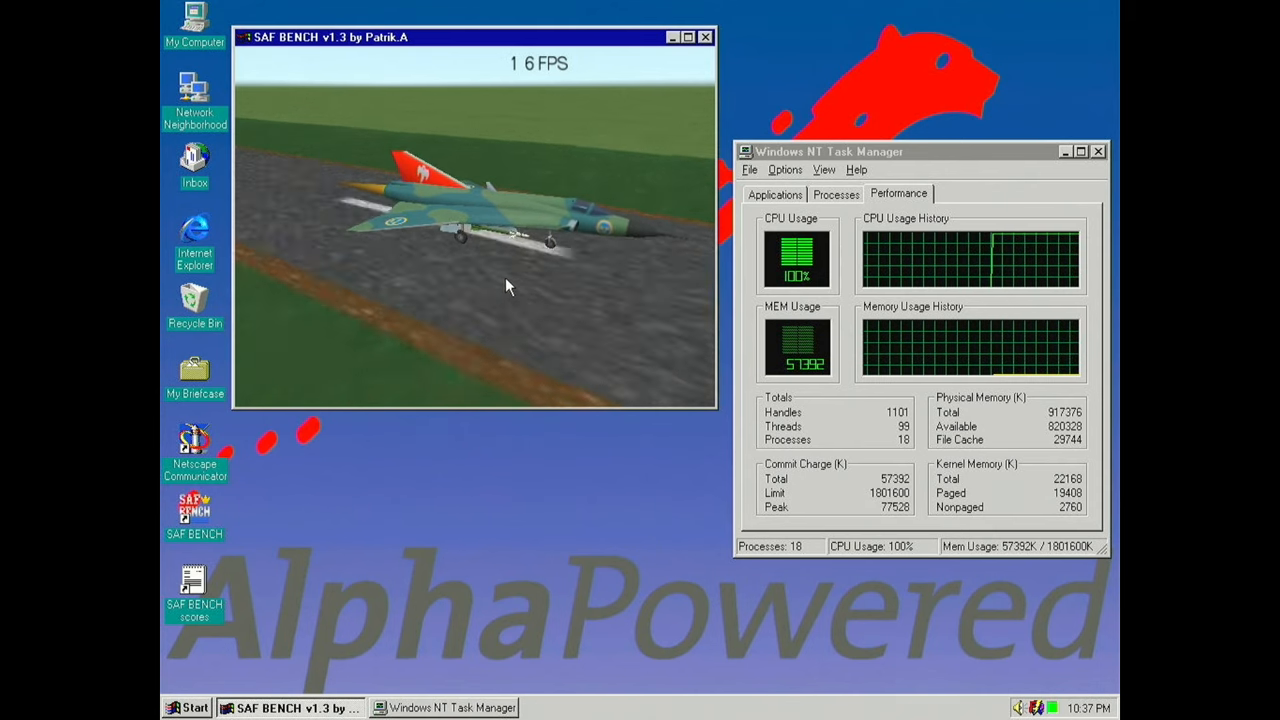
click(702, 37)
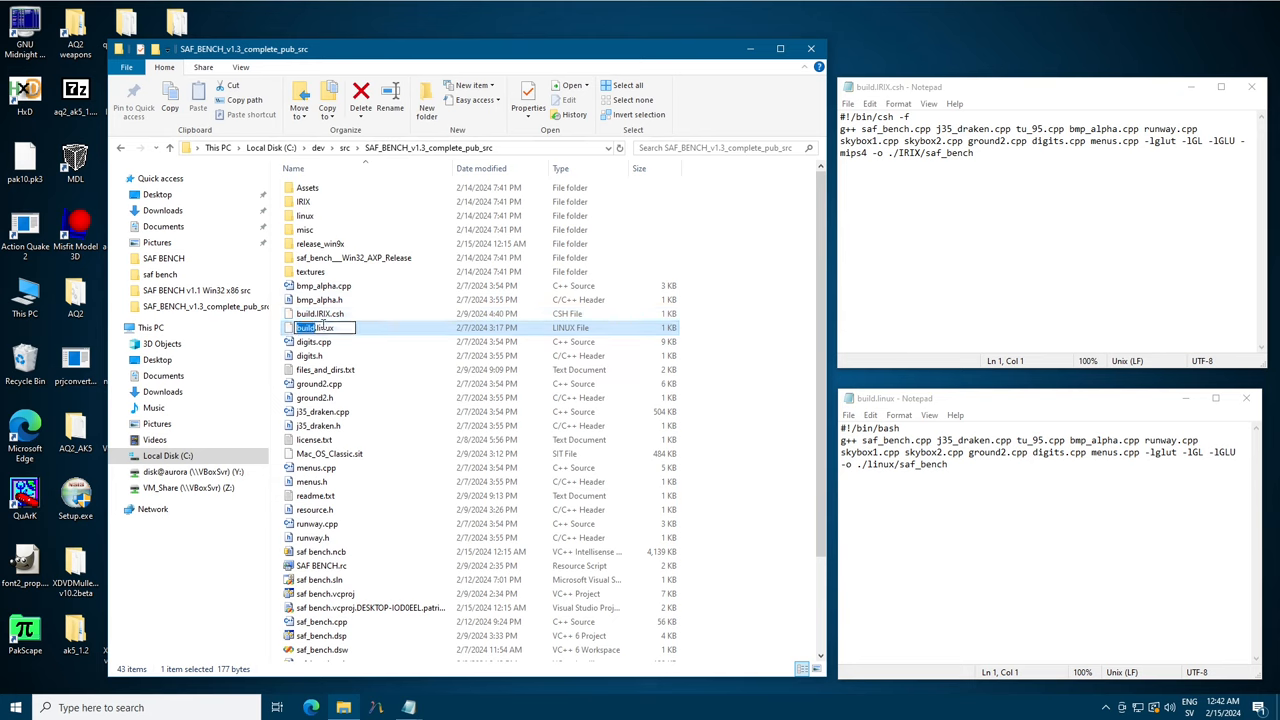
Review the build.linux and build.IRIX.csh scripts, then open the IRIX source folder.
click(975, 465)
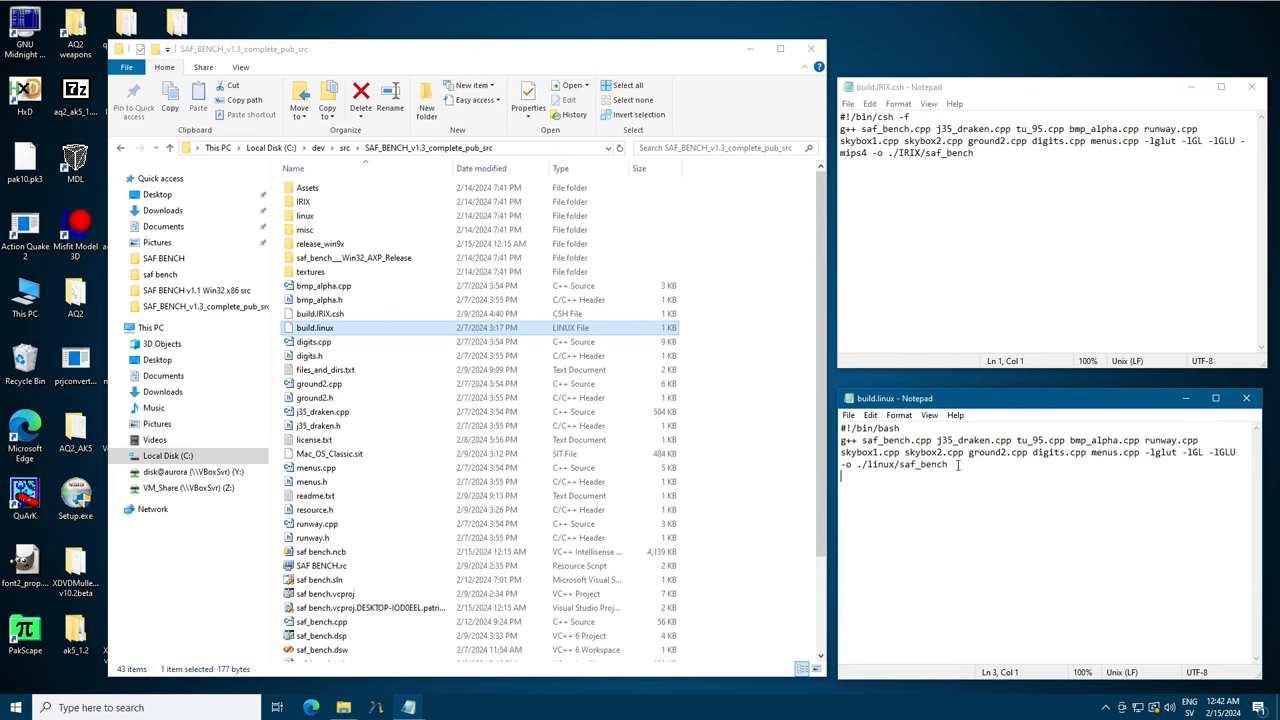
mouse_move(912, 470)
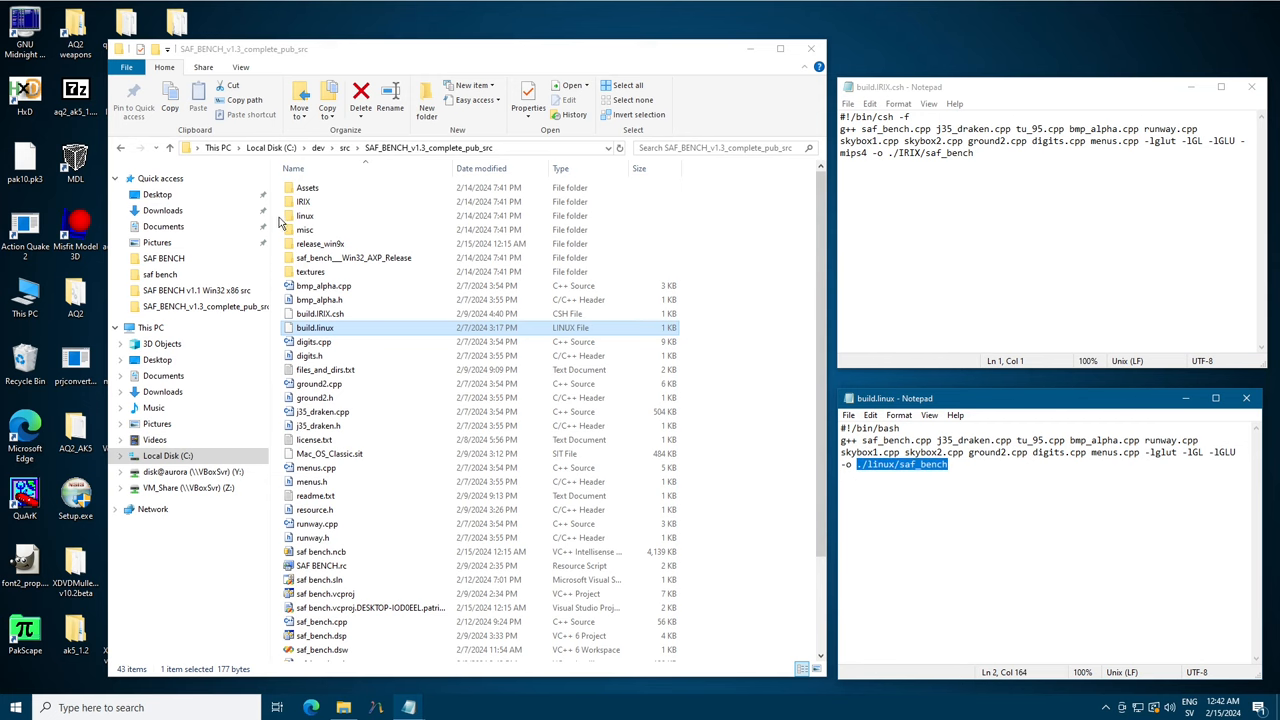
double_click(305, 216)
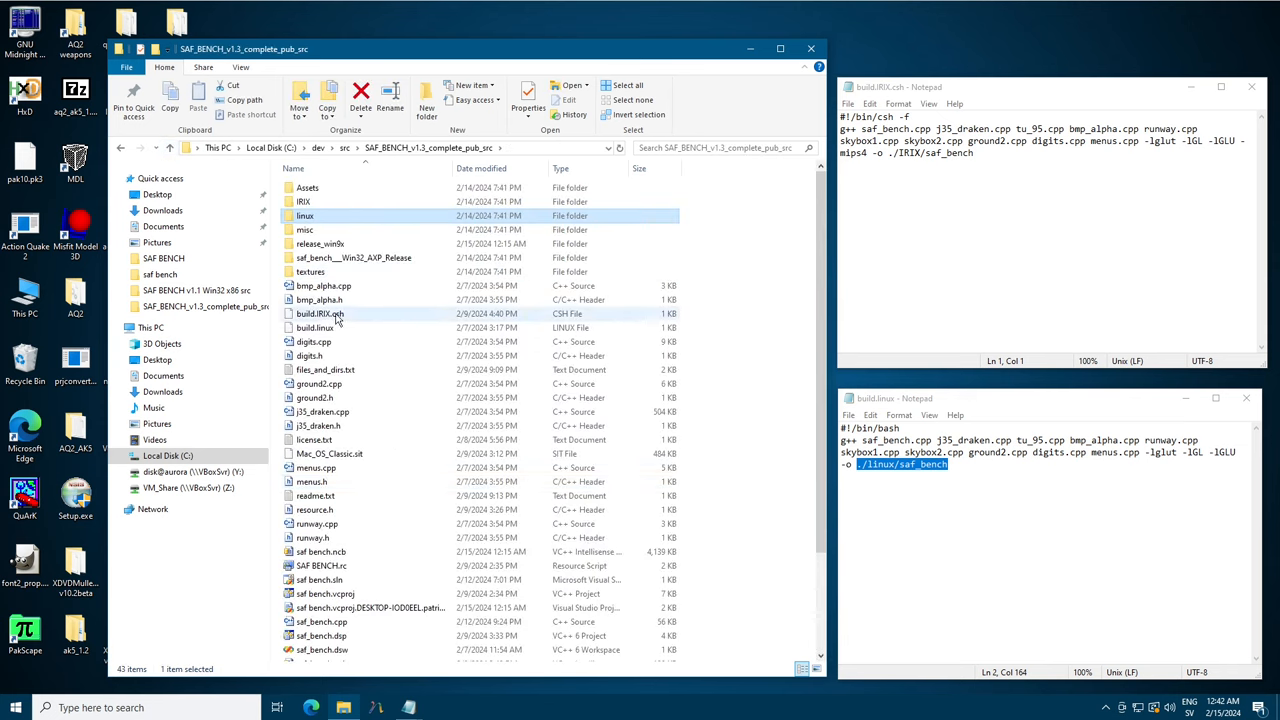
click(315, 313)
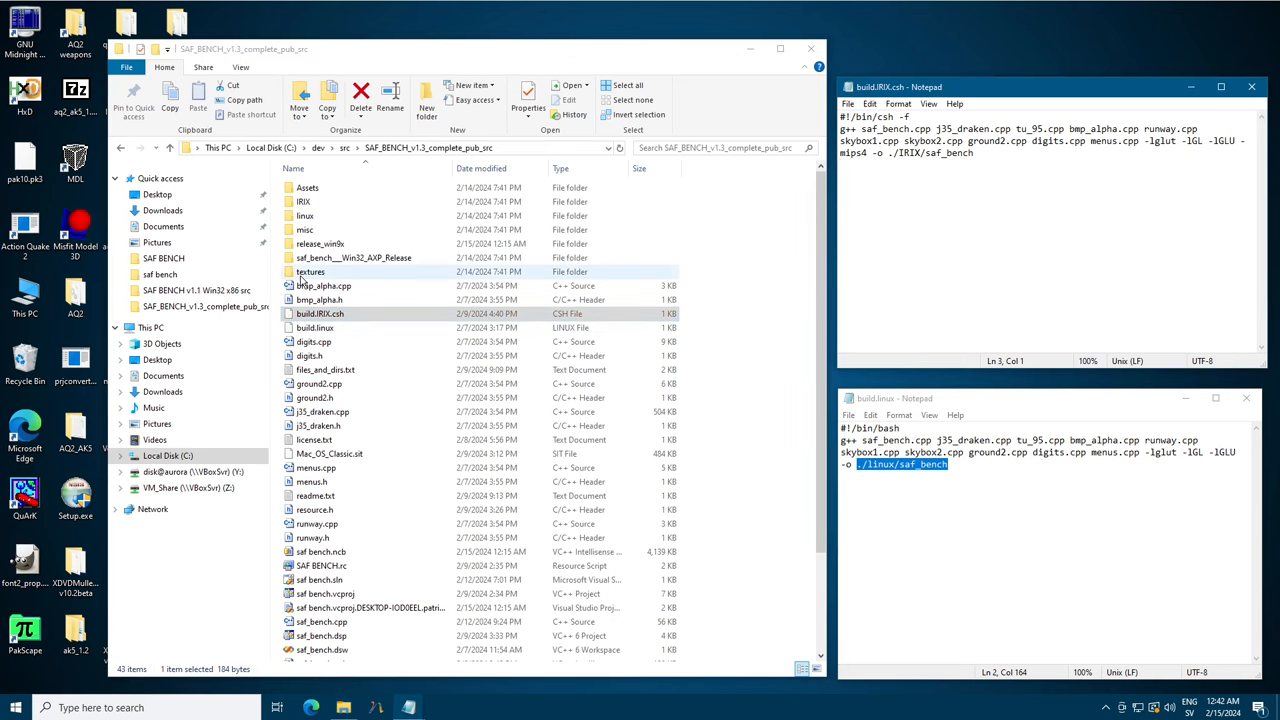
double_click(310, 201)
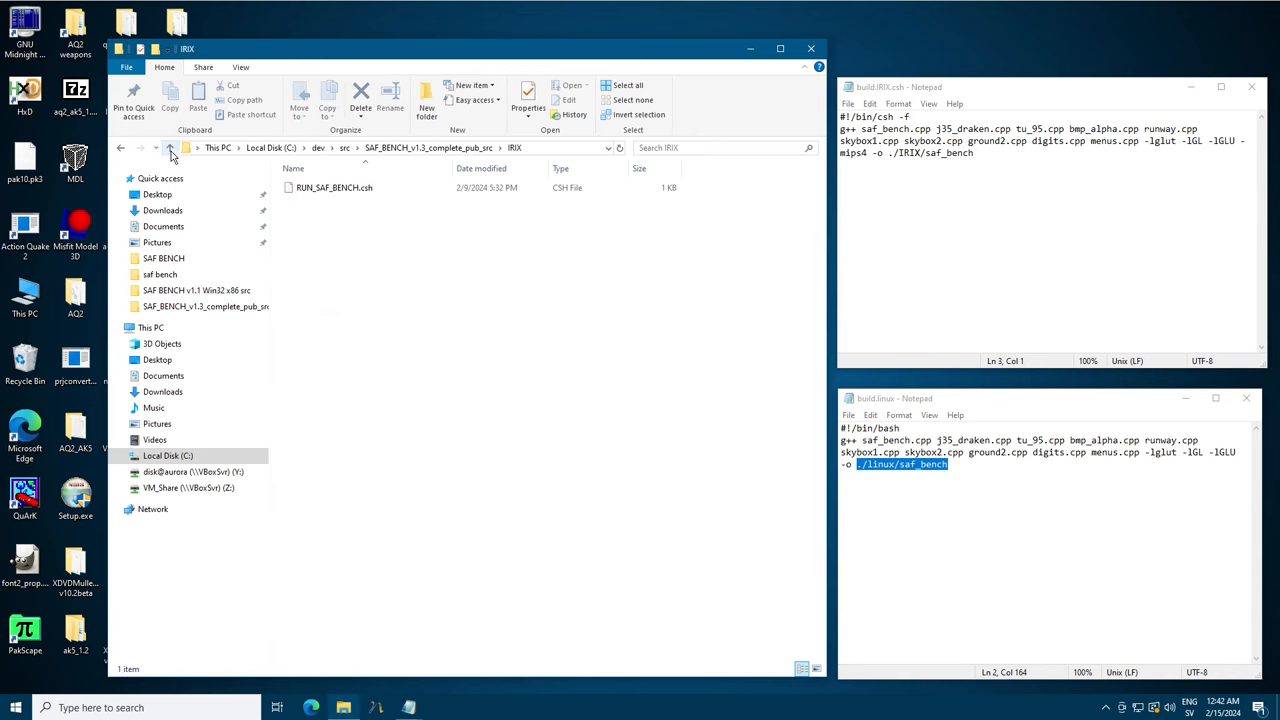
click(172, 148)
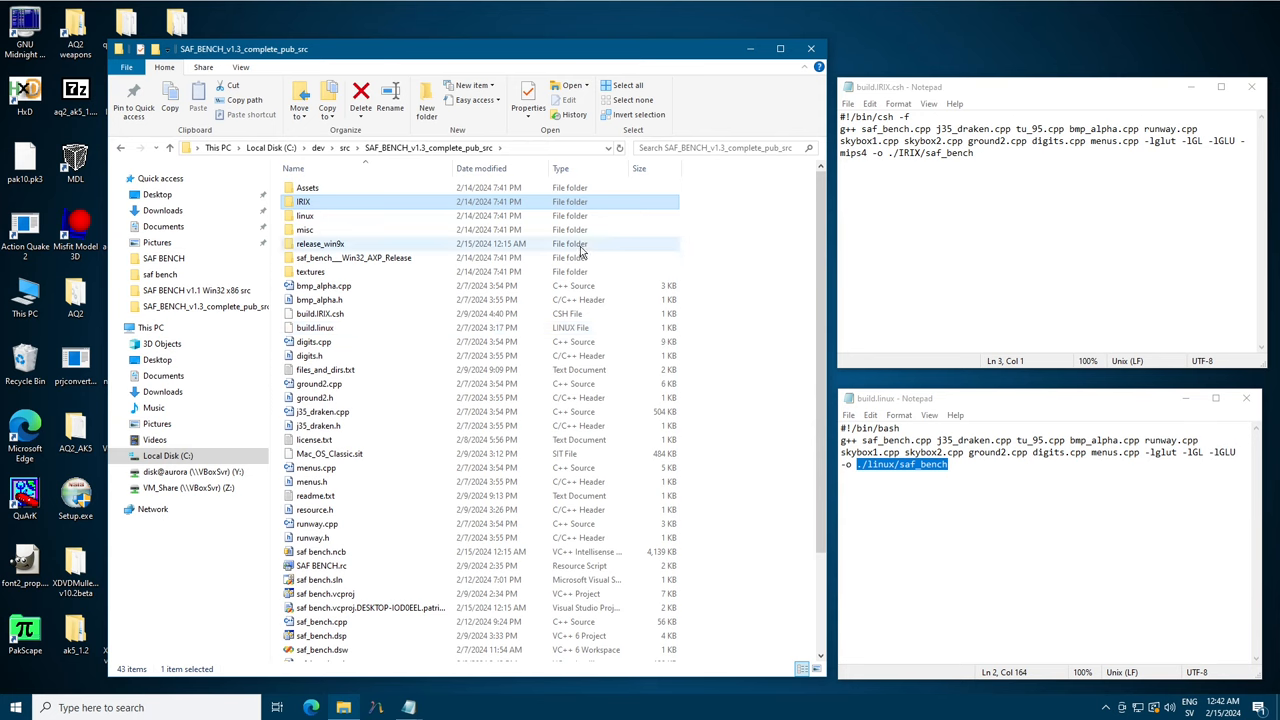
click(311, 271)
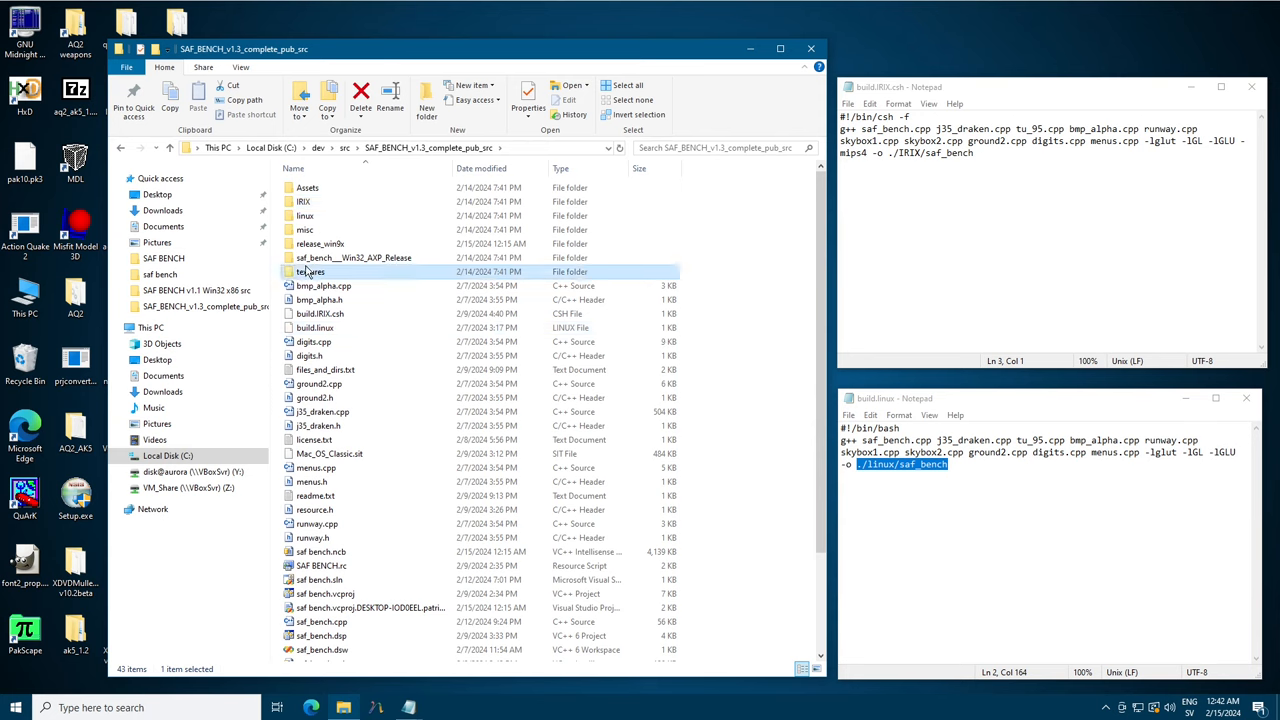
mouse_move(311, 272)
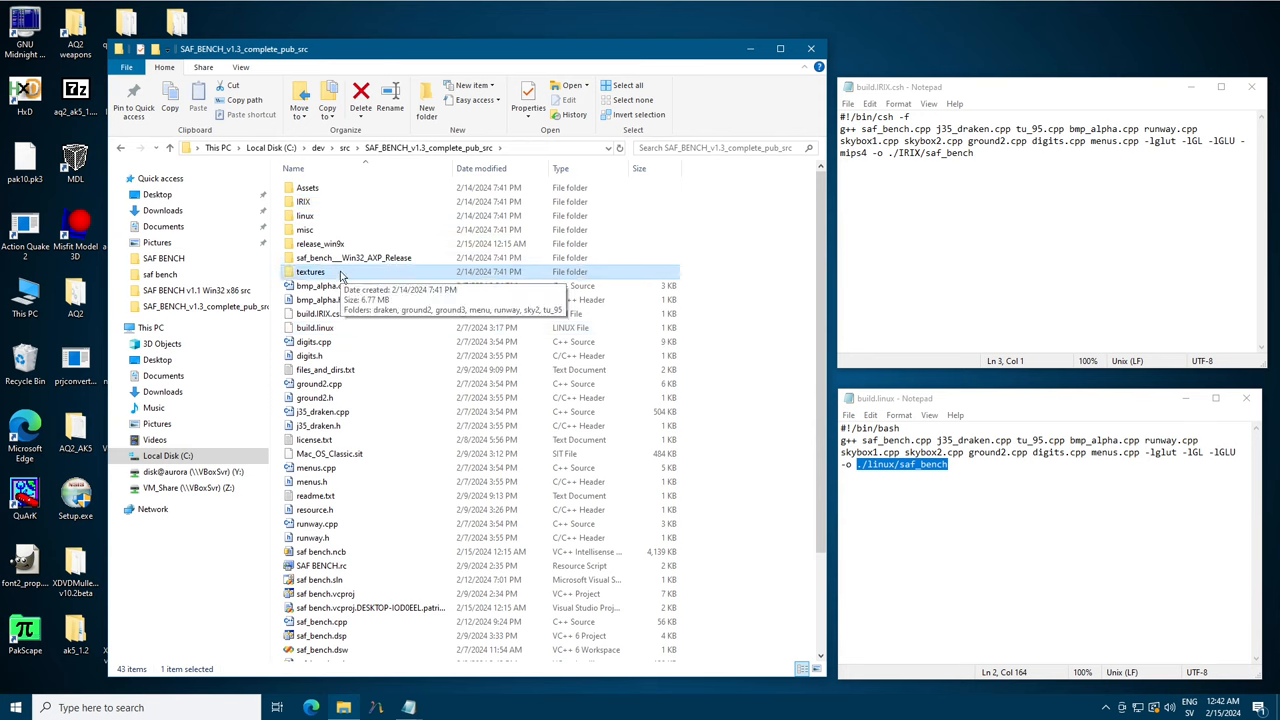
mouse_move(283, 216)
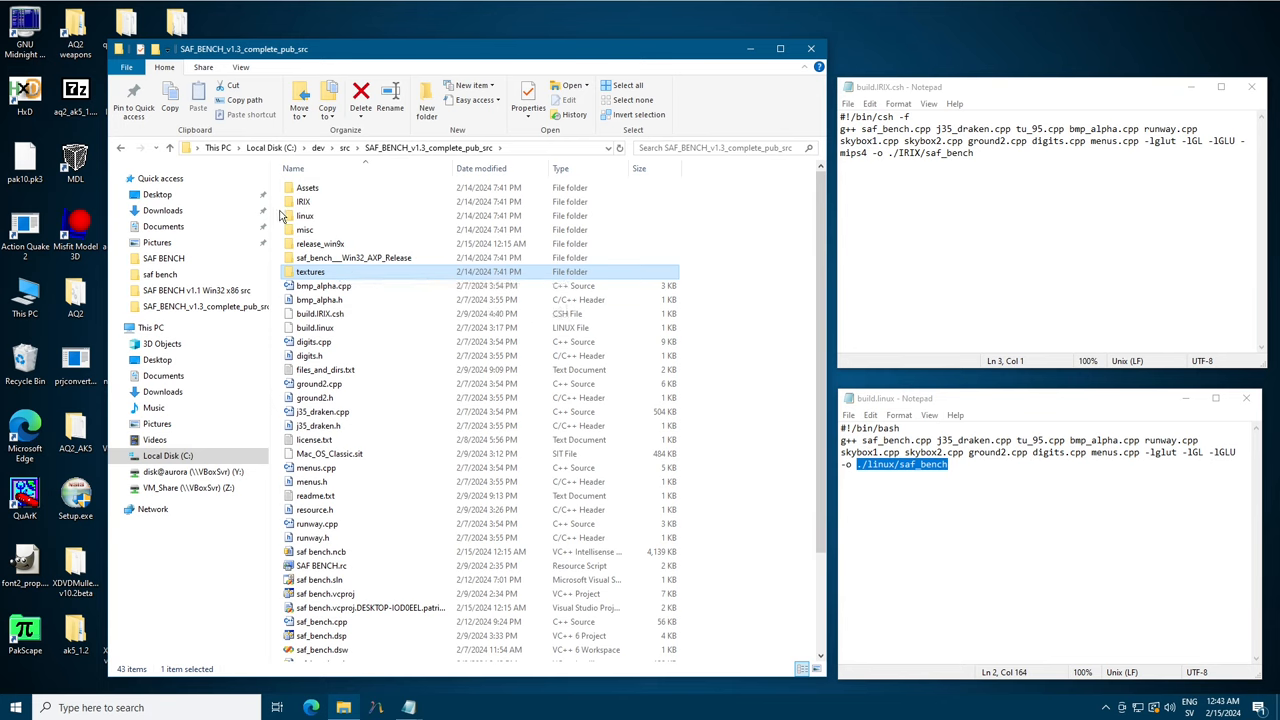
double_click(303, 201)
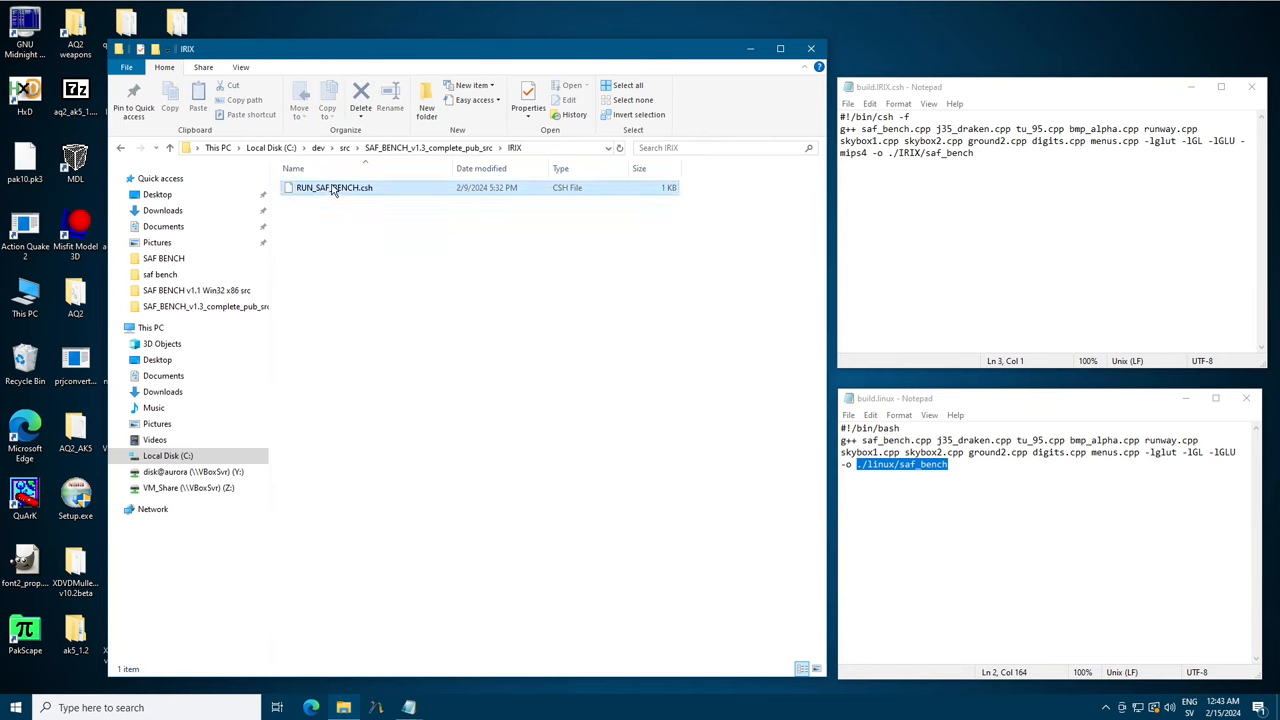
Edit RUN_SAF_BENCH.csh in Notepad and select the setenv DECOUPLE_SWAPBUF y line.
right_click(334, 187)
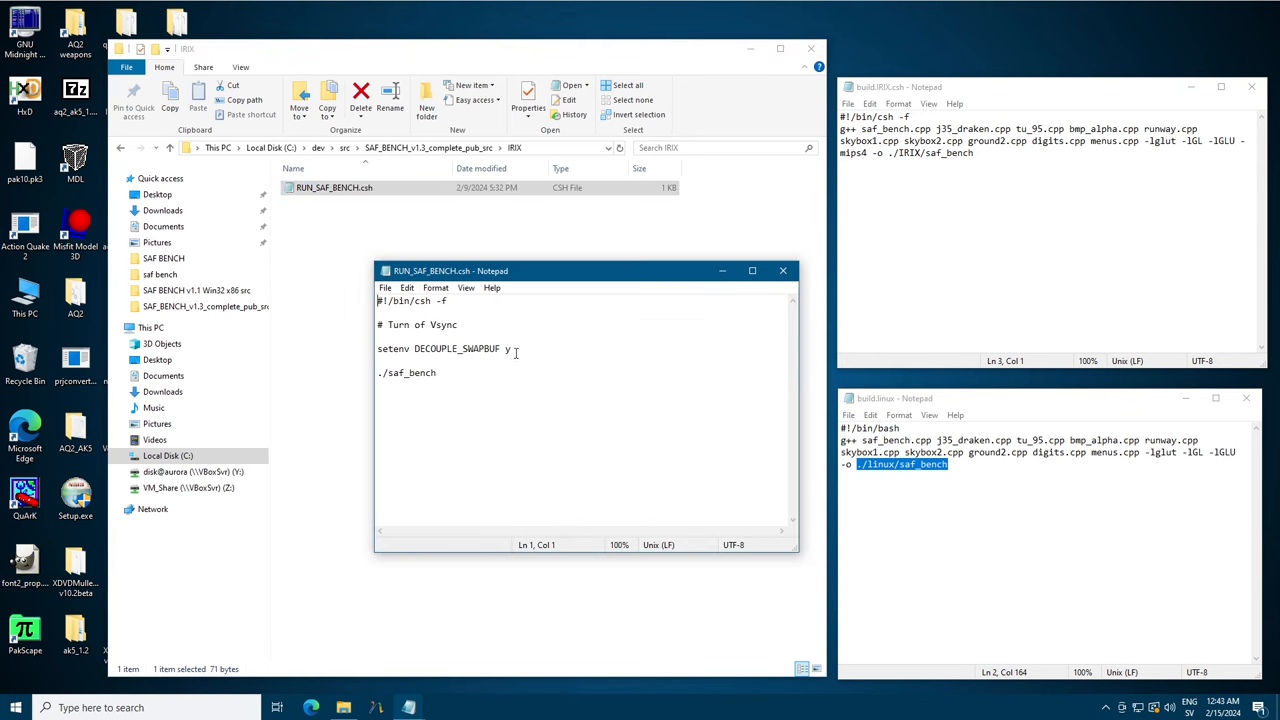
triple_click(440, 348)
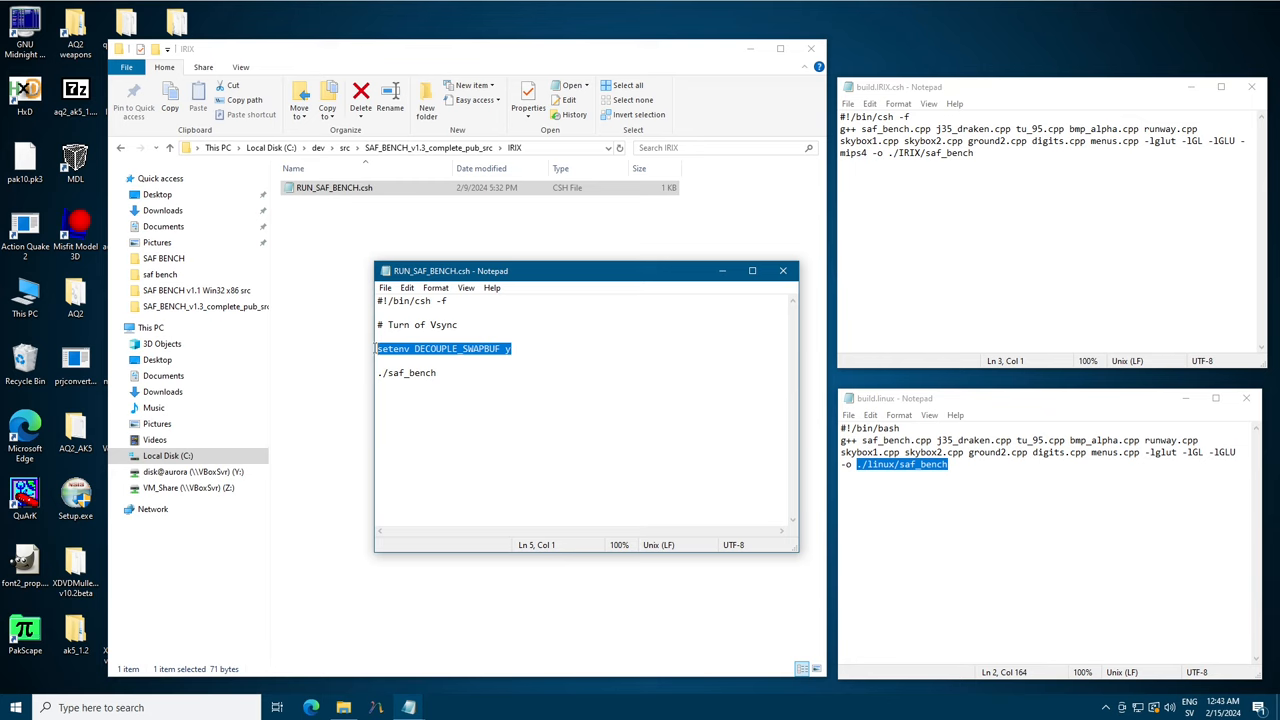
mouse_move(925, 331)
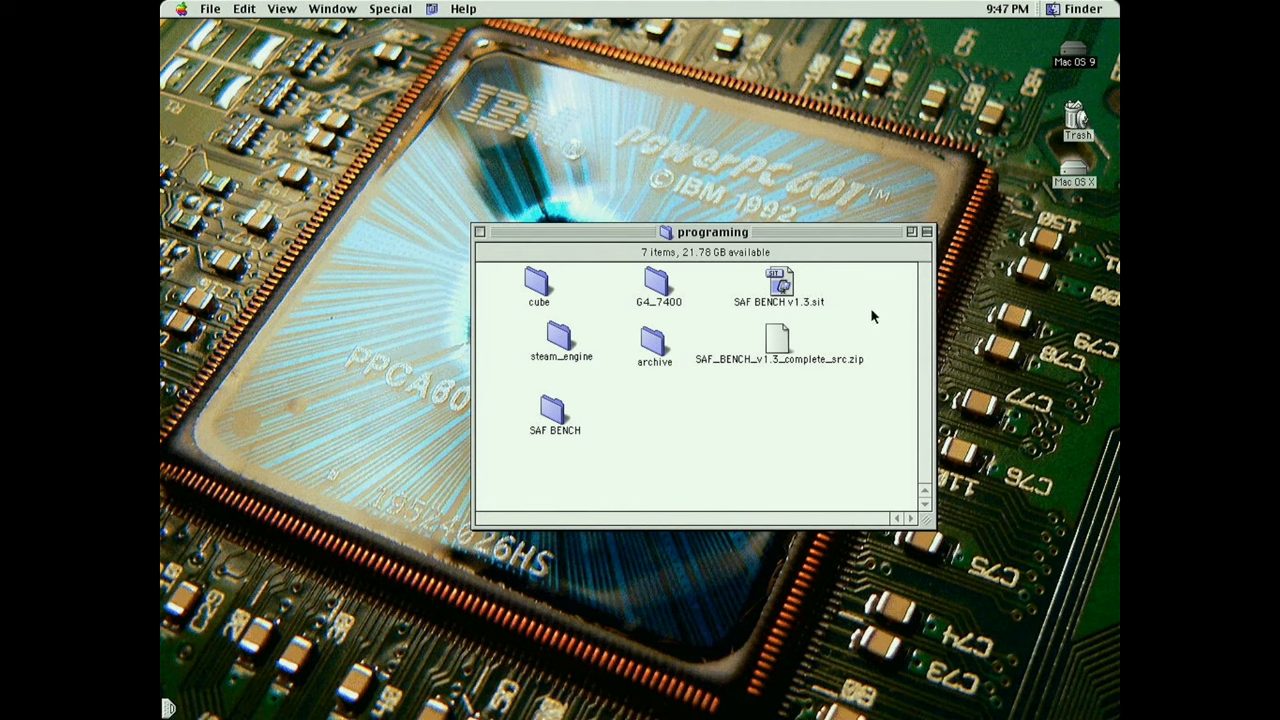
Extract SAF_BENCH_v1.3_complete_src.zip with StuffIt Expander and open its source folder.
click(779, 337)
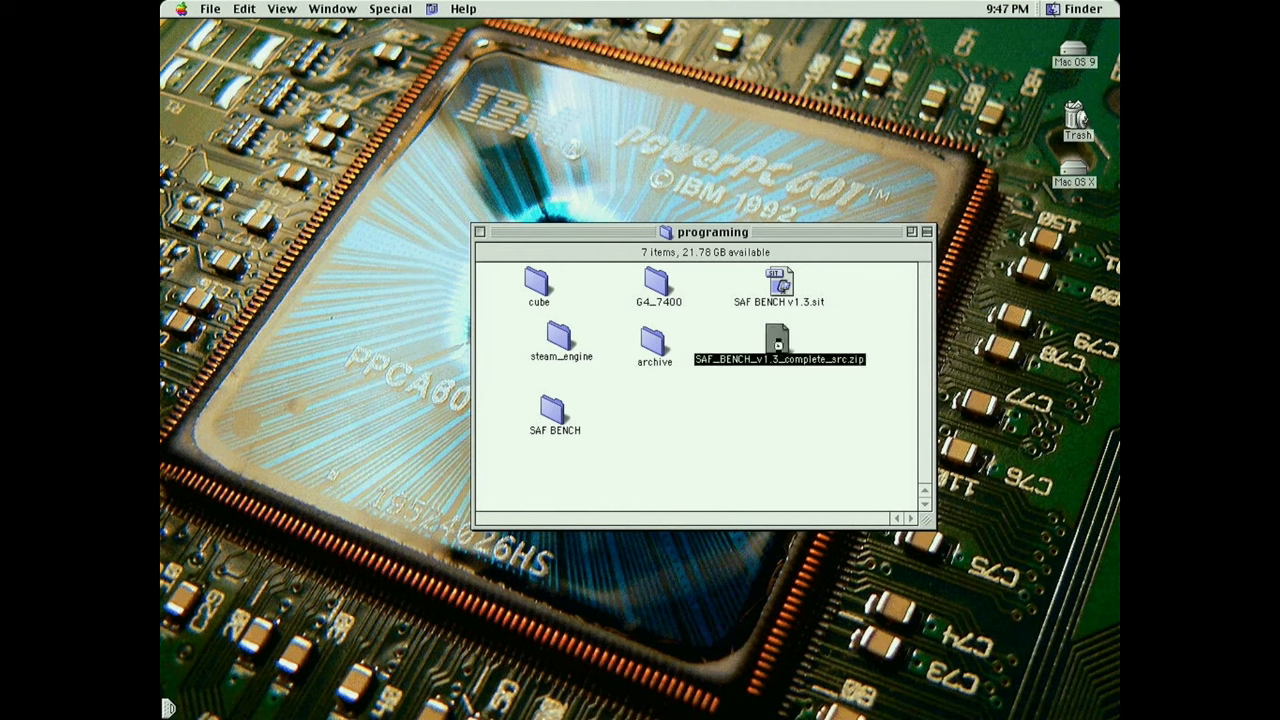
double_click(779, 340)
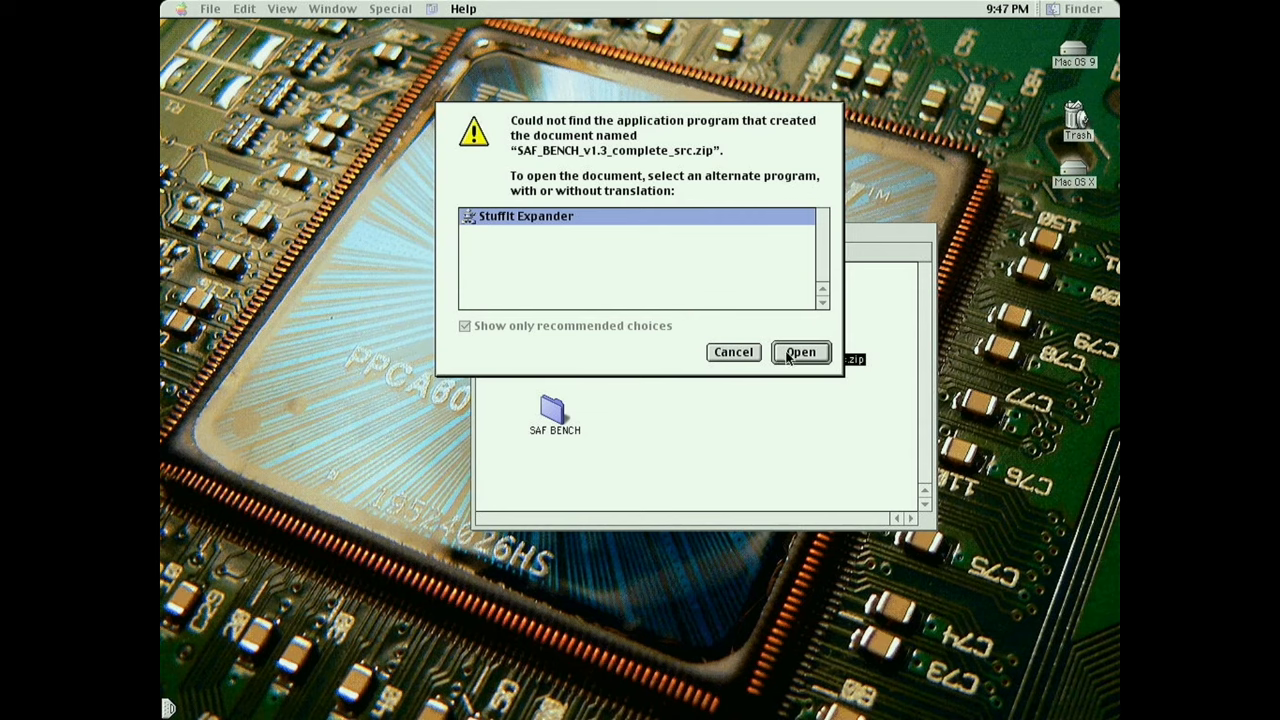
click(800, 352)
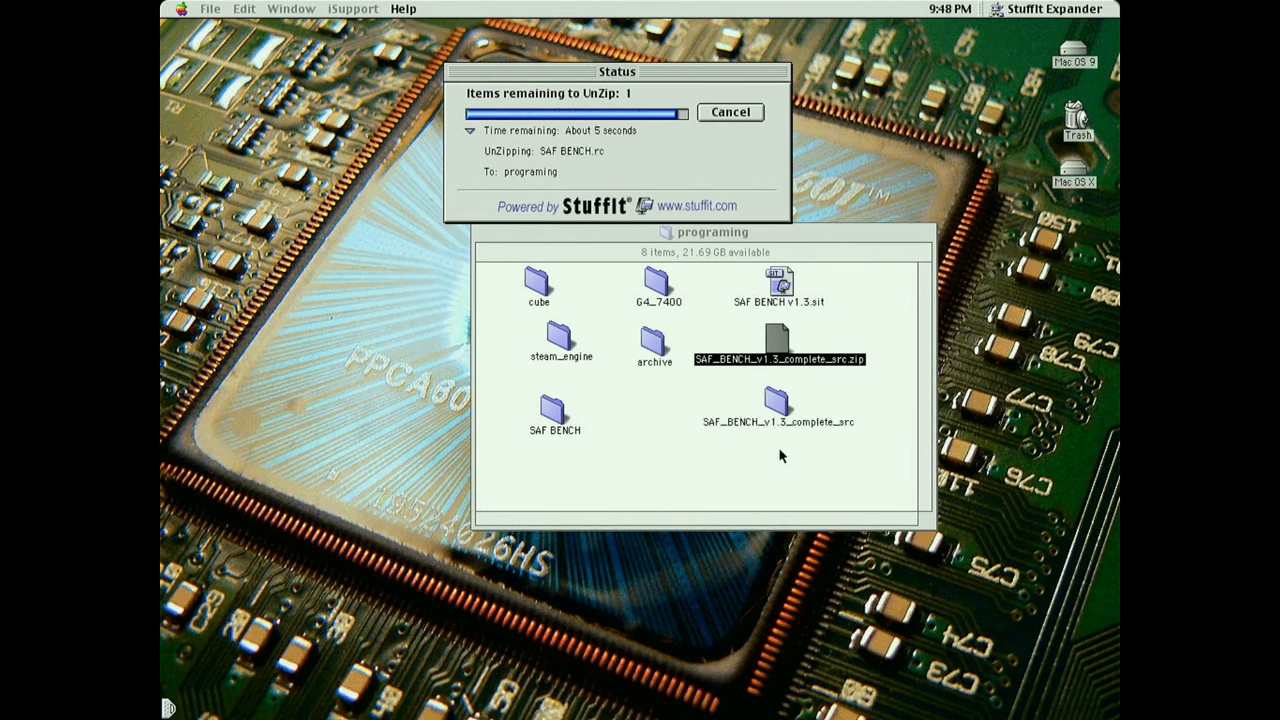
click(283, 8)
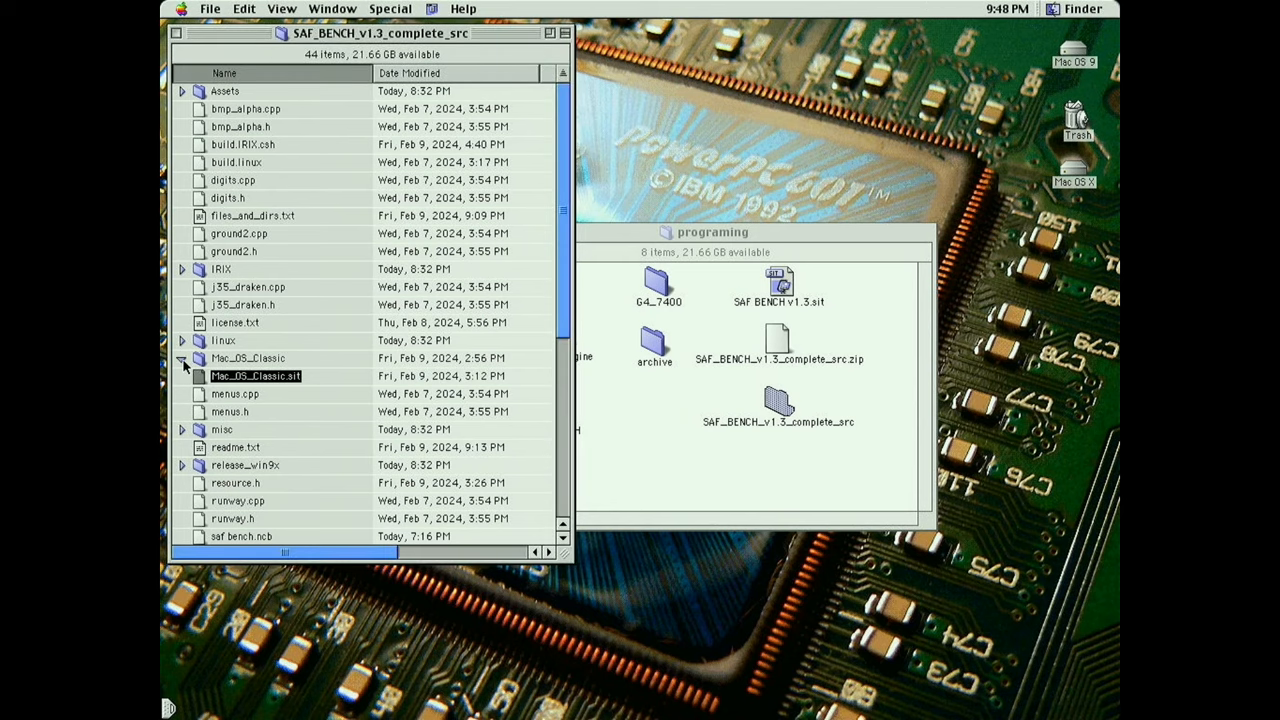
Unpack the Mac_OS_Classic archive and select the SAF_BENCH project file.
click(183, 358)
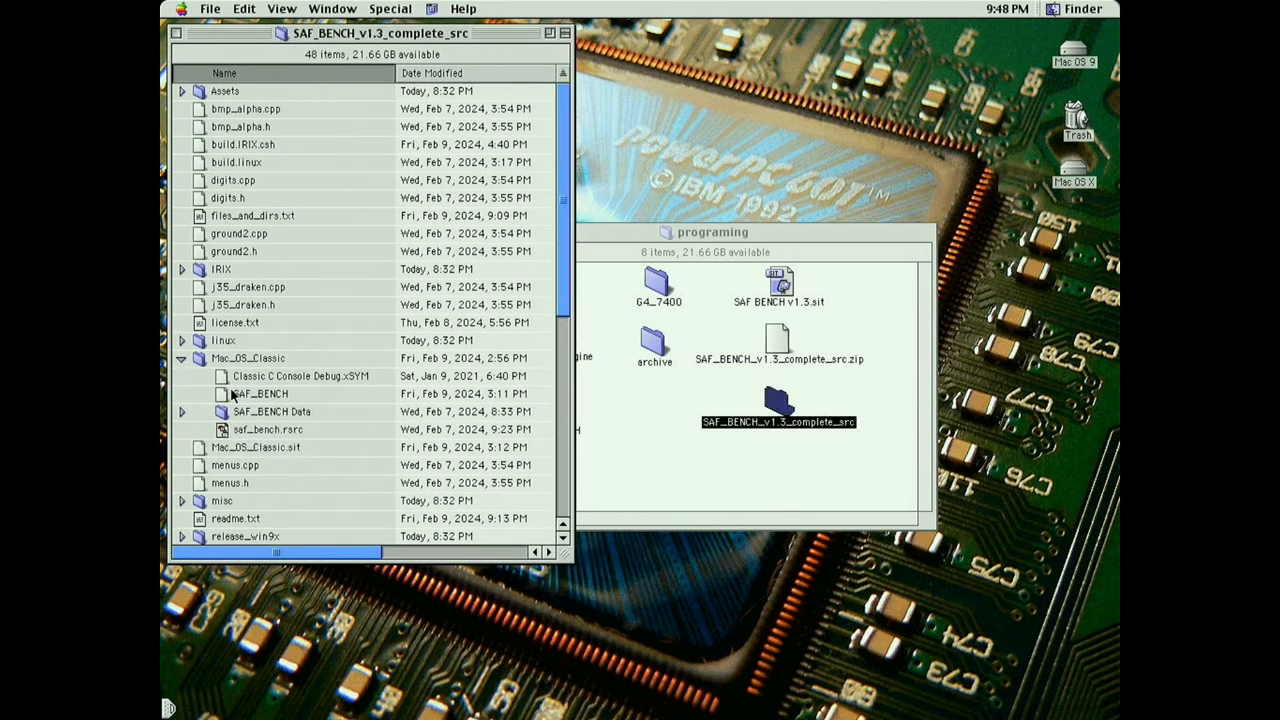
click(258, 393)
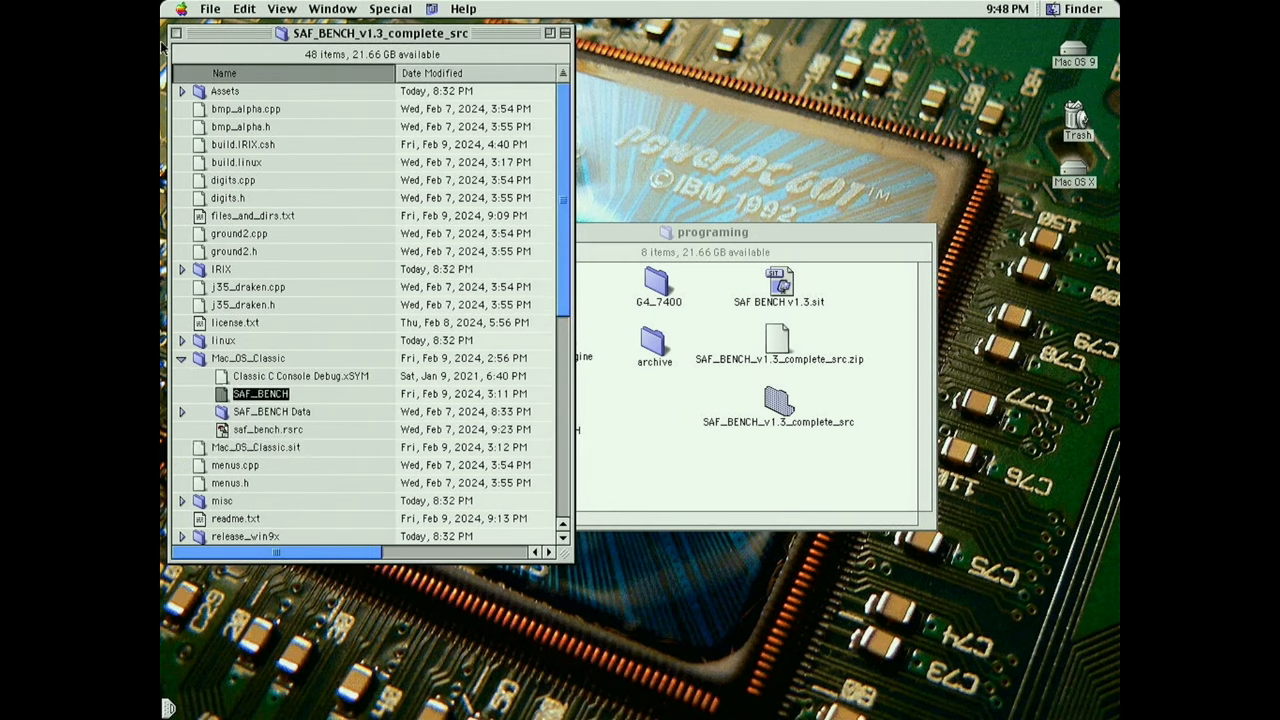
click(181, 8)
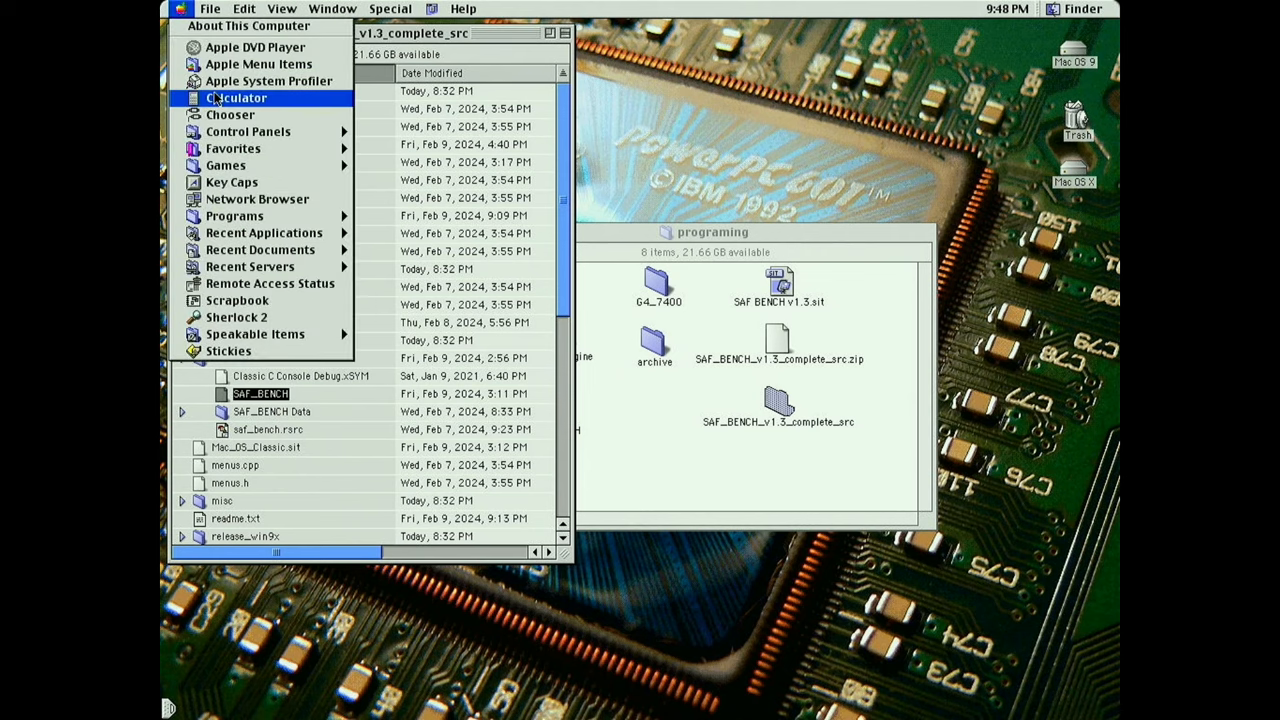
mouse_move(234, 216)
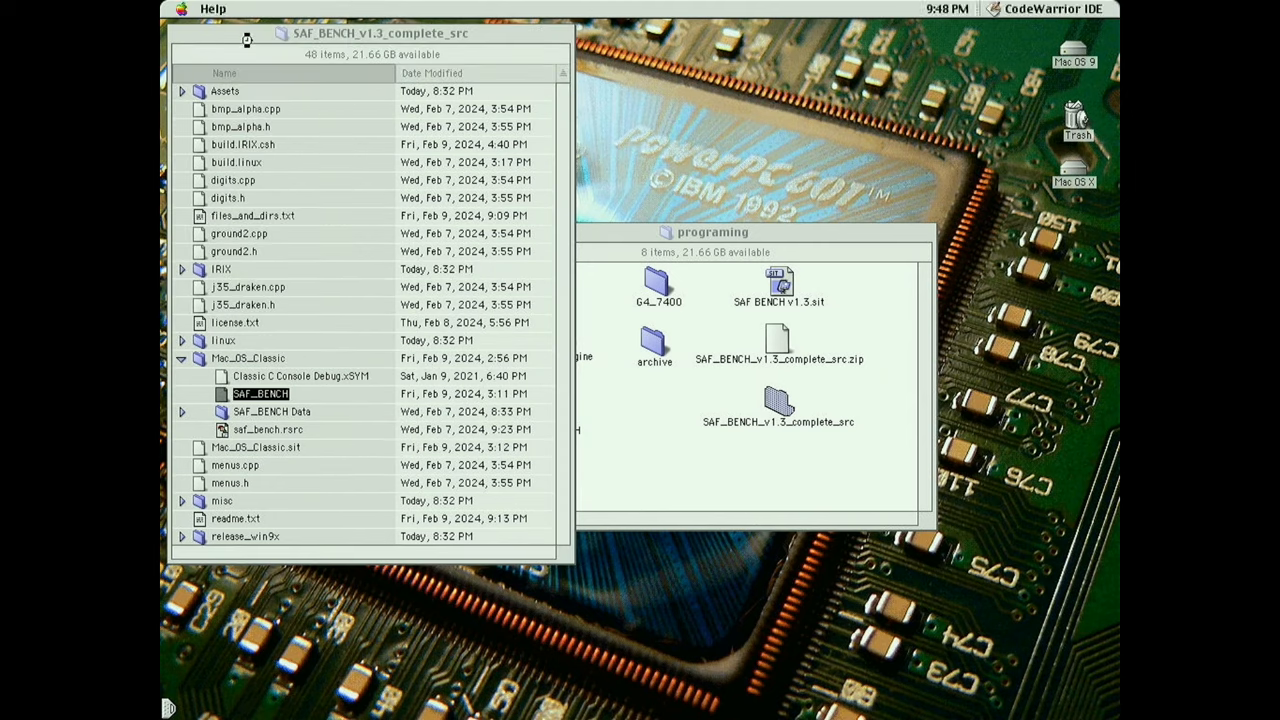
Open the SAF_BENCH project in CodeWarrior IDE via File > Open.
click(207, 9)
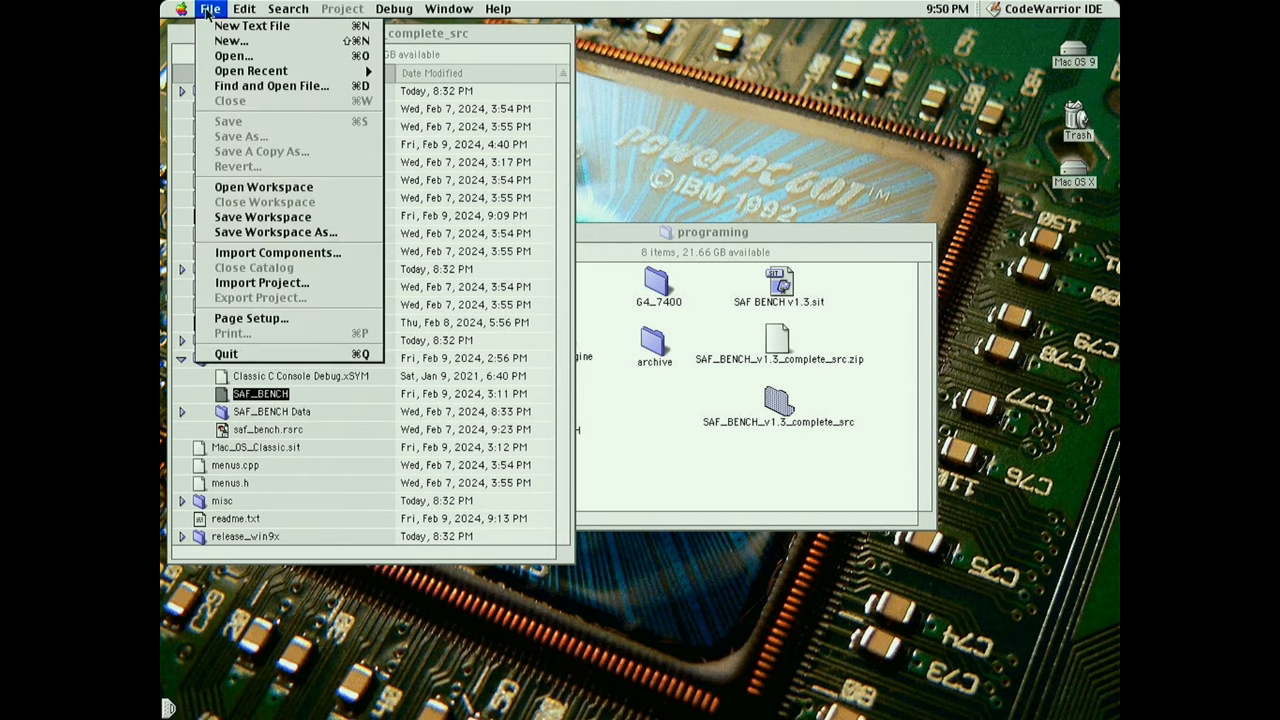
click(245, 55)
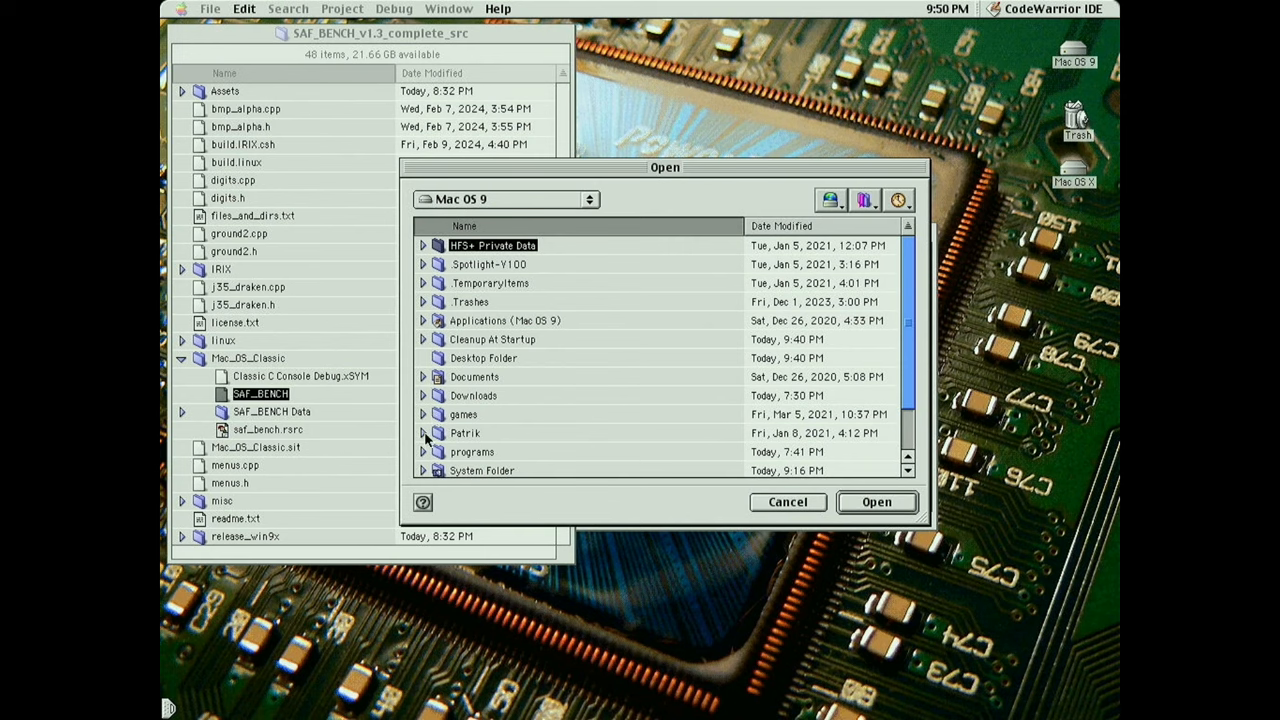
click(423, 433)
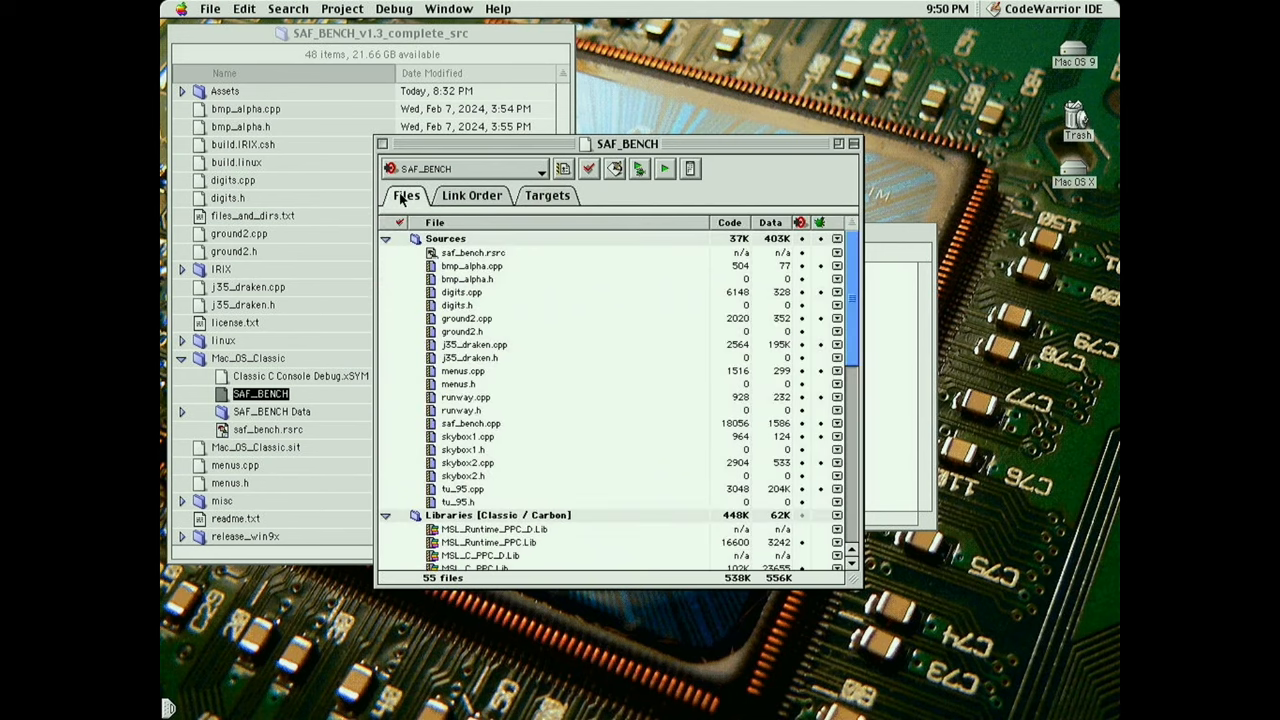
Inspect the Link Order and Targets tabs, then Make the project and close its window.
click(471, 195)
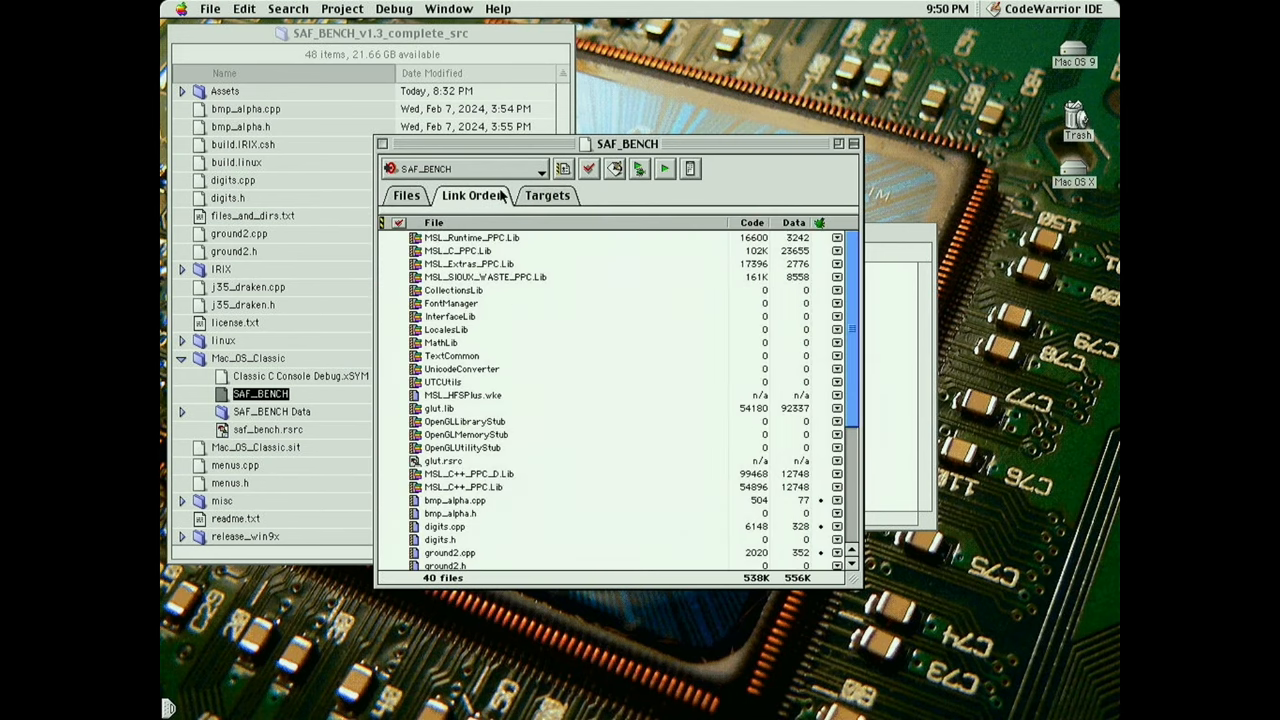
click(548, 195)
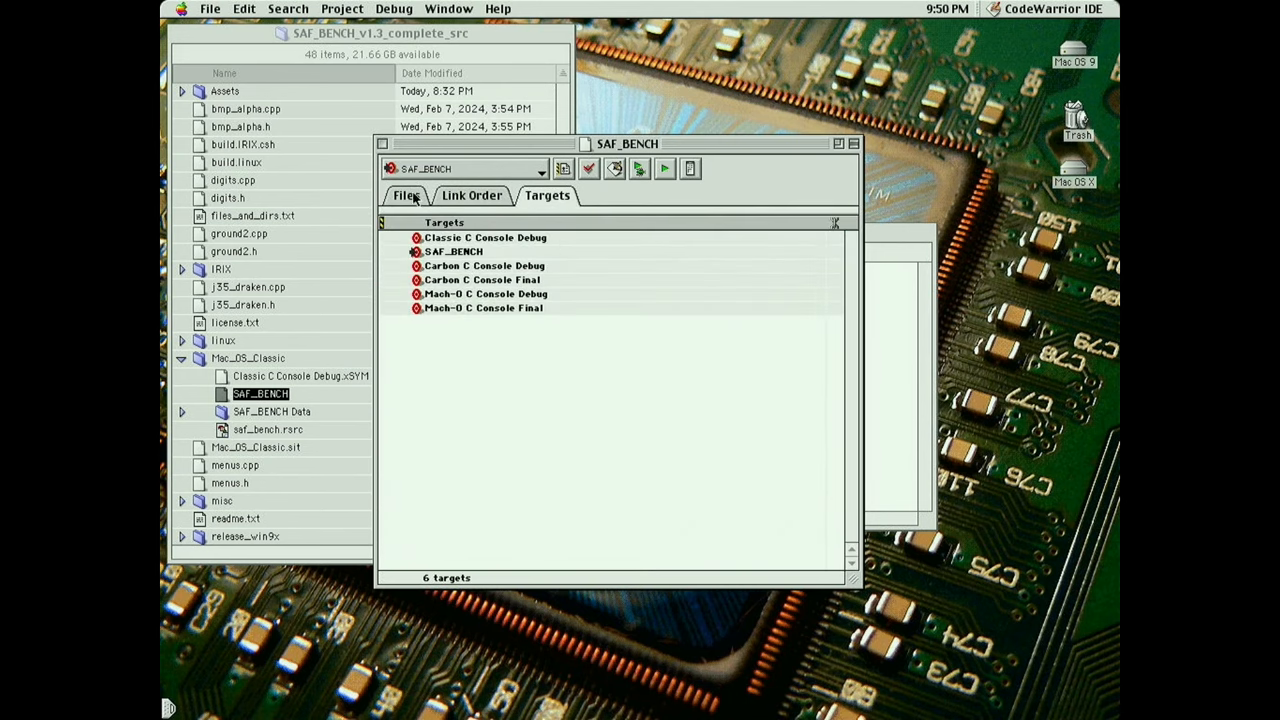
click(405, 195)
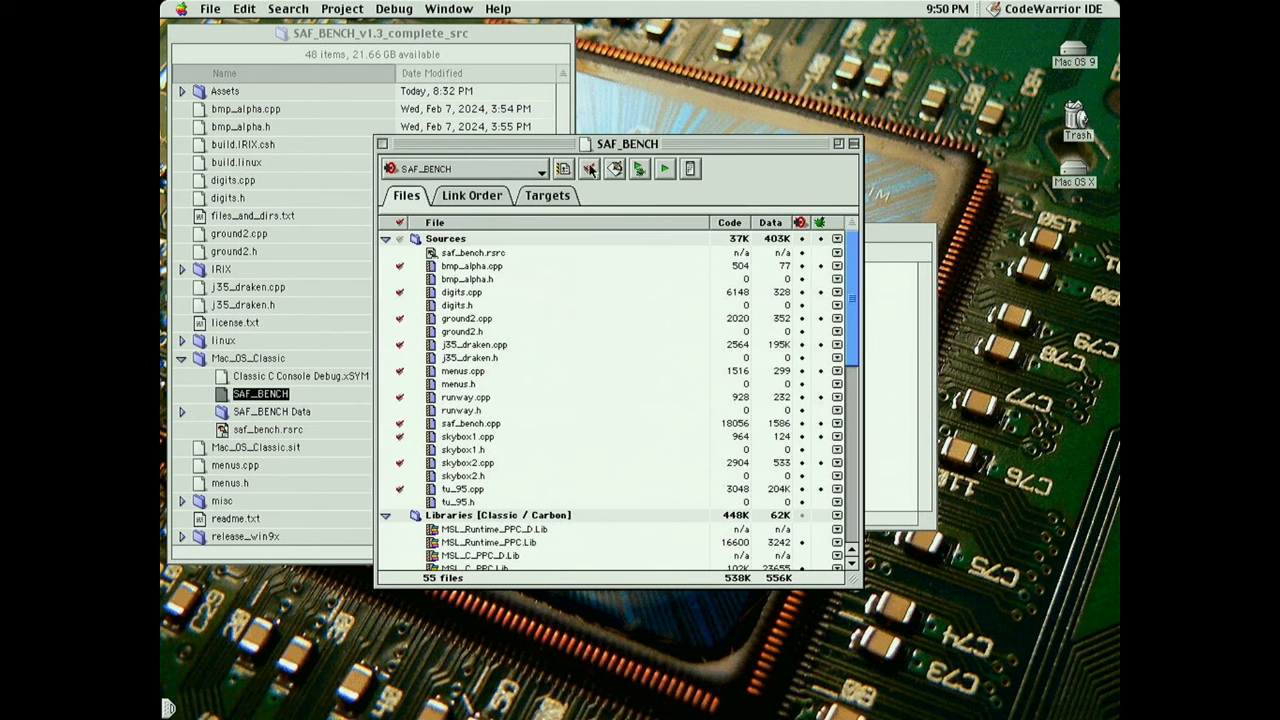
click(640, 169)
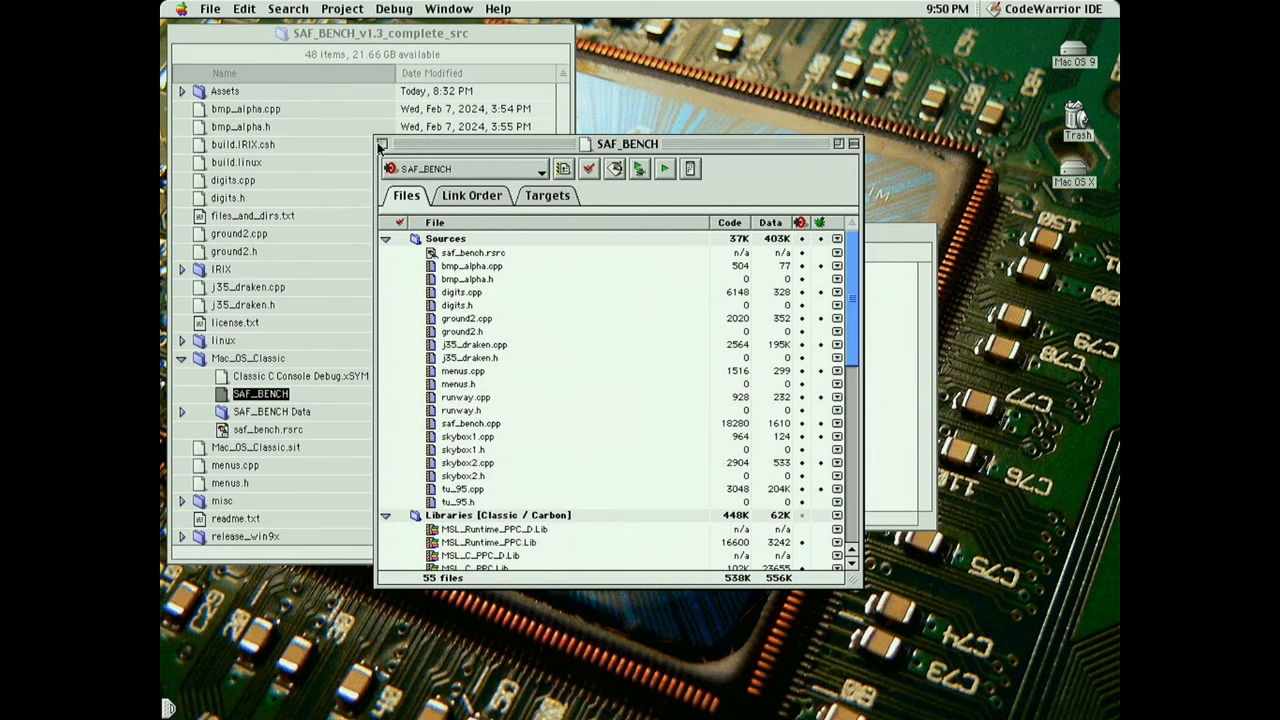
click(210, 8)
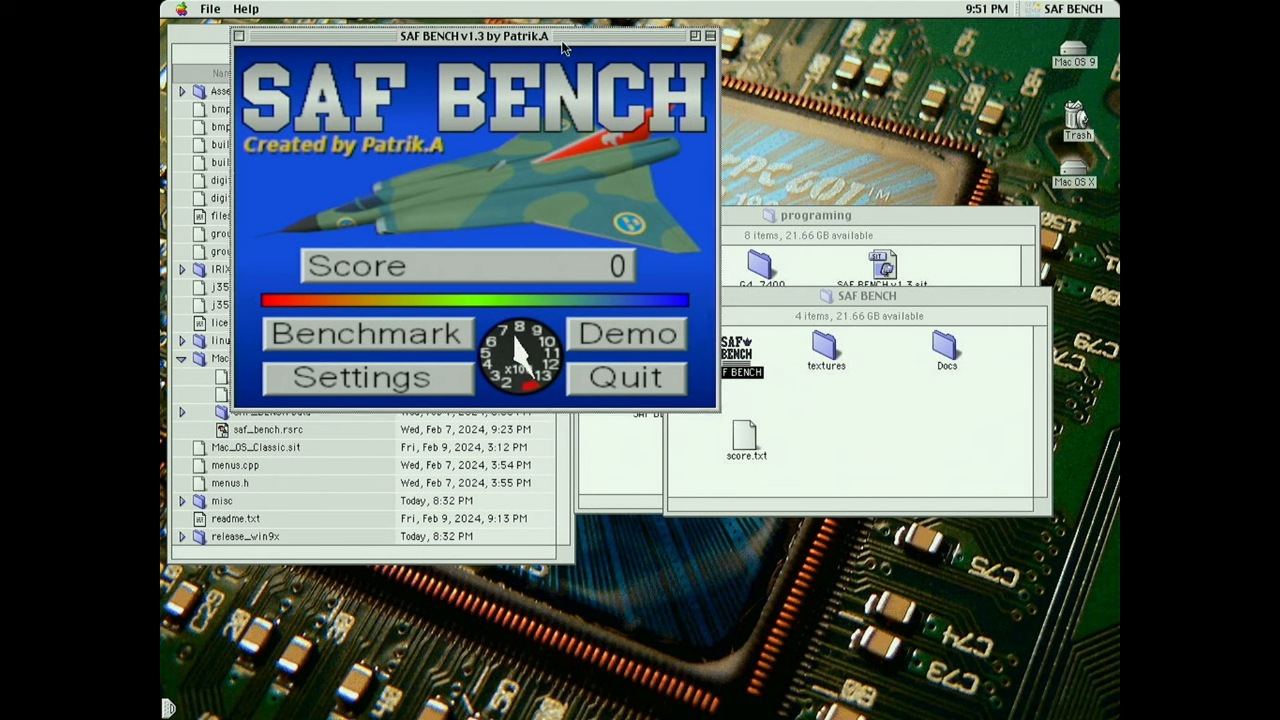
Move the SAF BENCH window, quit the benchmark, and relaunch it from its folder.
click(366, 333)
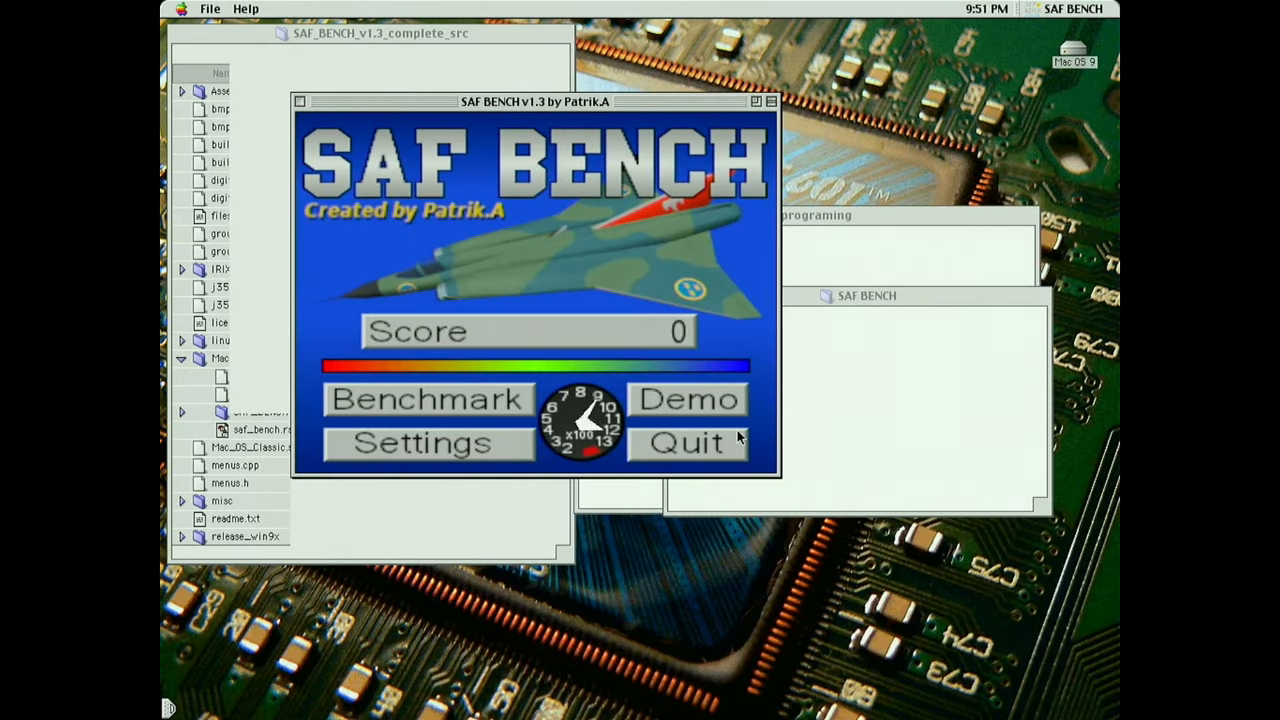
click(689, 441)
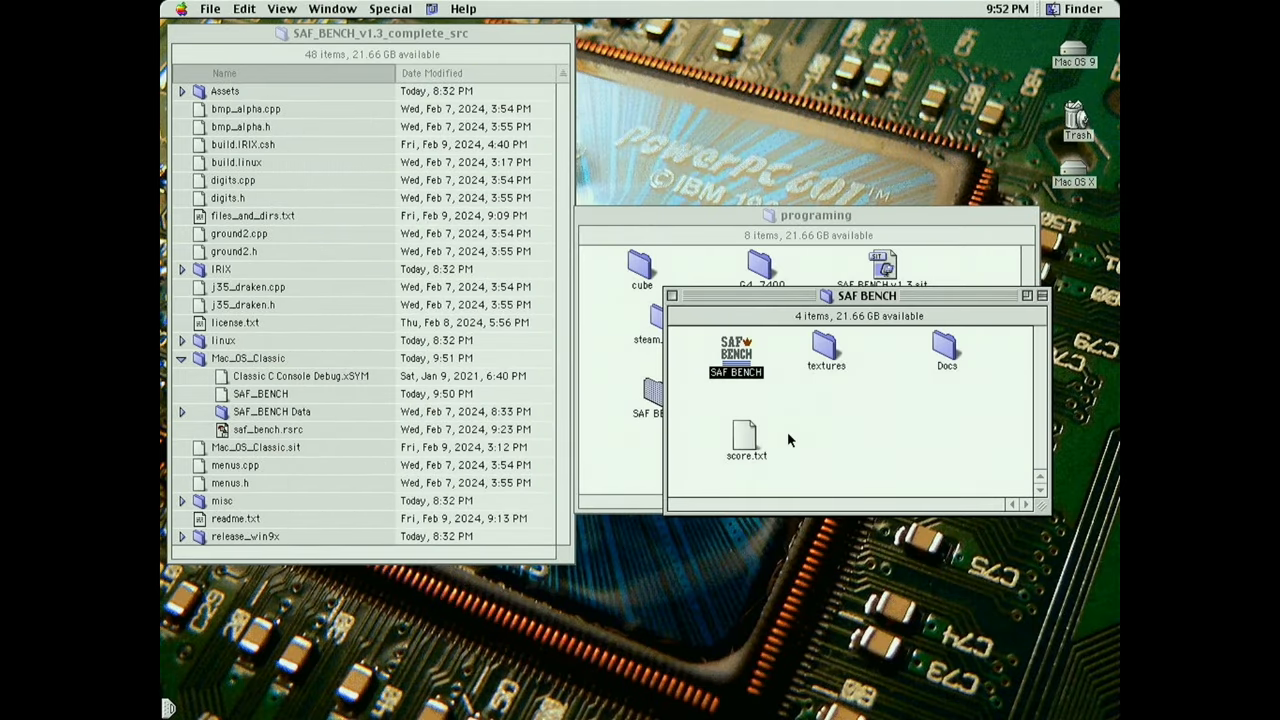
mouse_move(825, 295)
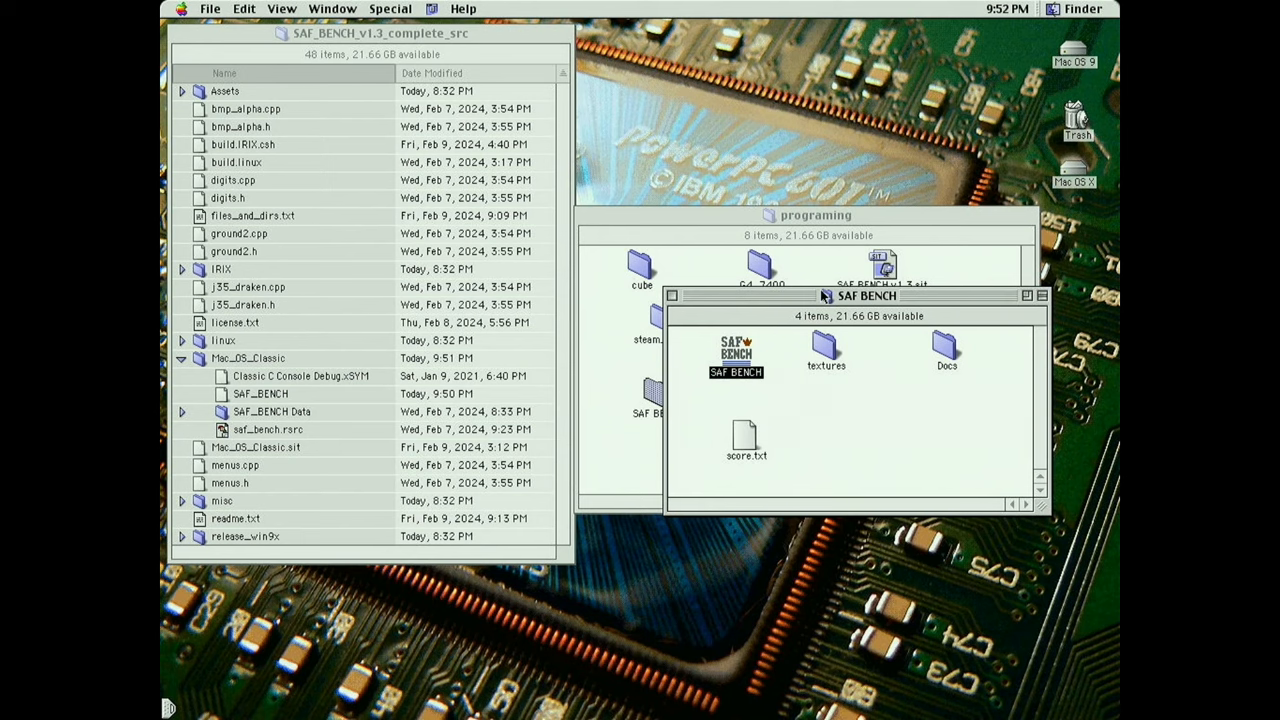
double_click(736, 352)
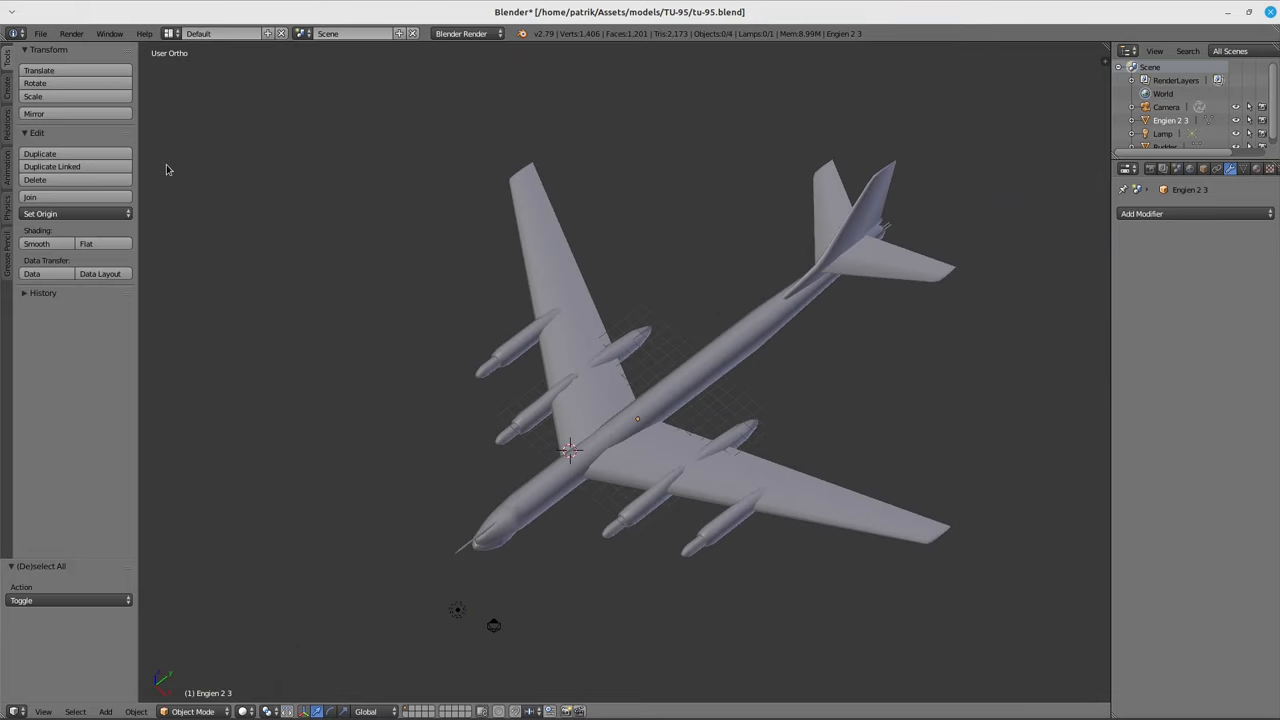
mouse_move(335, 274)
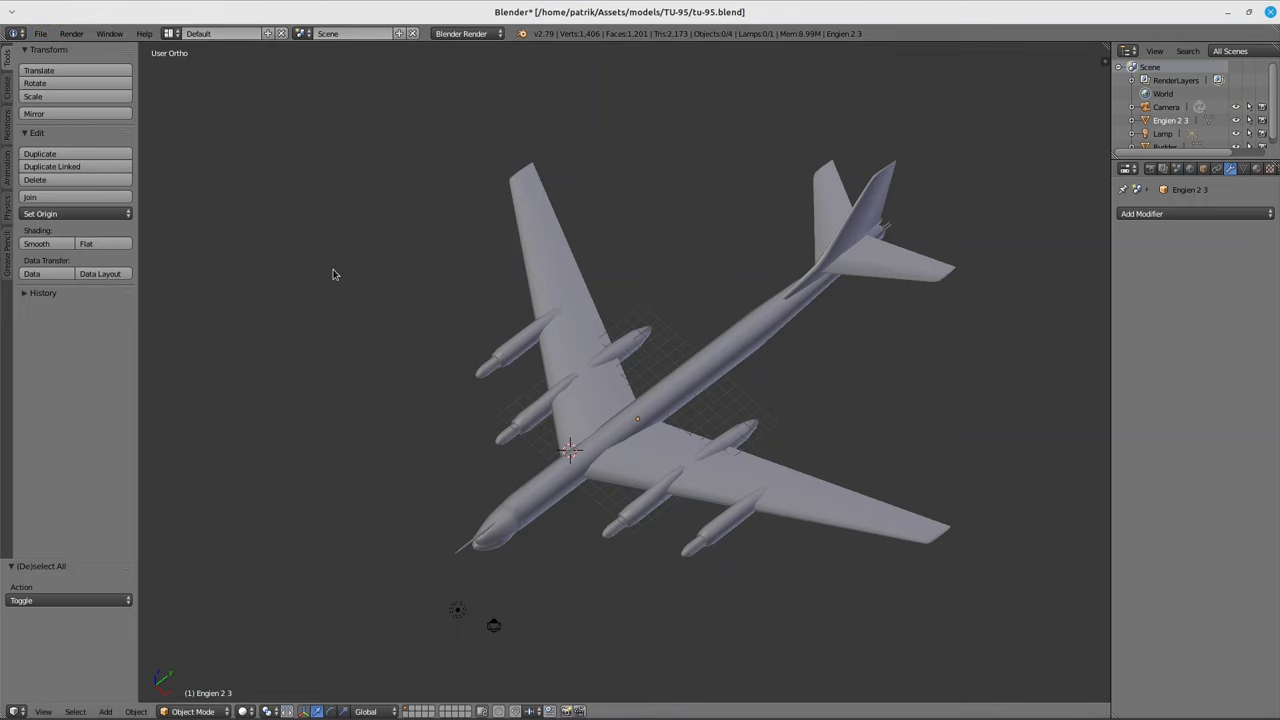
Rotate the J35 Draken model's Cone object by -90 degrees in Right Ortho view.
click(341, 278)
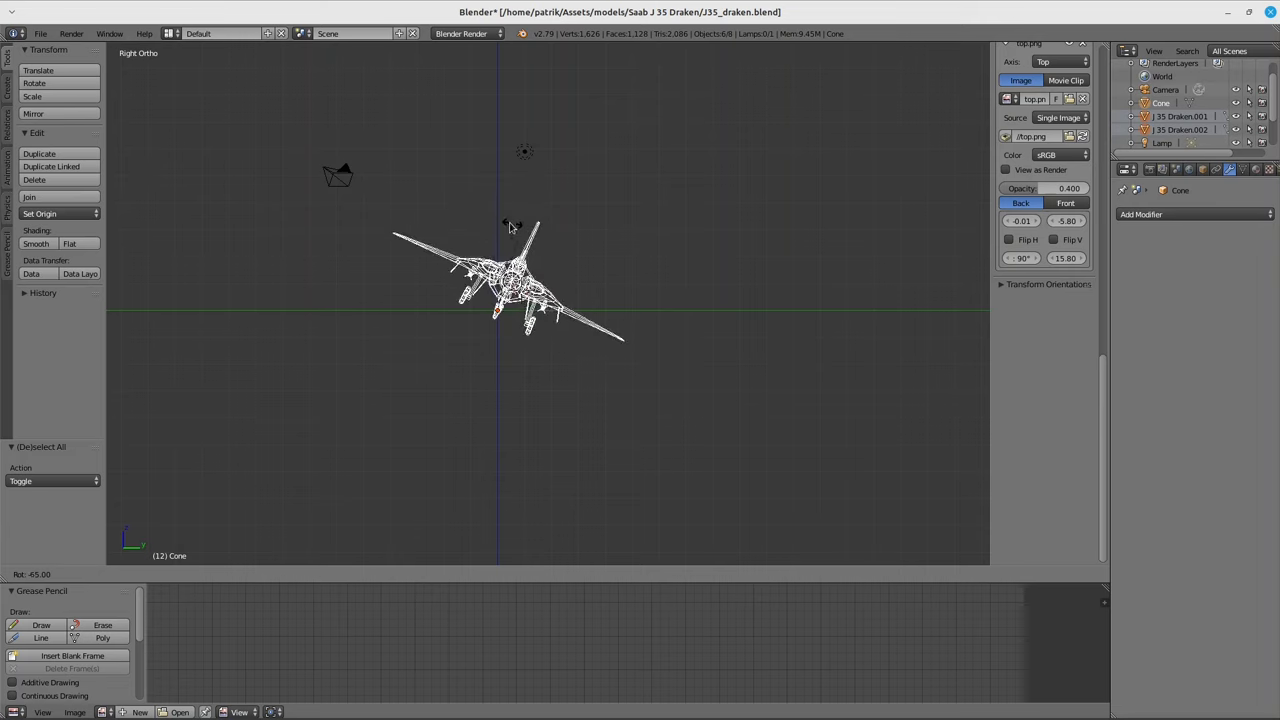
drag(510, 227, 483, 233)
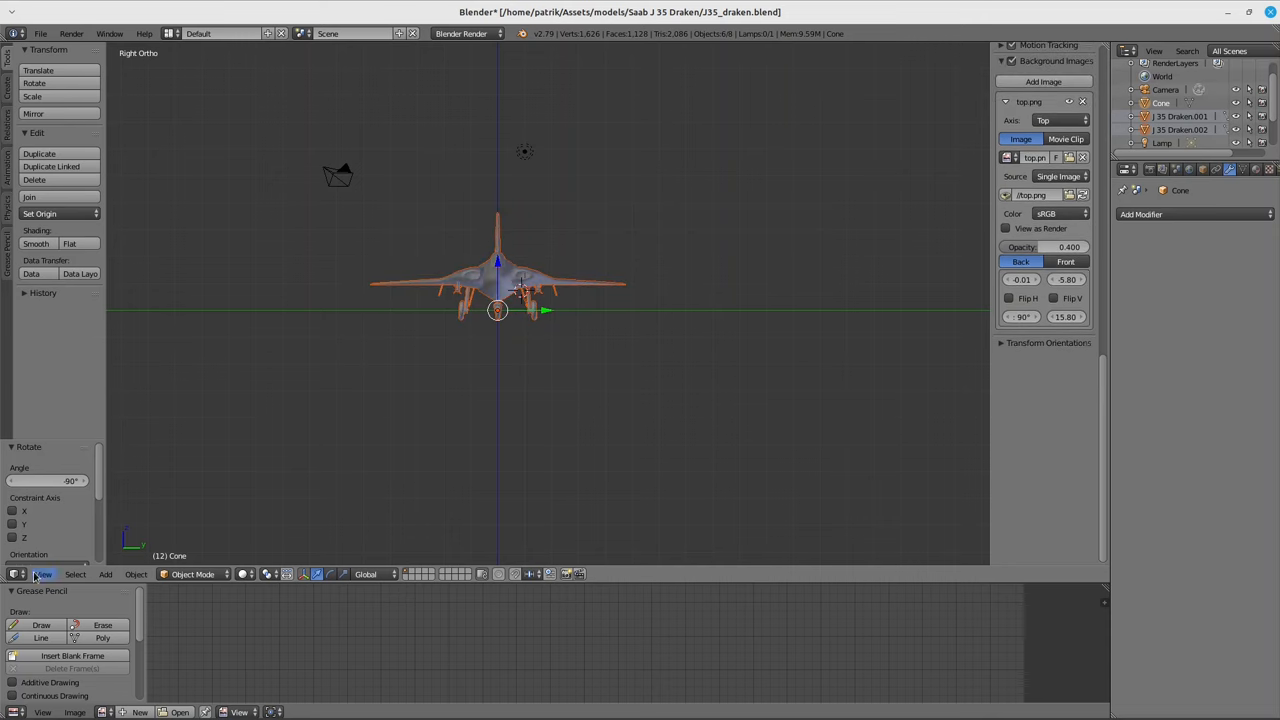
click(42, 574)
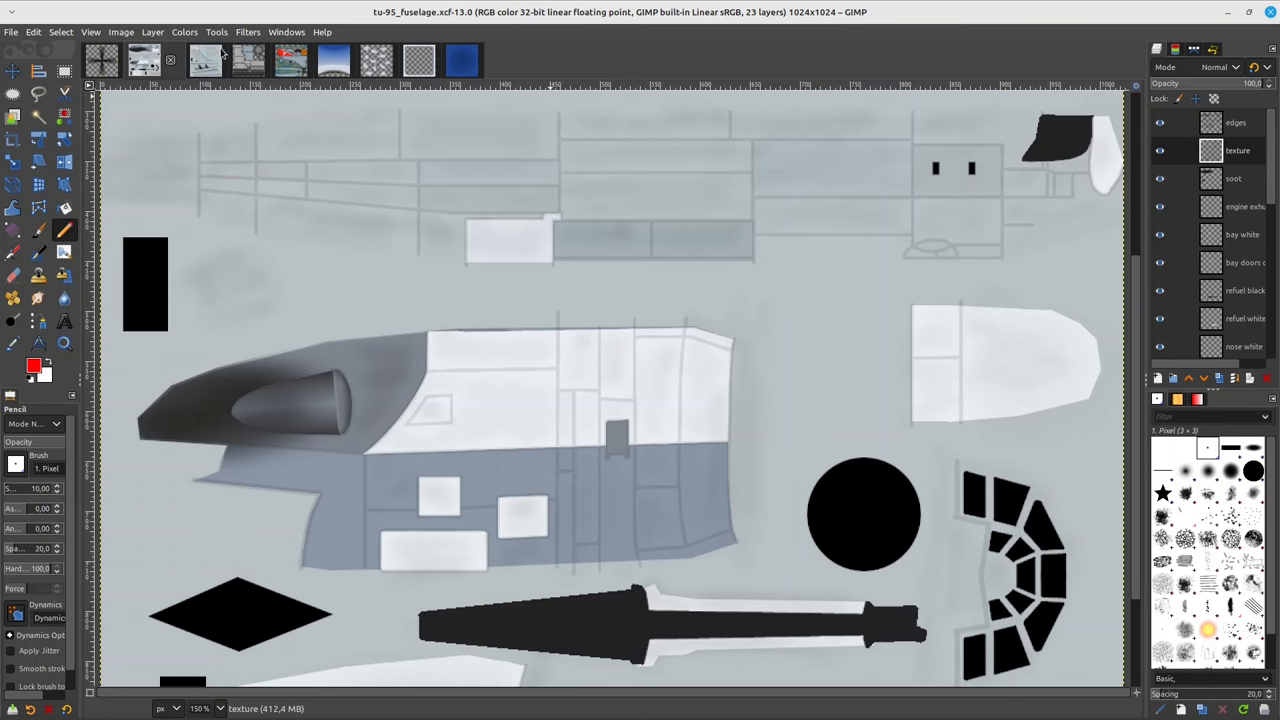
Show the J35_draken3 camouflage texture and scroll through its layers.
click(165, 57)
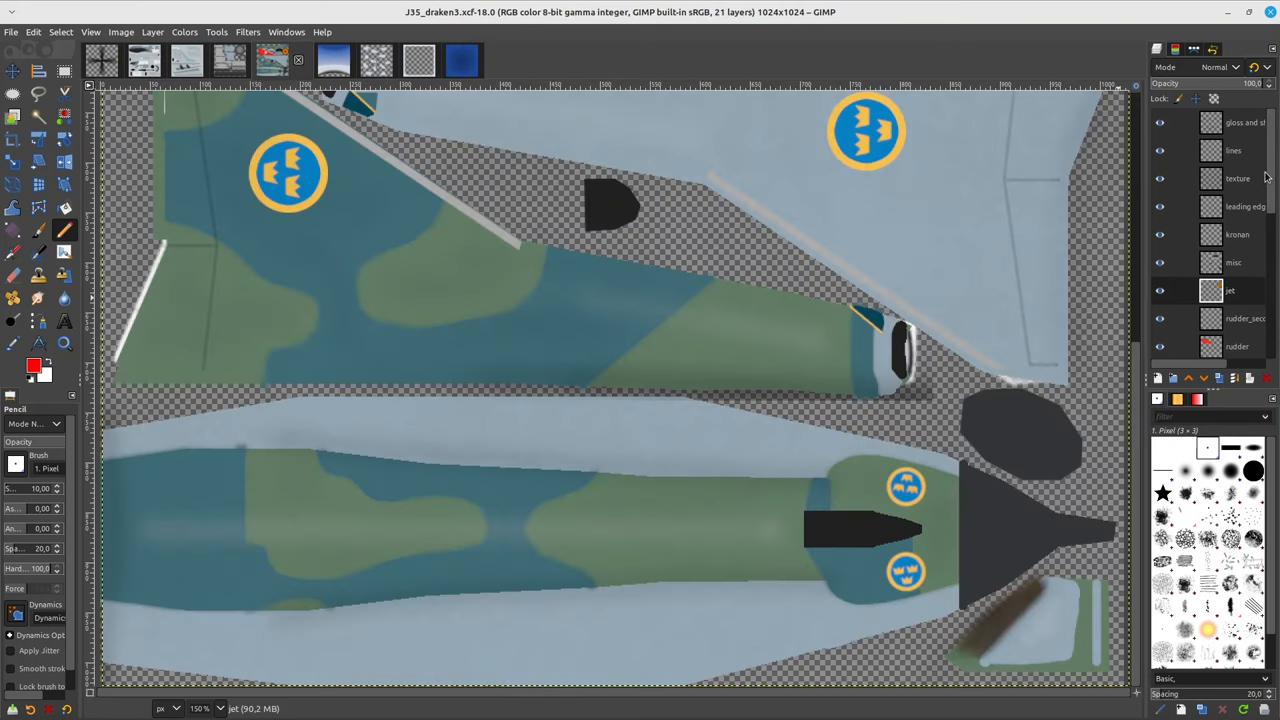
scroll(down, 3)
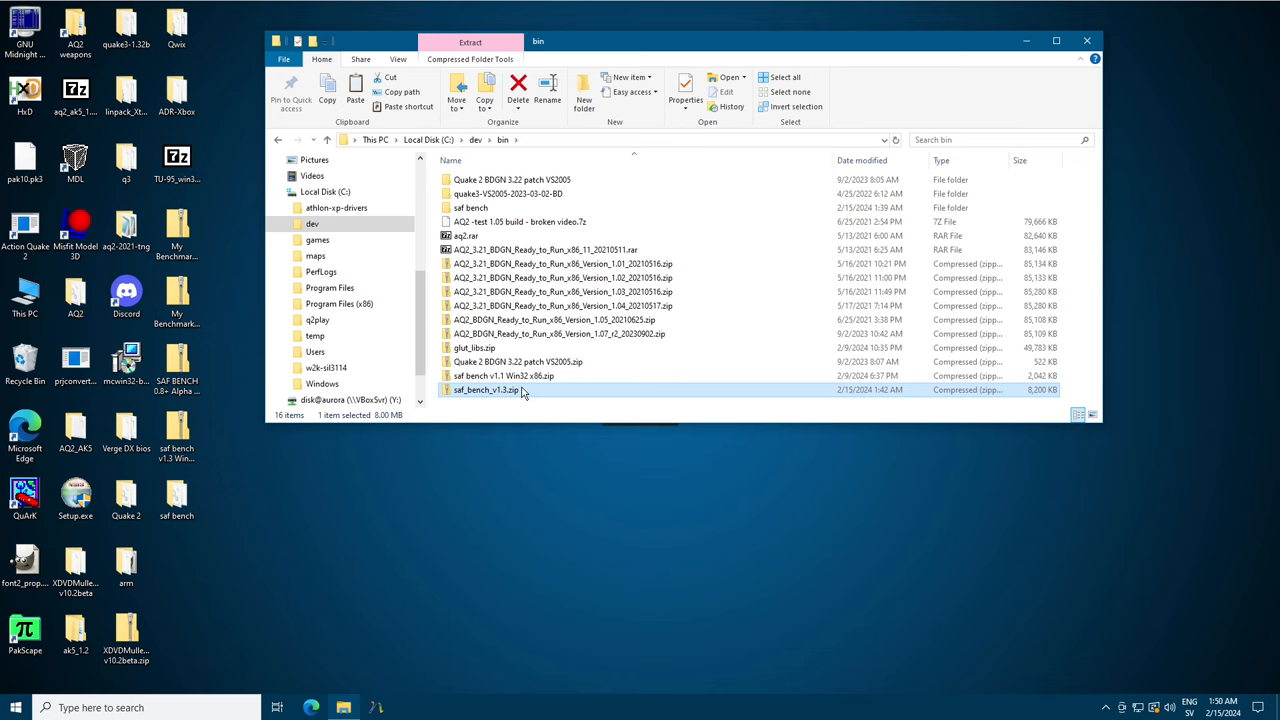
Extract saf_bench_v1.3.zip into its own folder.
right_click(522, 390)
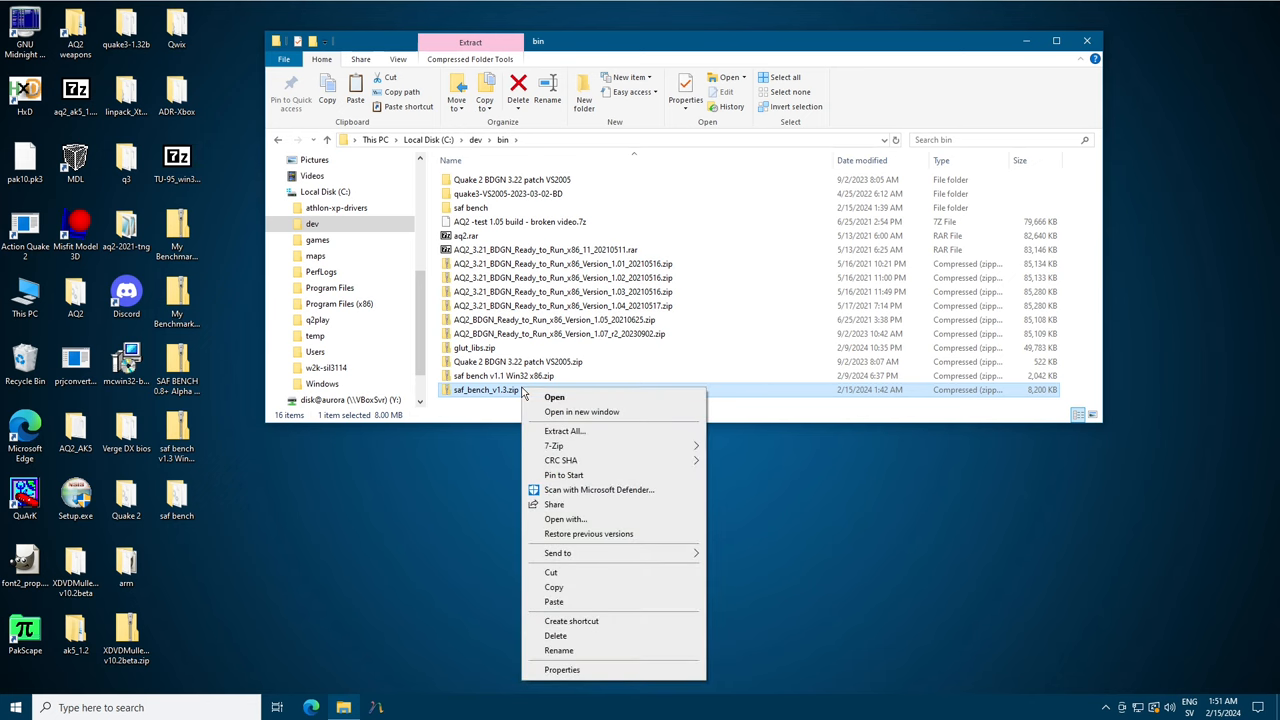
mouse_move(584, 396)
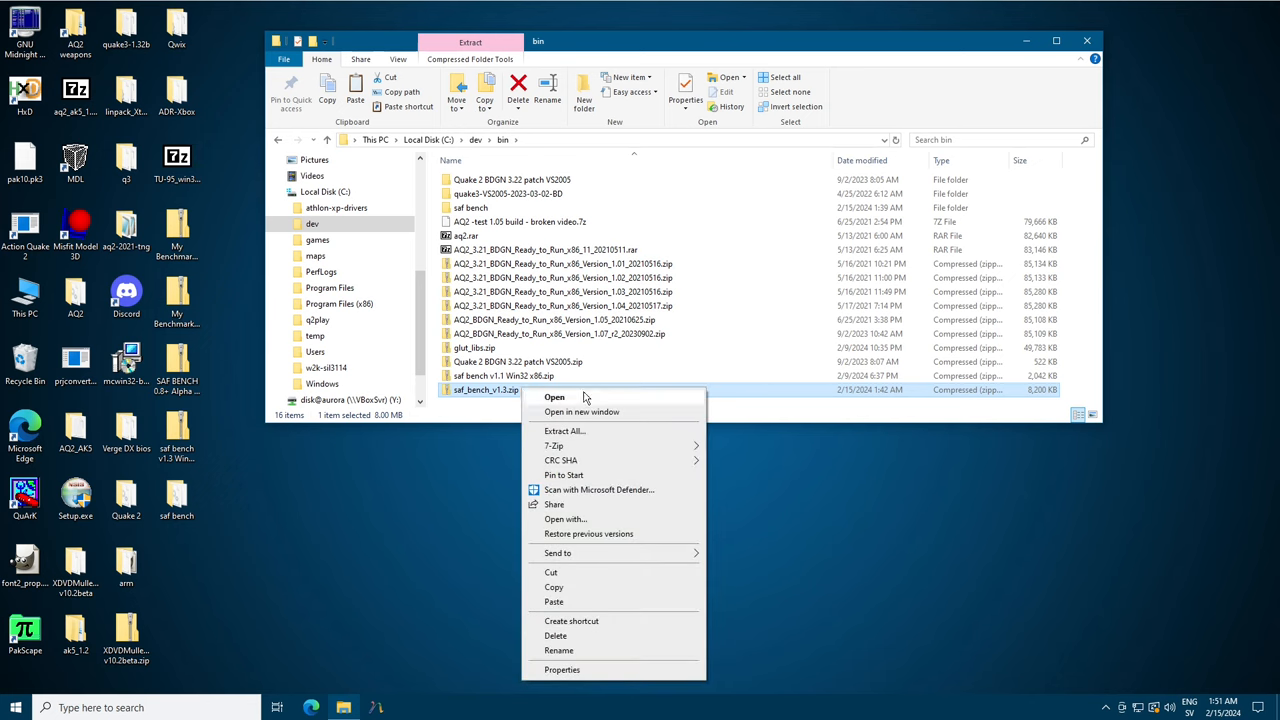
mouse_move(623, 430)
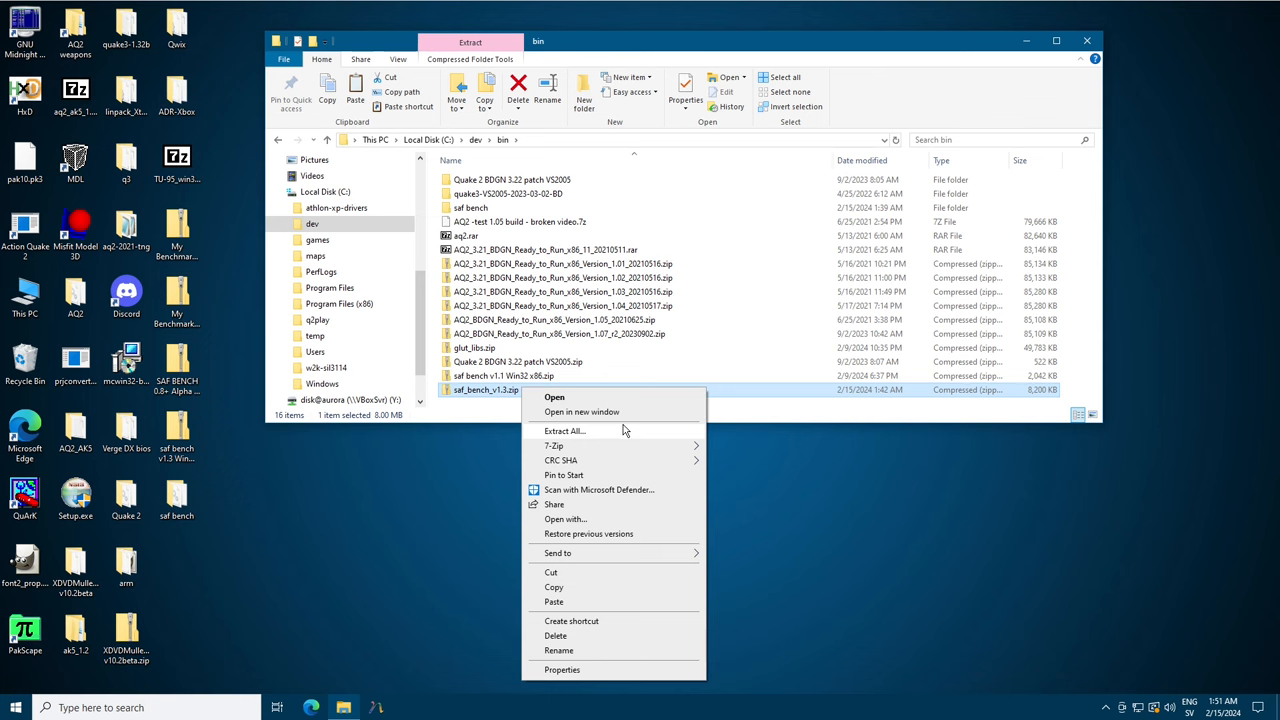
click(564, 430)
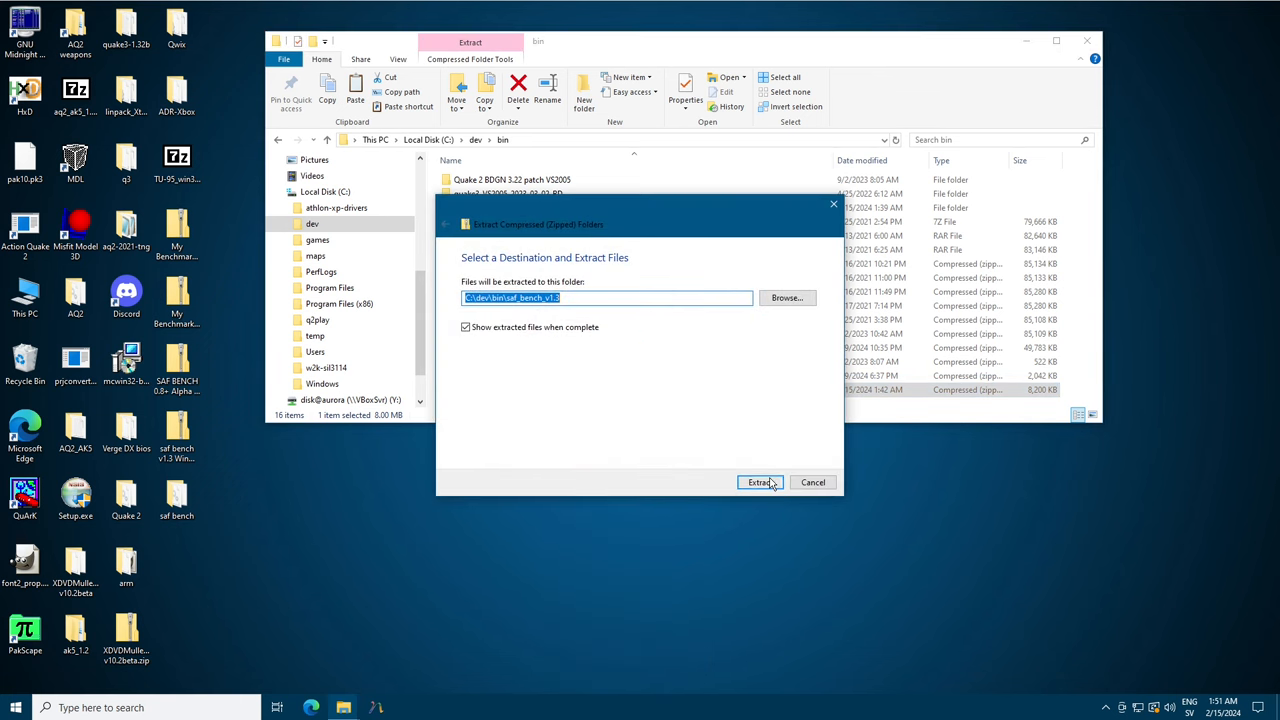
click(759, 482)
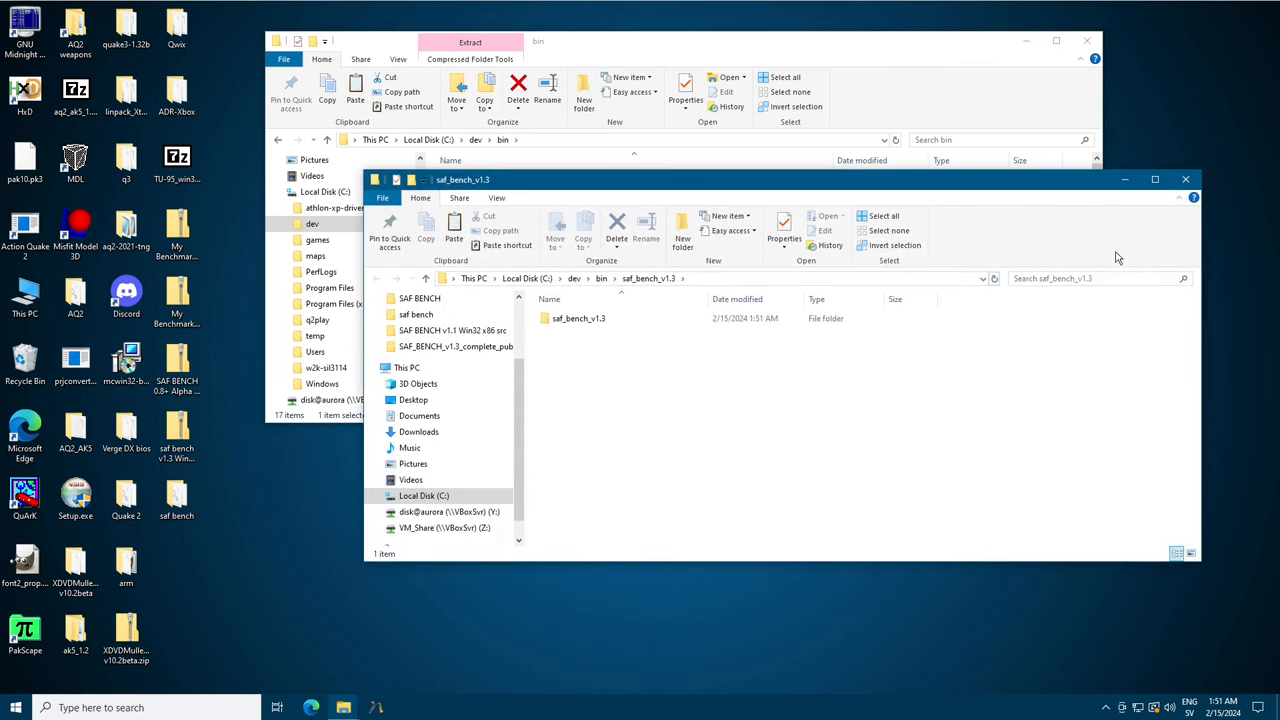
Look inside the IRIX MIPS build folder, then open the Win32 AXP build folder.
double_click(581, 318)
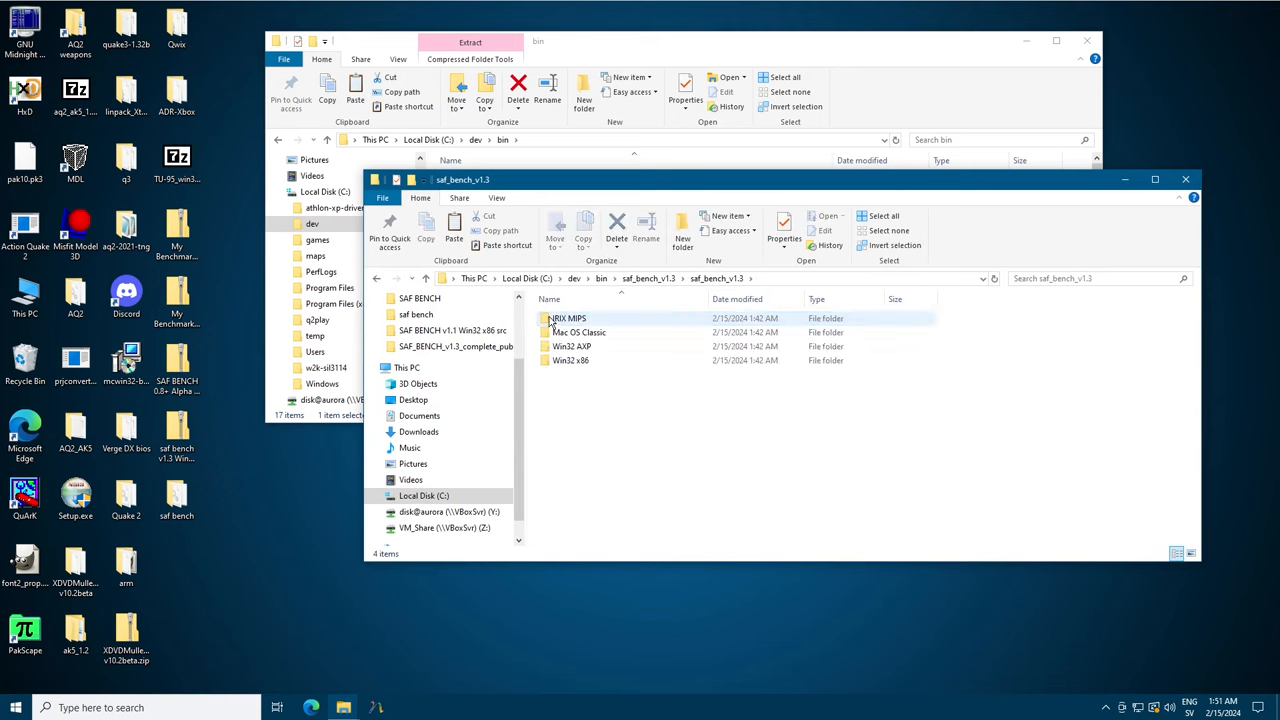
double_click(566, 318)
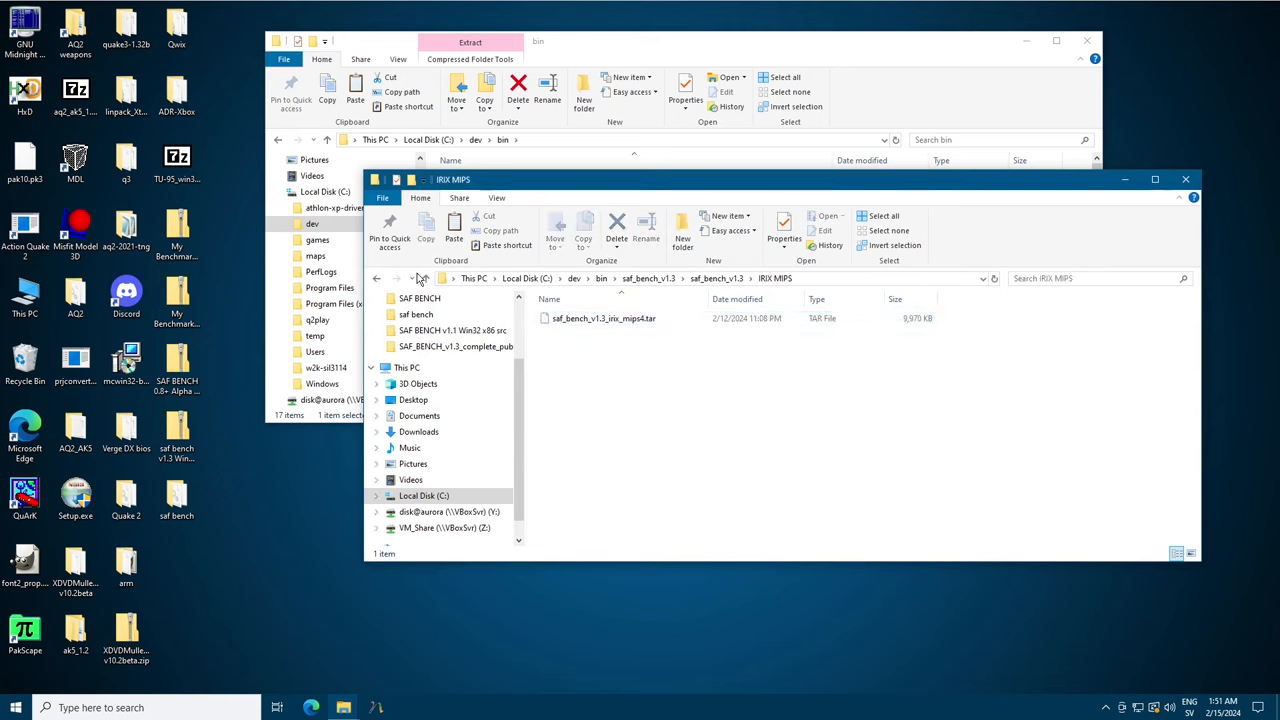
click(607, 318)
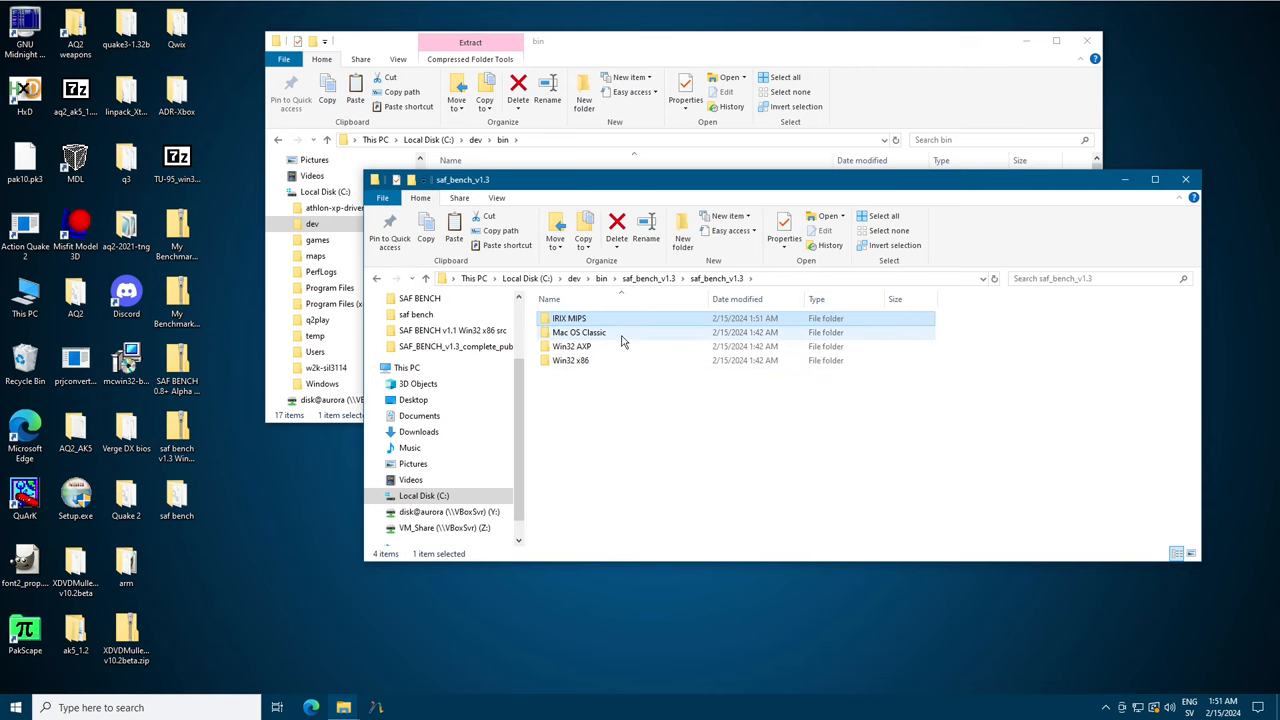
double_click(577, 332)
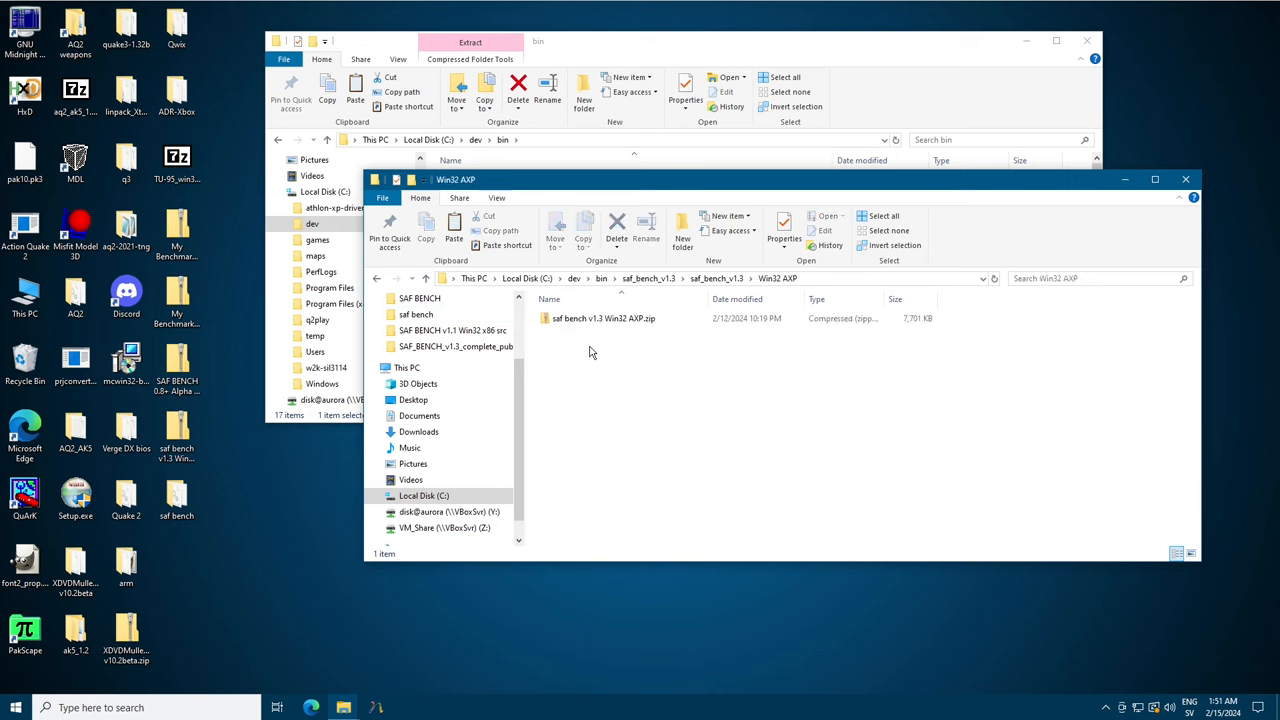
Open the Win32 AXP zip and read license.txt in its docs folder.
click(598, 318)
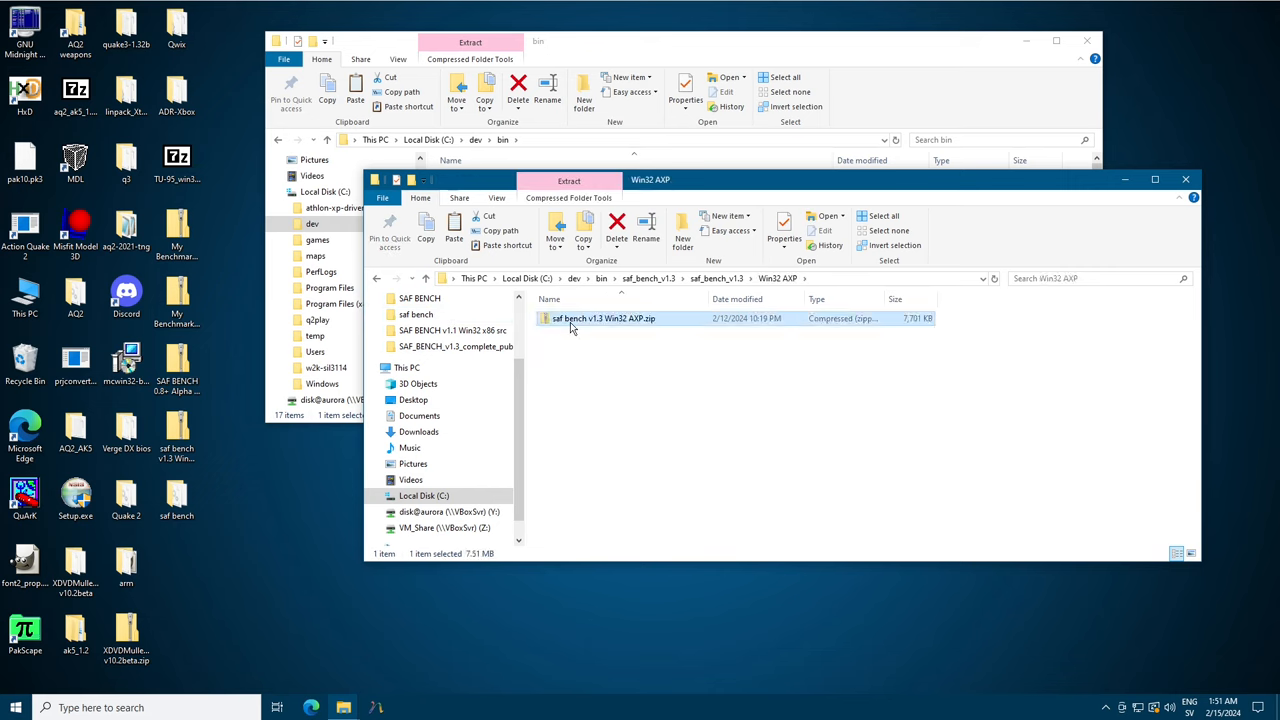
double_click(605, 318)
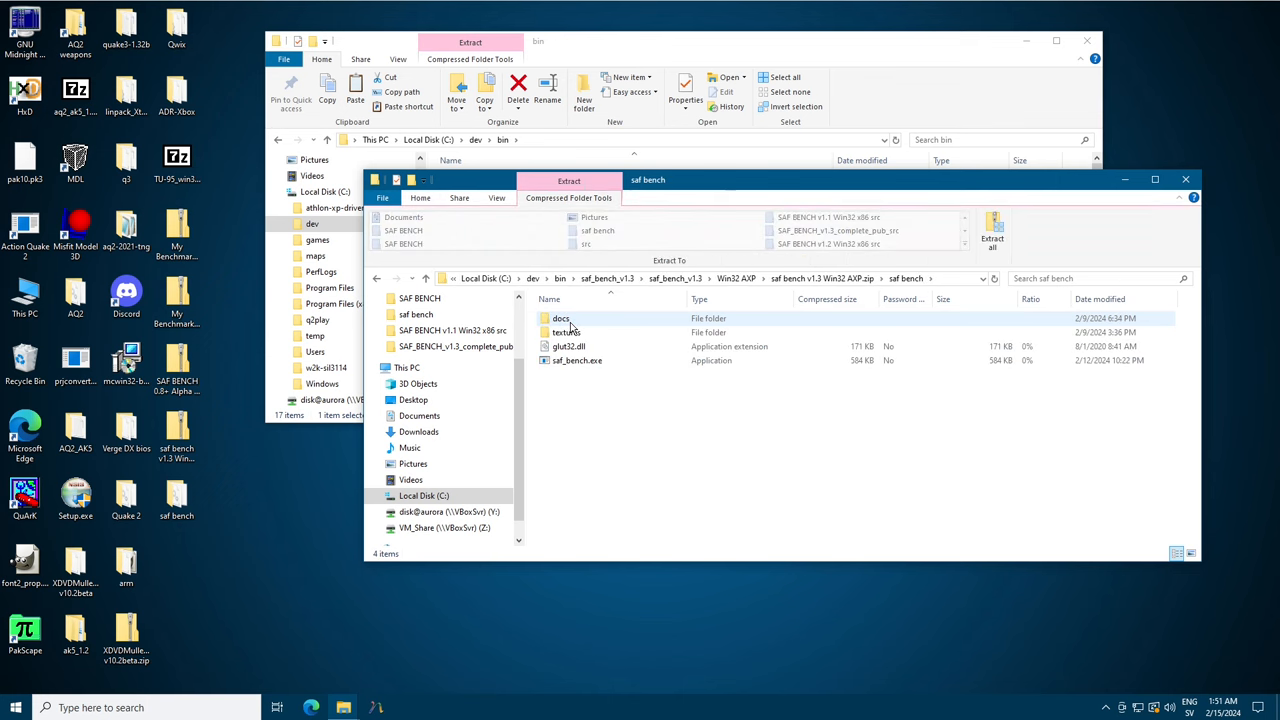
double_click(560, 318)
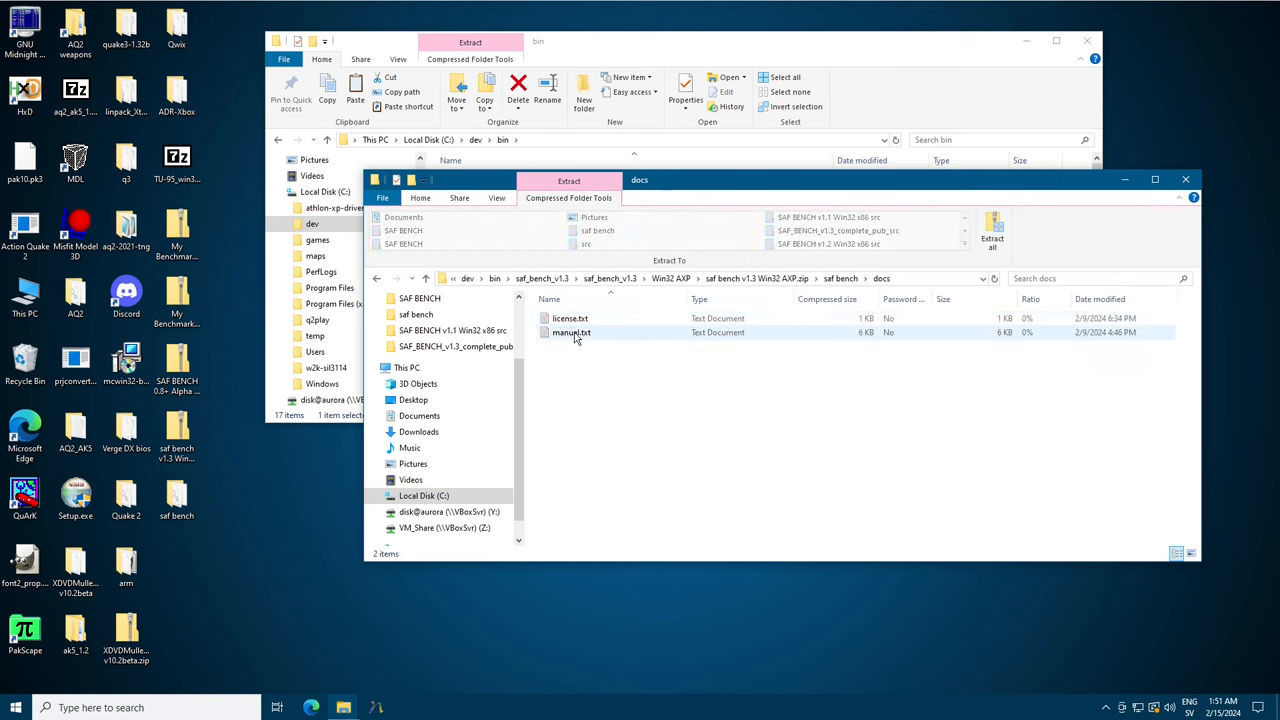
double_click(568, 318)
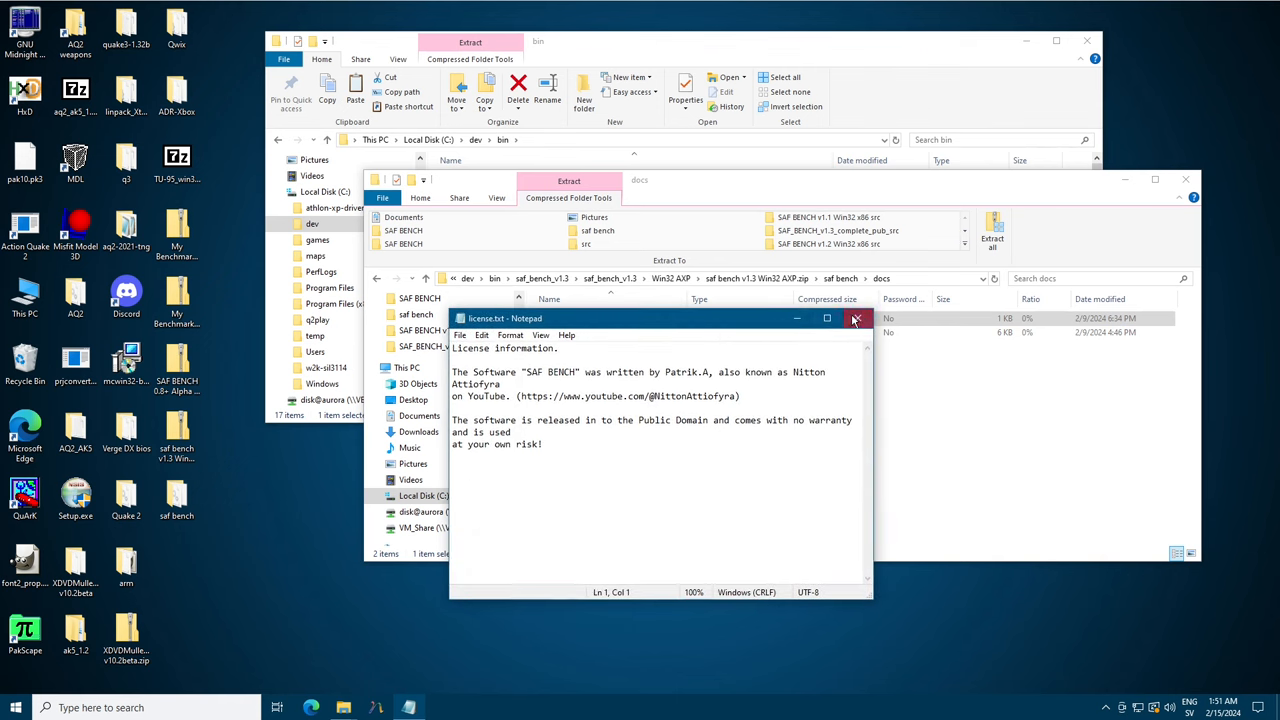
click(855, 318)
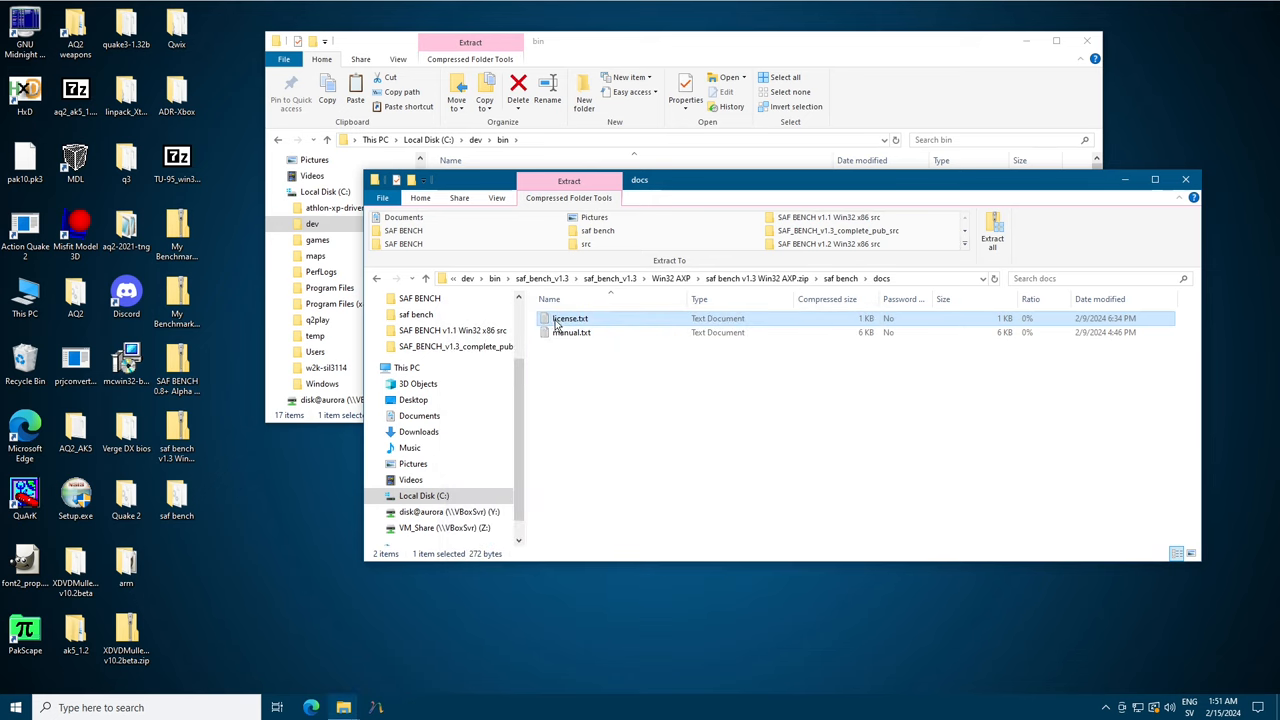
Read manual.txt in a maximized window, then return to the platform folder list.
click(570, 332)
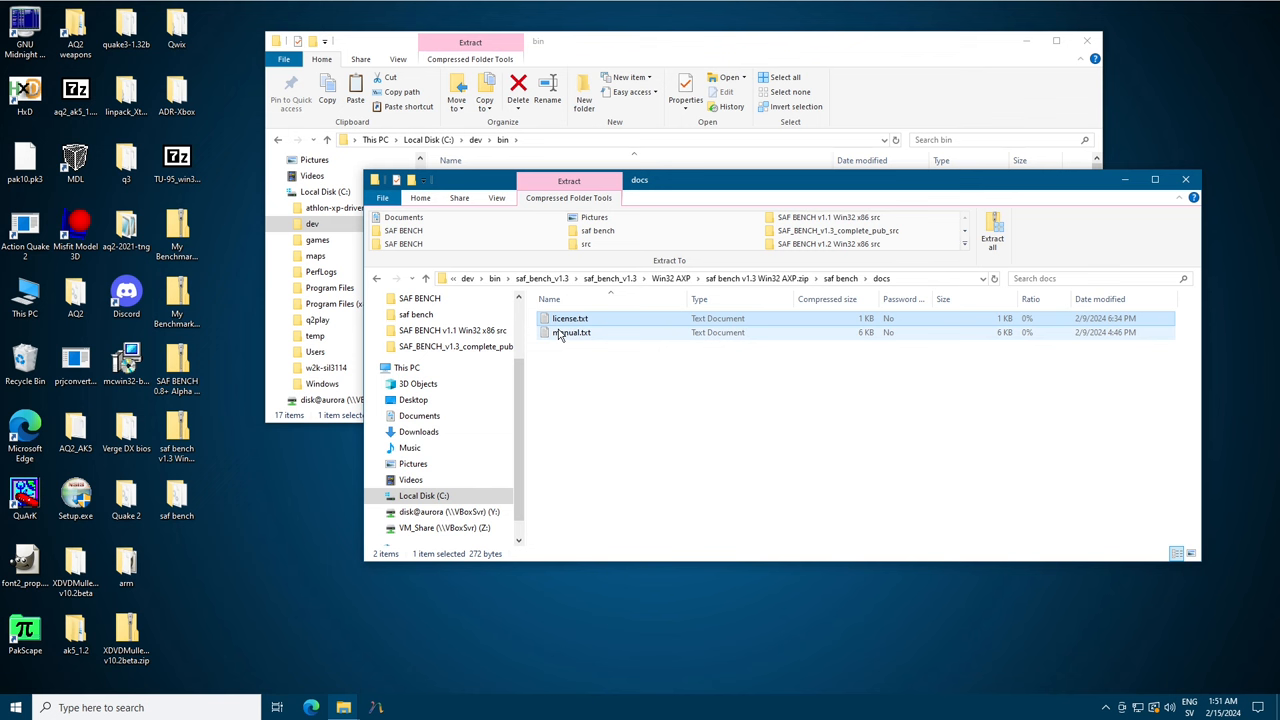
double_click(570, 332)
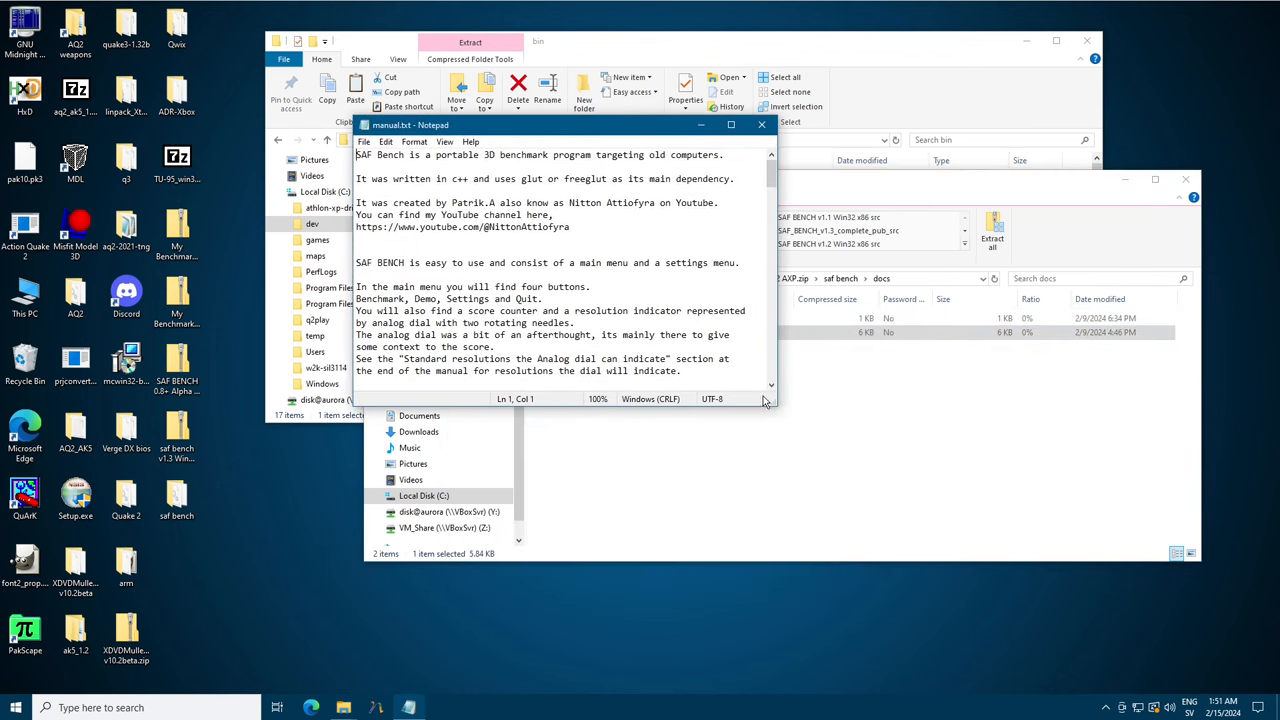
click(730, 125)
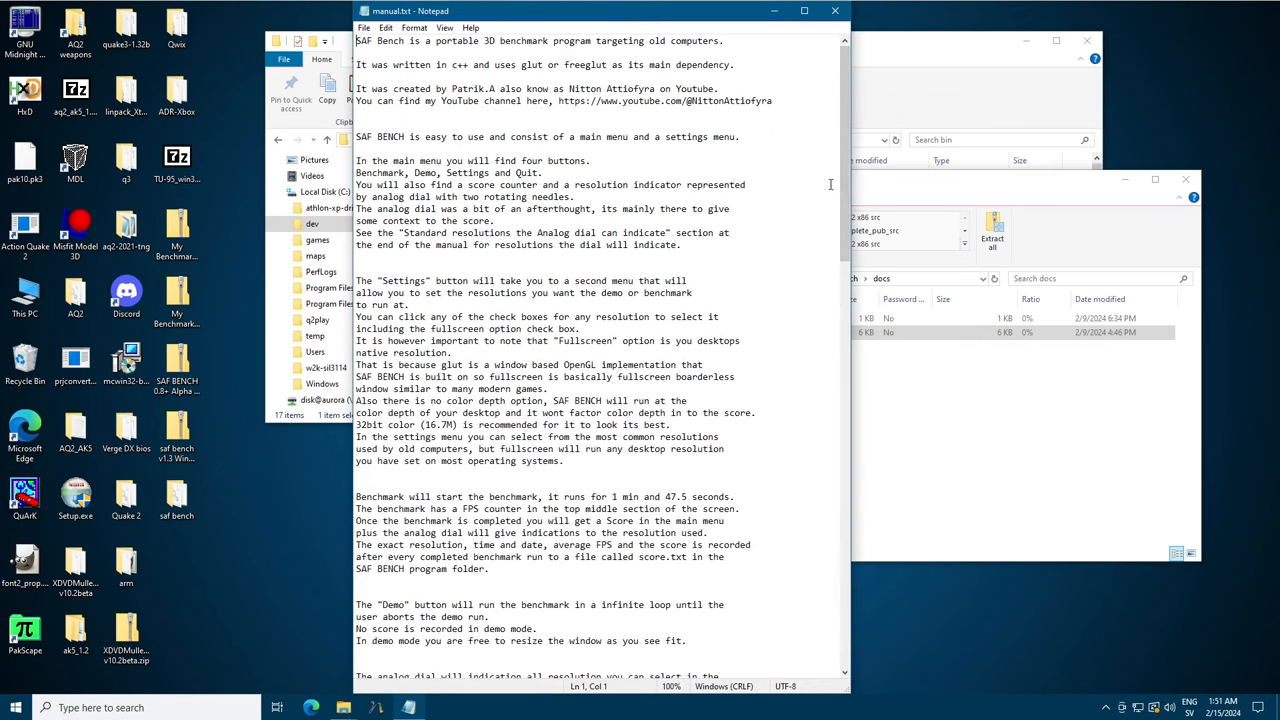
scroll(down, 3)
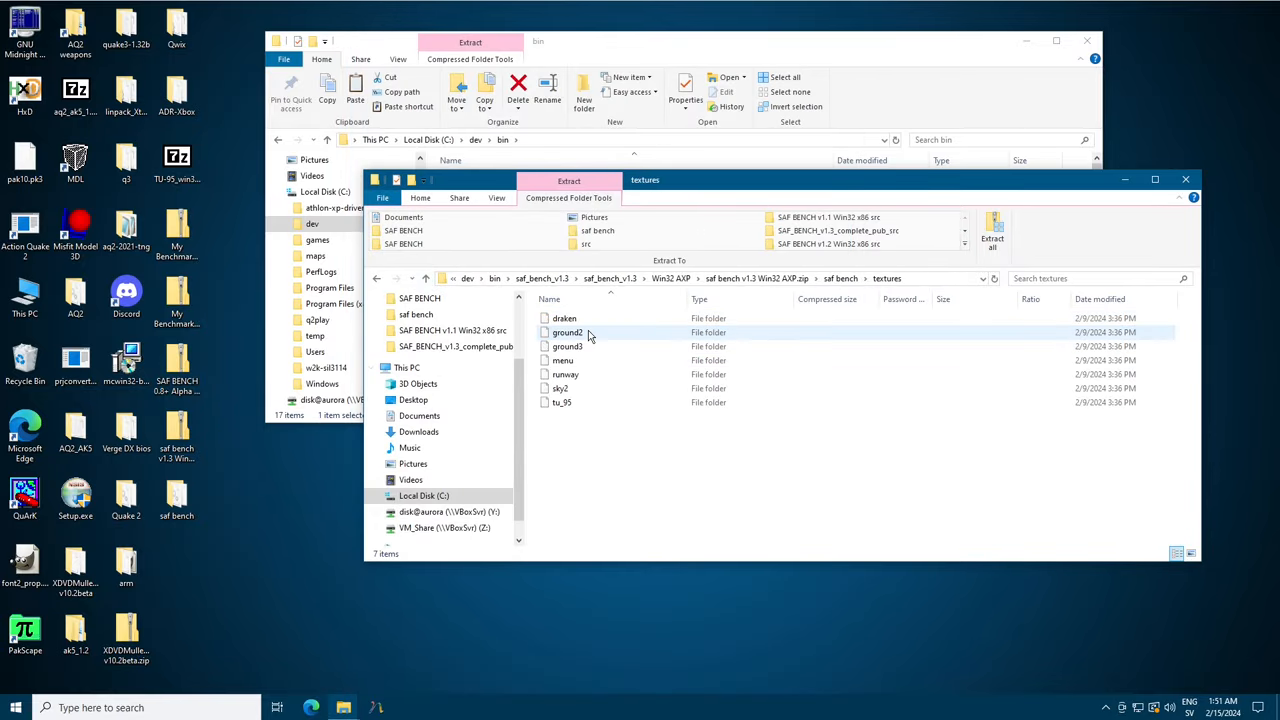
click(426, 278)
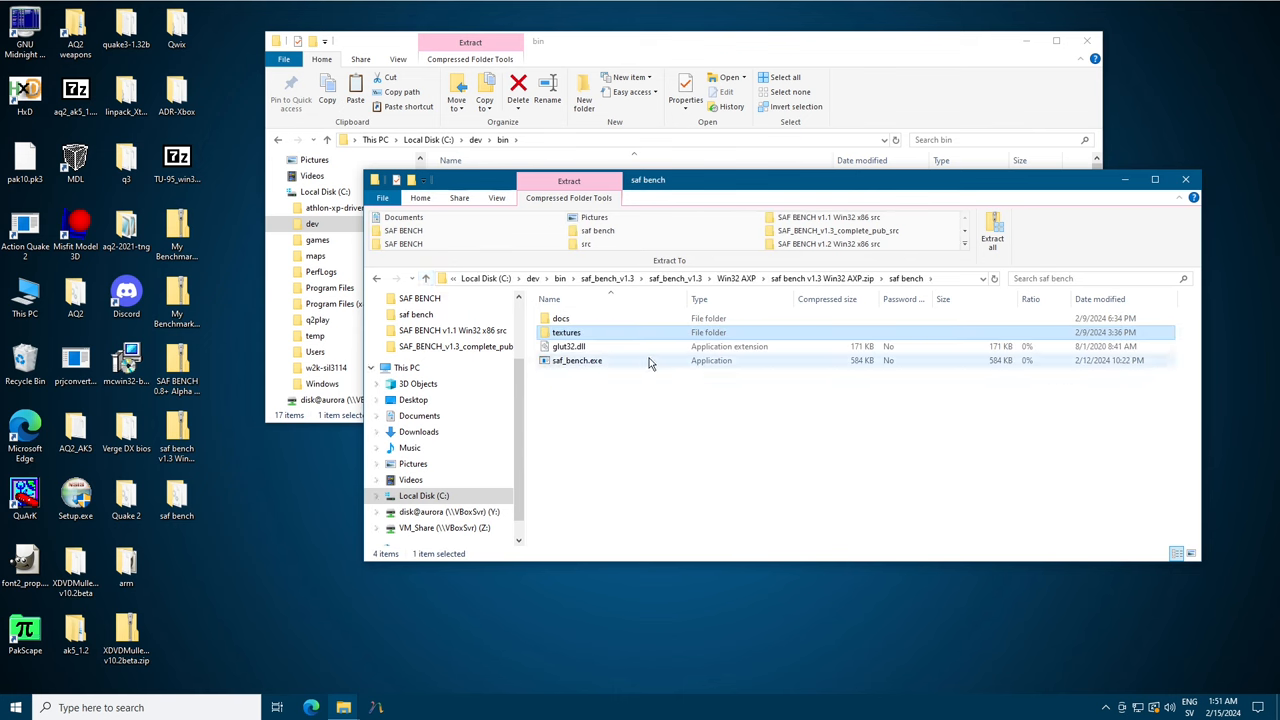
click(577, 360)
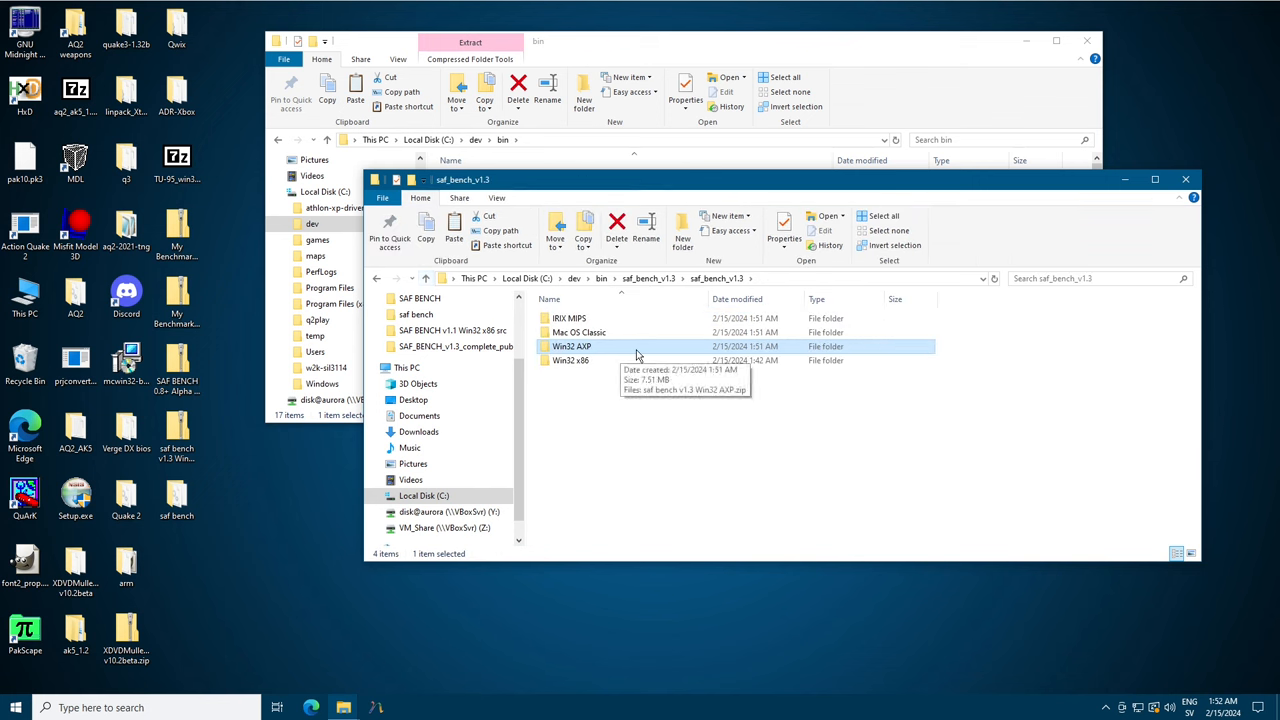
mouse_move(623, 360)
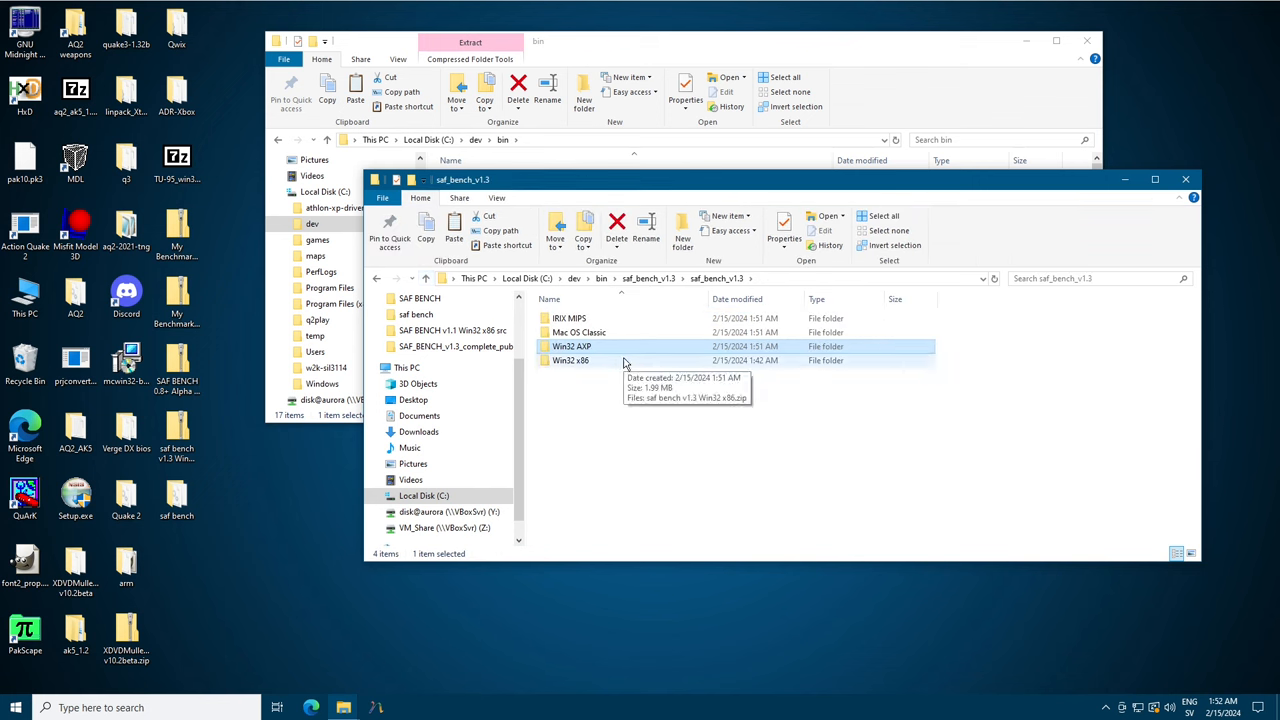
Inspect the saf bench folder inside the Win32 x86 zip, then return to dev\bin.
double_click(570, 360)
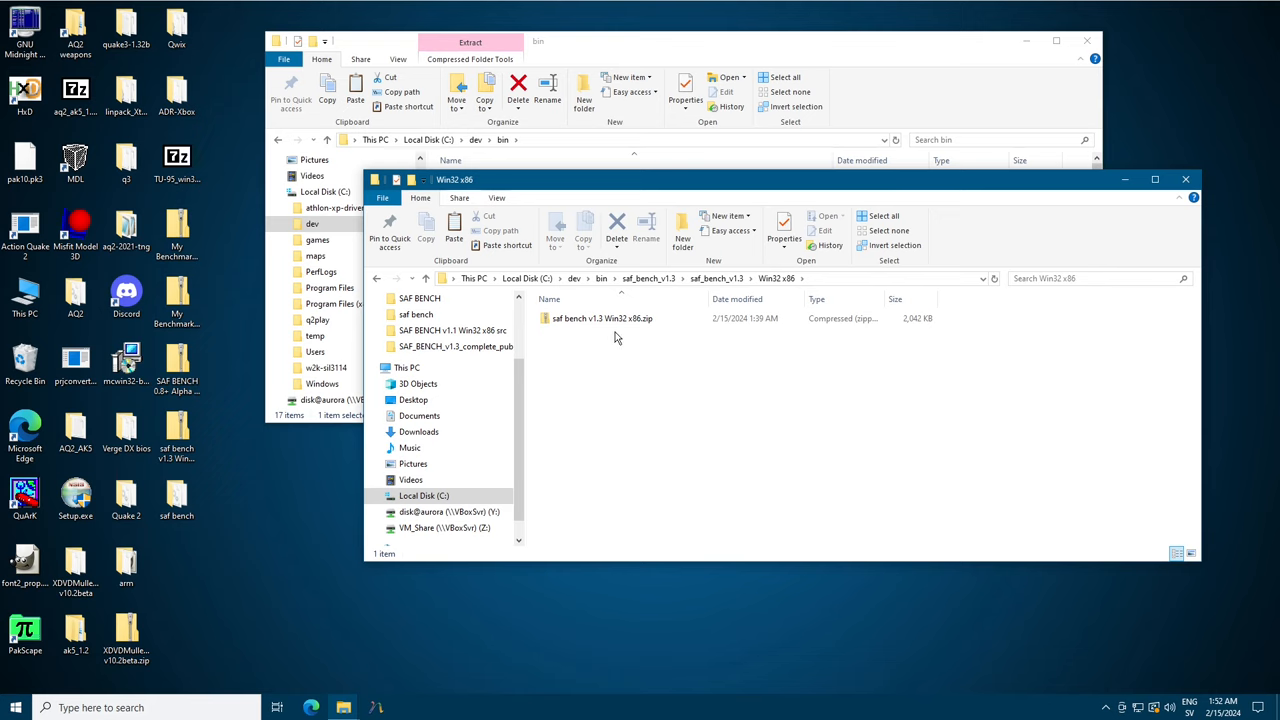
mouse_move(633, 344)
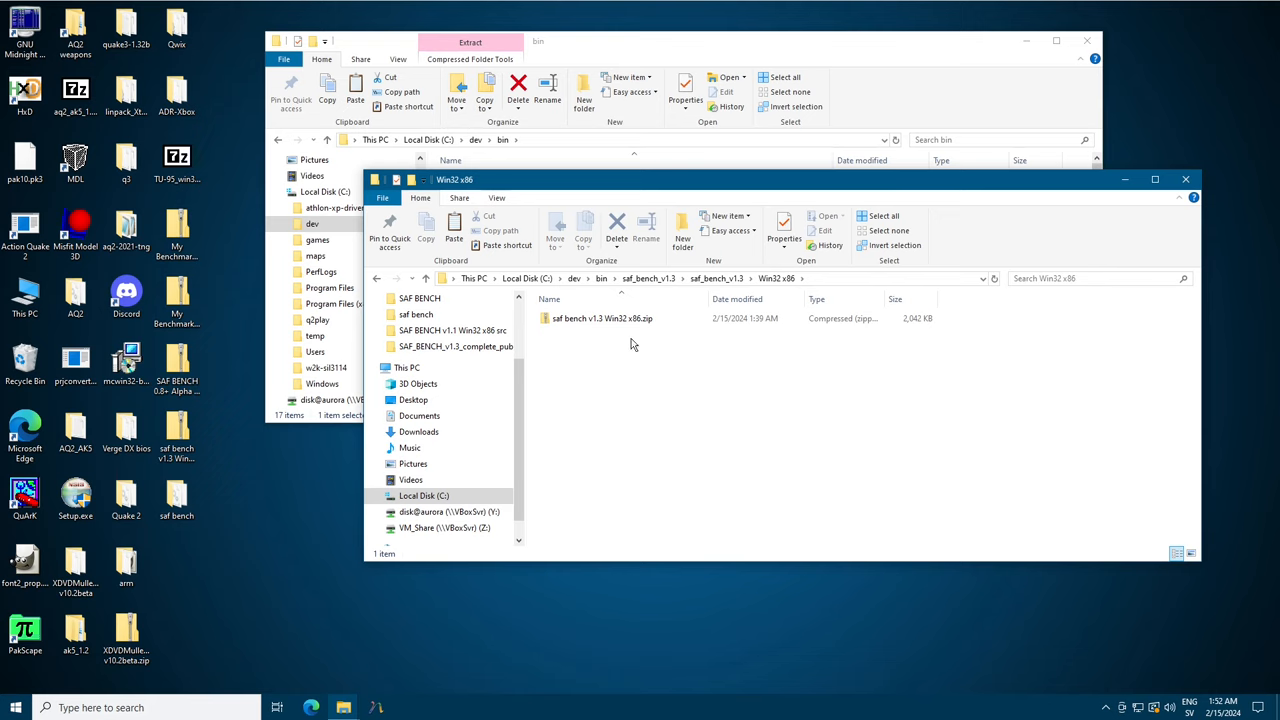
double_click(598, 318)
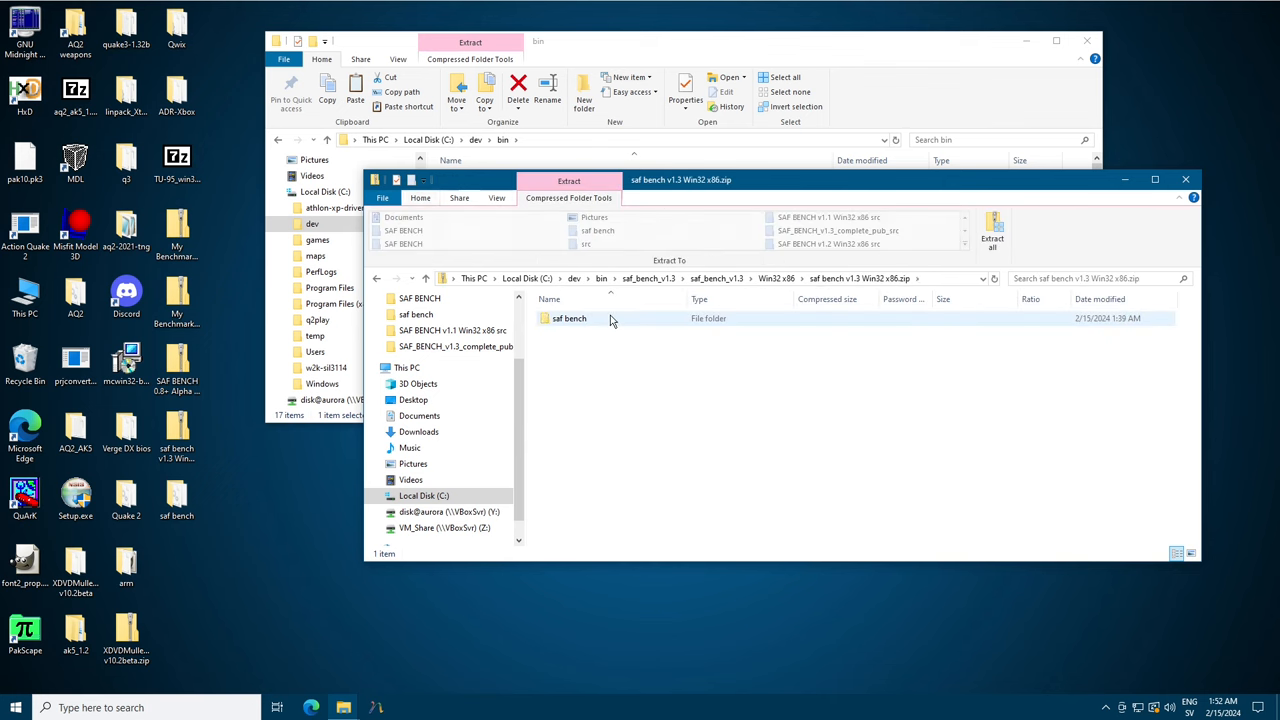
double_click(569, 318)
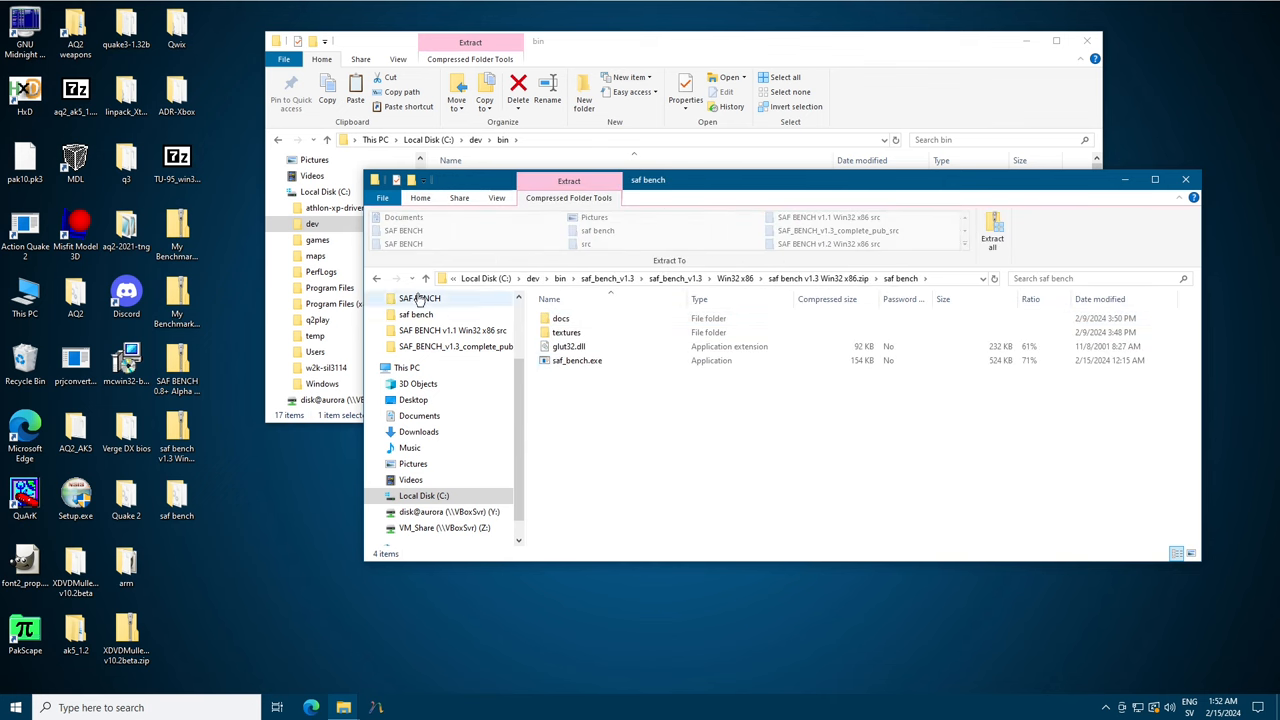
click(426, 278)
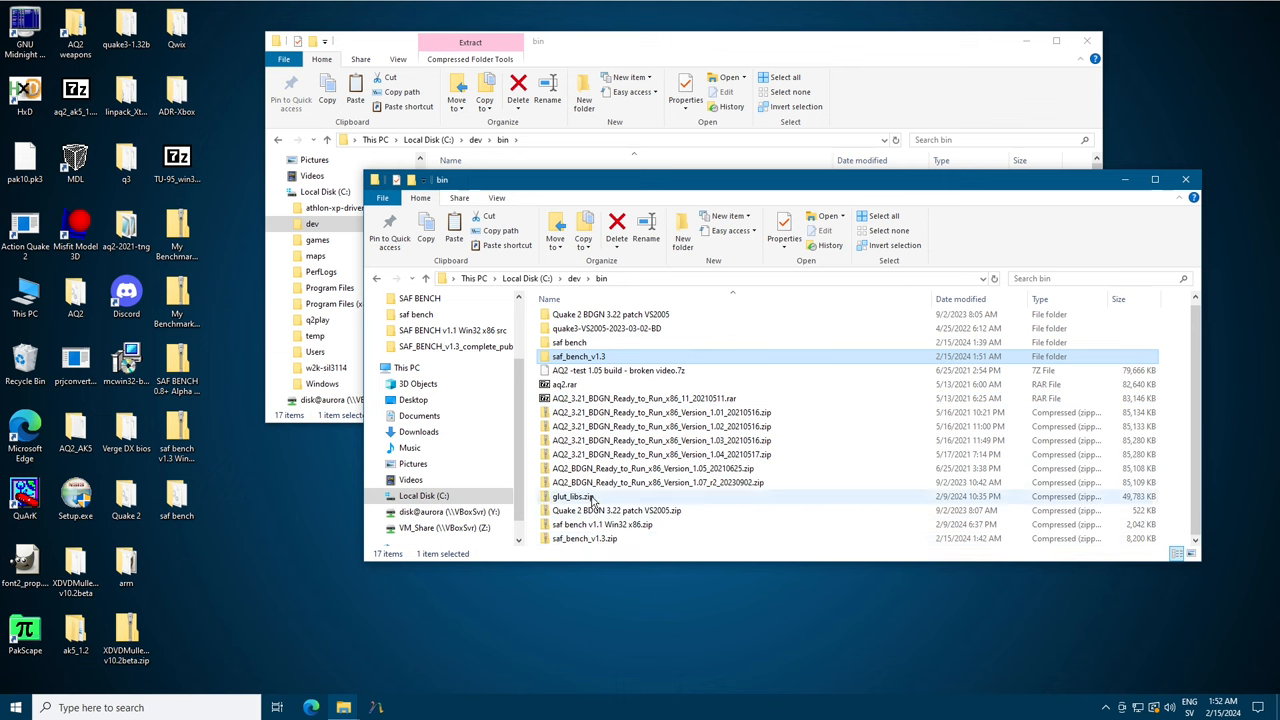
Extract glut_libs.zip into a glut_libs folder.
right_click(569, 496)
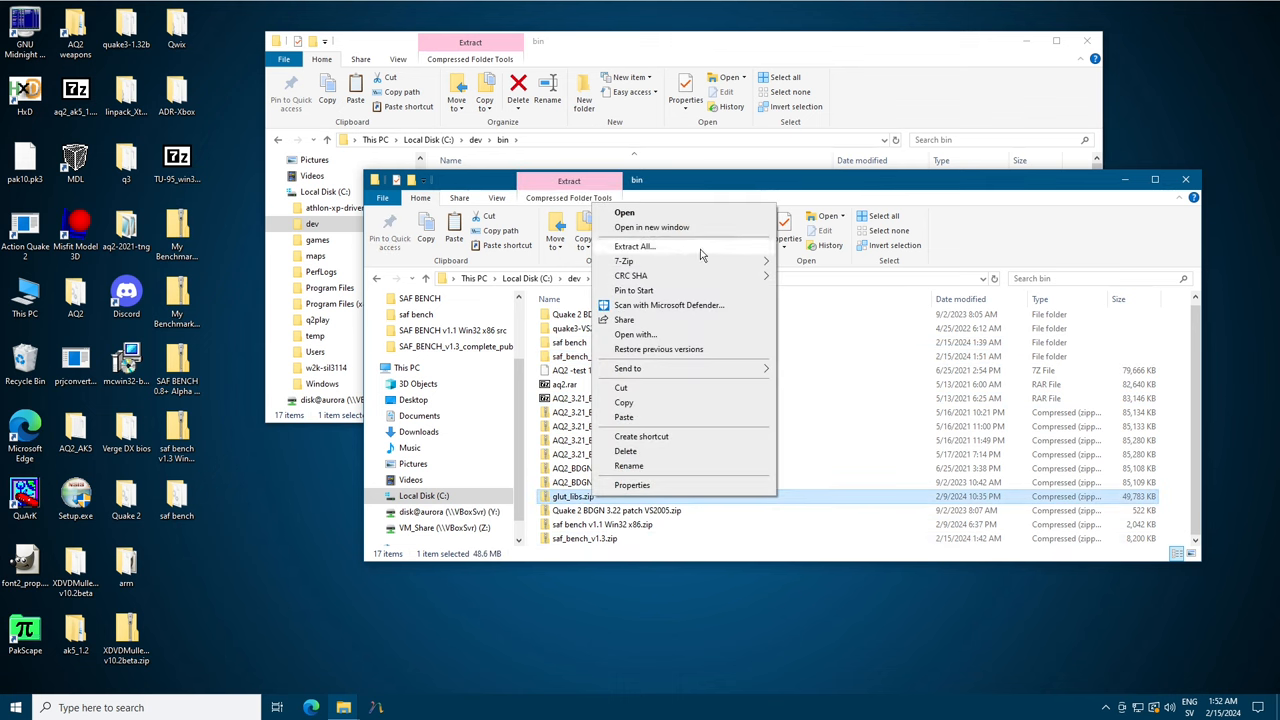
click(633, 246)
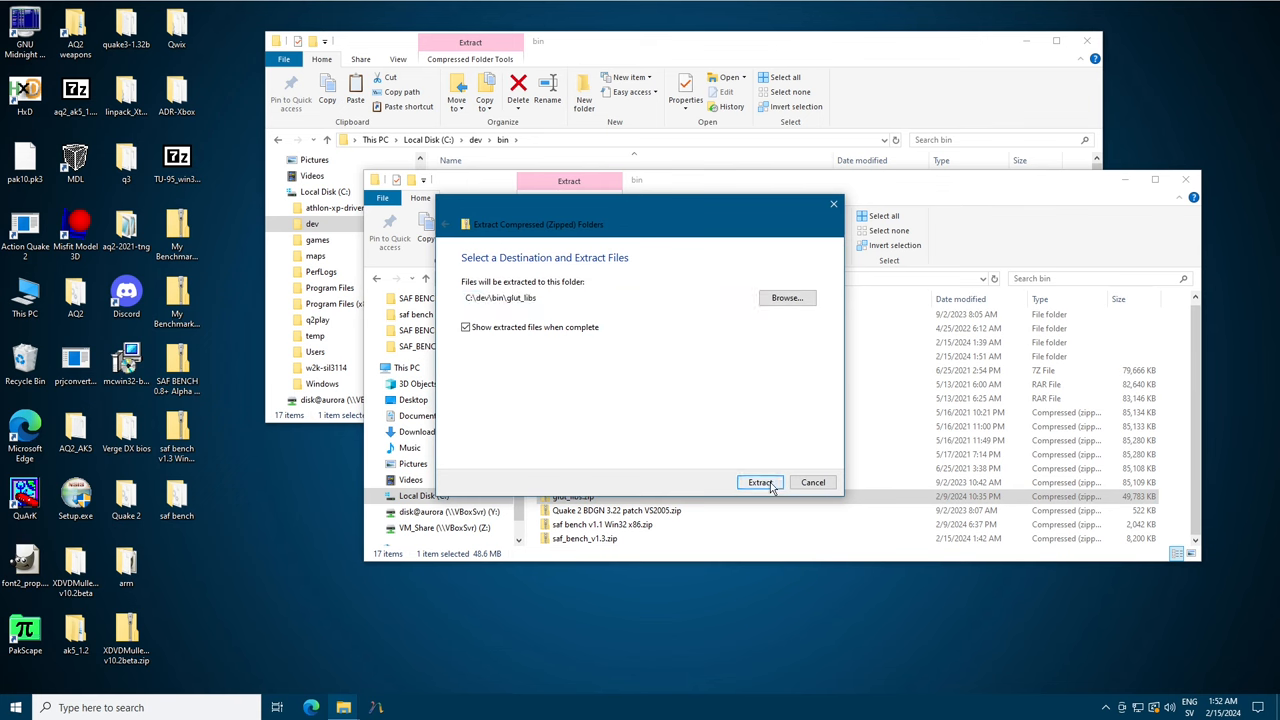
click(760, 482)
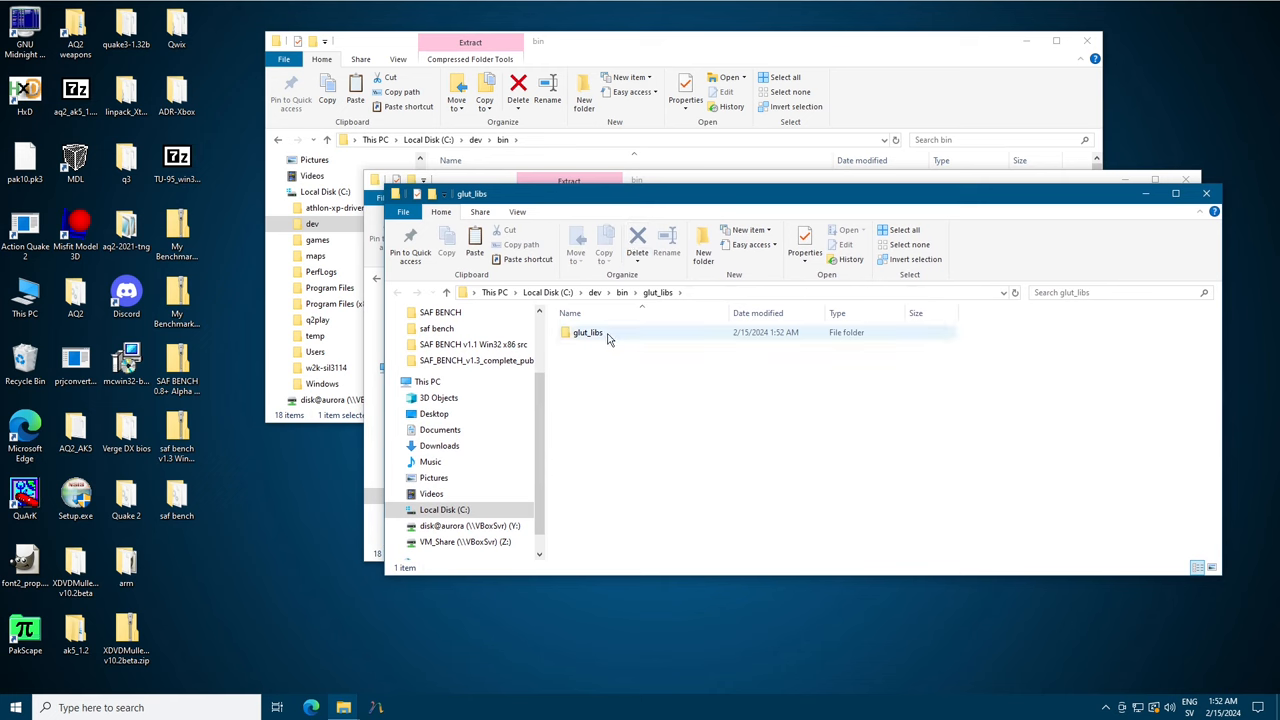
Browse the extracted glut_libs folder and open its Src subfolder.
double_click(585, 332)
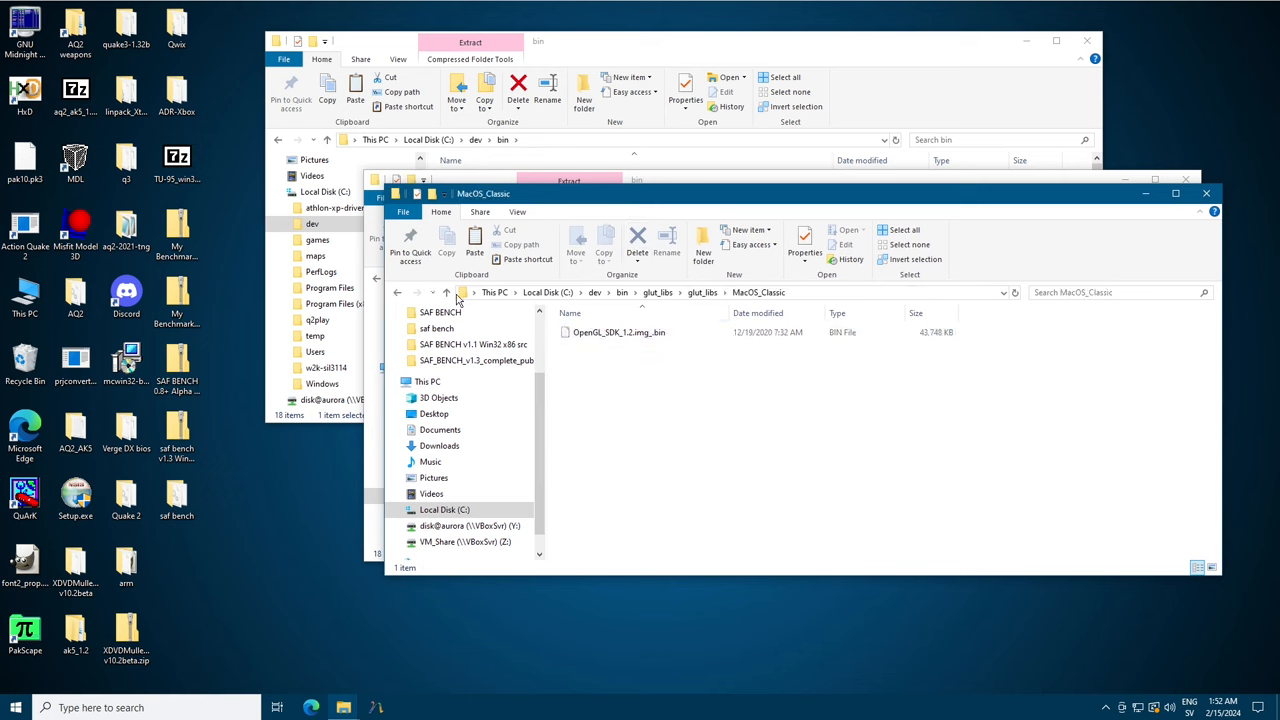
mouse_move(447, 292)
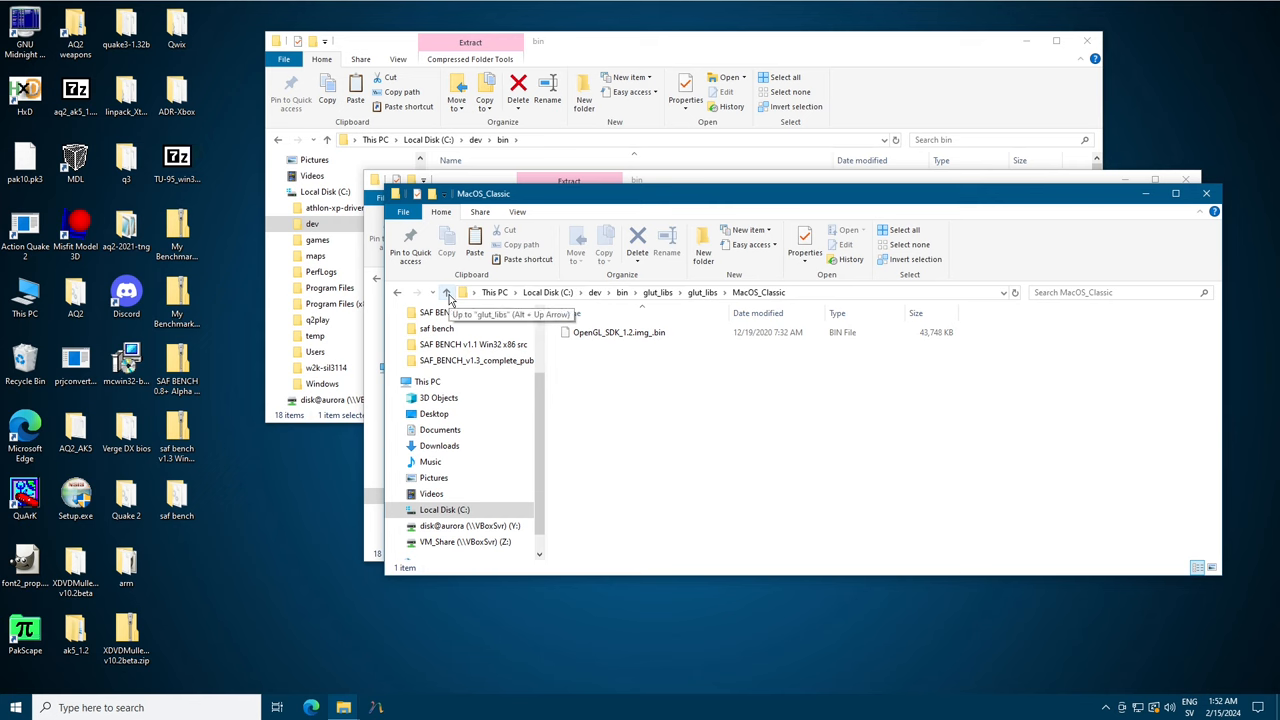
click(447, 292)
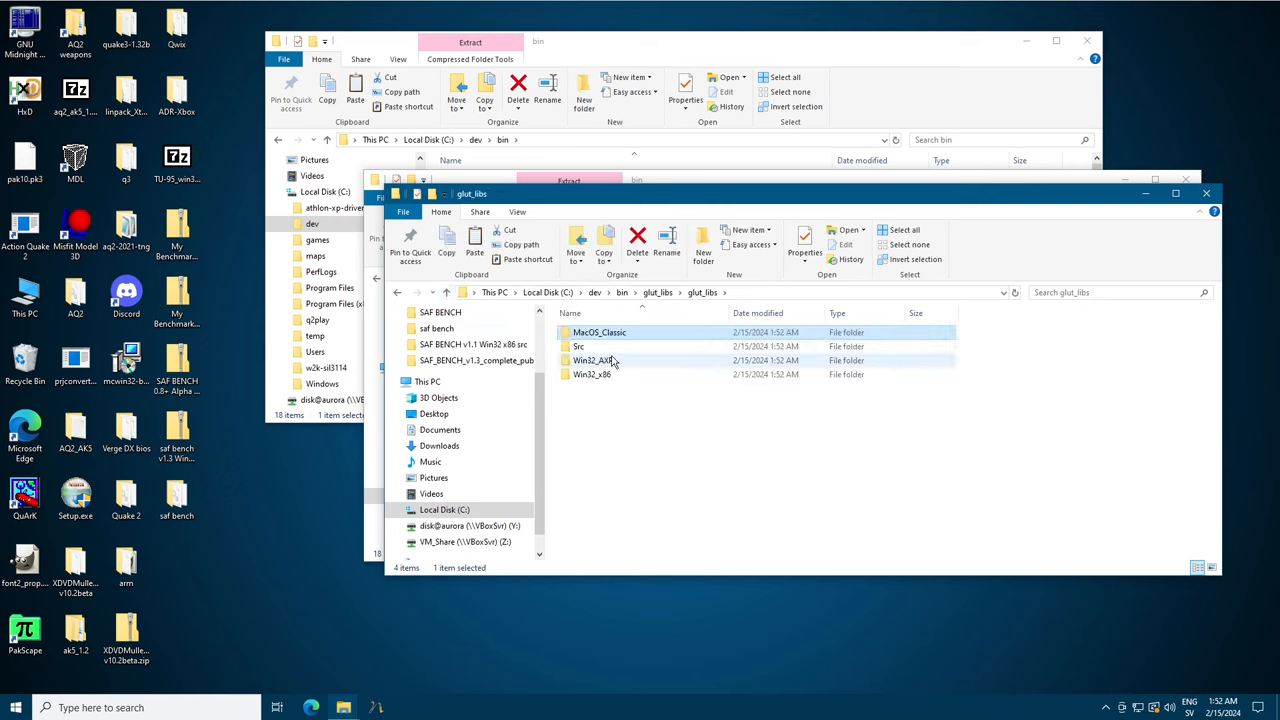
mouse_move(594, 346)
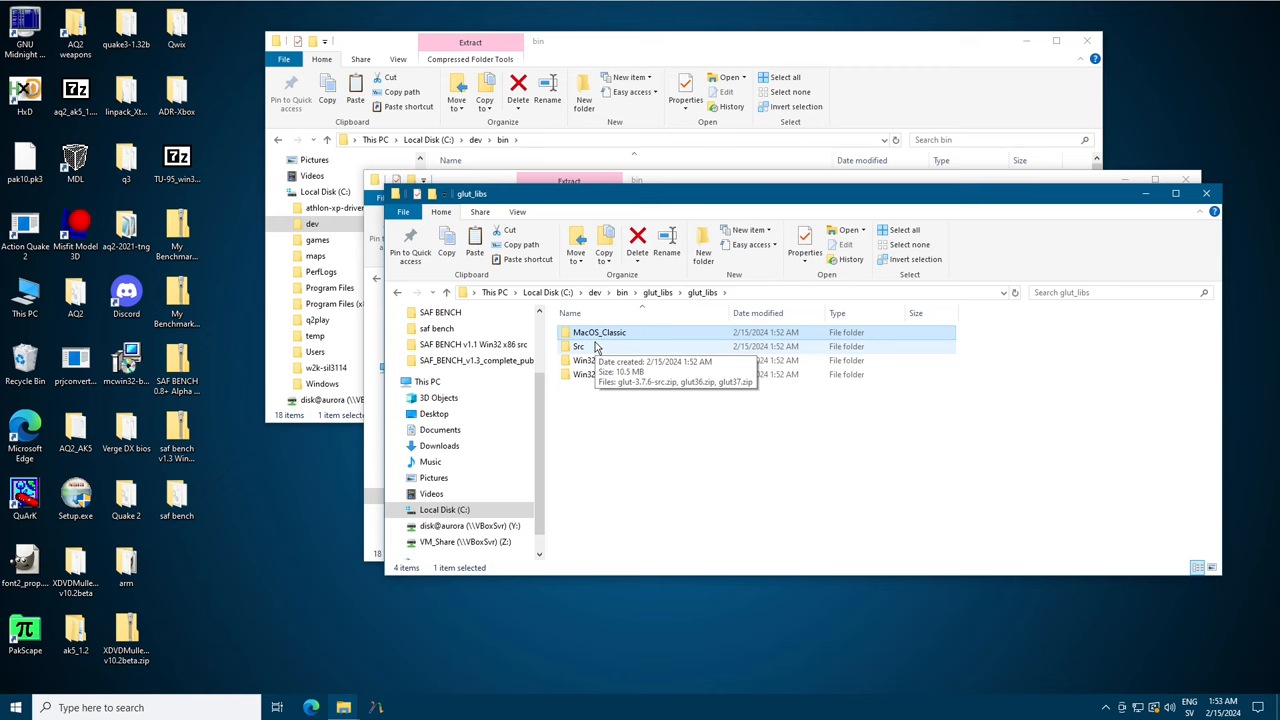
double_click(578, 346)
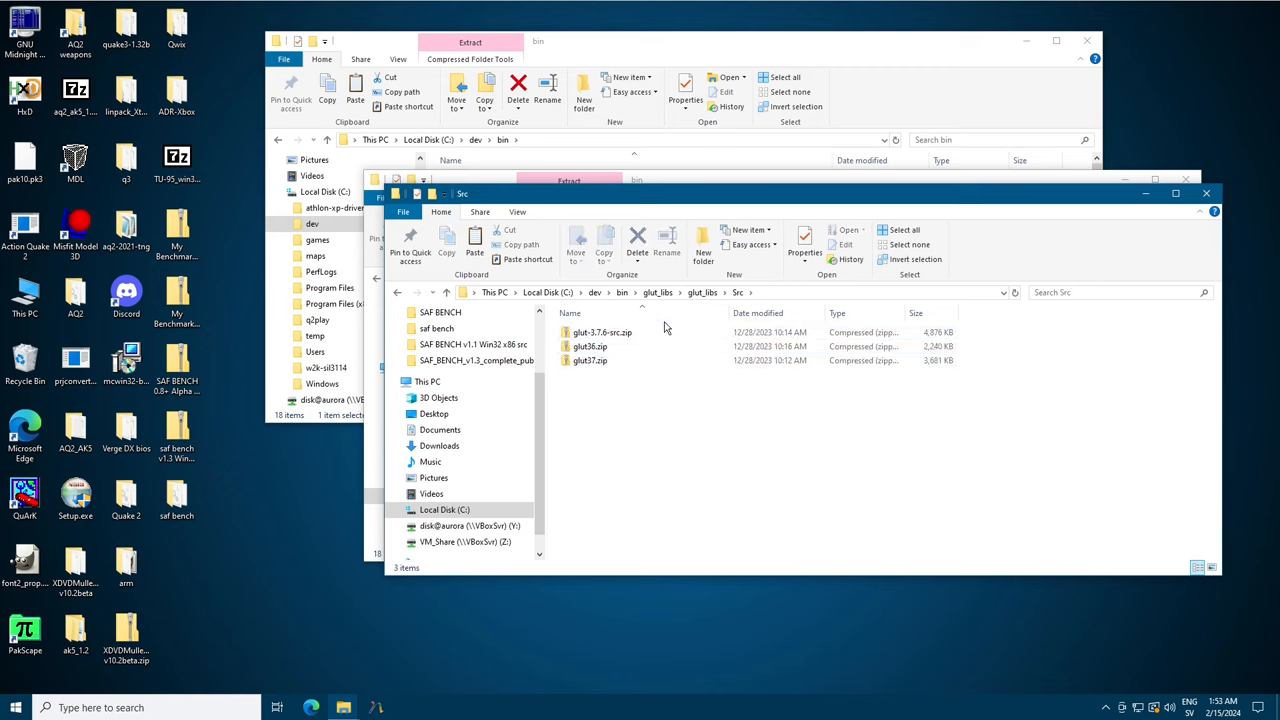
mouse_move(590, 360)
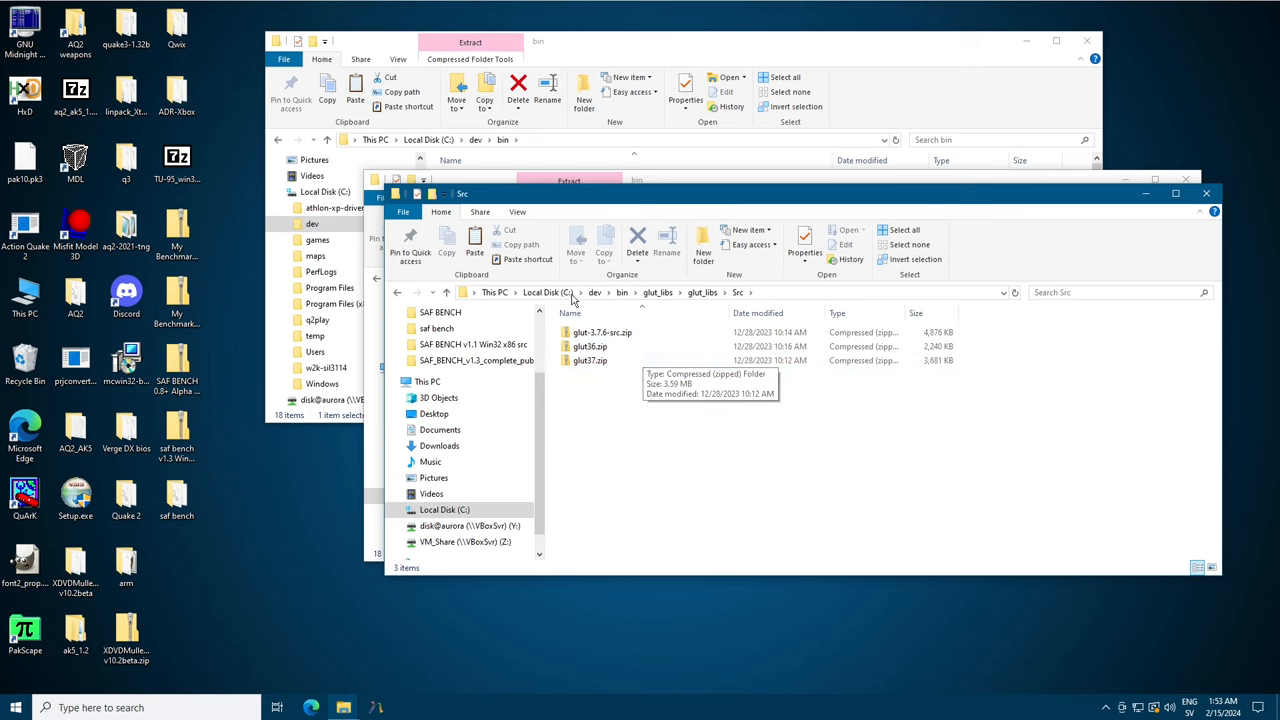
mouse_move(465, 280)
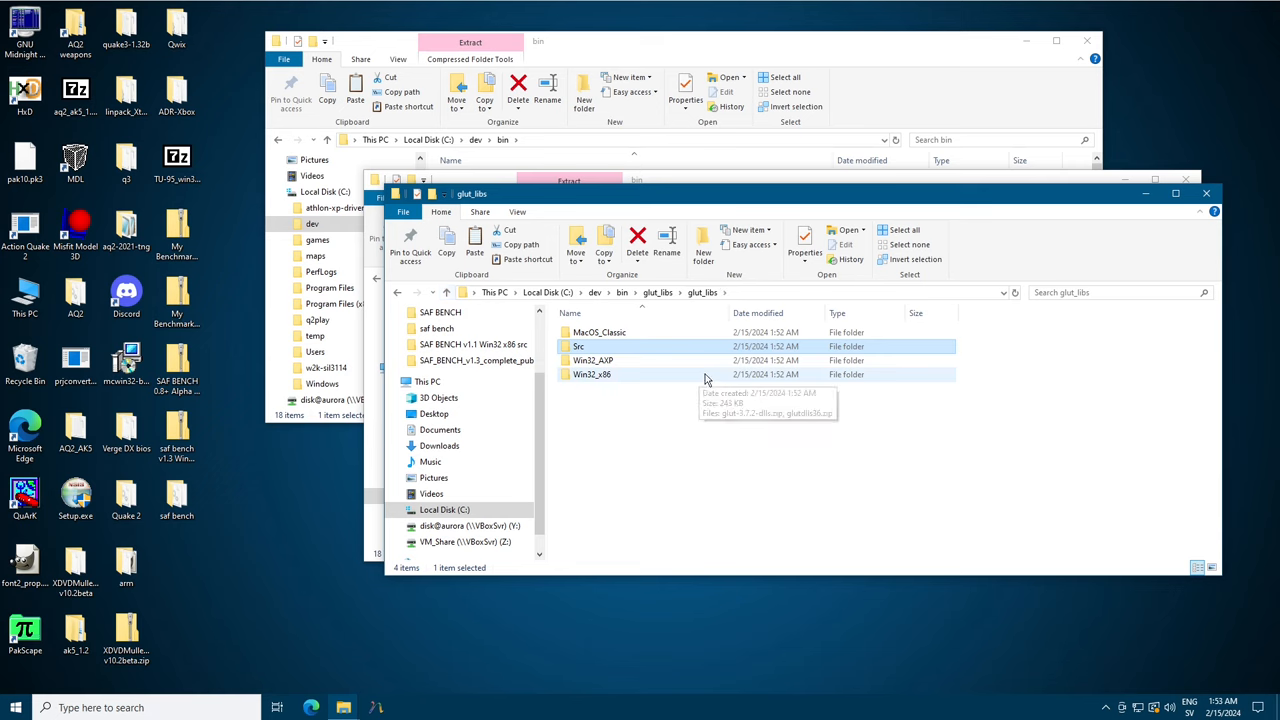
Read and close the Alpha GLUT Readme.txt from Win32_AXP's glut36.zip.
click(593, 360)
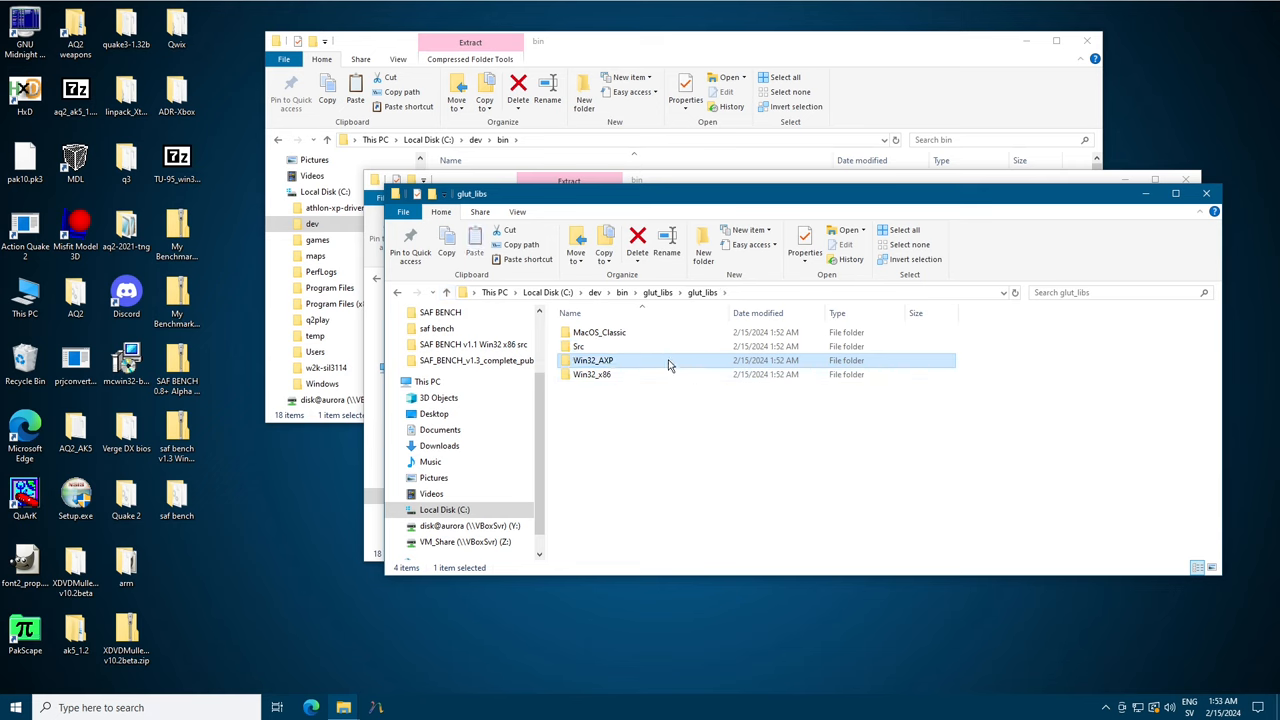
double_click(593, 360)
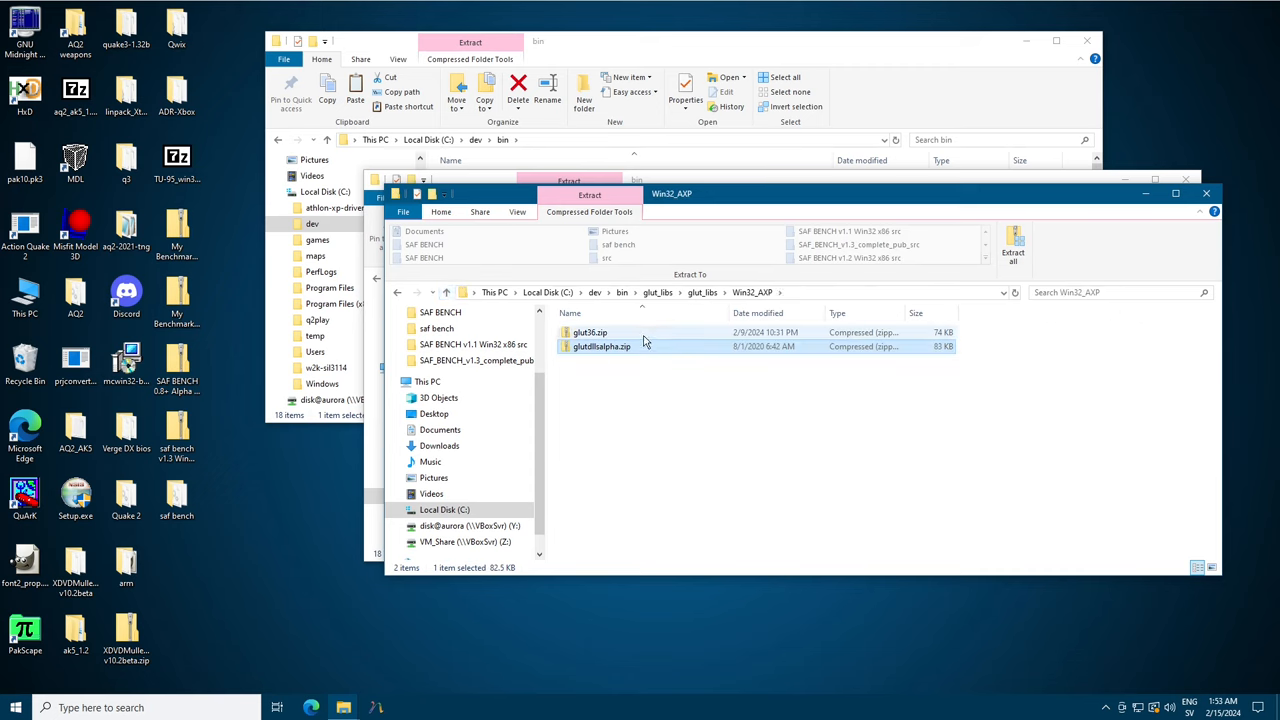
double_click(588, 332)
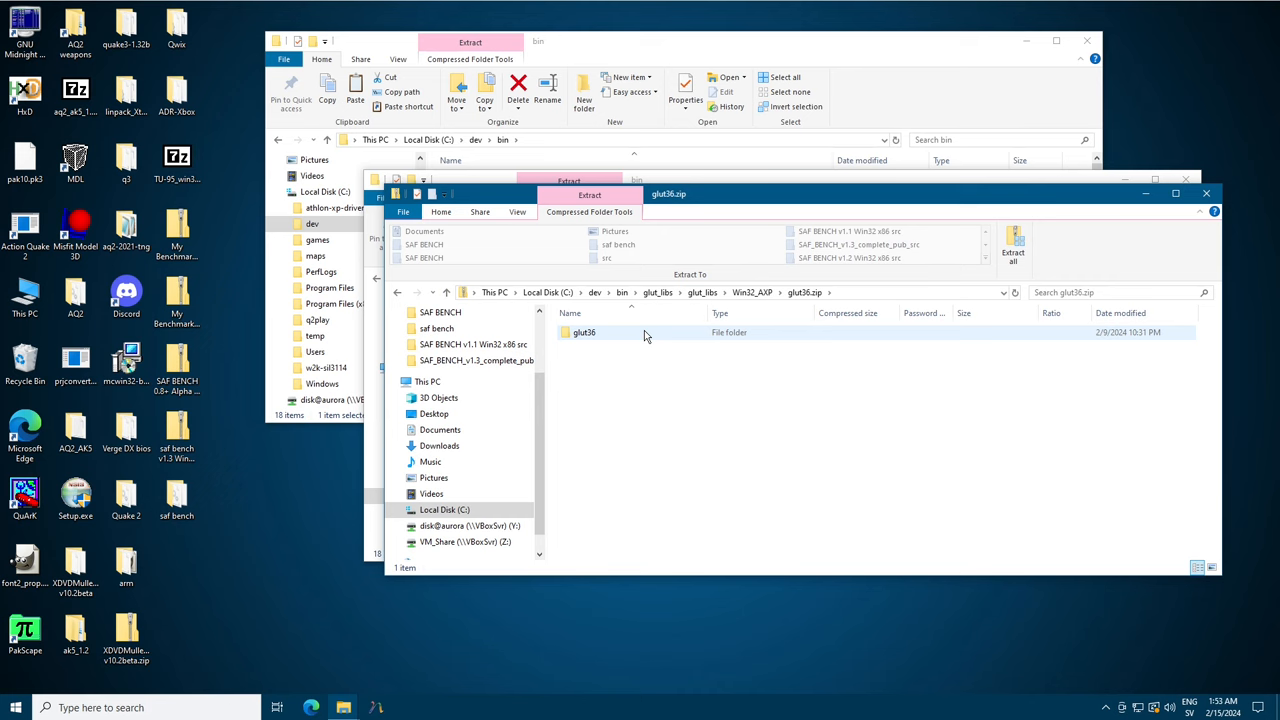
double_click(583, 332)
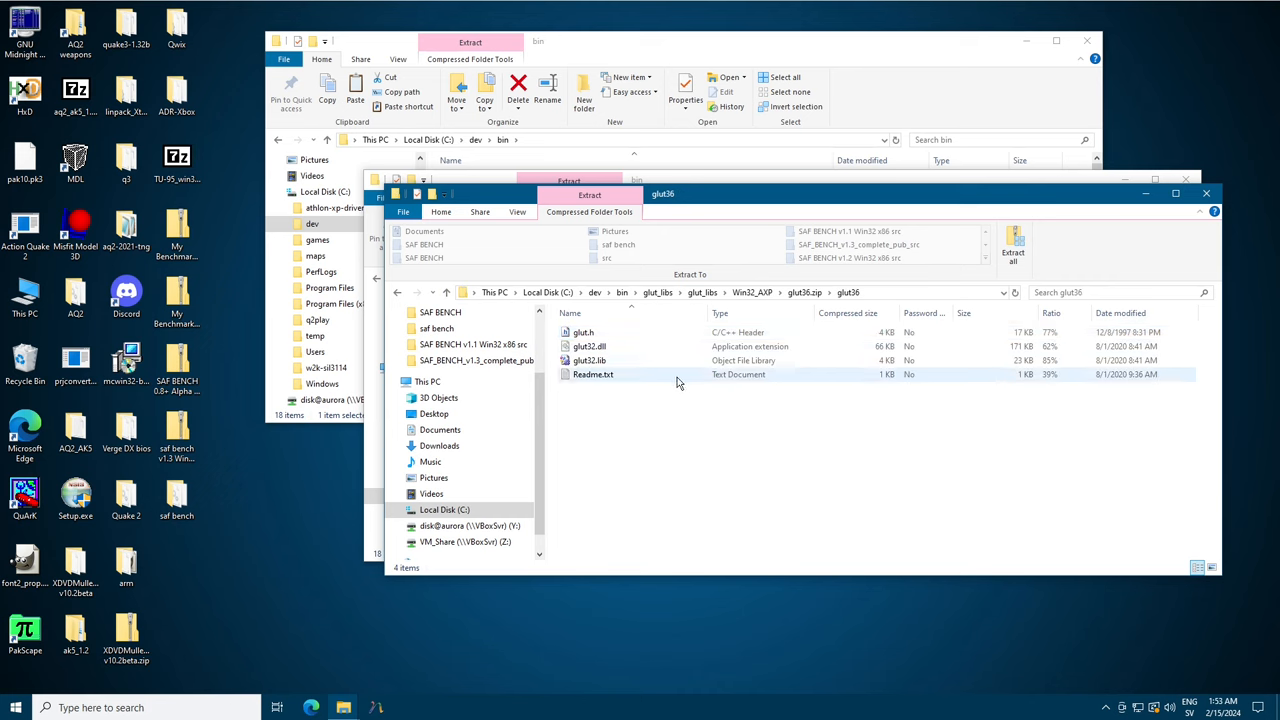
double_click(593, 374)
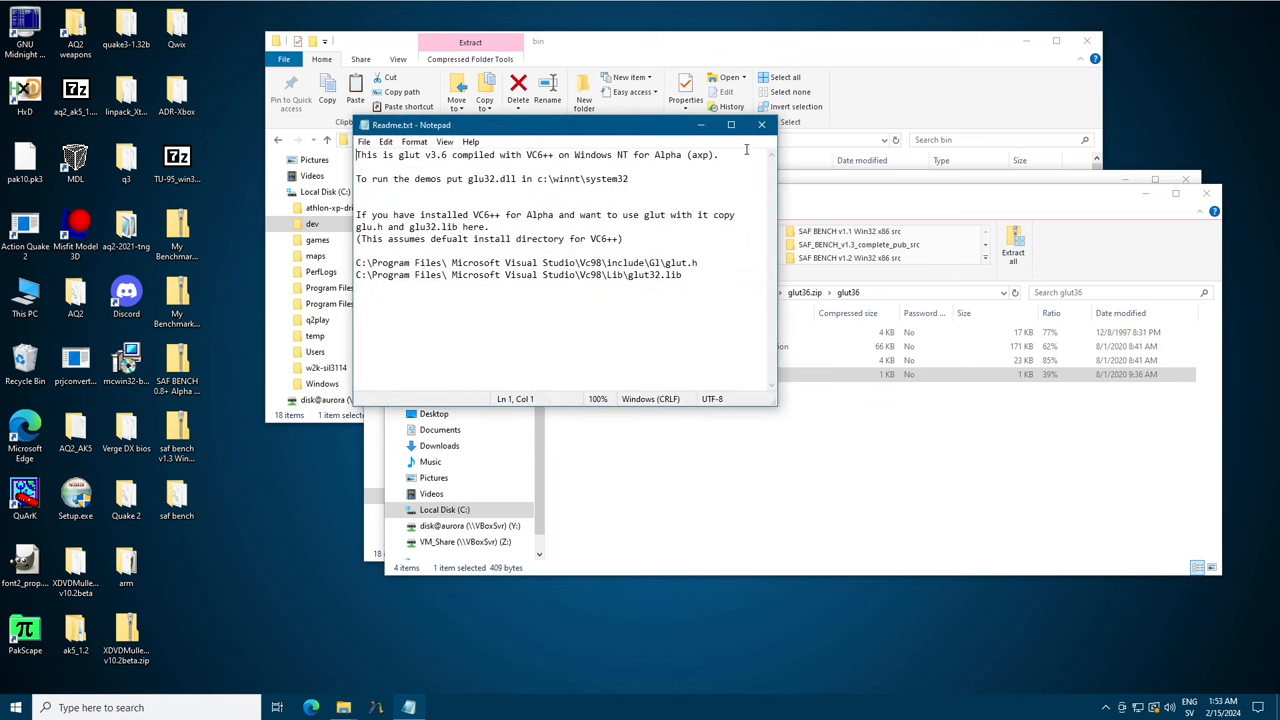
click(761, 124)
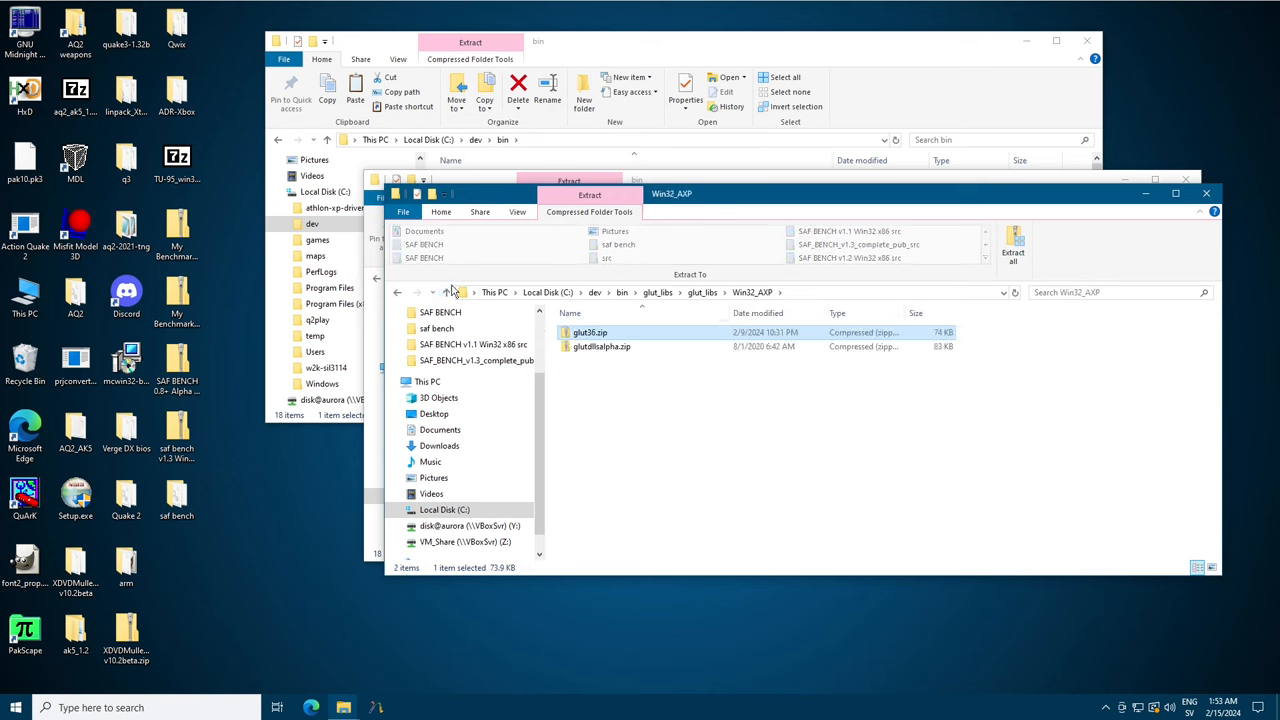
mouse_move(447, 292)
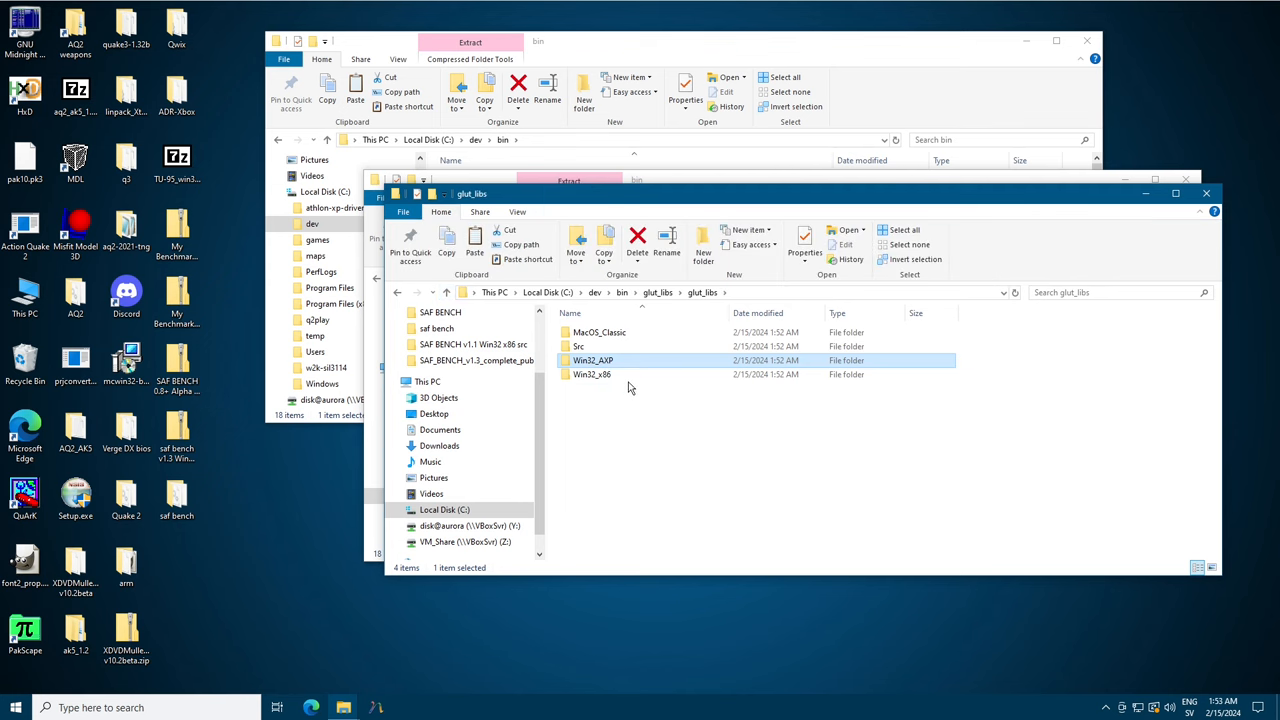
Open README-win32.txt from Win32_x86's glut-3.7.2-dlls.zip.
double_click(591, 374)
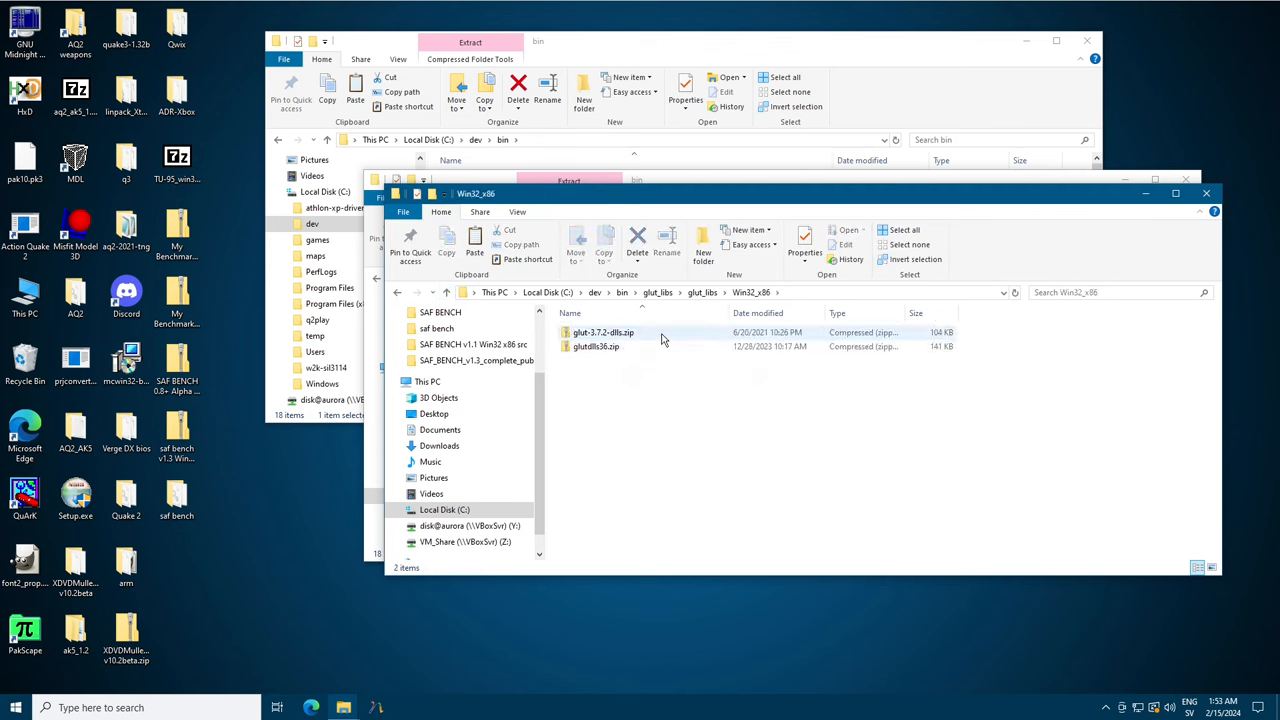
double_click(598, 332)
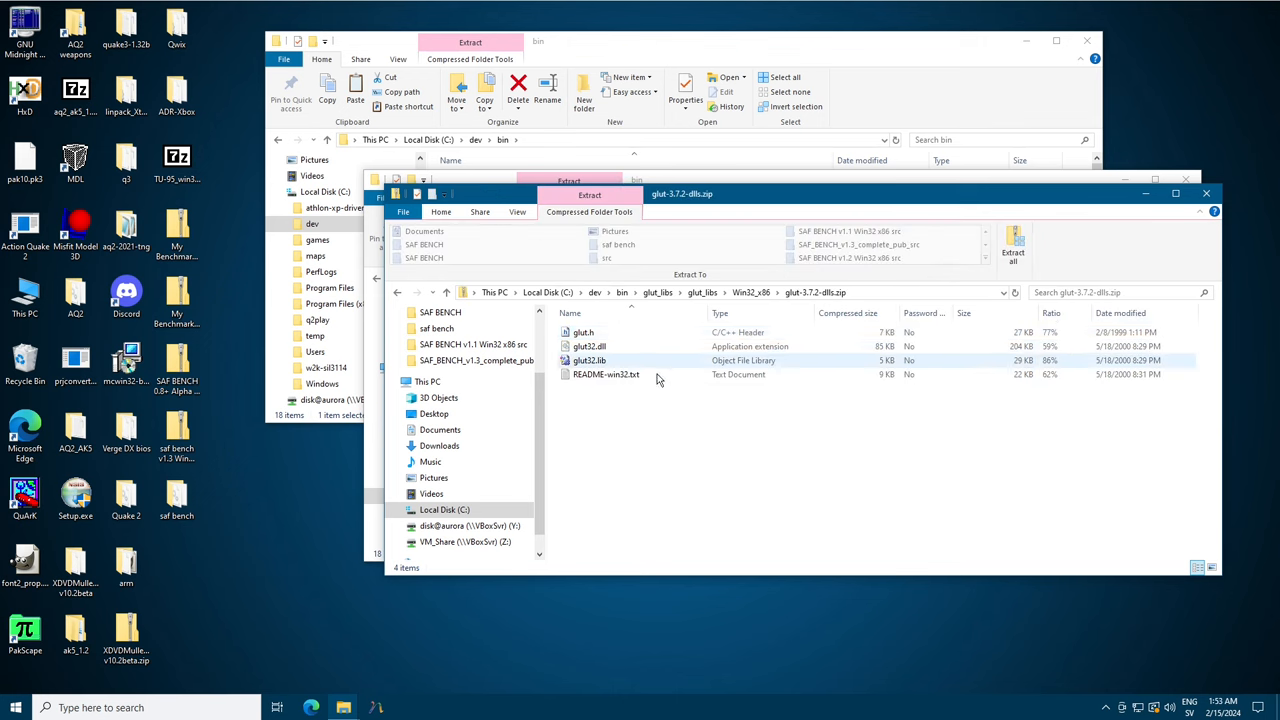
double_click(605, 374)
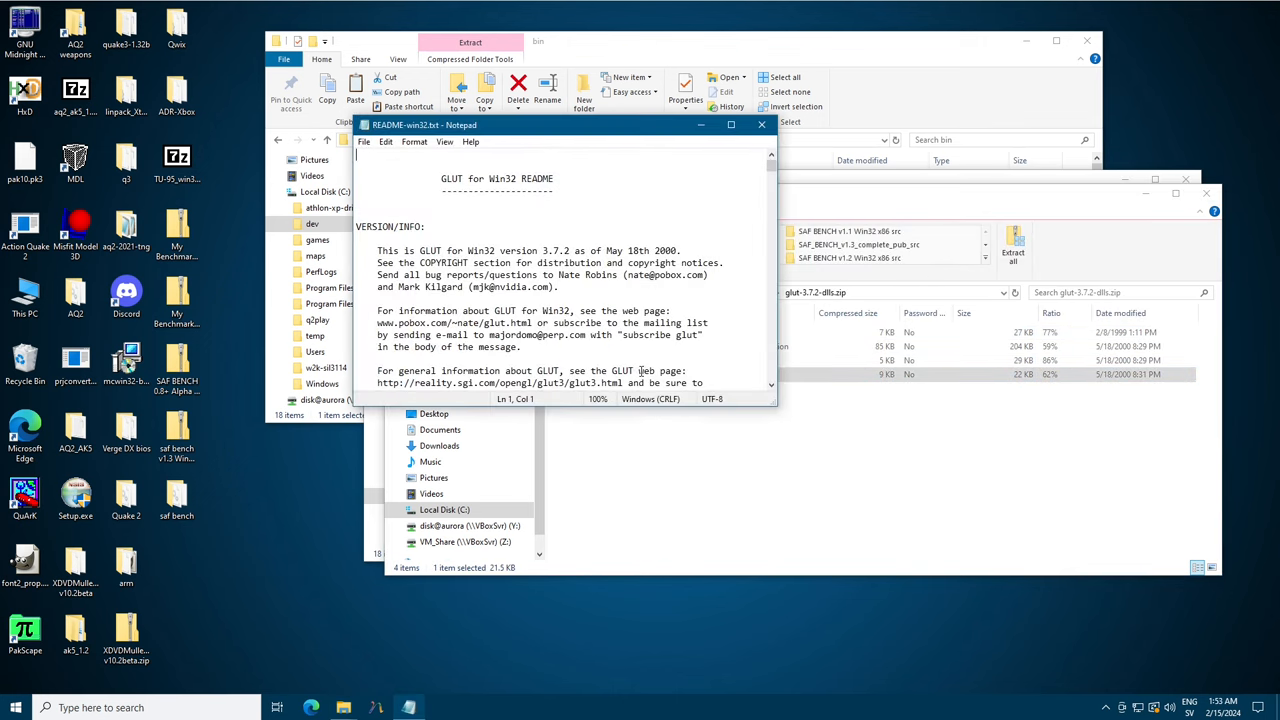
Scroll through README-win32.txt, close Notepad, and go up to the Win32_x86 folder.
scroll(down, 3)
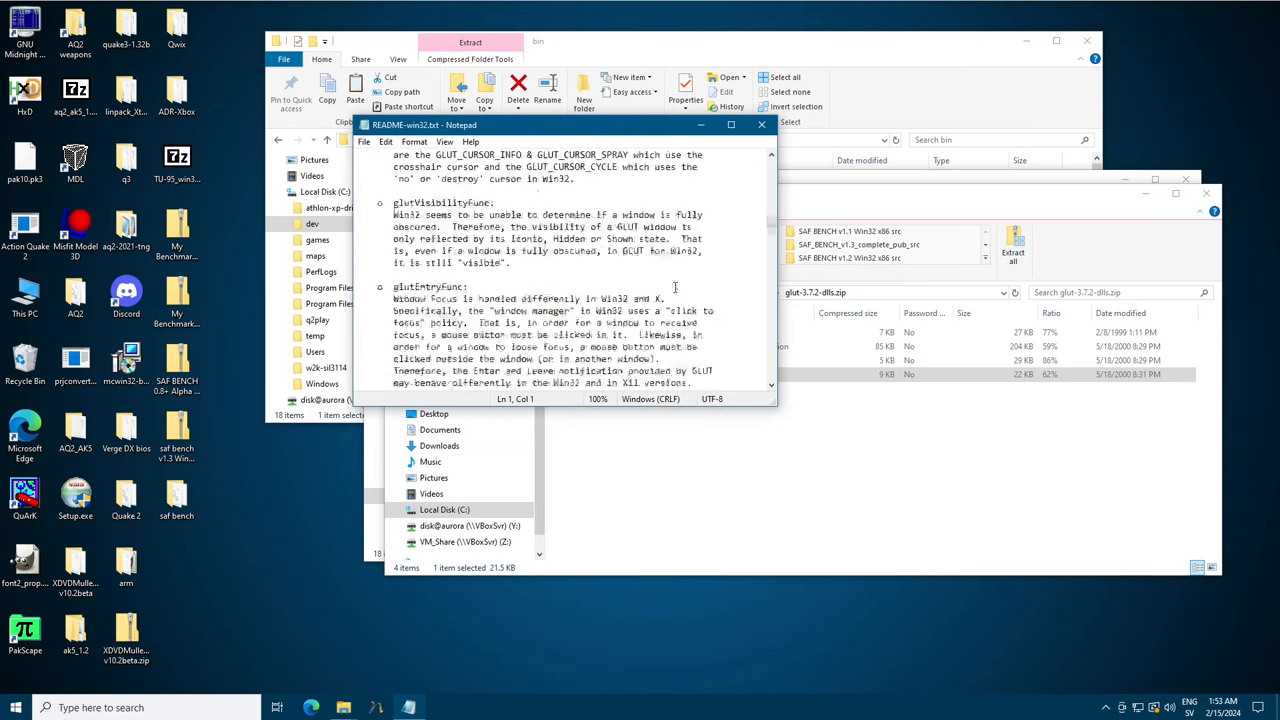
click(761, 124)
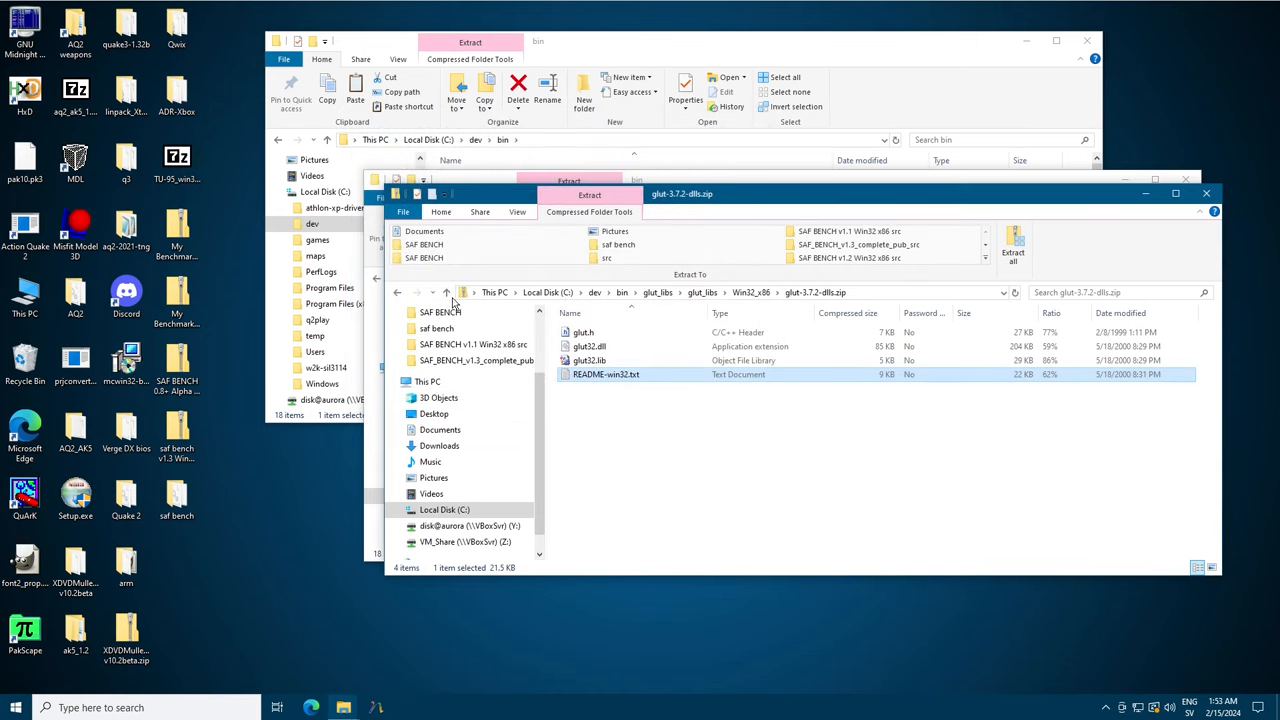
mouse_move(449, 292)
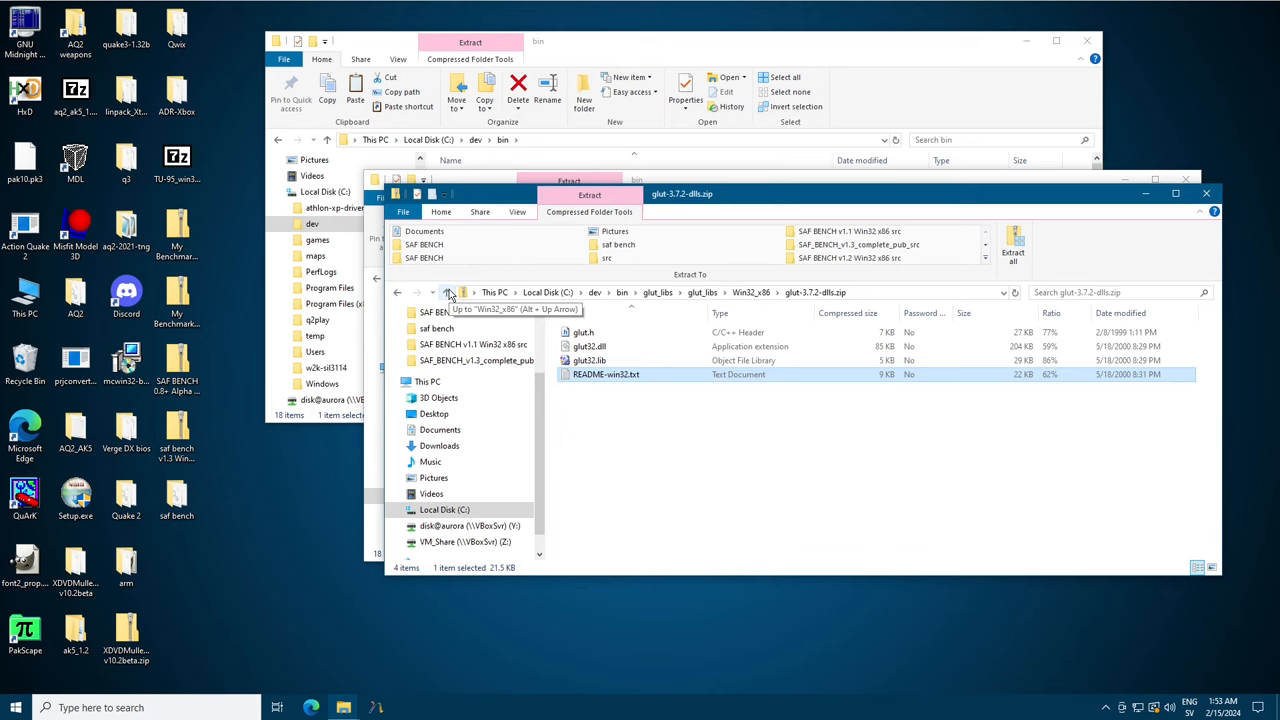
click(450, 292)
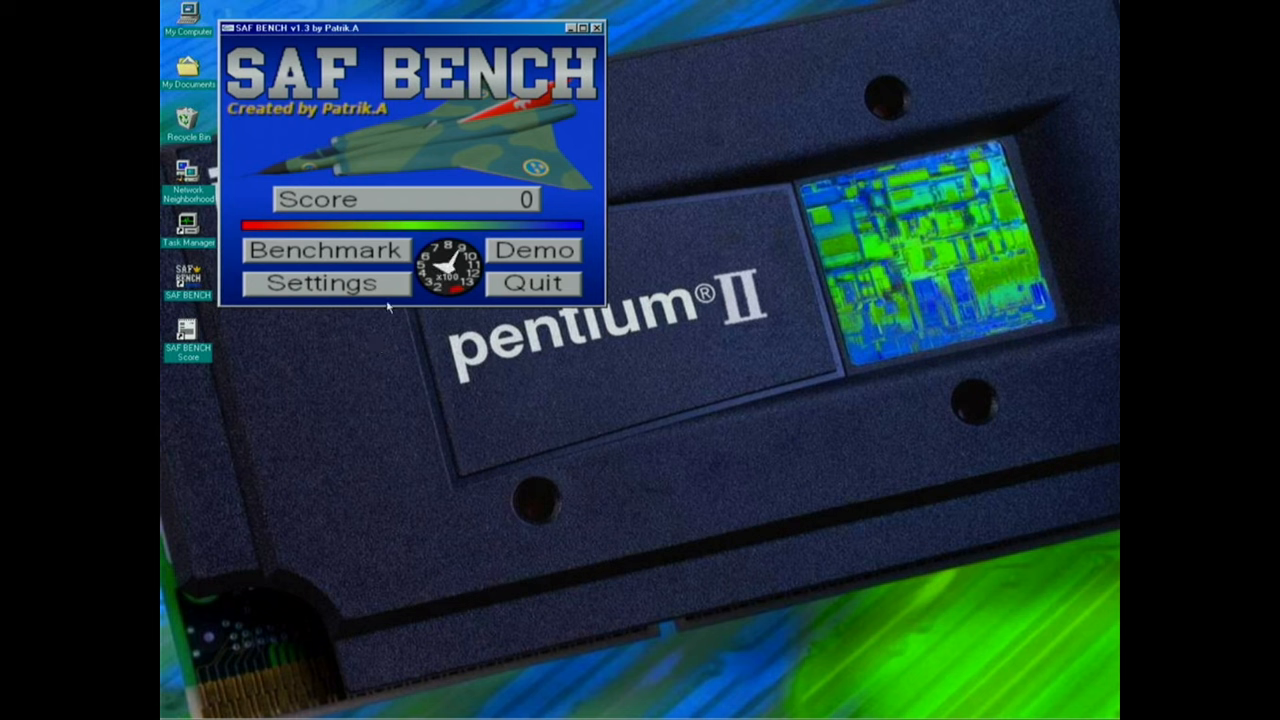
Change SAF BENCH's resolution from 800x600 to 1280x1024, then run the benchmark.
click(323, 283)
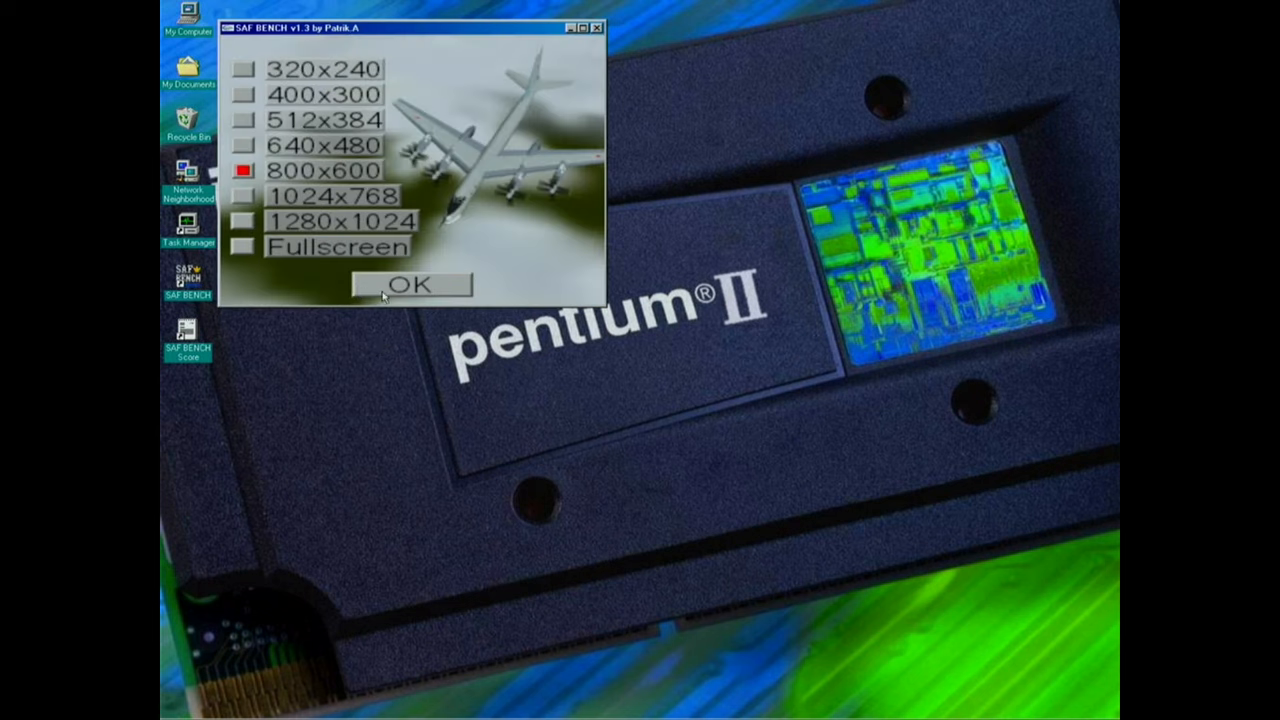
click(244, 221)
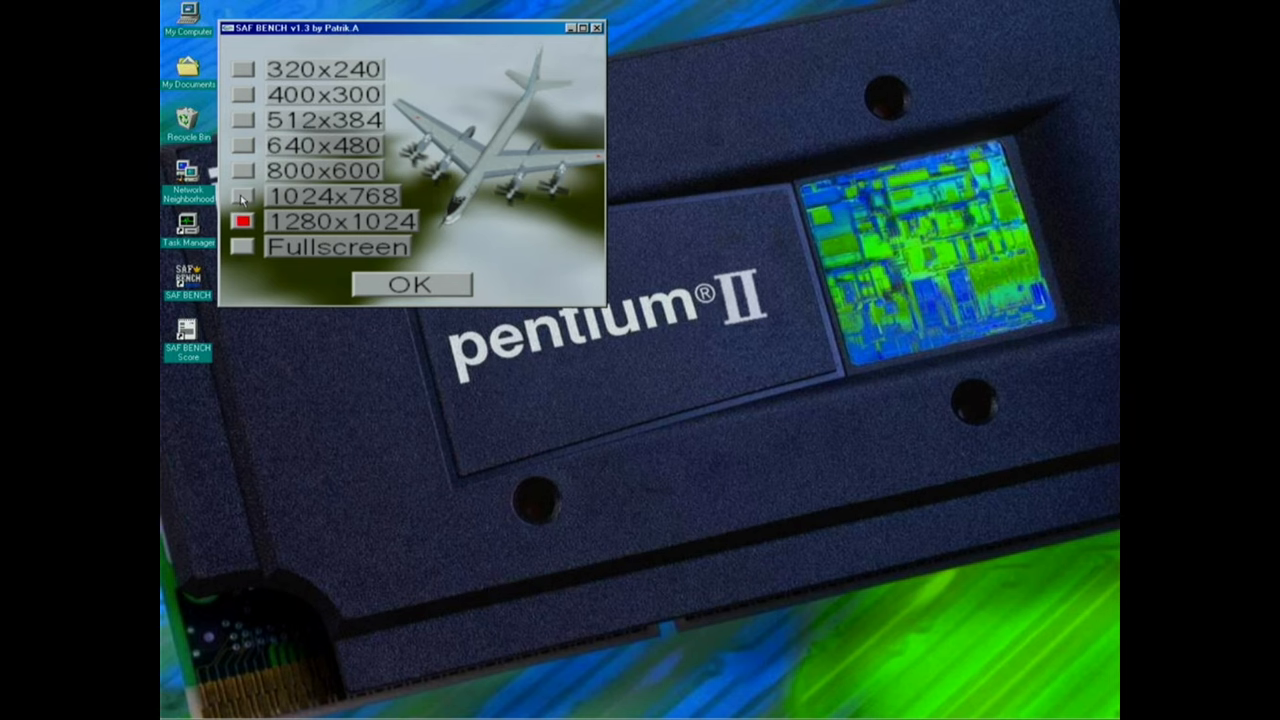
click(411, 284)
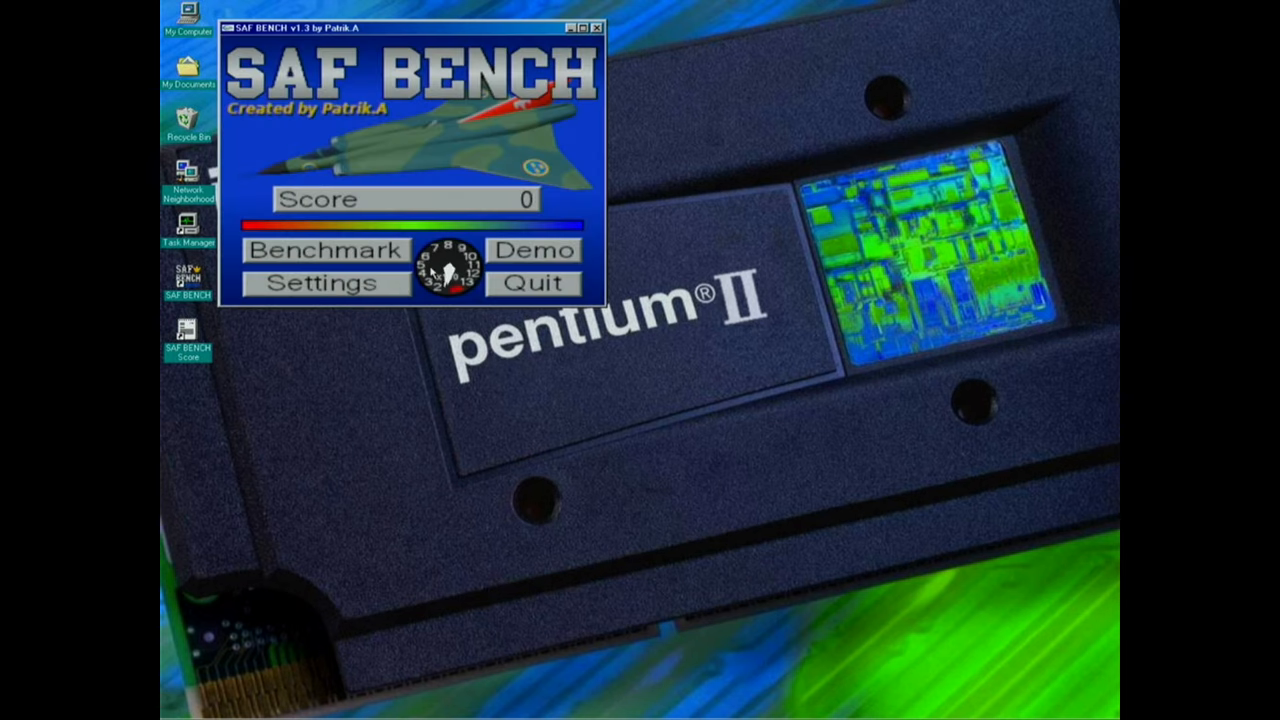
click(535, 249)
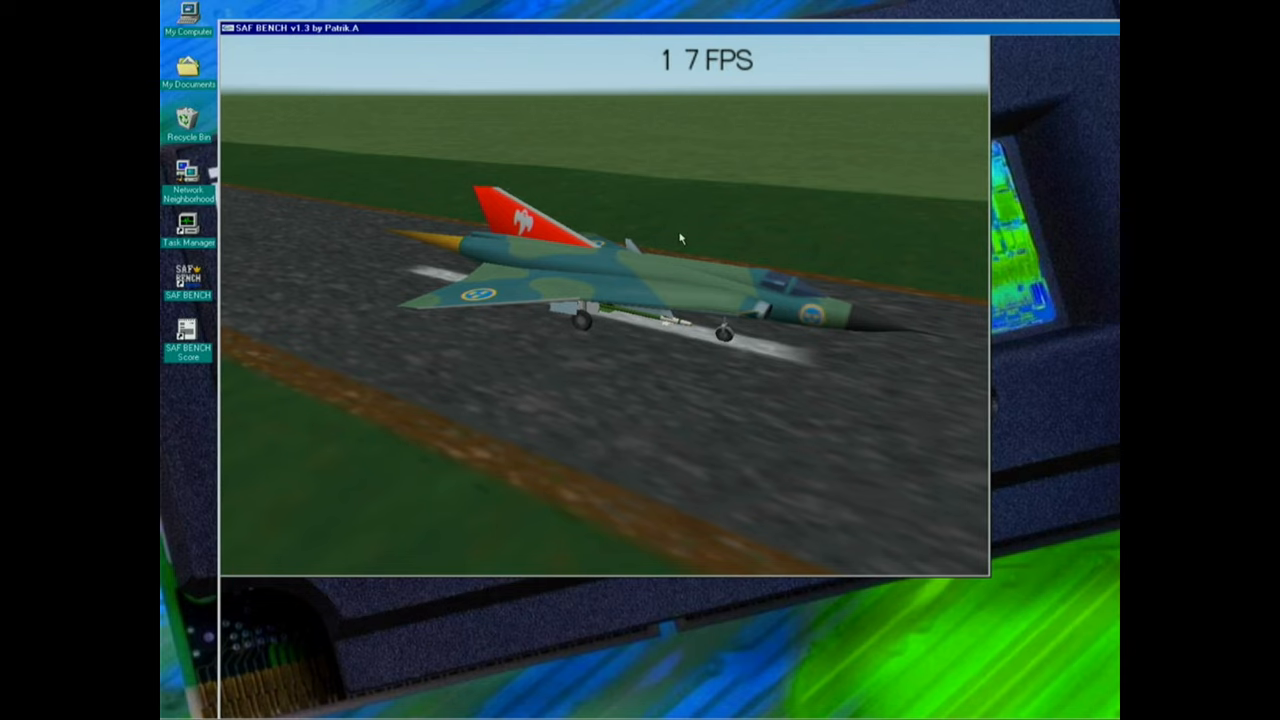
End the hung SAF BENCH task via Ctrl+Alt+Del, retrying after it stalls.
key(ctrl+alt+delete)
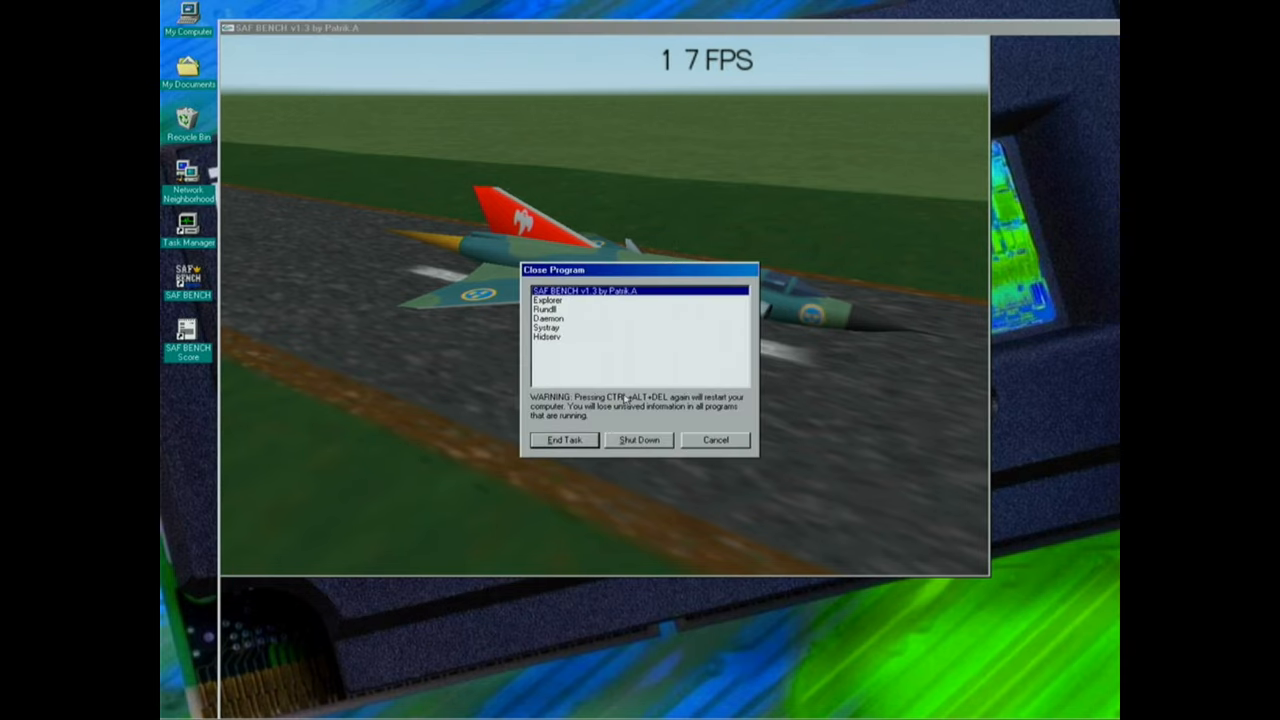
click(564, 440)
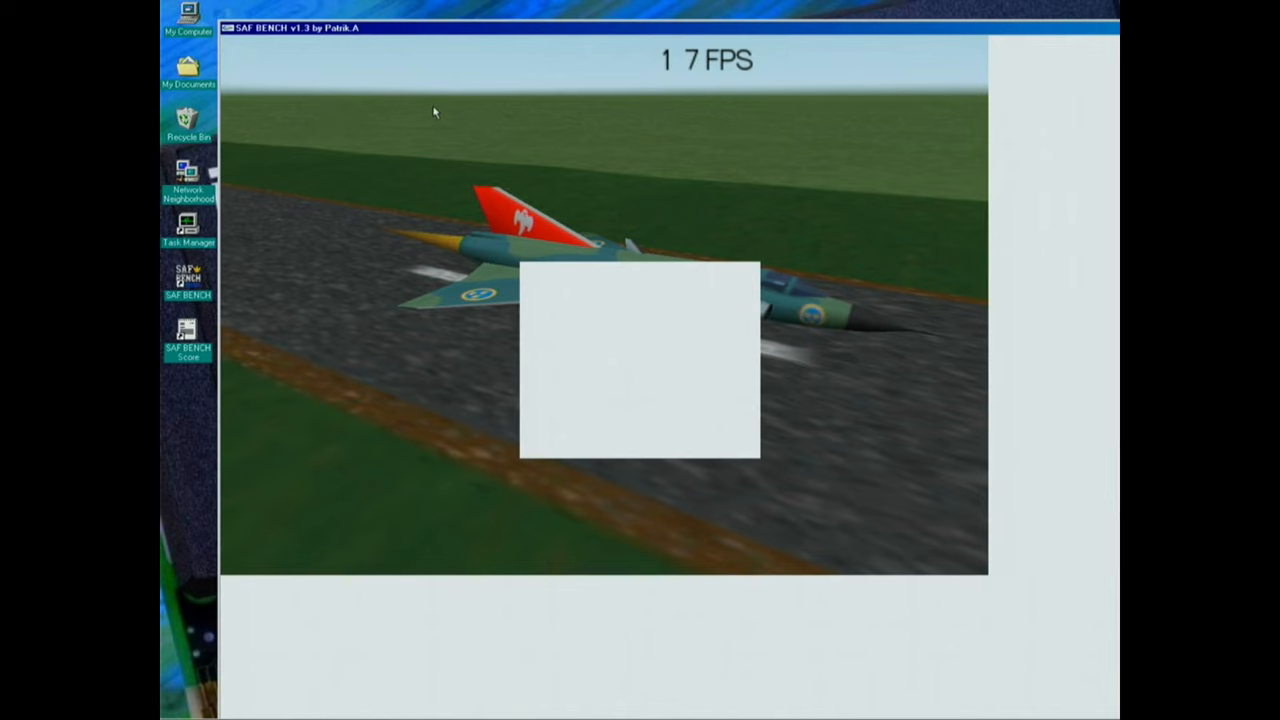
key(ctrl+alt+delete)
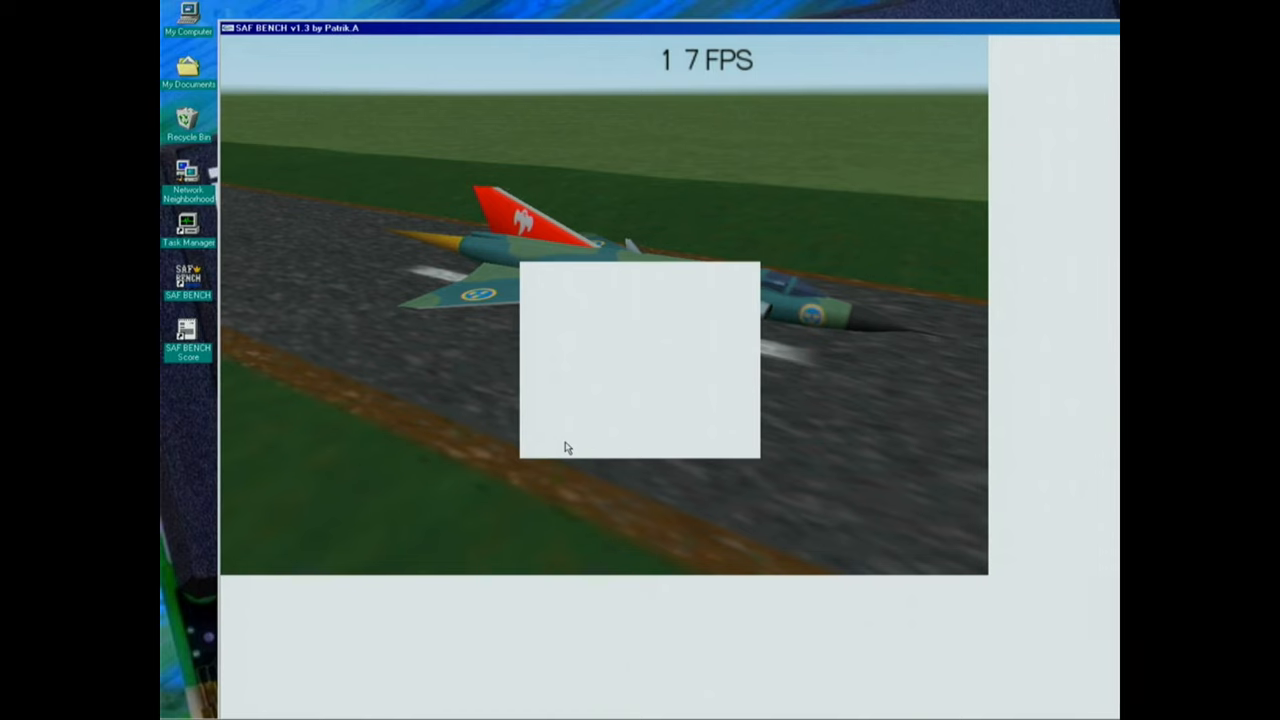
key(ctrl+alt+delete)
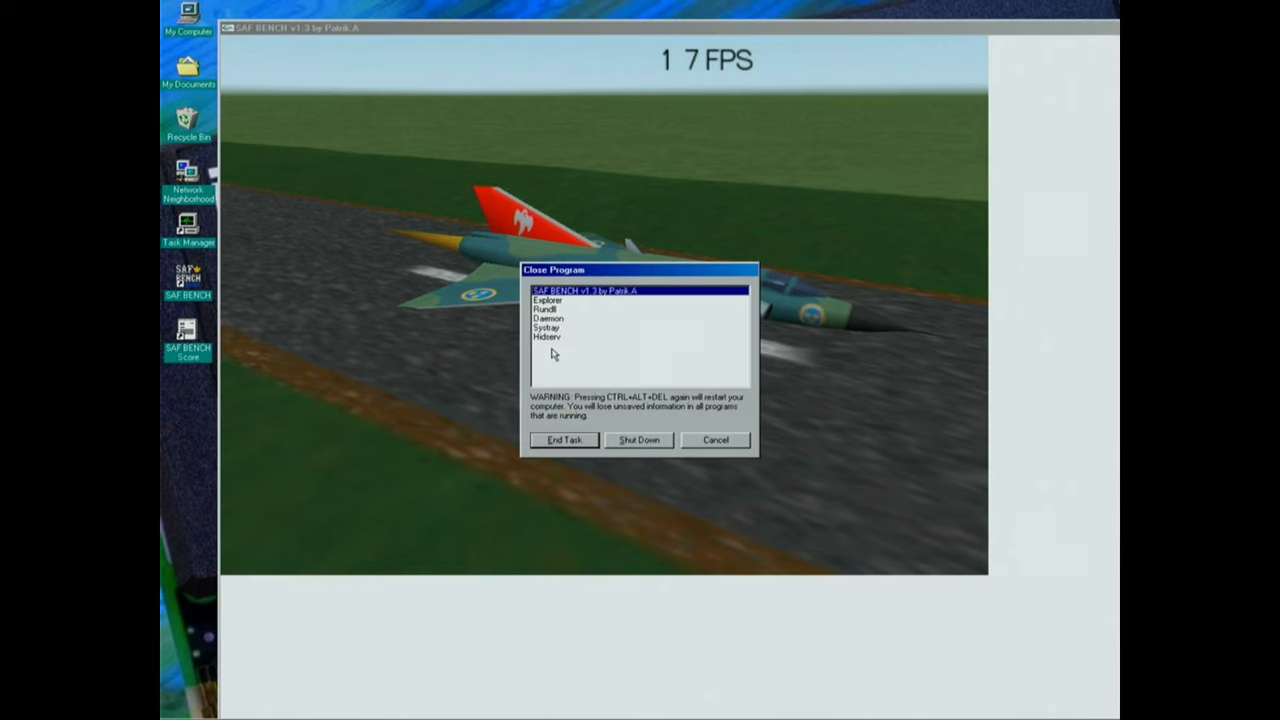
click(563, 440)
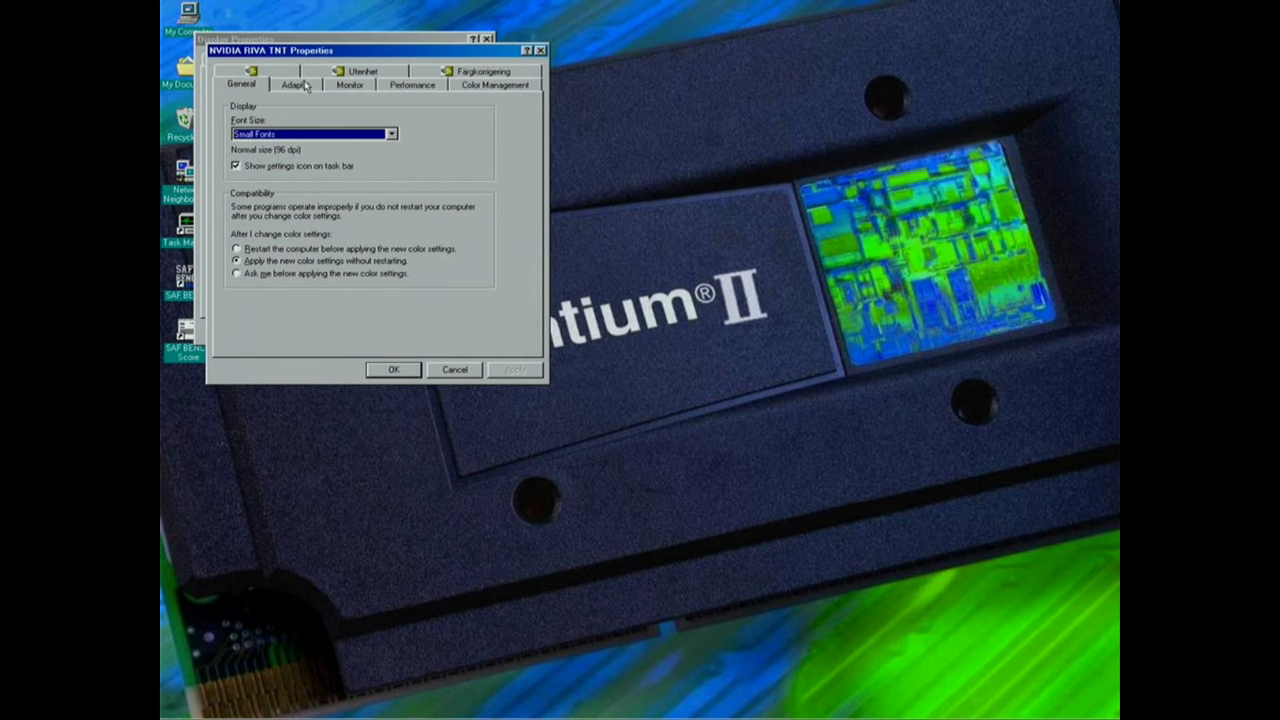
Check the NVIDIA RIVA TNT adapter's driver details and refresh rate, then close Display Properties.
click(294, 84)
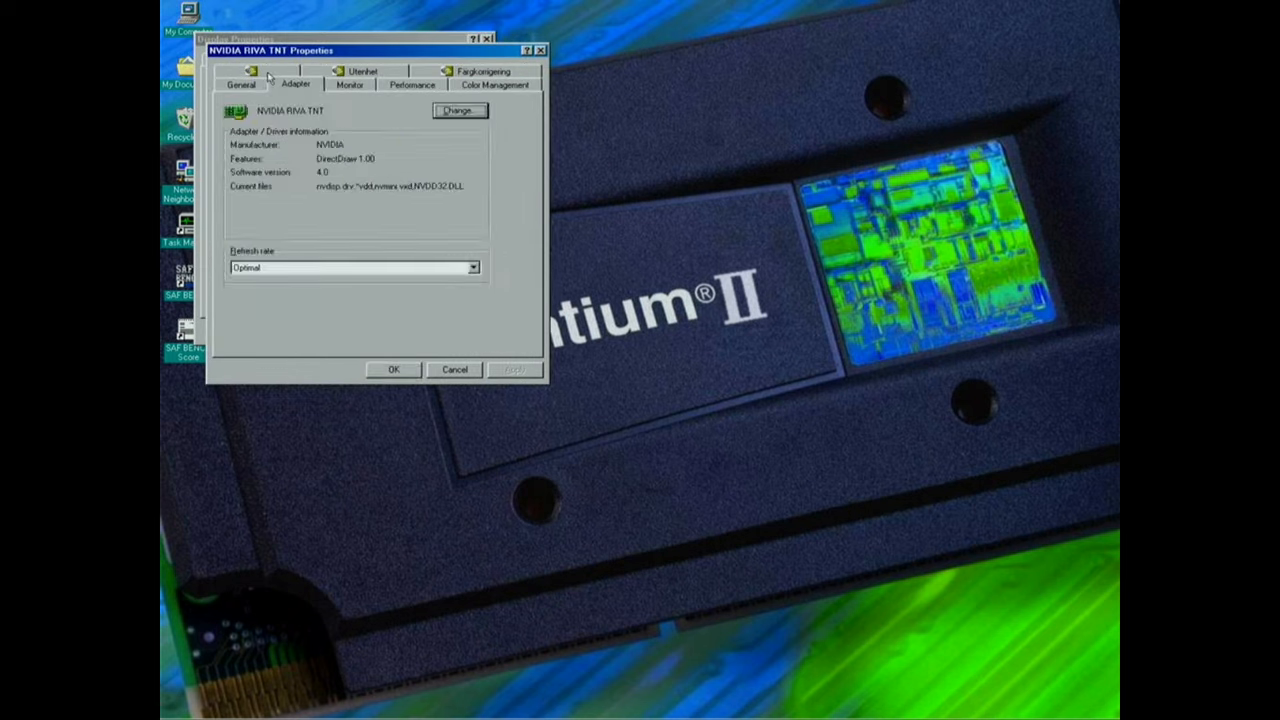
click(364, 71)
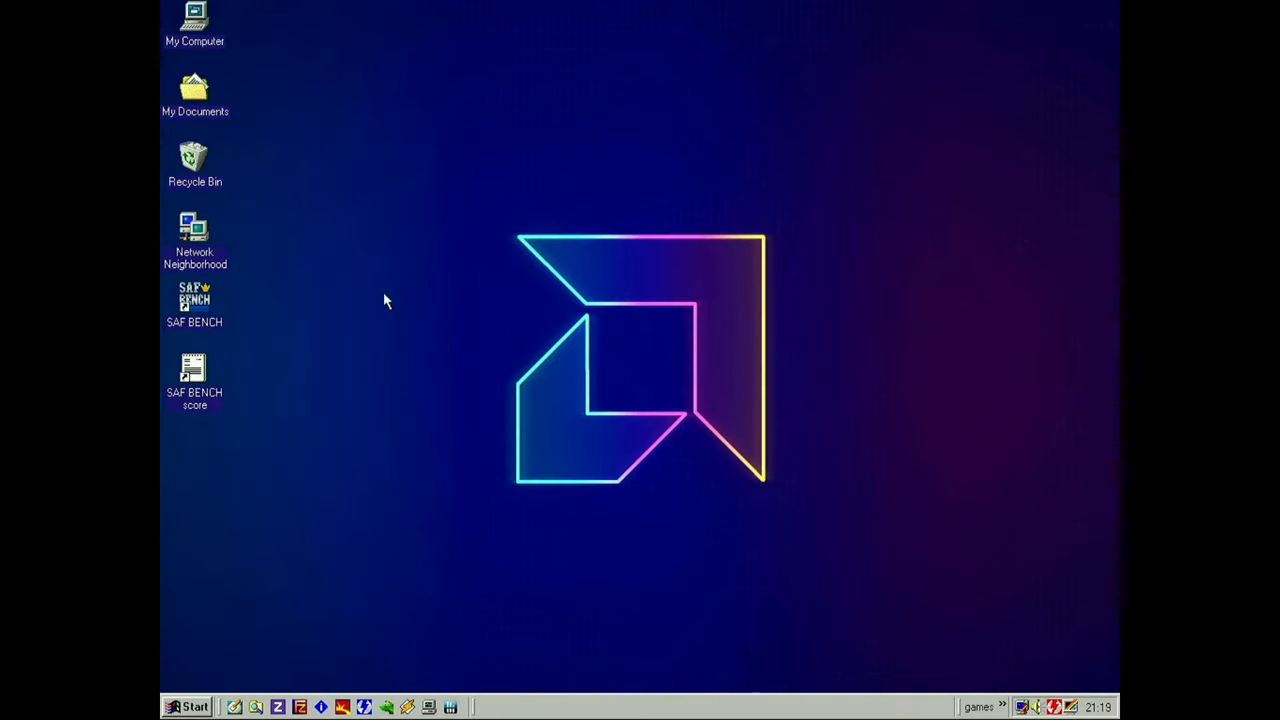
Launch SAF BENCH, choose 800x600 in Settings, and run a windowed benchmark at about 145 FPS.
click(194, 300)
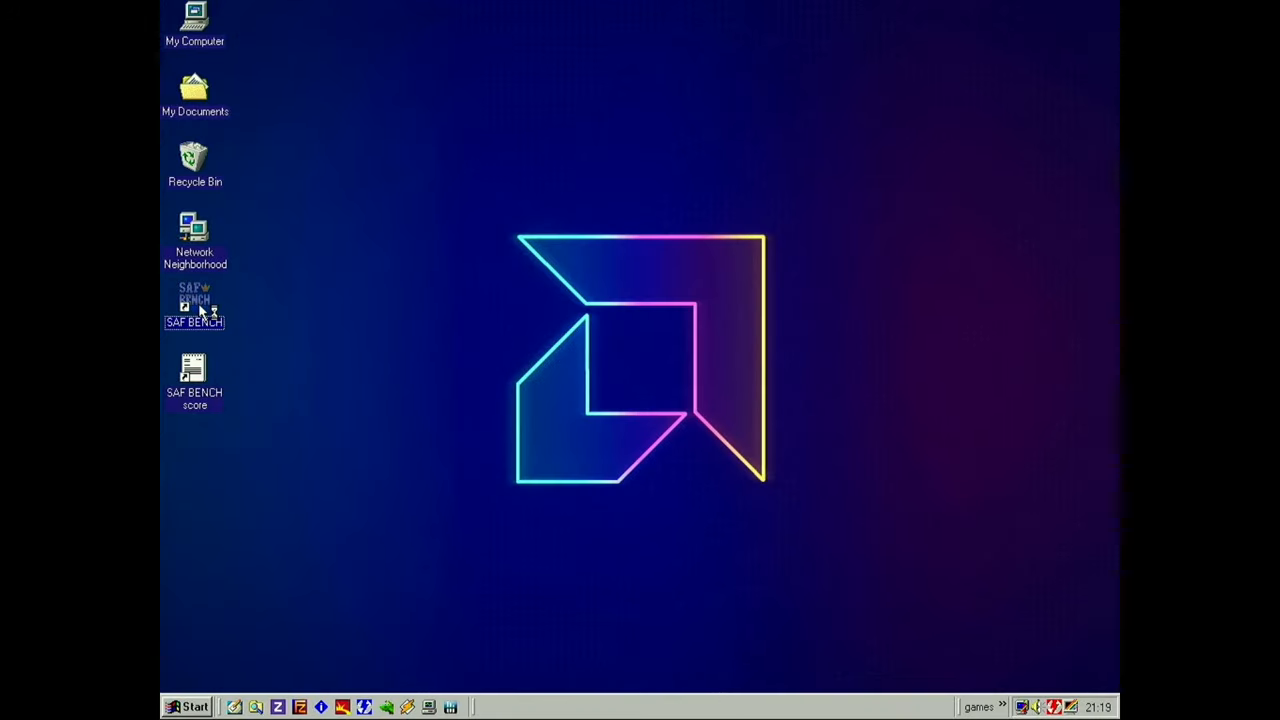
double_click(194, 300)
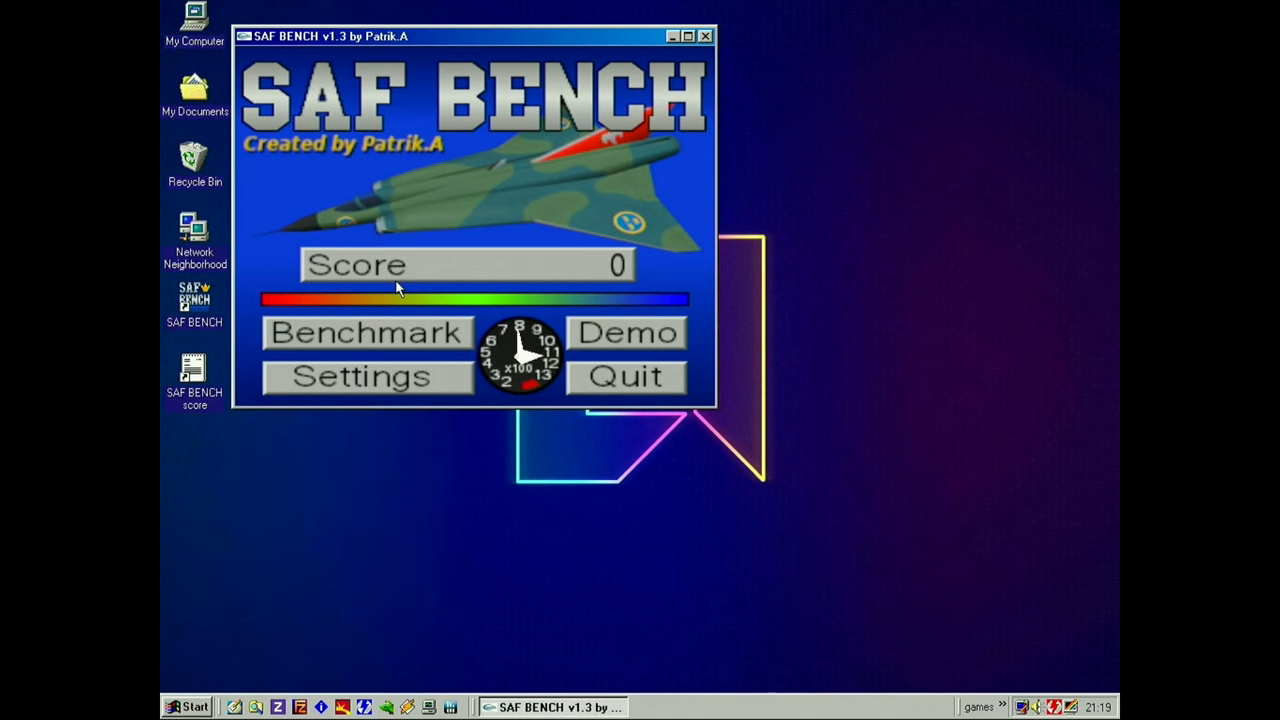
click(366, 376)
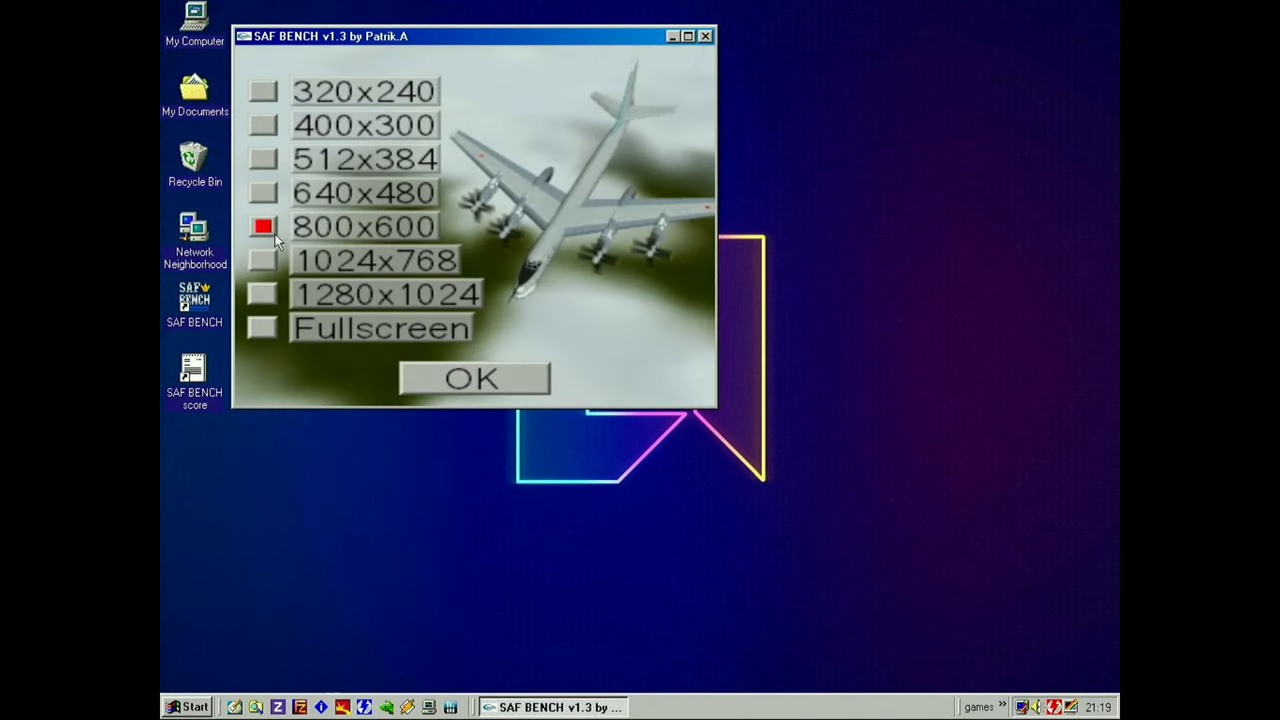
mouse_move(851, 558)
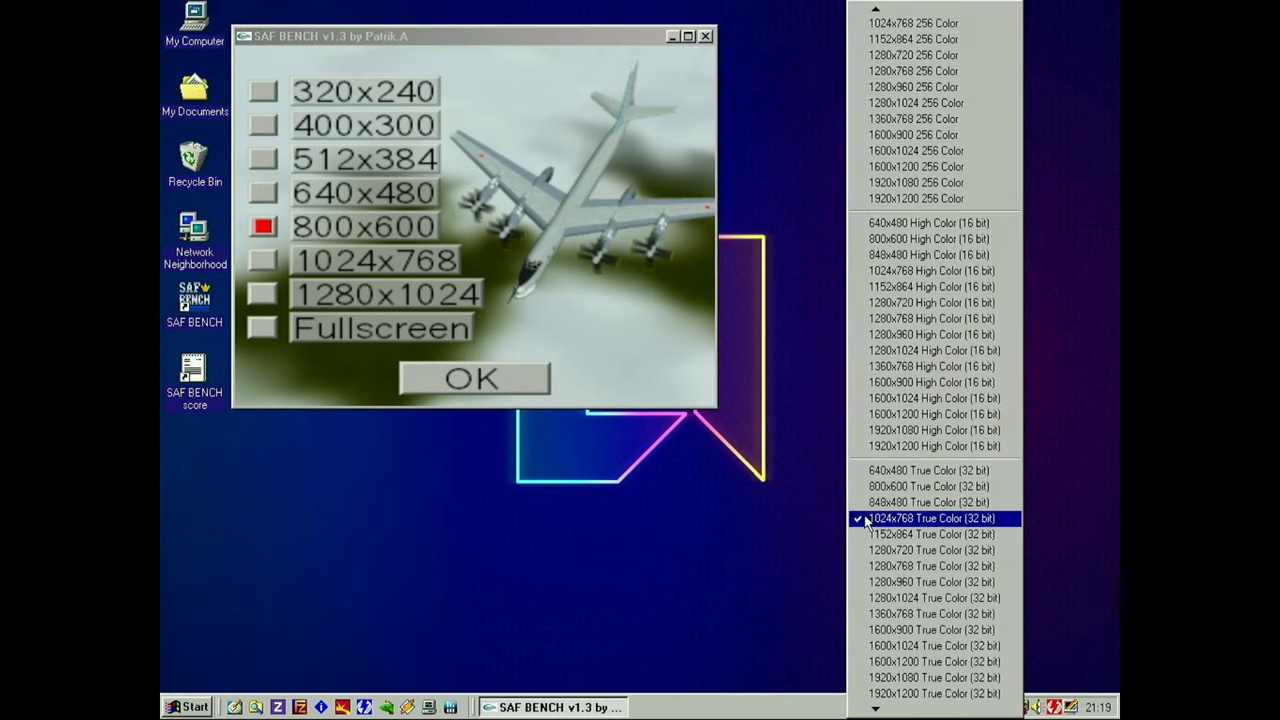
click(474, 378)
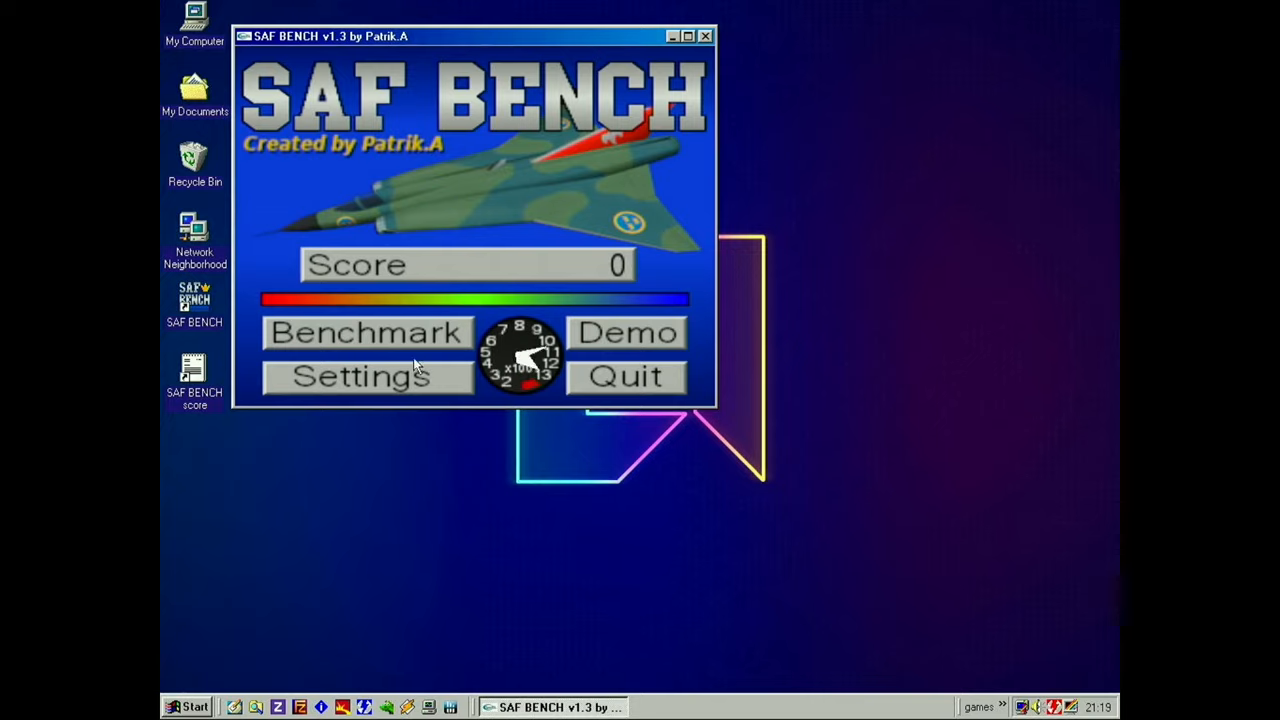
click(369, 332)
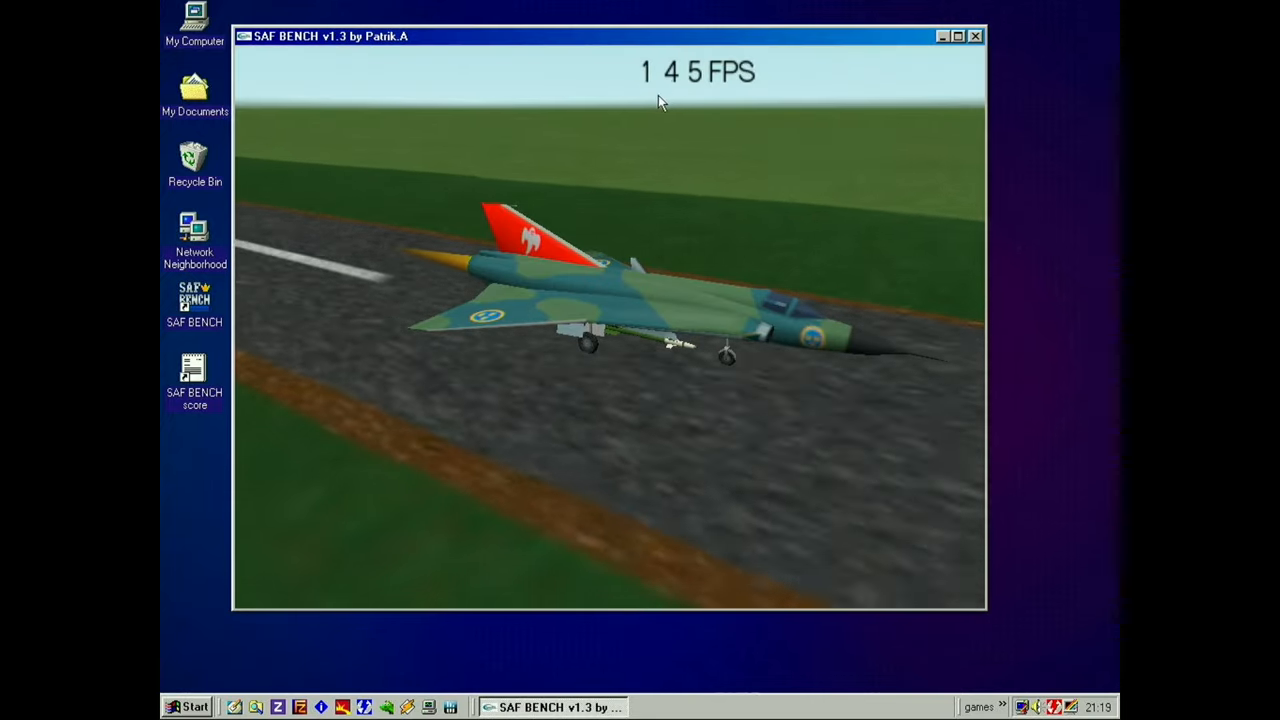
mouse_move(652, 172)
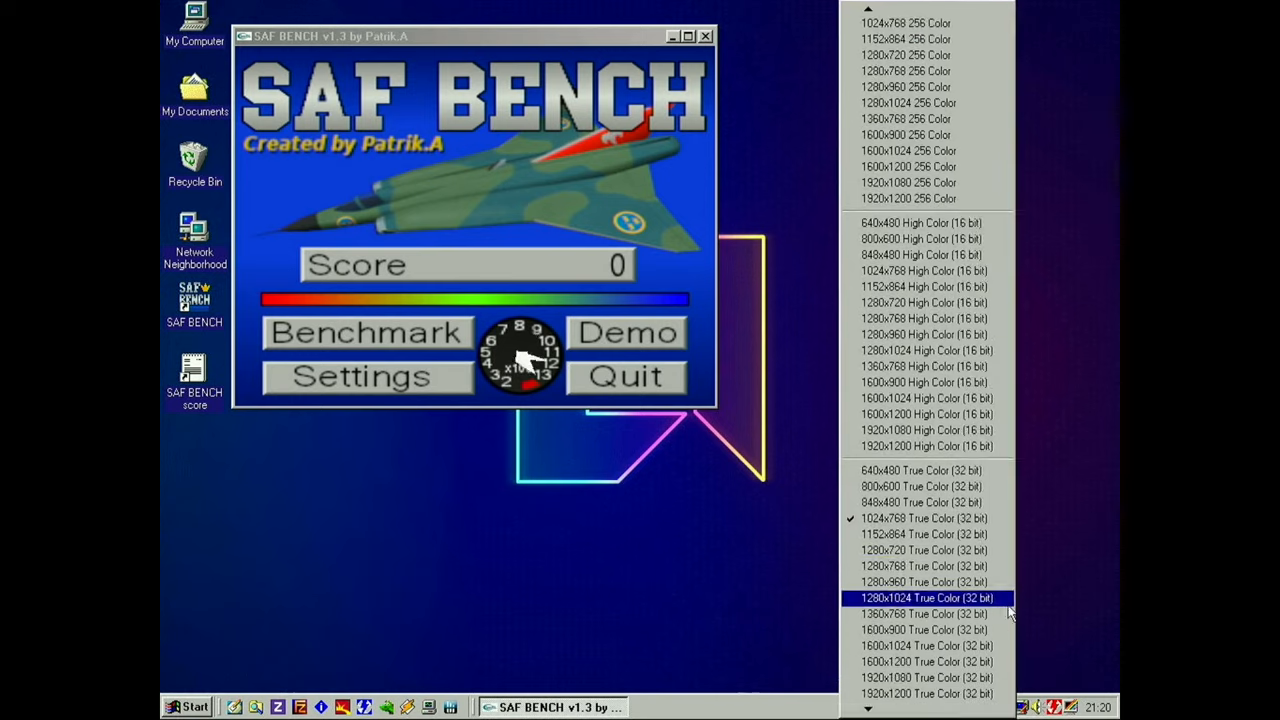
Rerun the 800x600 benchmark with the desktop at 800x600 True Color, then restore the higher resolution.
click(368, 376)
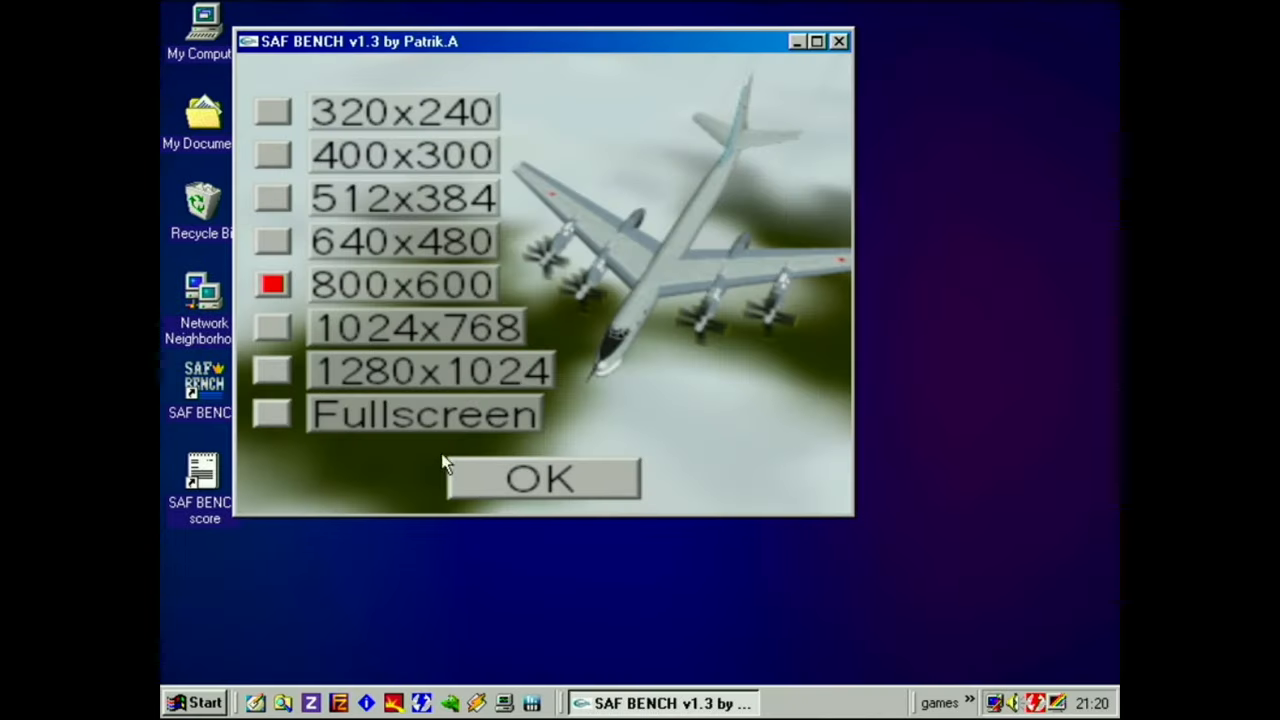
click(543, 478)
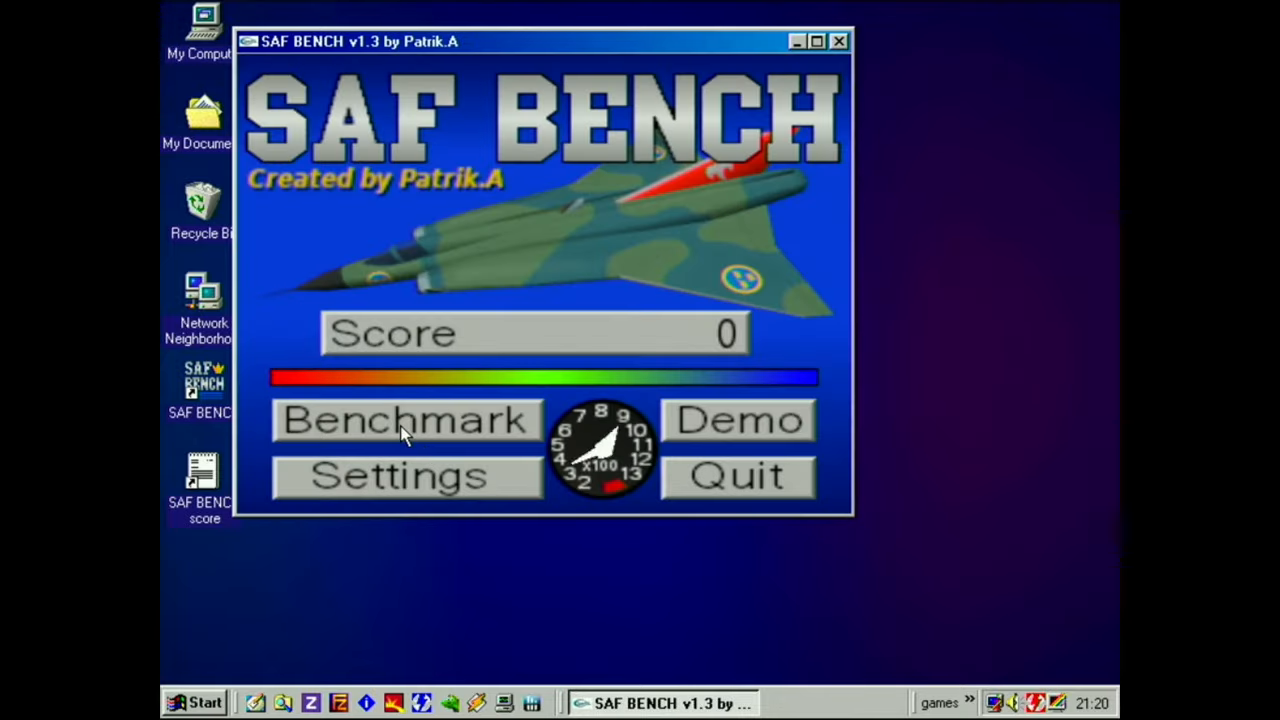
click(405, 420)
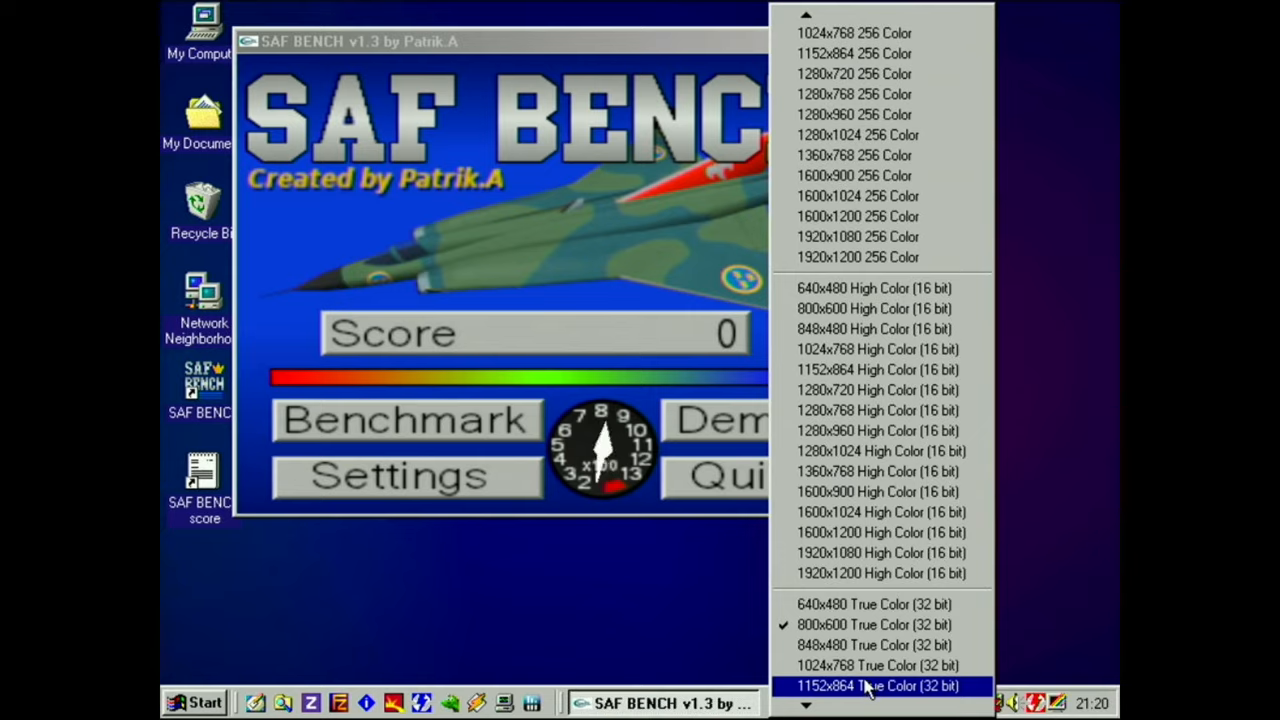
click(868, 685)
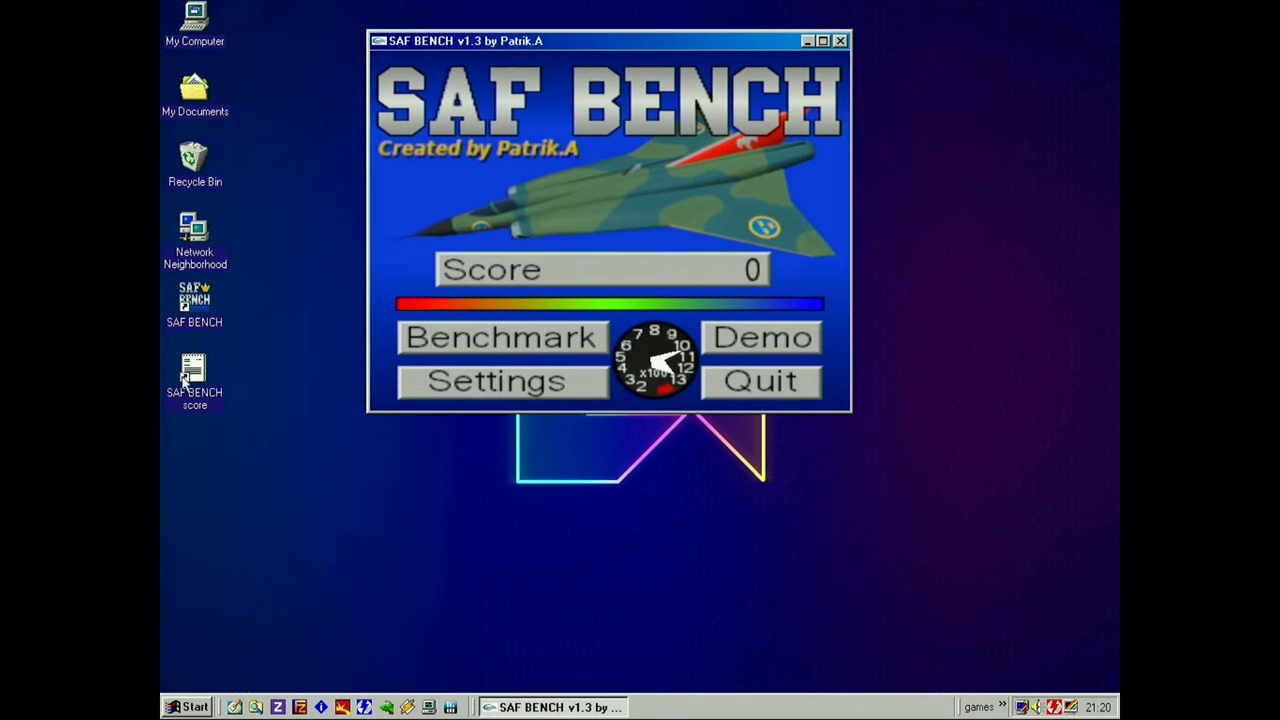
Review score.txt's three 800x600 scores (14862, 17331, 14770), highlighting the last entry, then close Notepad.
double_click(193, 365)
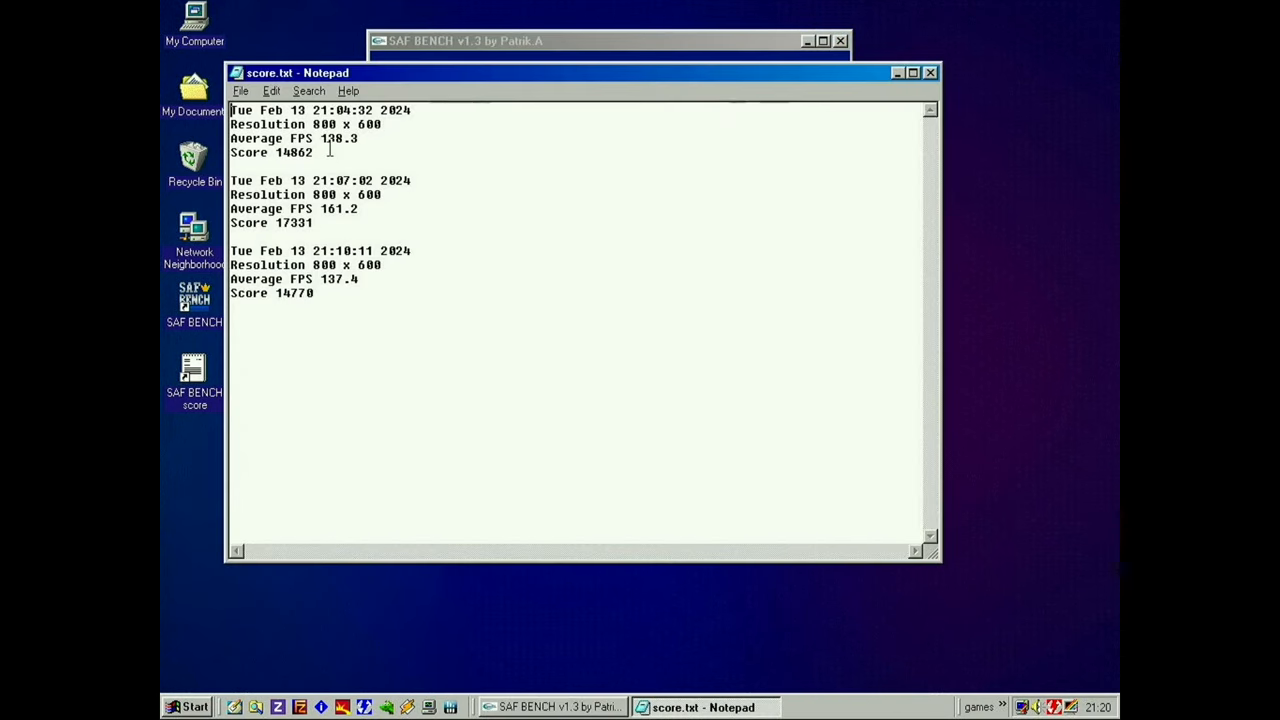
drag(231, 110, 358, 160)
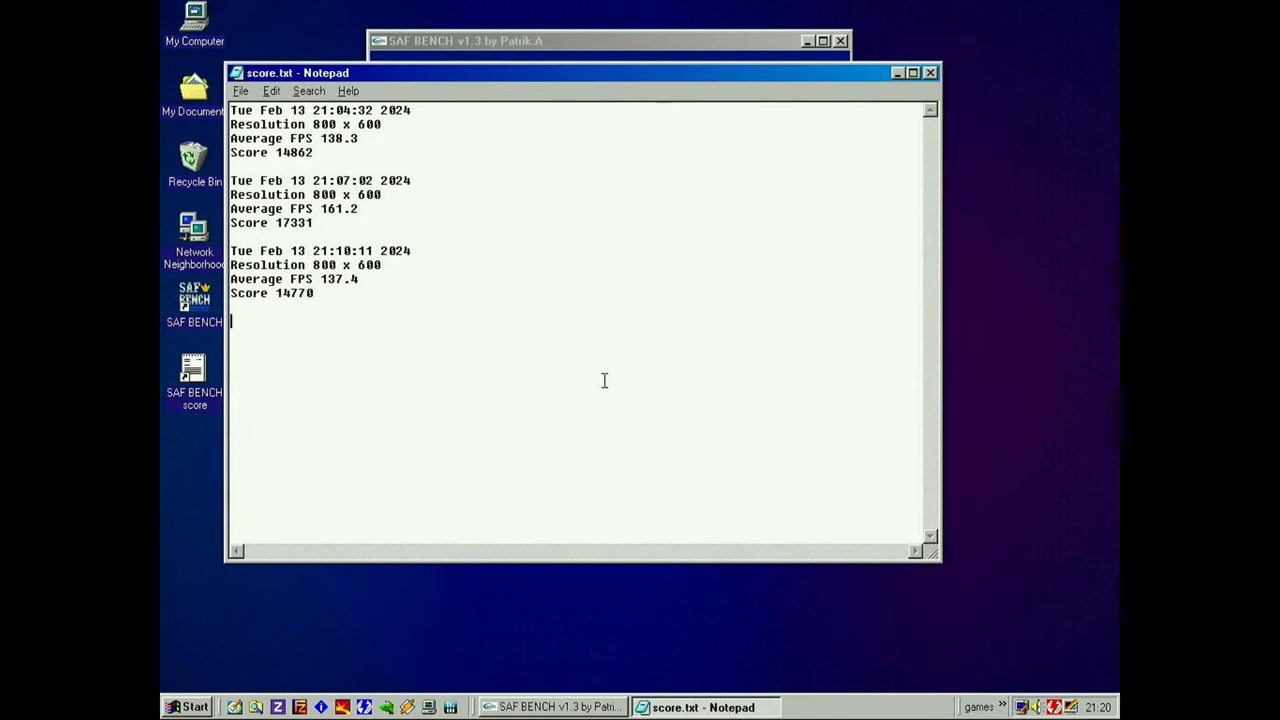
drag(231, 251, 312, 293)
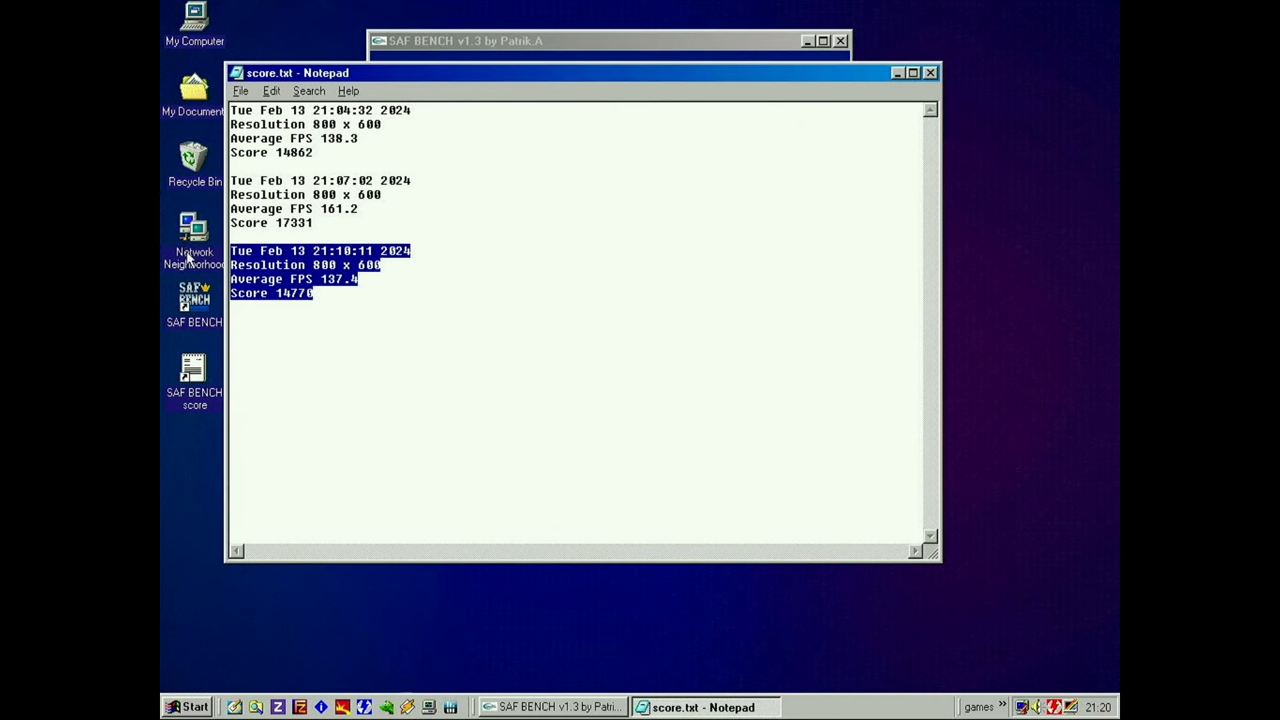
mouse_move(1023, 704)
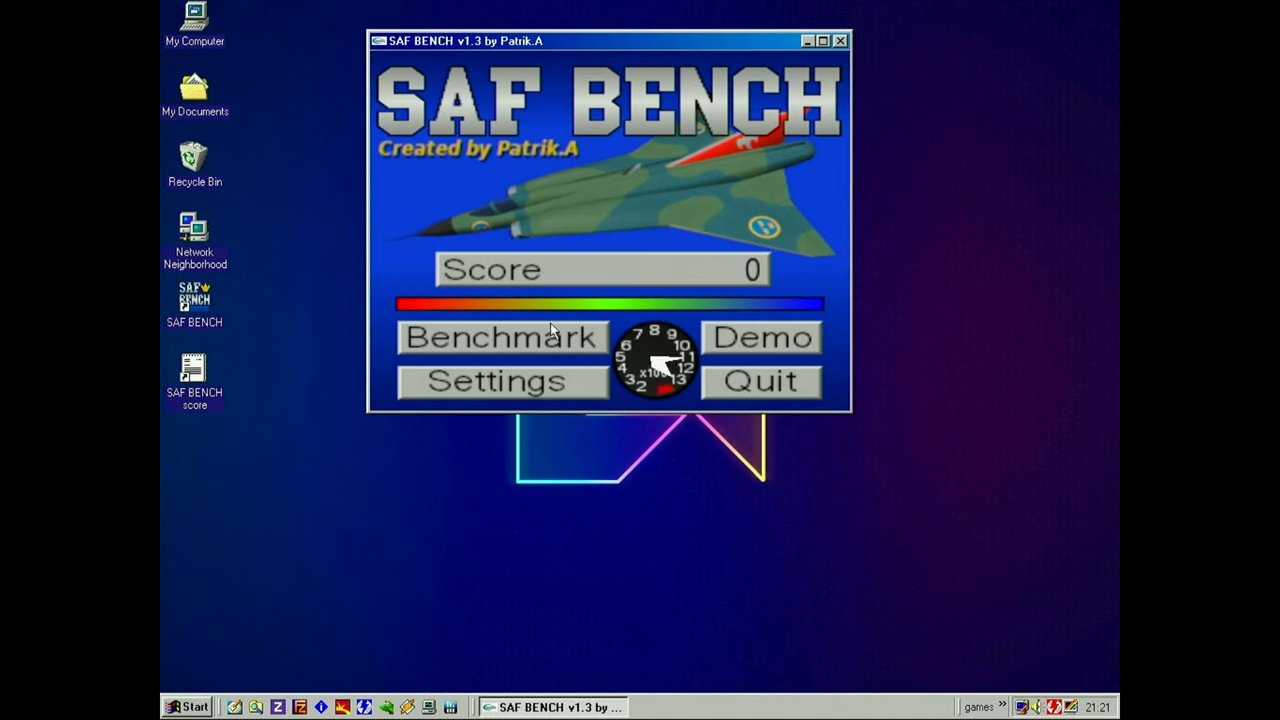
Open SAF BENCH's resolution settings with Fullscreen marked as the choice.
click(502, 382)
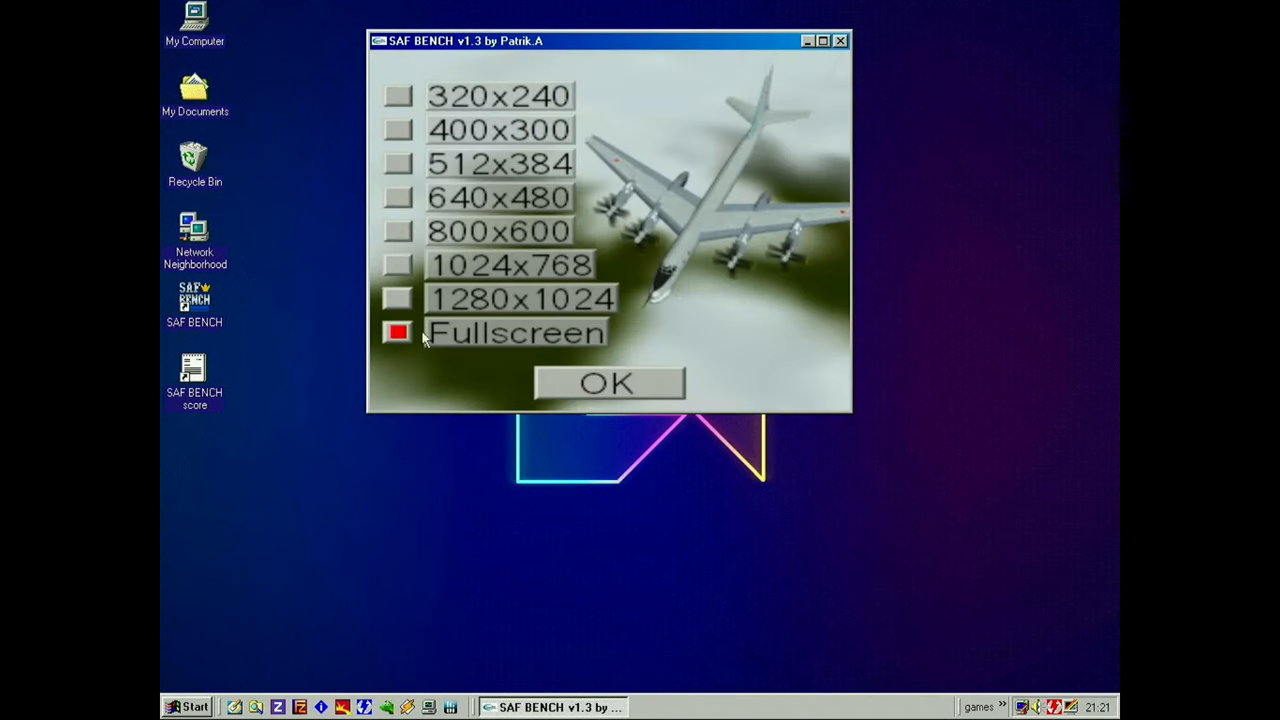
mouse_move(407, 247)
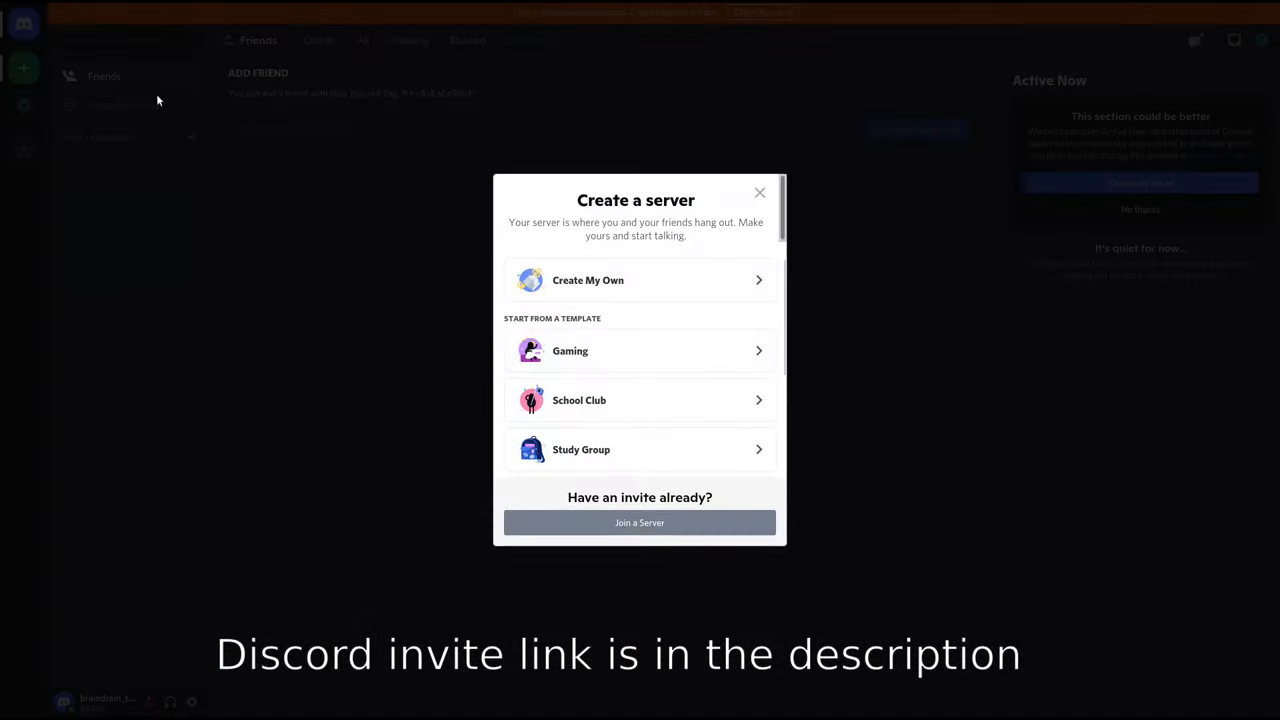
Join the Brain Drain Retro LAN Discord server and scroll through its channel list.
click(639, 523)
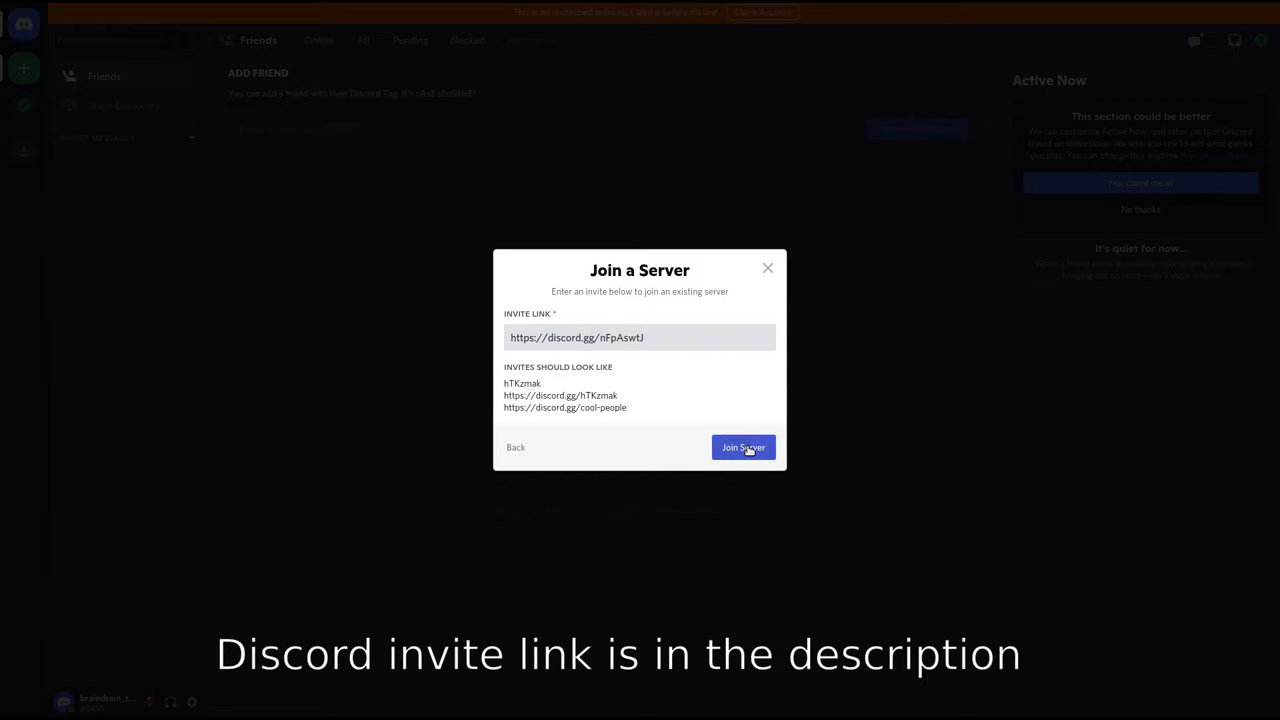
click(743, 447)
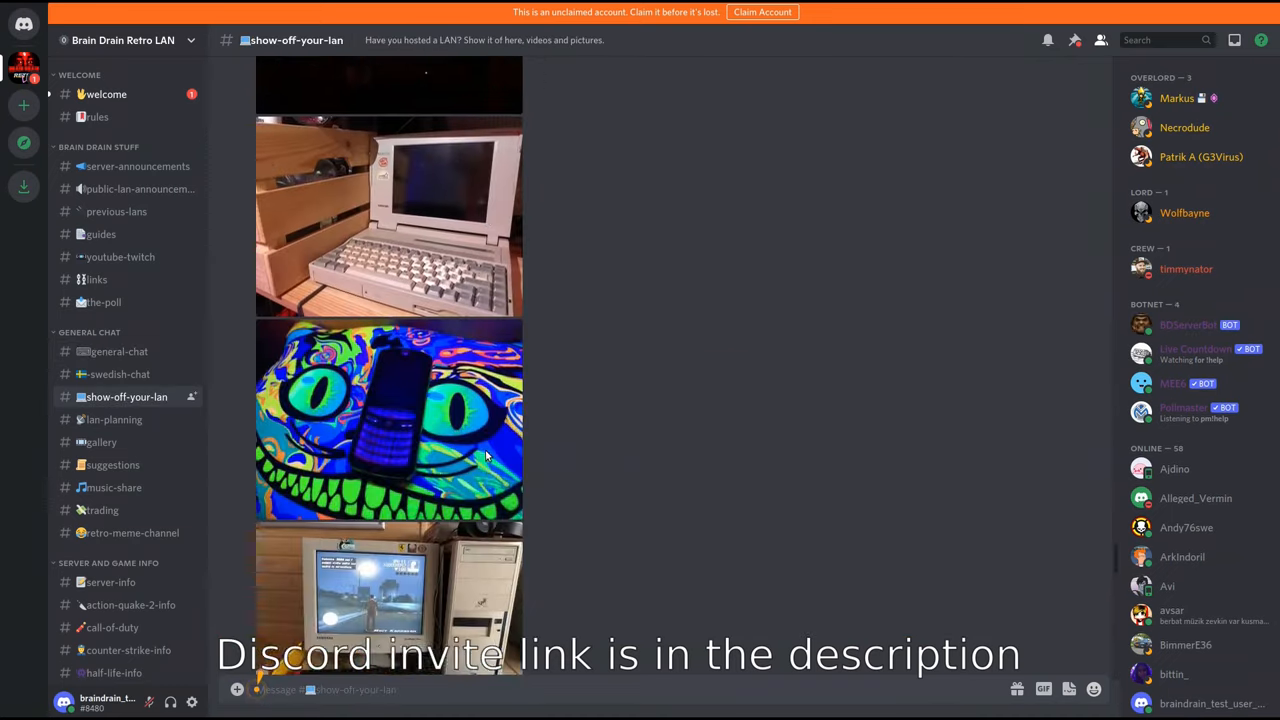
scroll(down, 3)
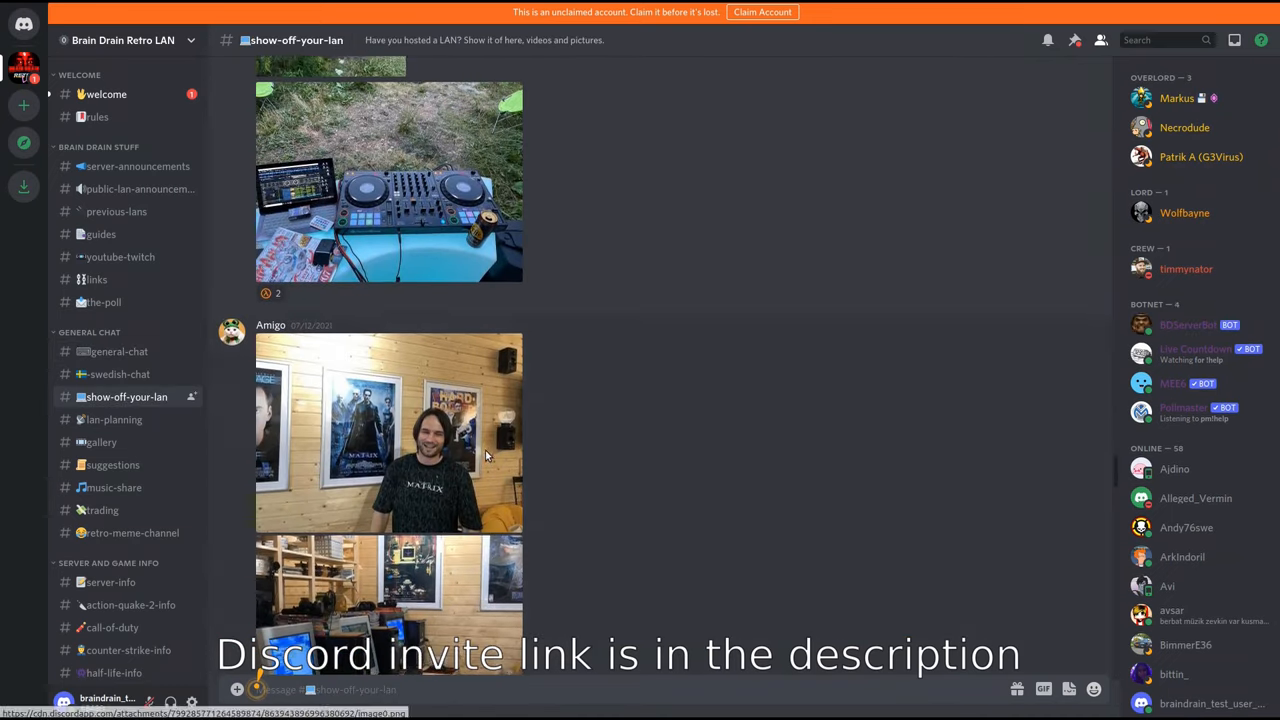
scroll(down, 3)
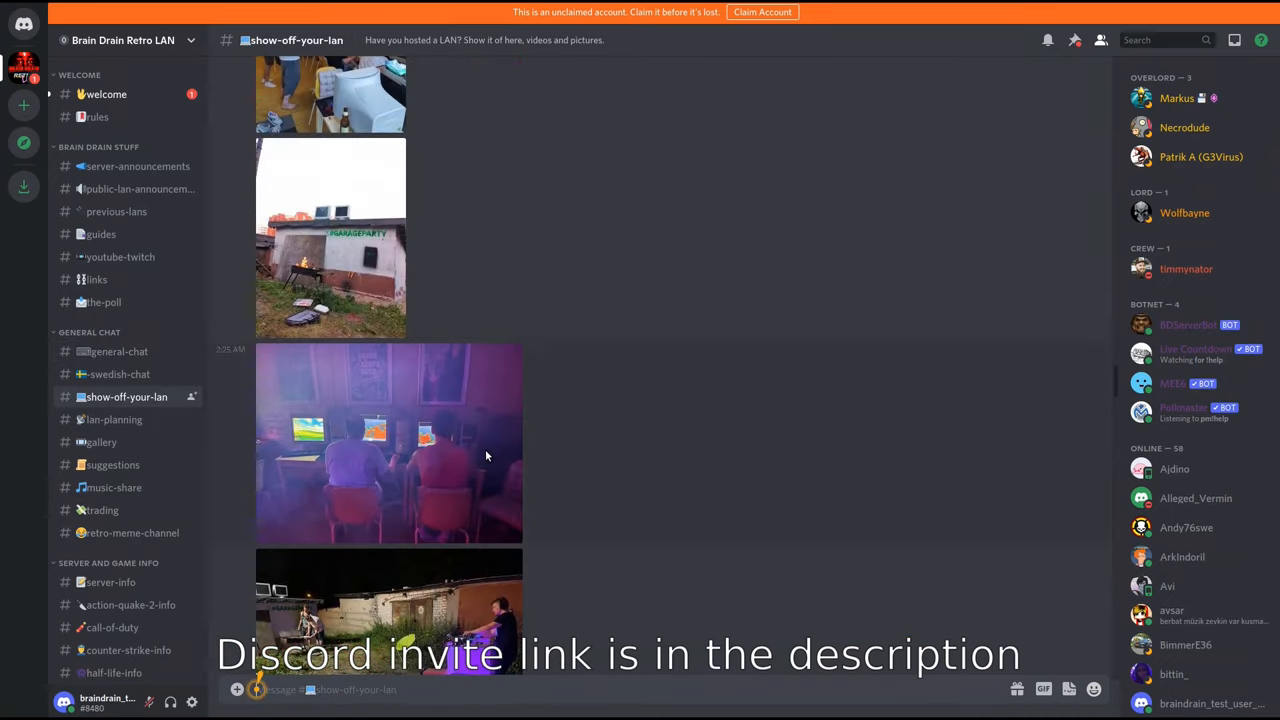
scroll(down, 3)
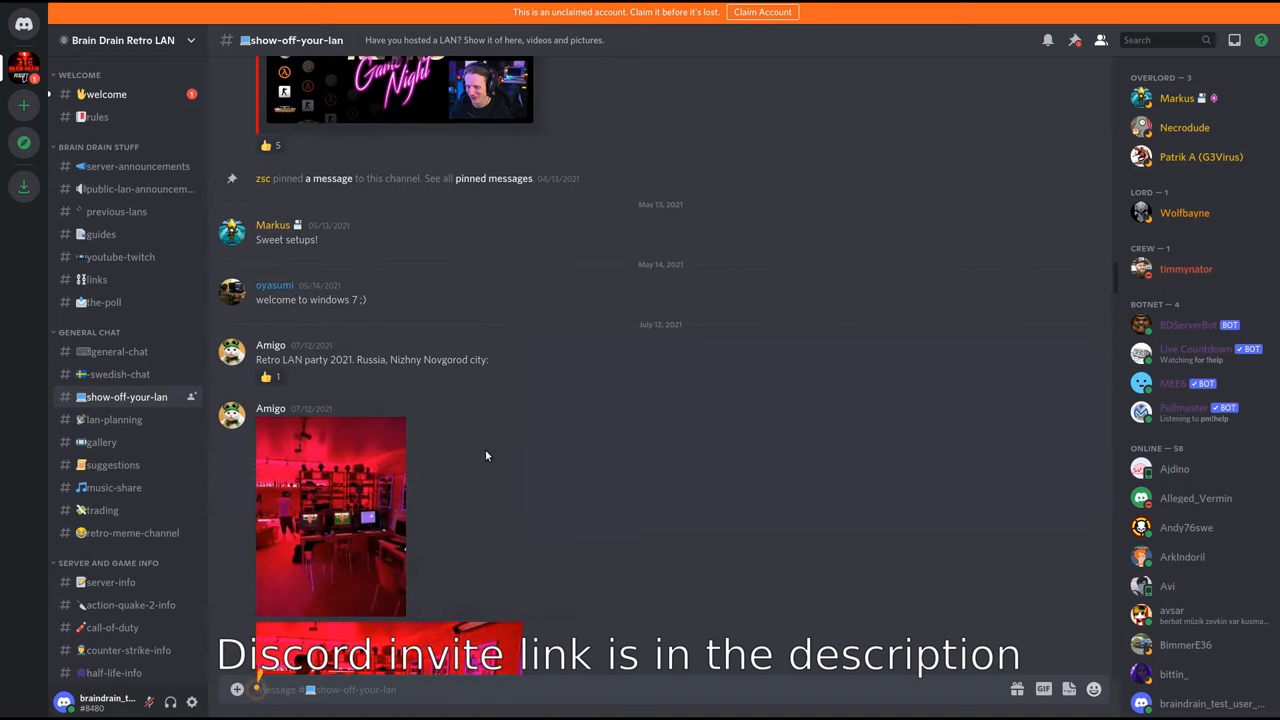
View #server-info, then #wintune97-info with its welcome post and download files.
click(103, 441)
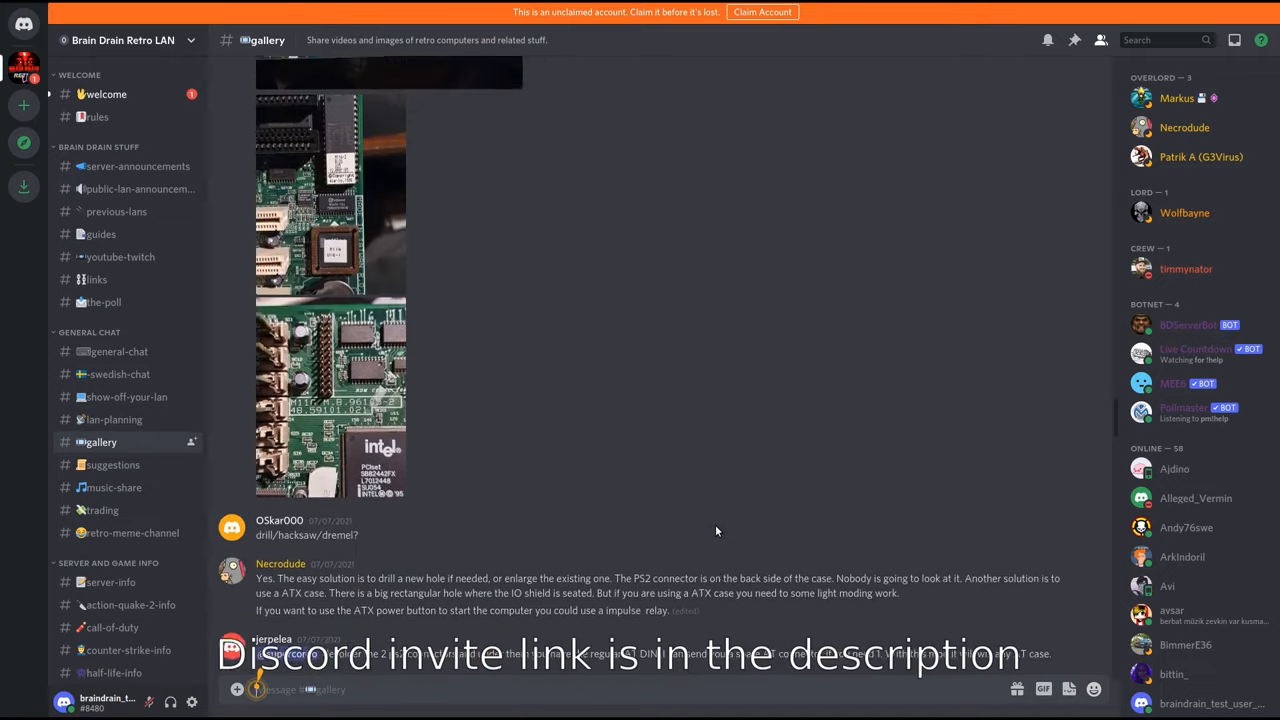
click(110, 362)
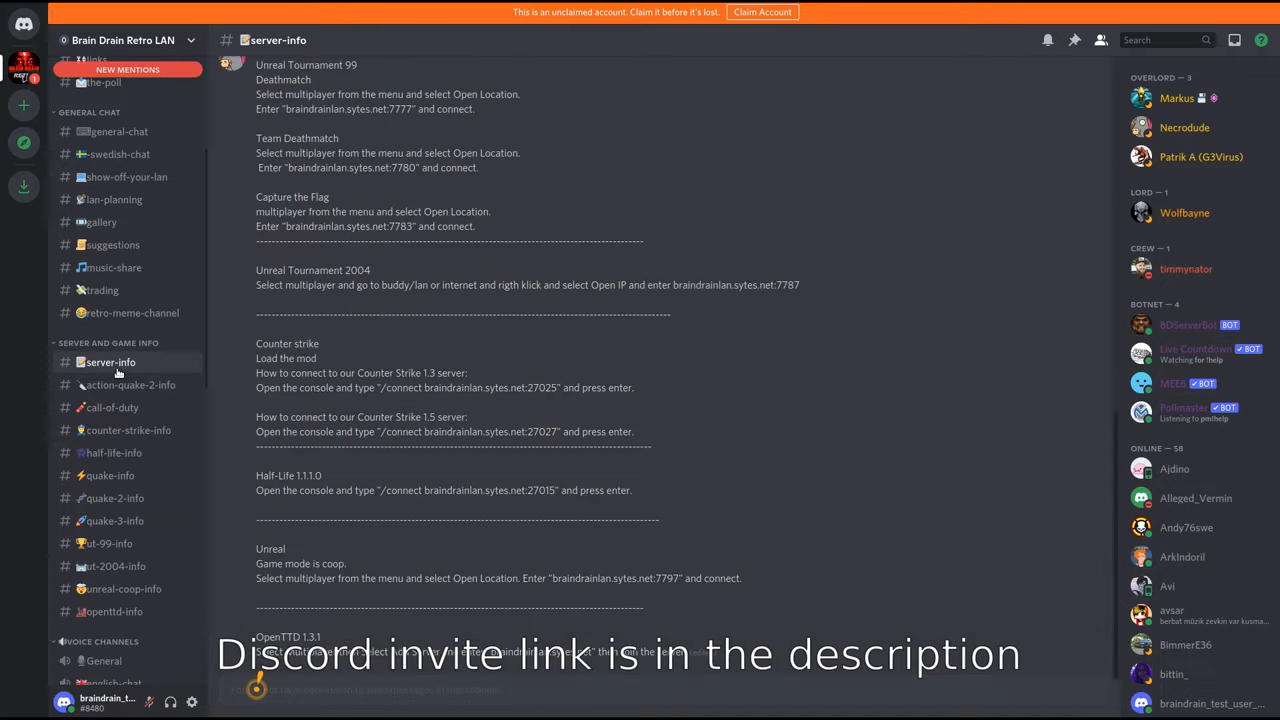
mouse_move(227, 373)
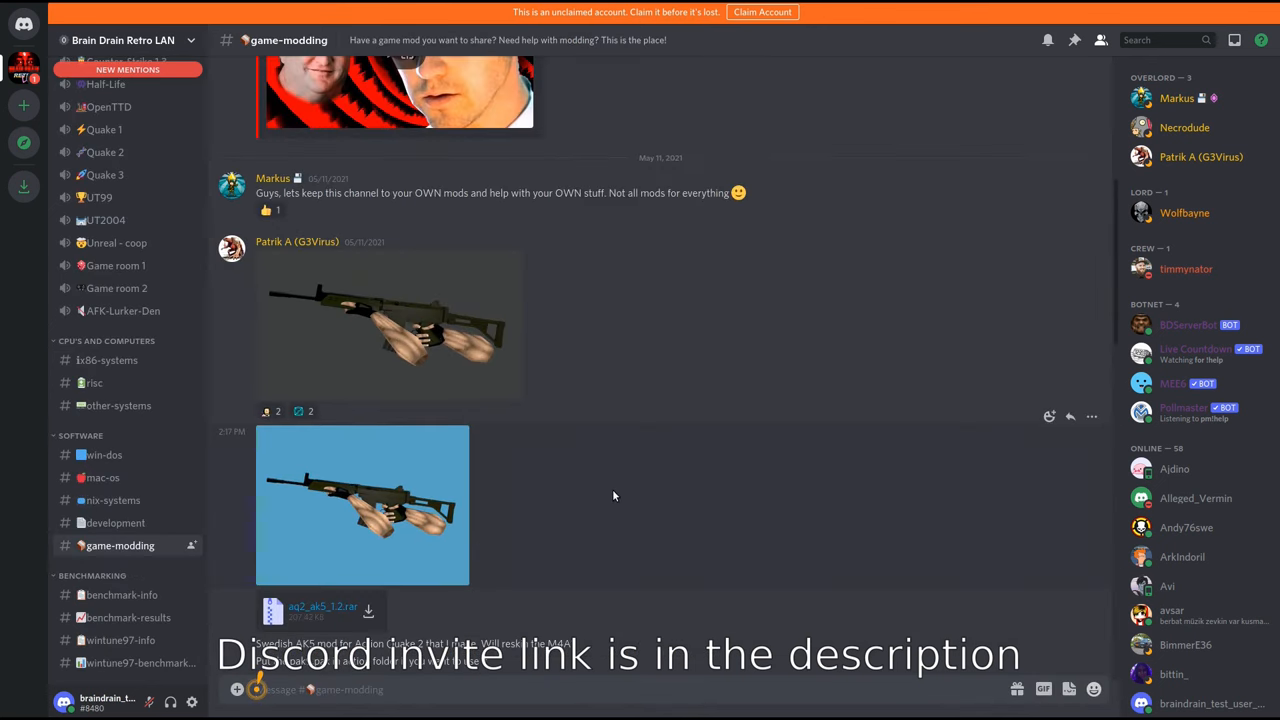
click(119, 640)
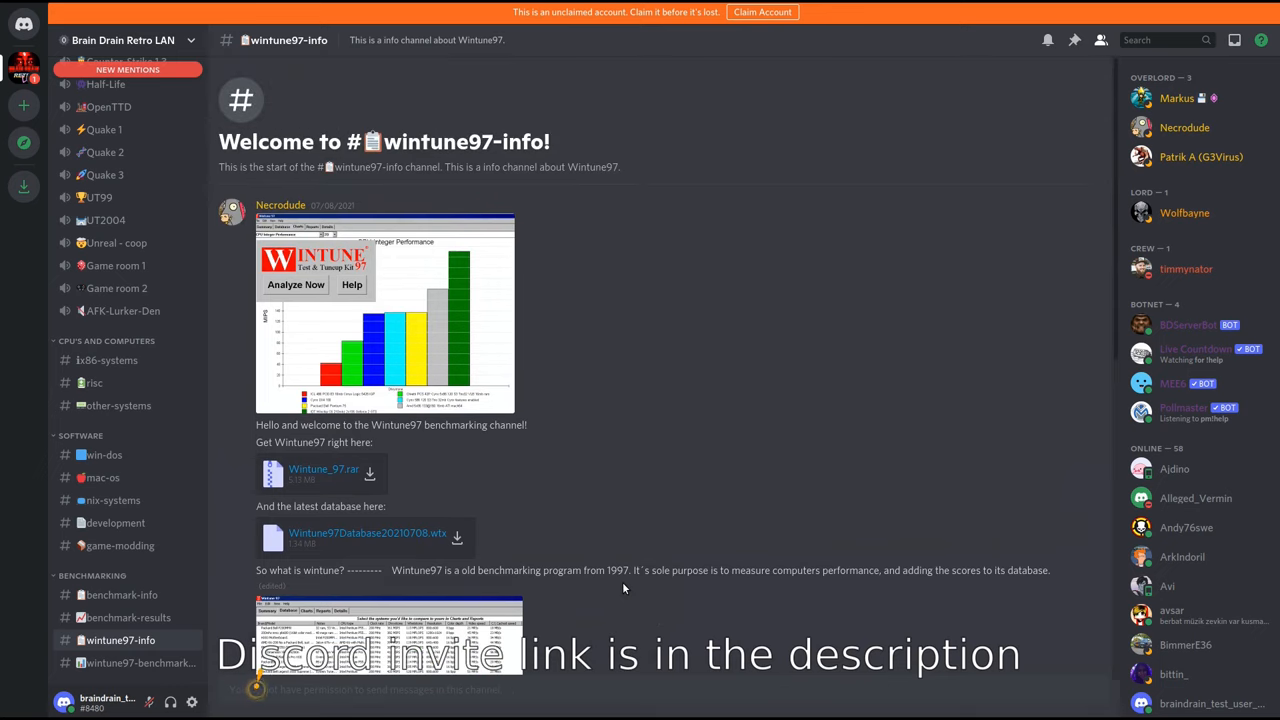
scroll(down, 3)
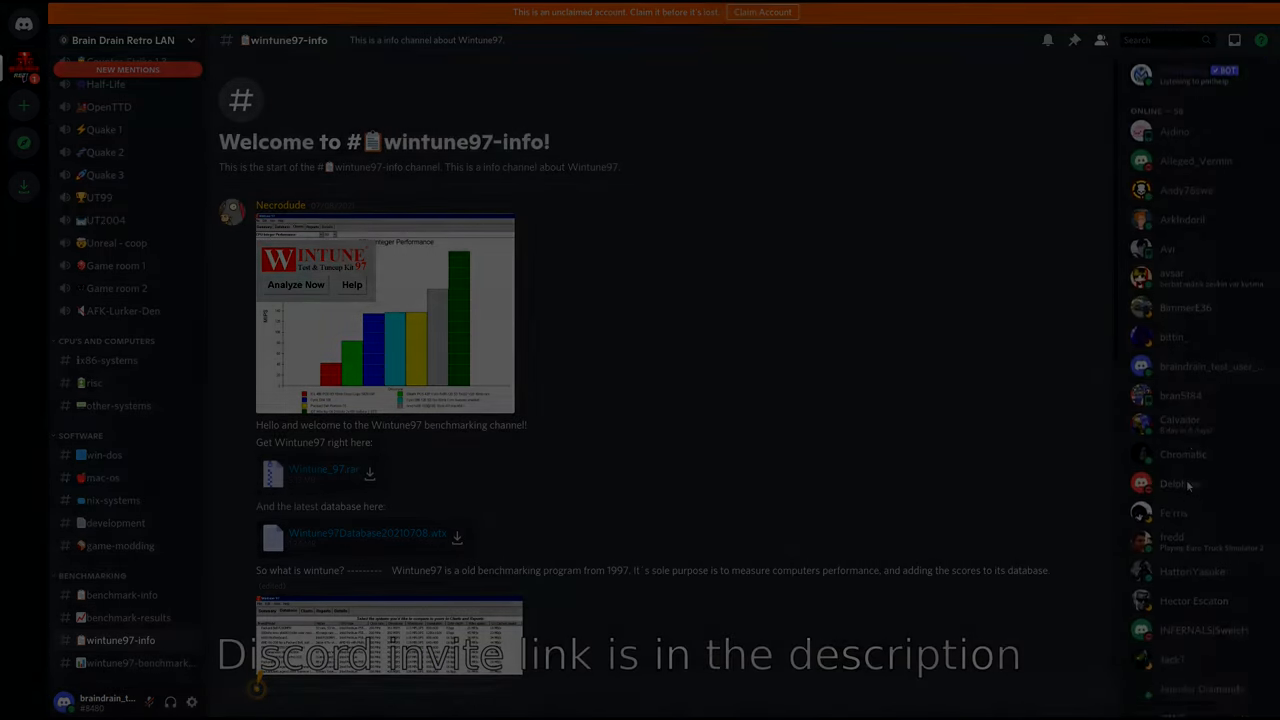